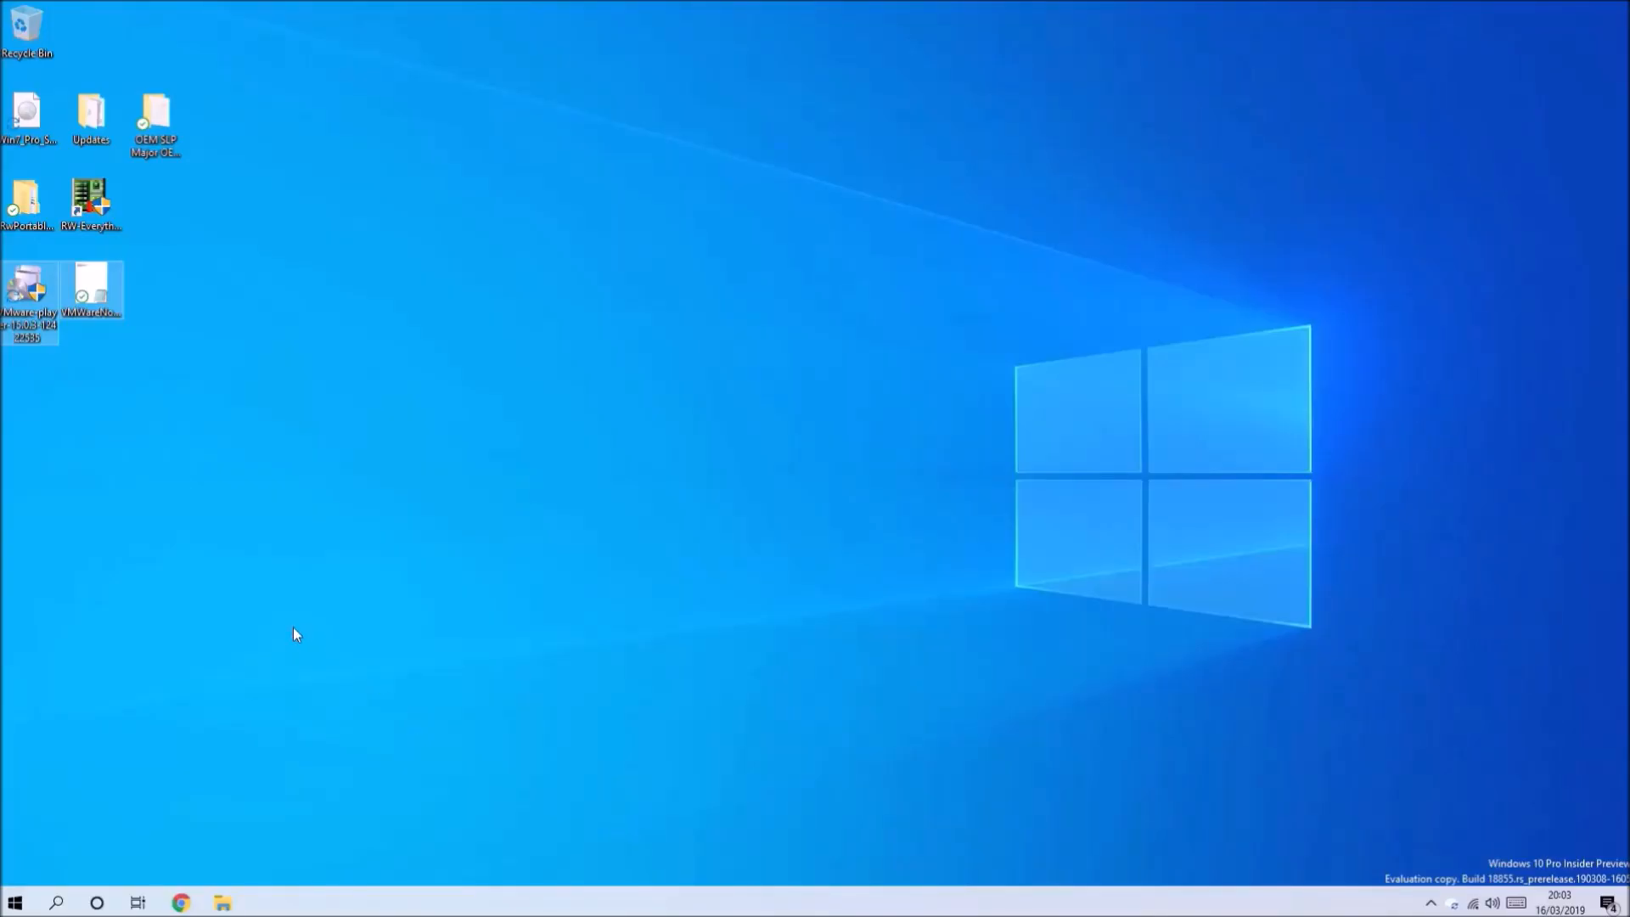
- Reach the Settings About page from the desktop context menu
right_click(15, 900)
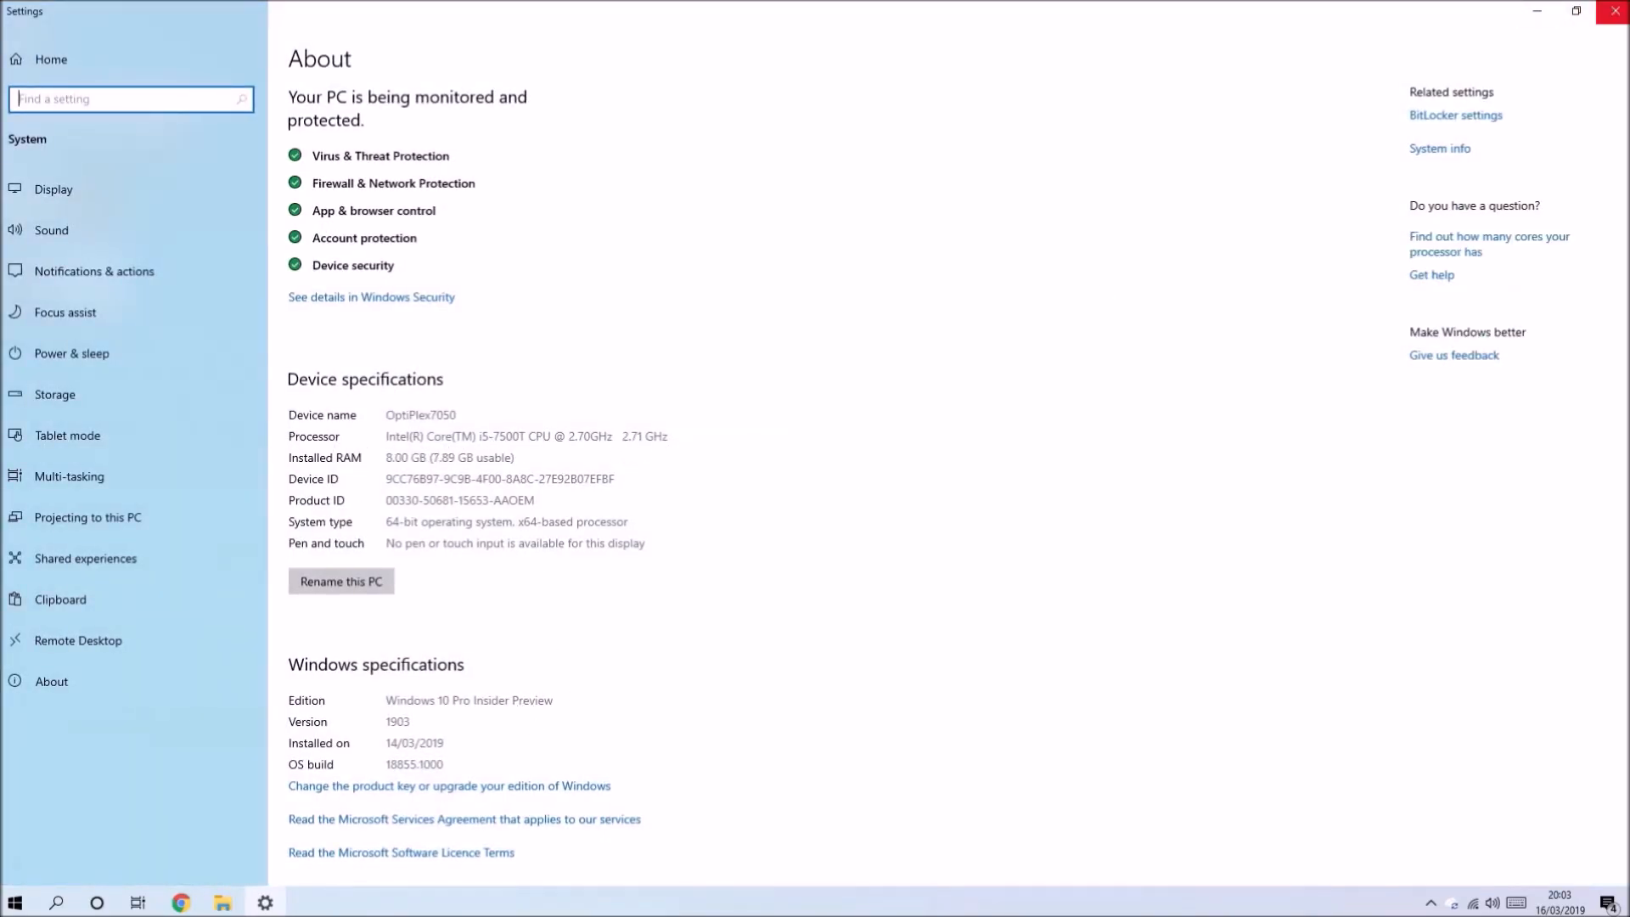
left_click(1613, 10)
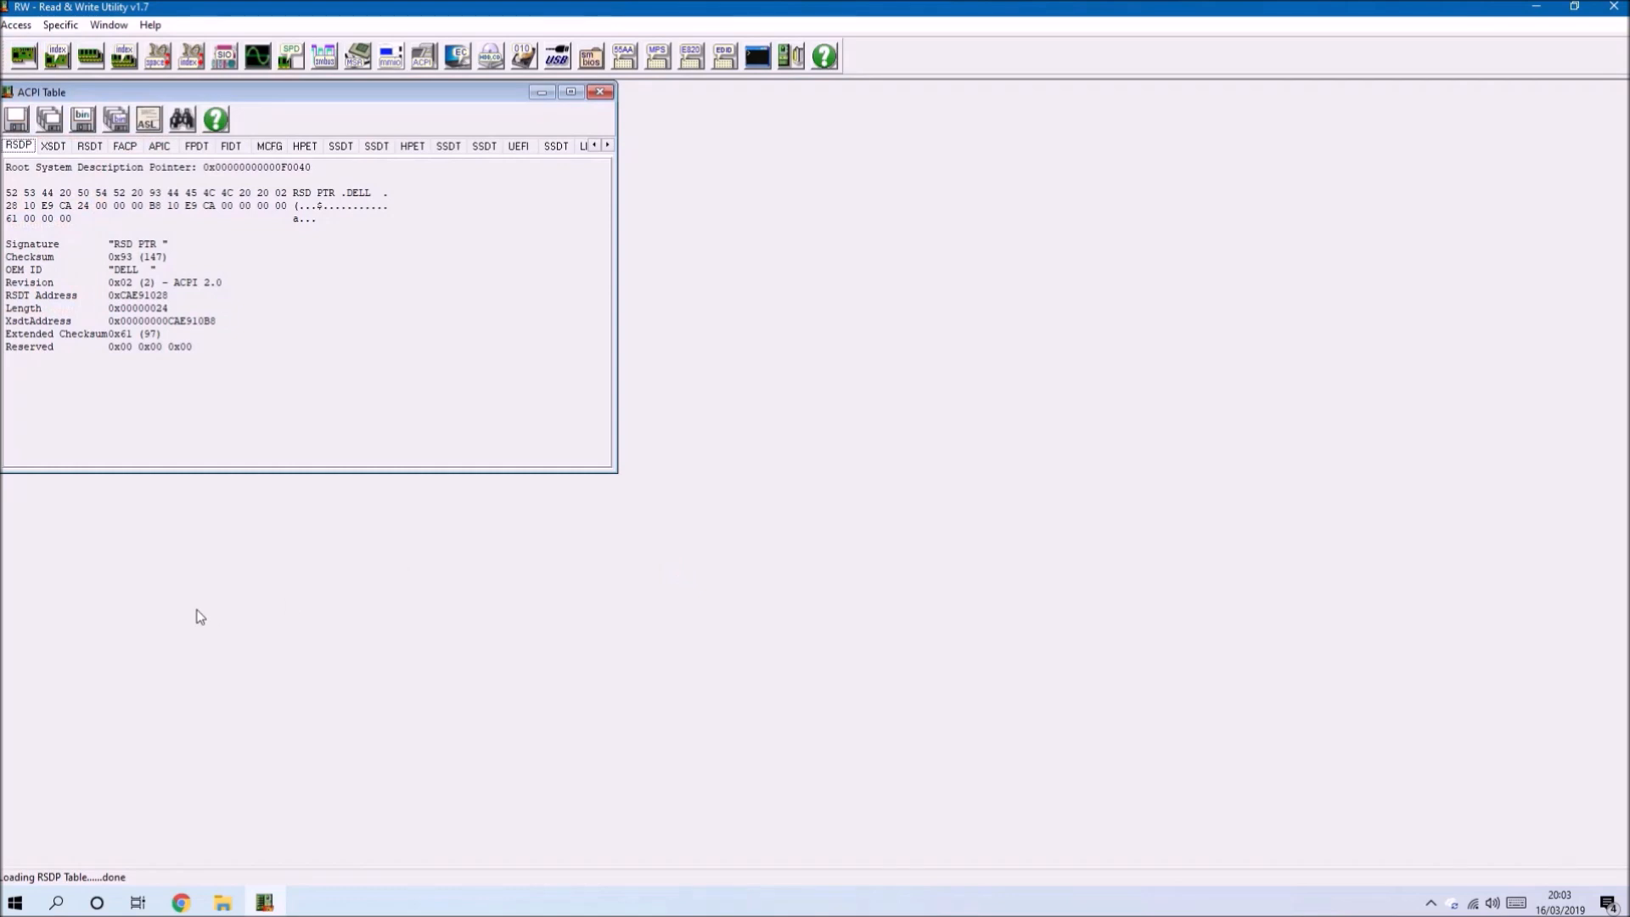
- Maximize the ACPI Table window and show the SLIC table contents
left_click(569, 92)
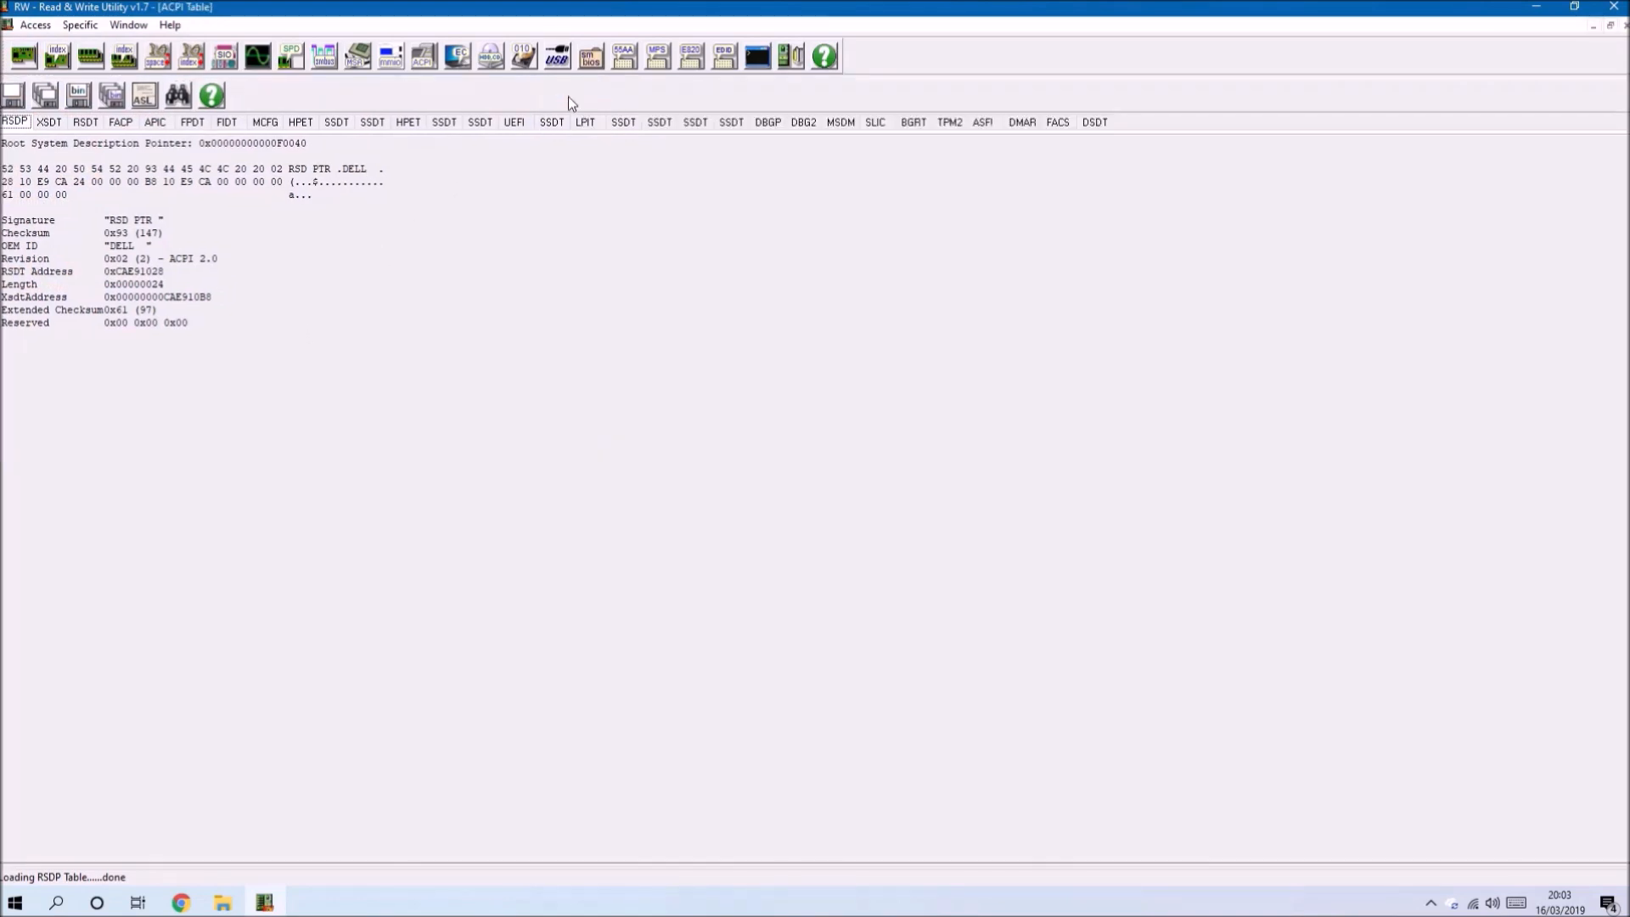
mouse_move(569, 107)
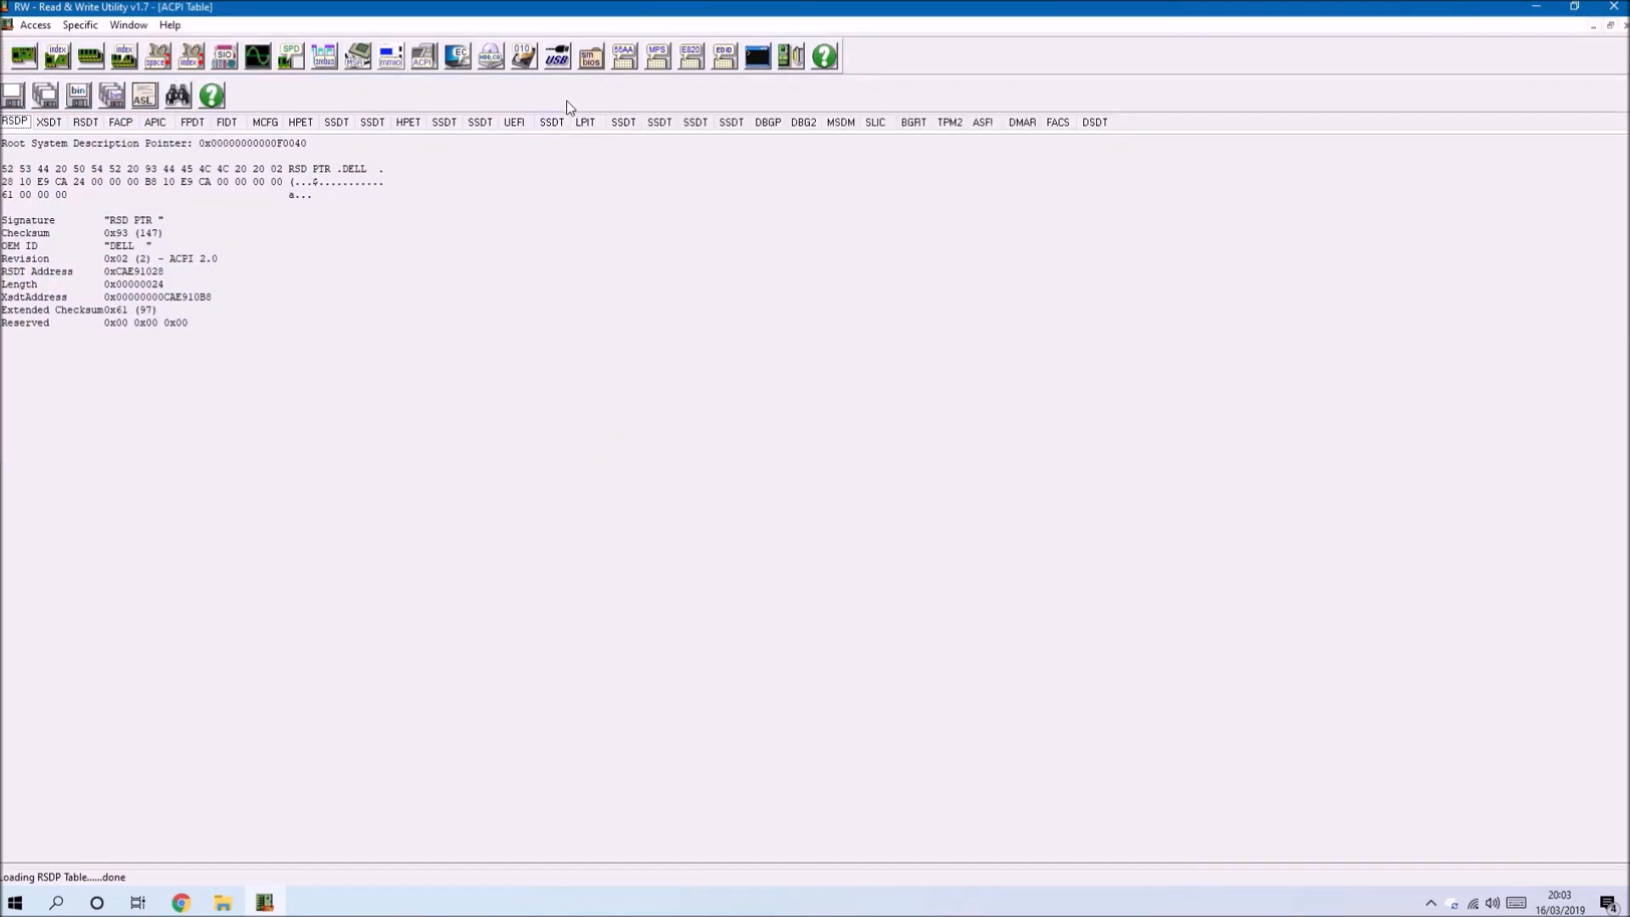
mouse_move(840, 160)
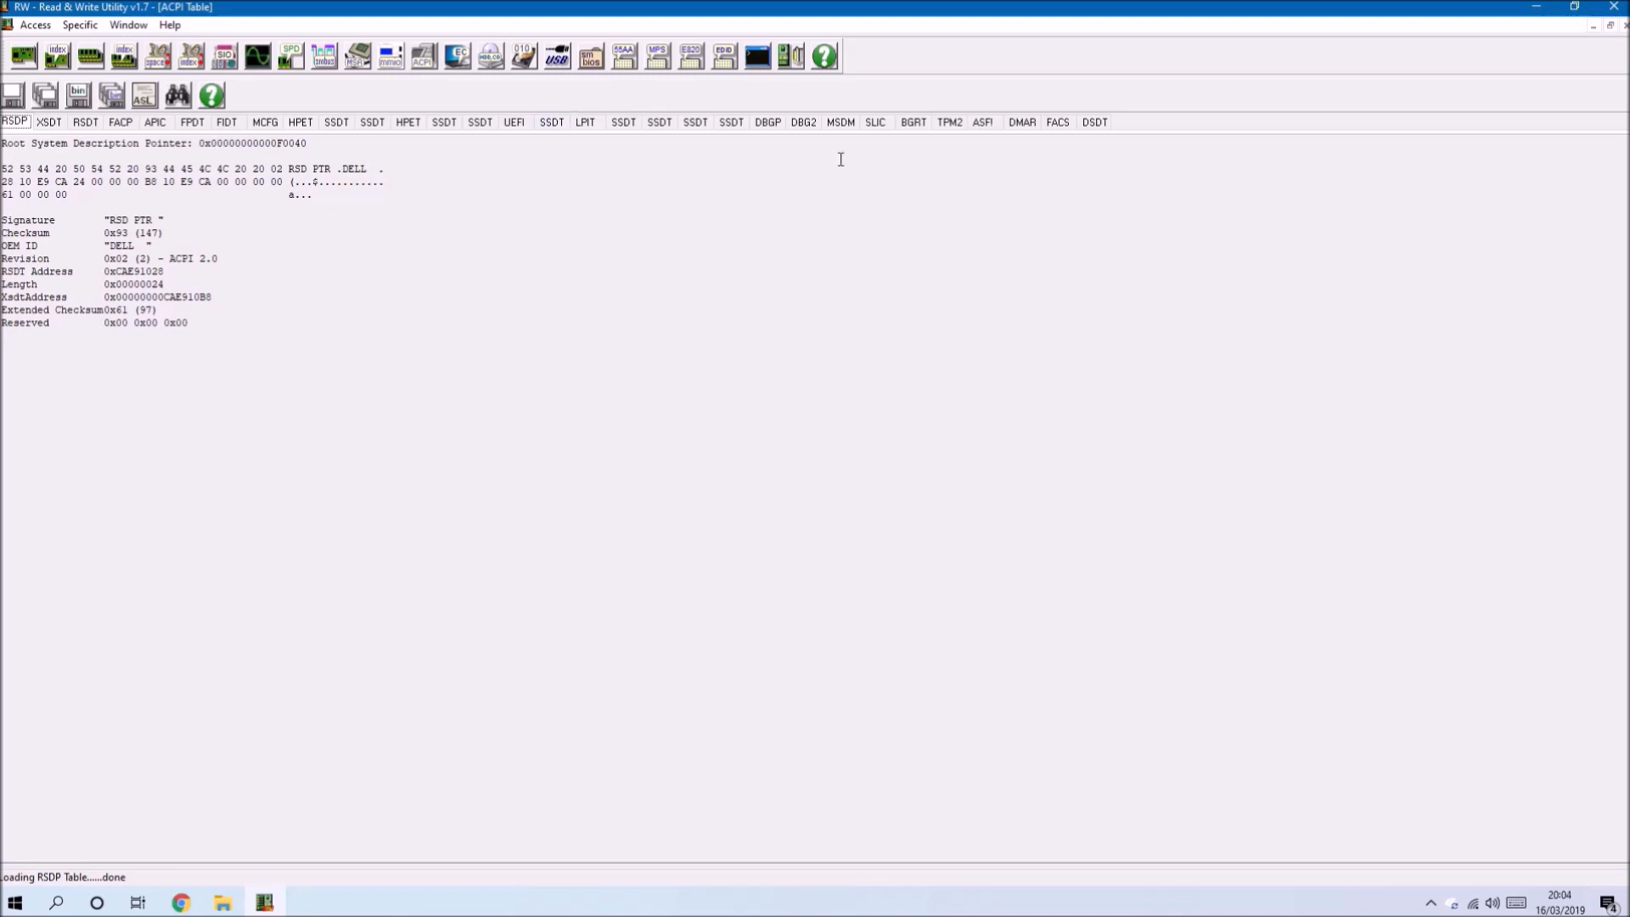
left_click(876, 122)
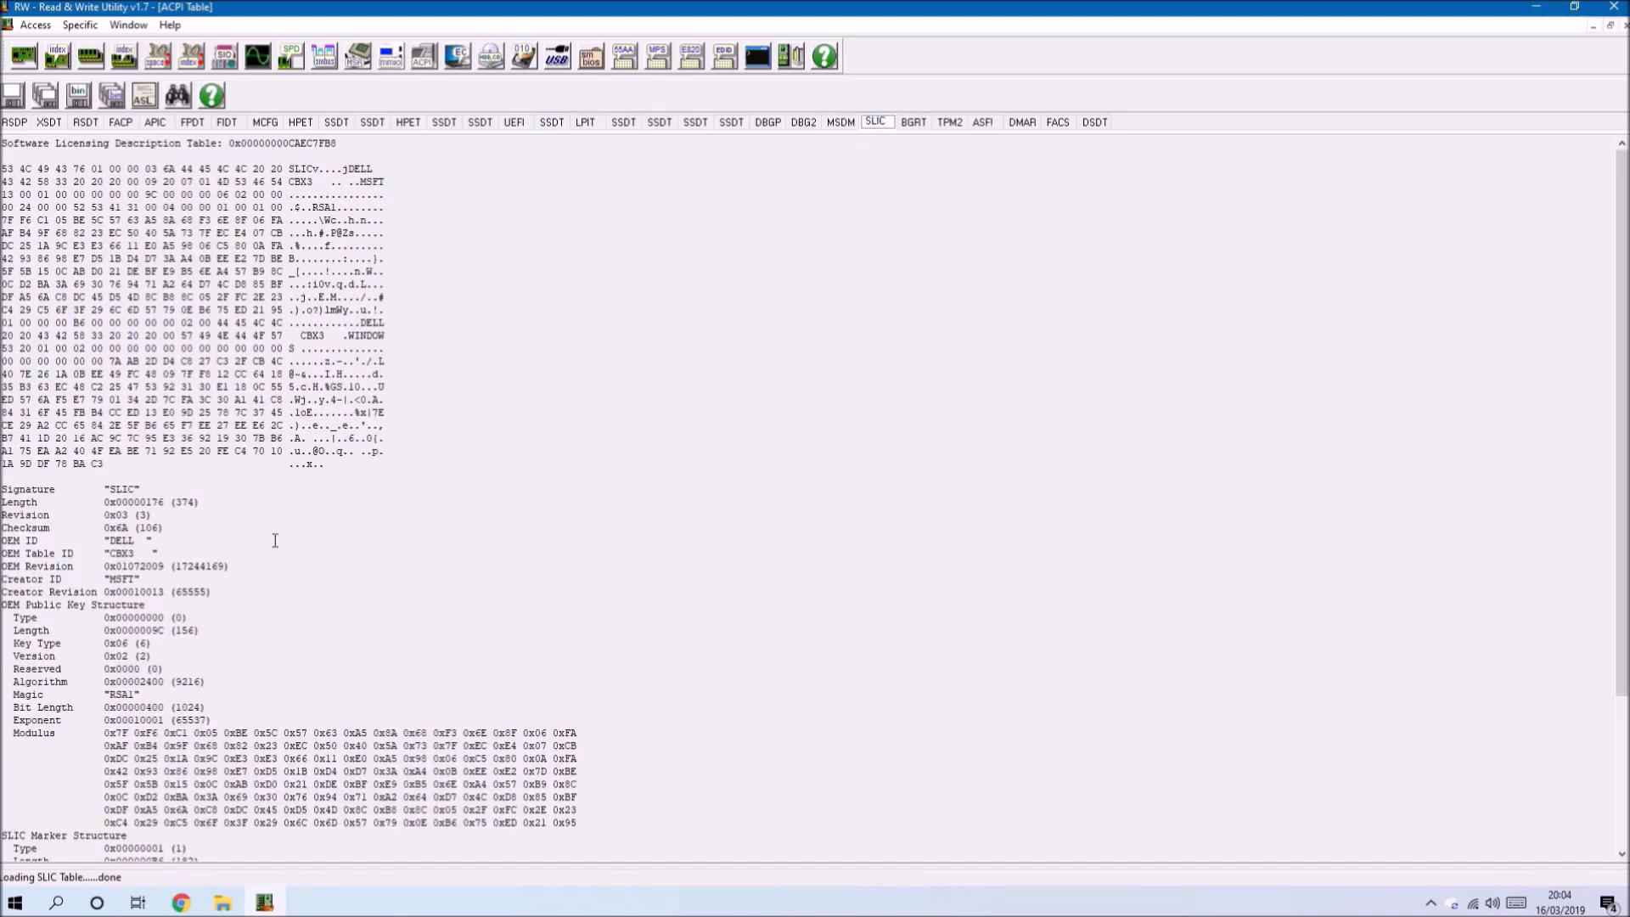
scroll("down", 3)
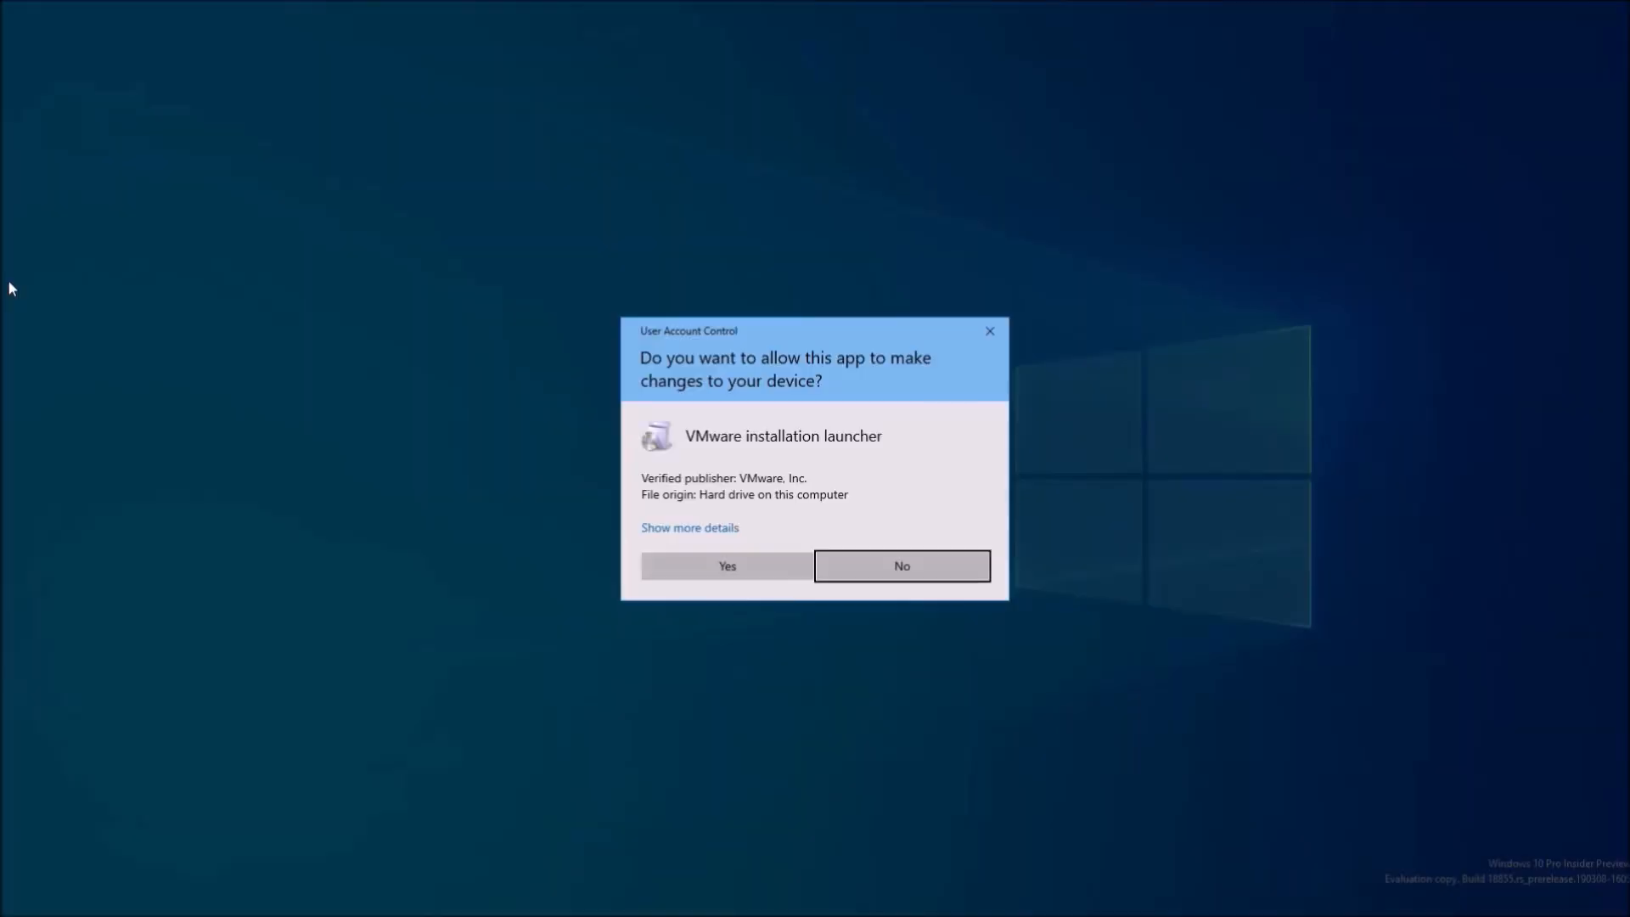
- Allow the installer, accept the license and keep the user experience defaults
left_click(725, 565)
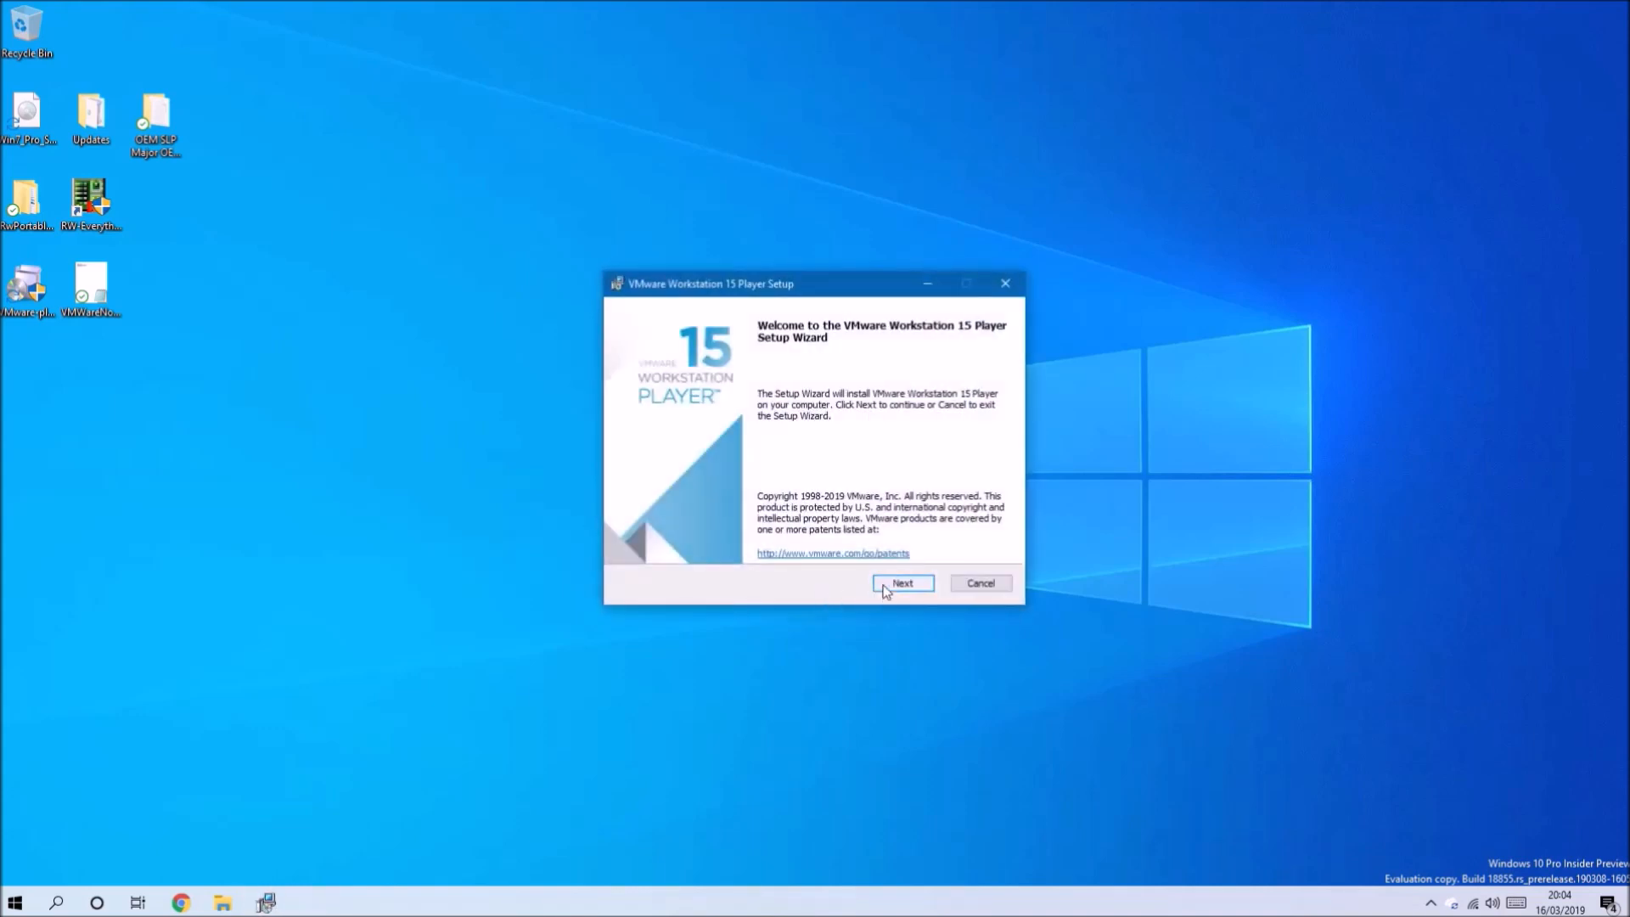
left_click(900, 582)
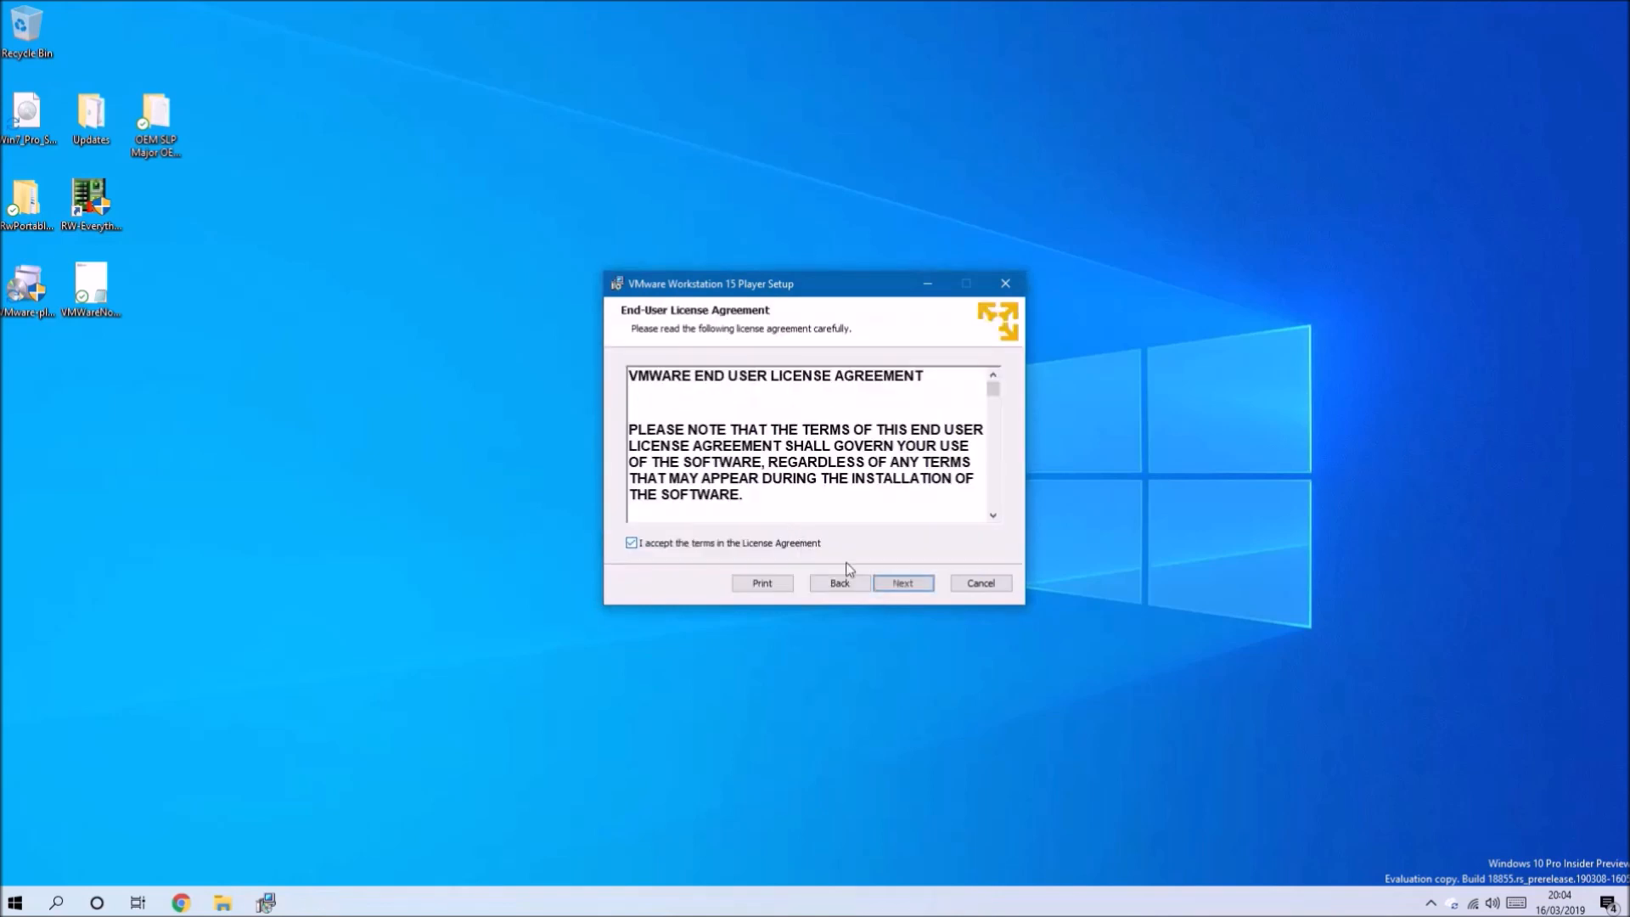
left_click(900, 582)
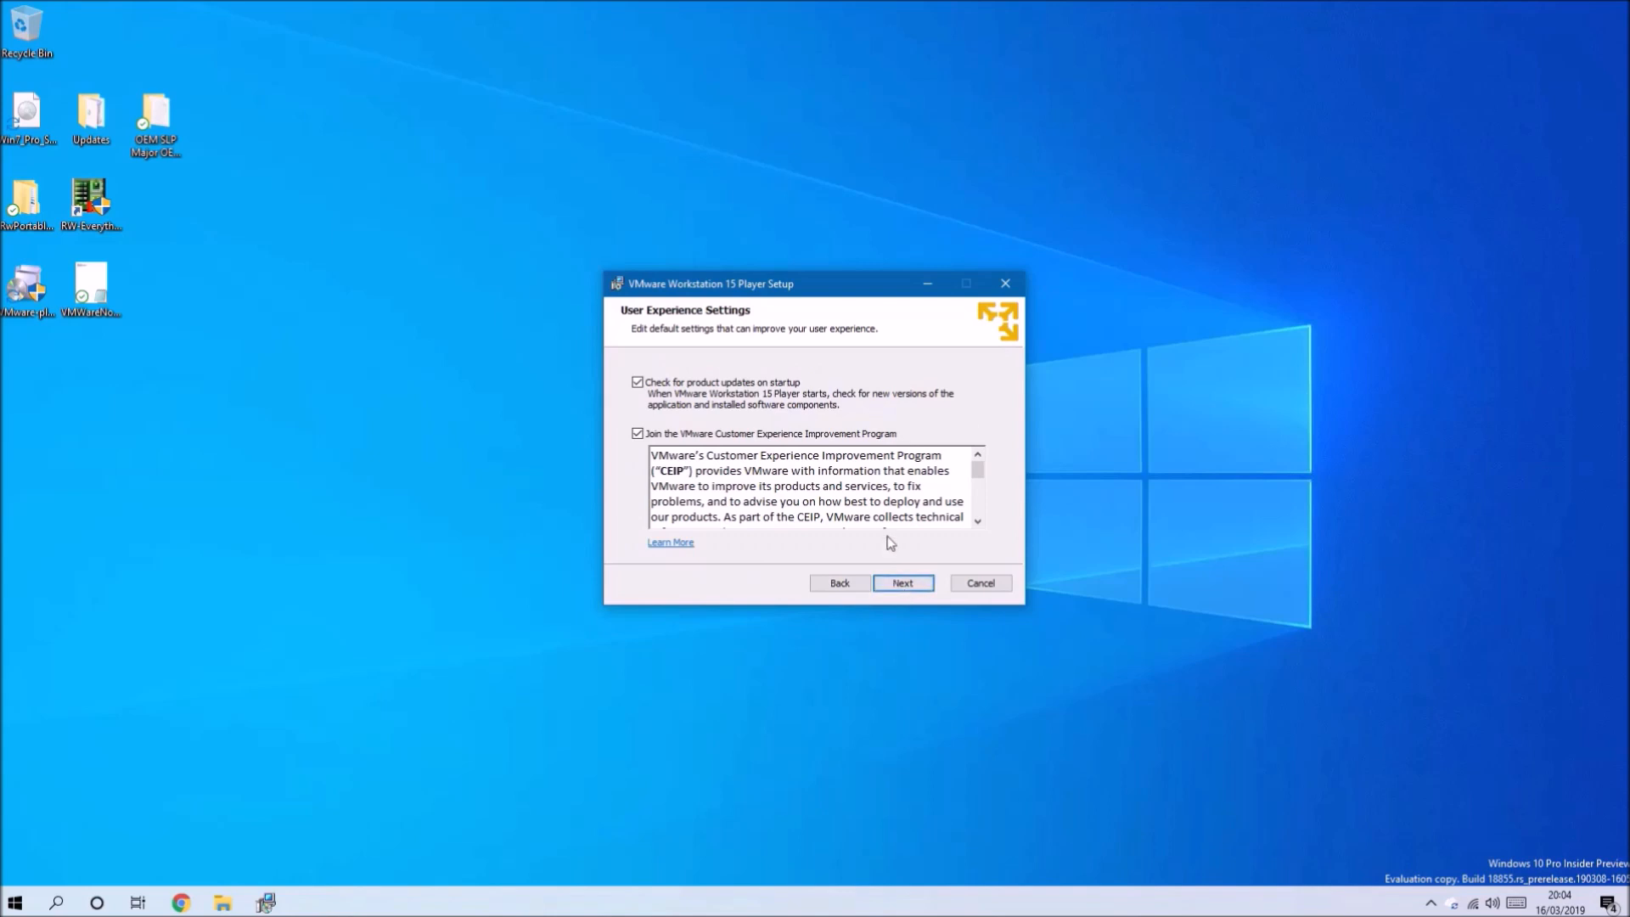
left_click(900, 582)
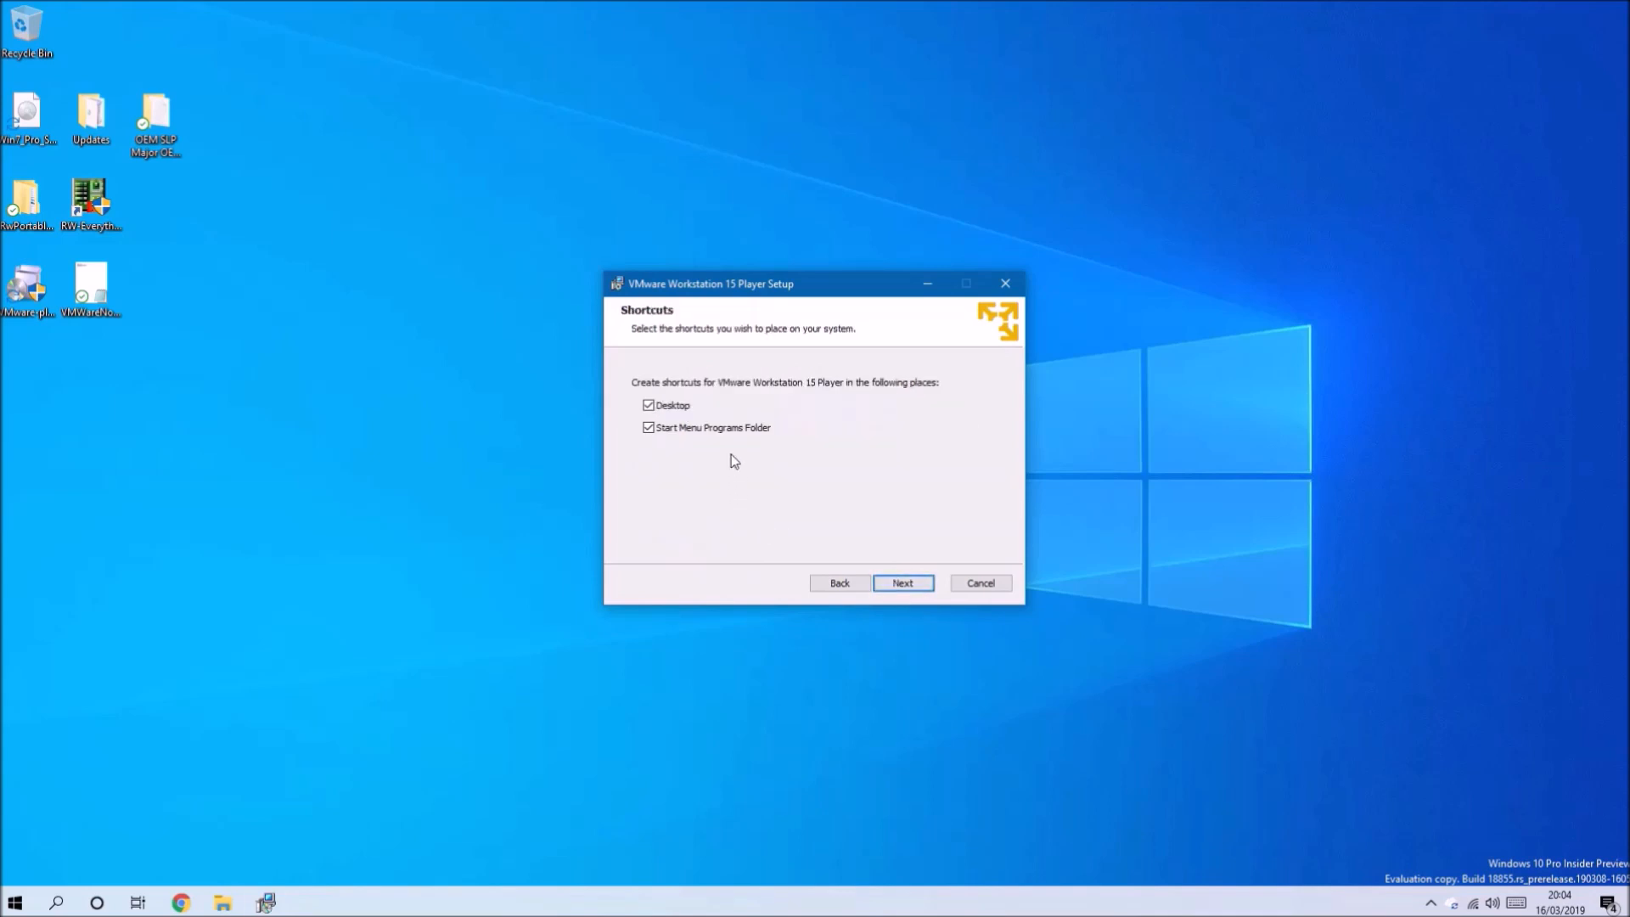
- Install Player without a desktop shortcut and finish the completed wizard
left_click(647, 404)
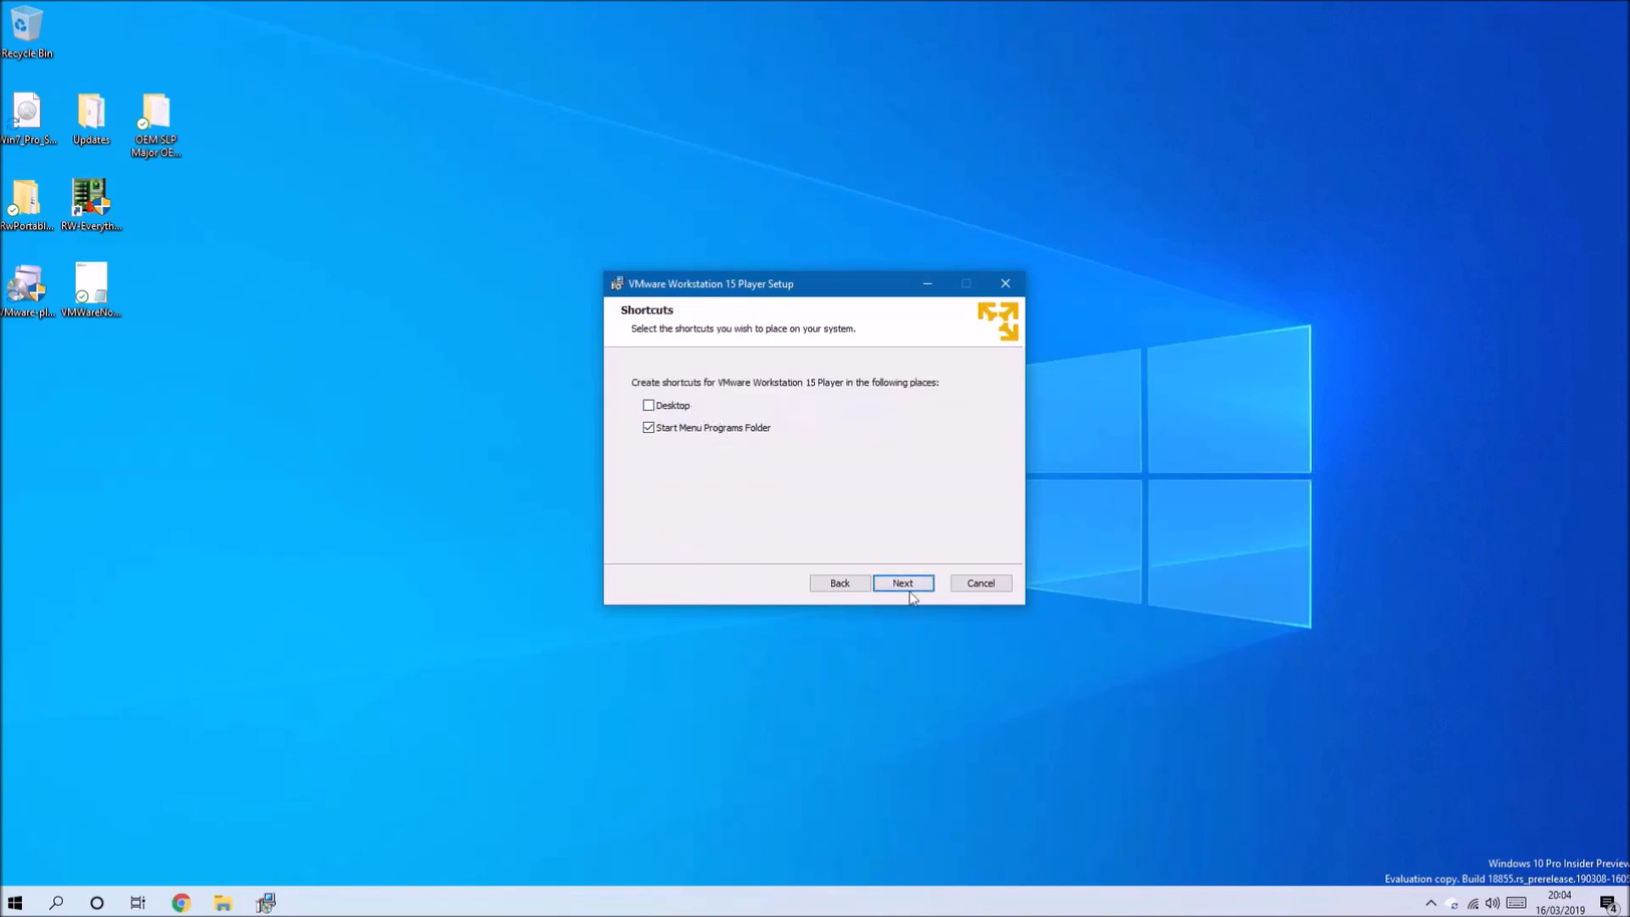
left_click(901, 582)
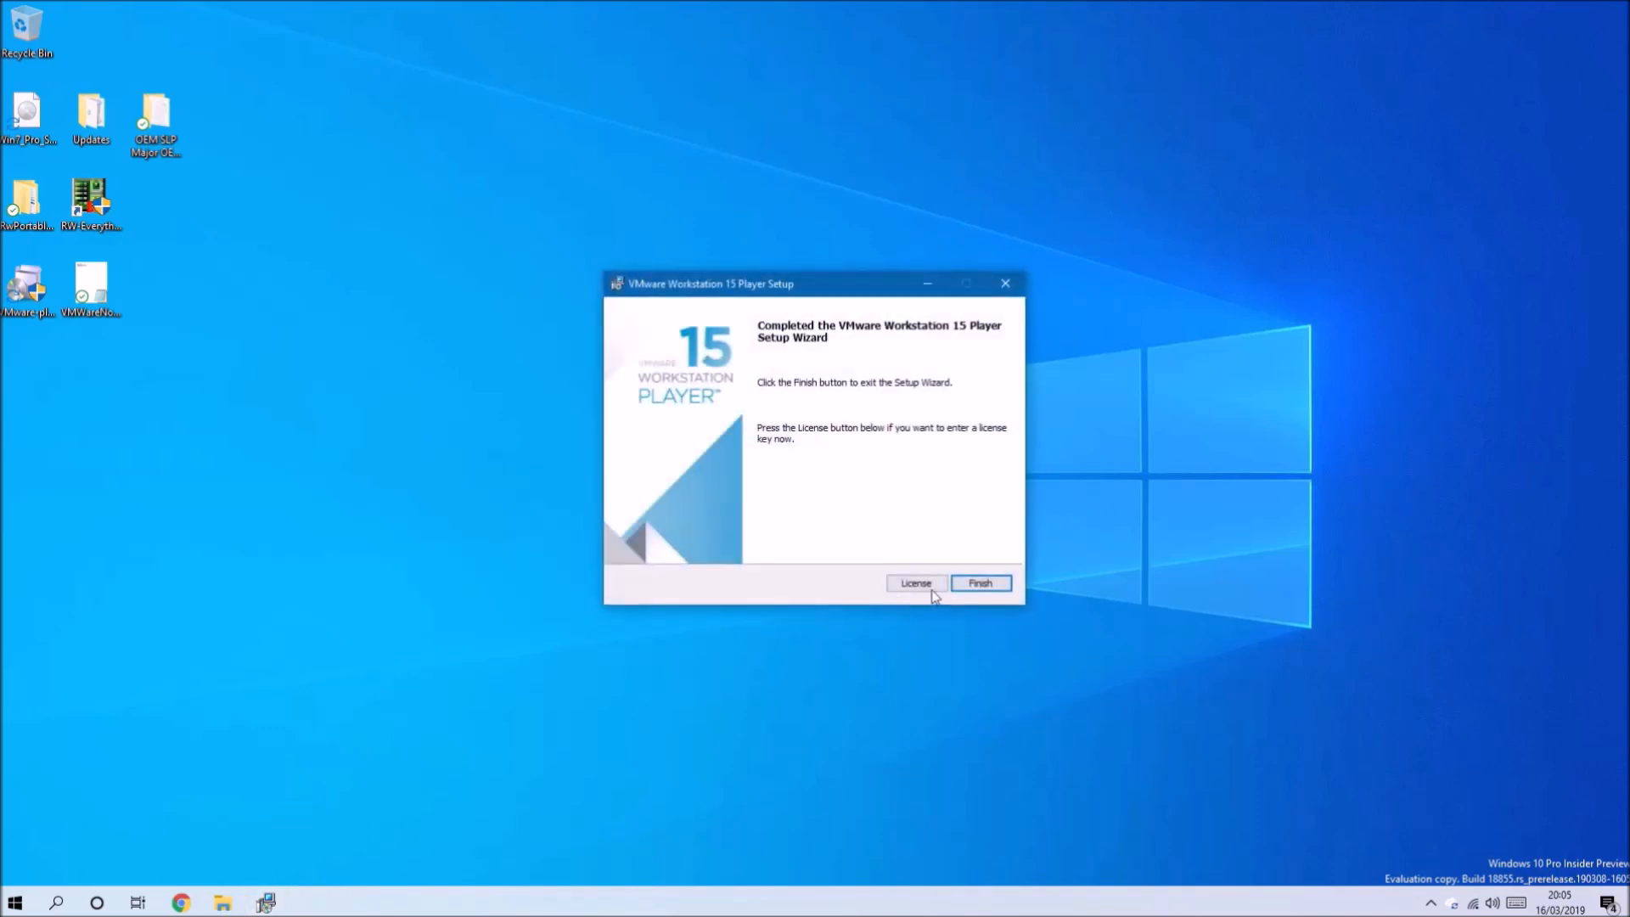
left_click(978, 583)
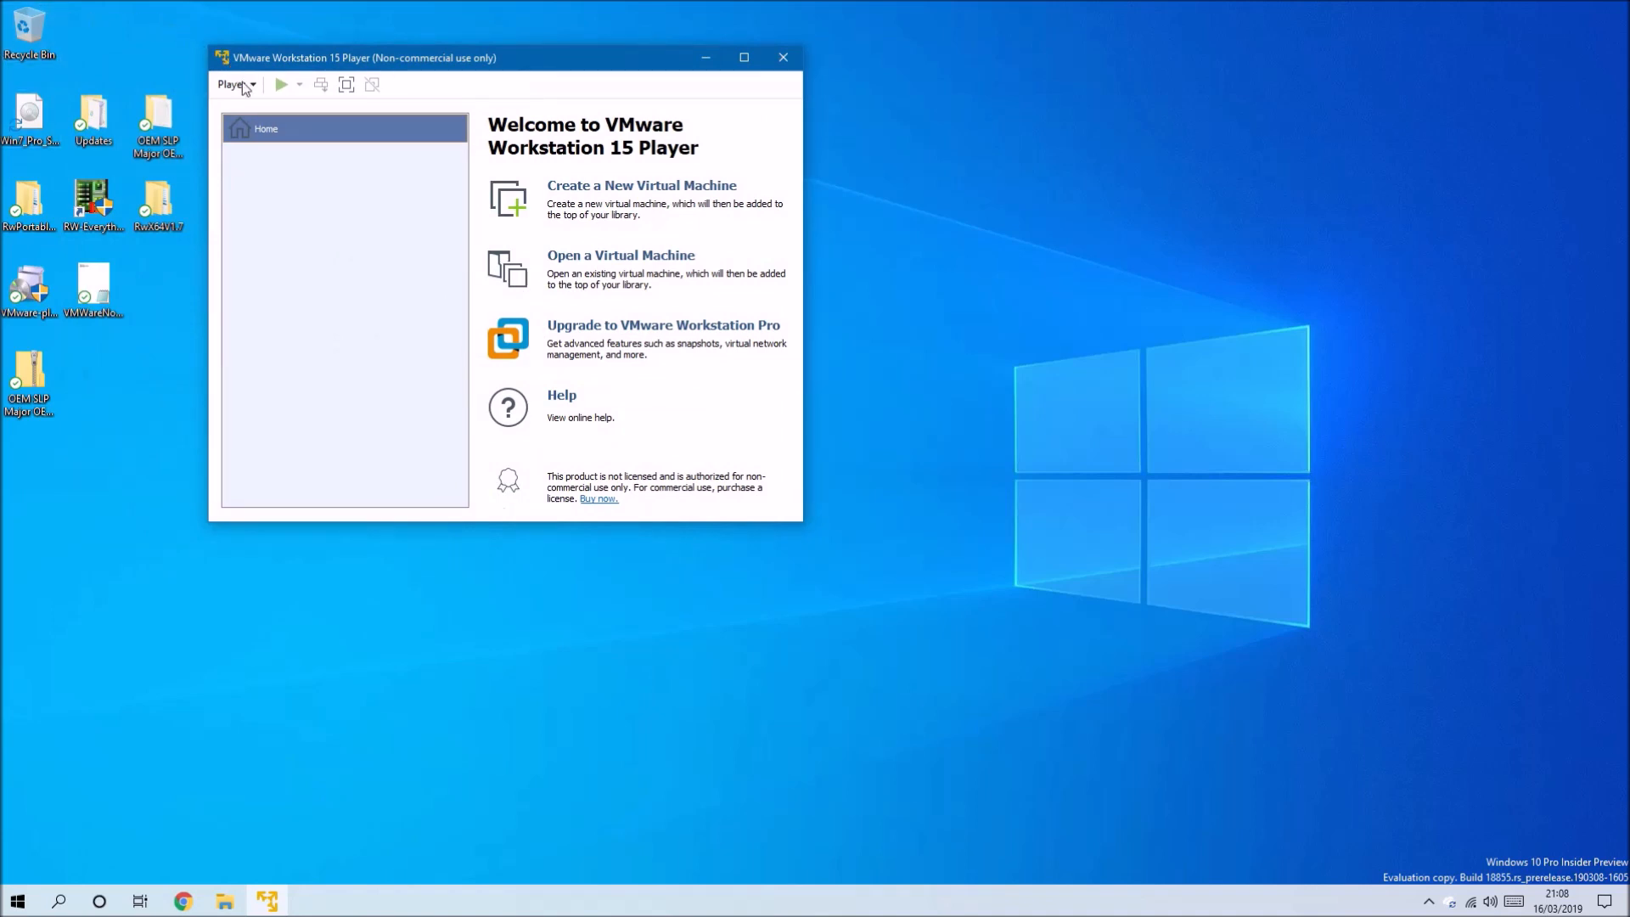
- Start a new virtual machine for Windows 7 x64 with the operating system installed later
left_click(232, 85)
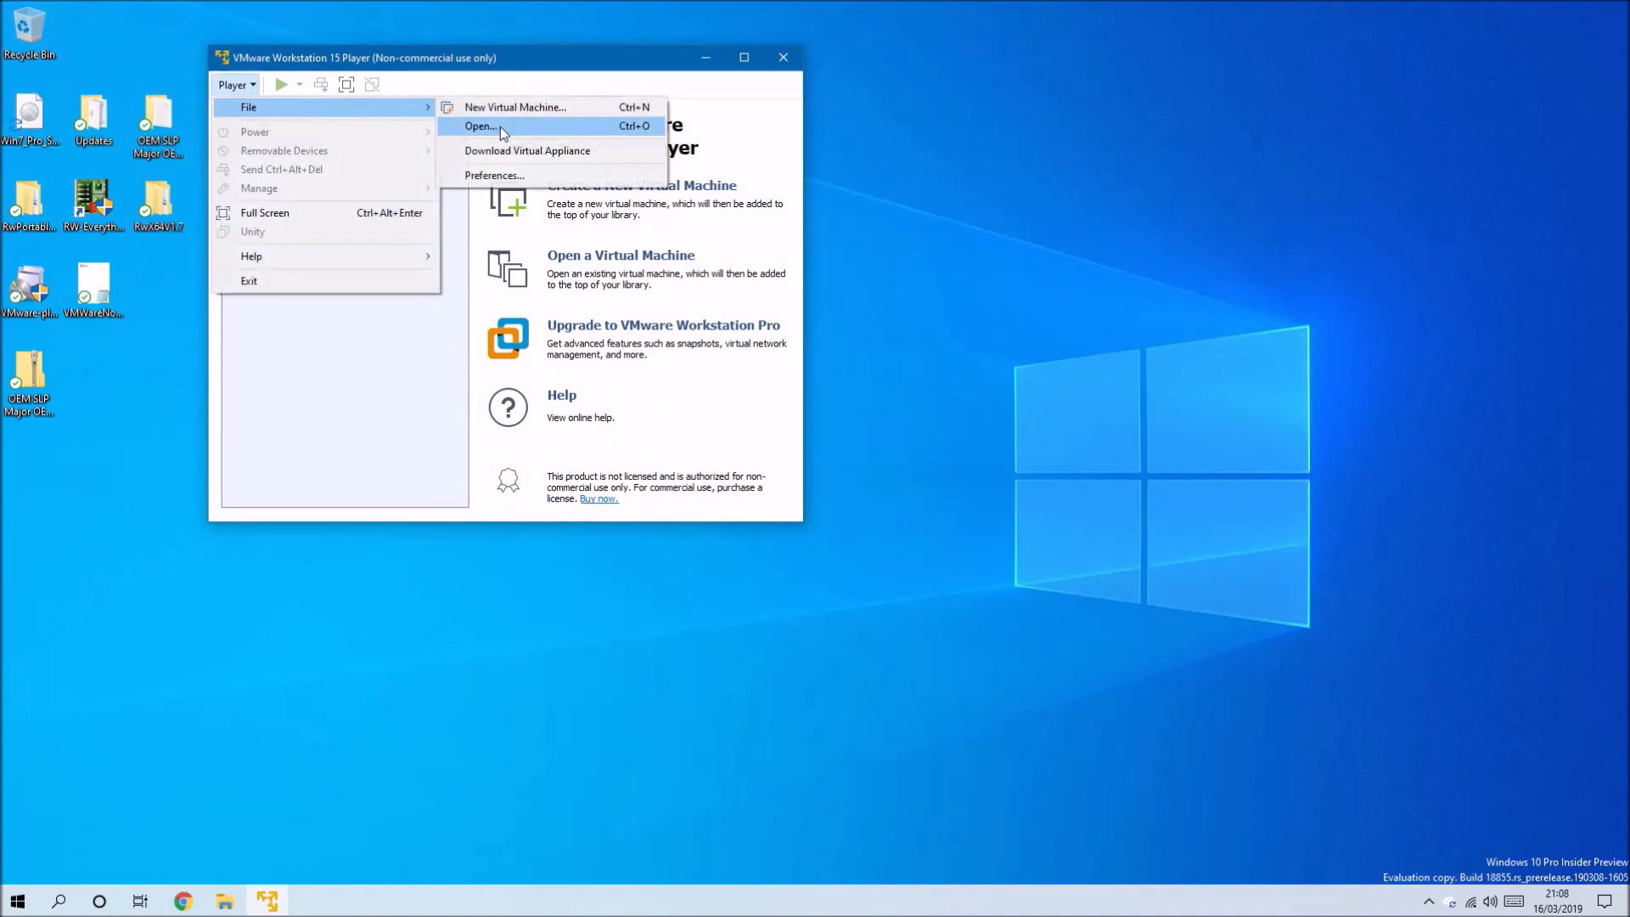
left_click(512, 105)
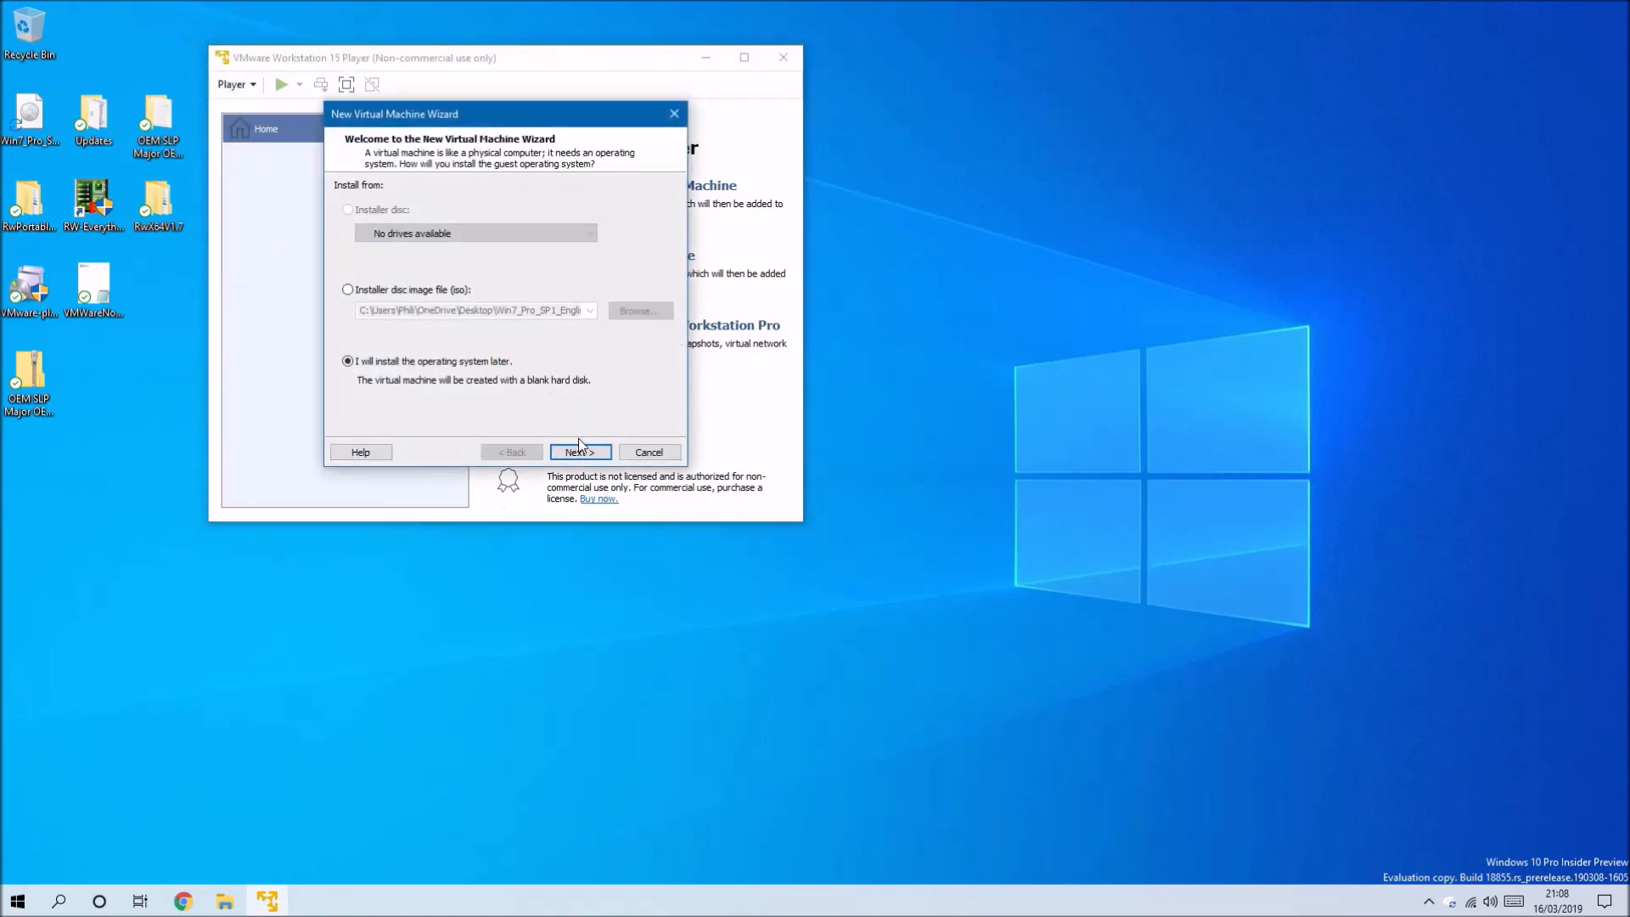
left_click(579, 451)
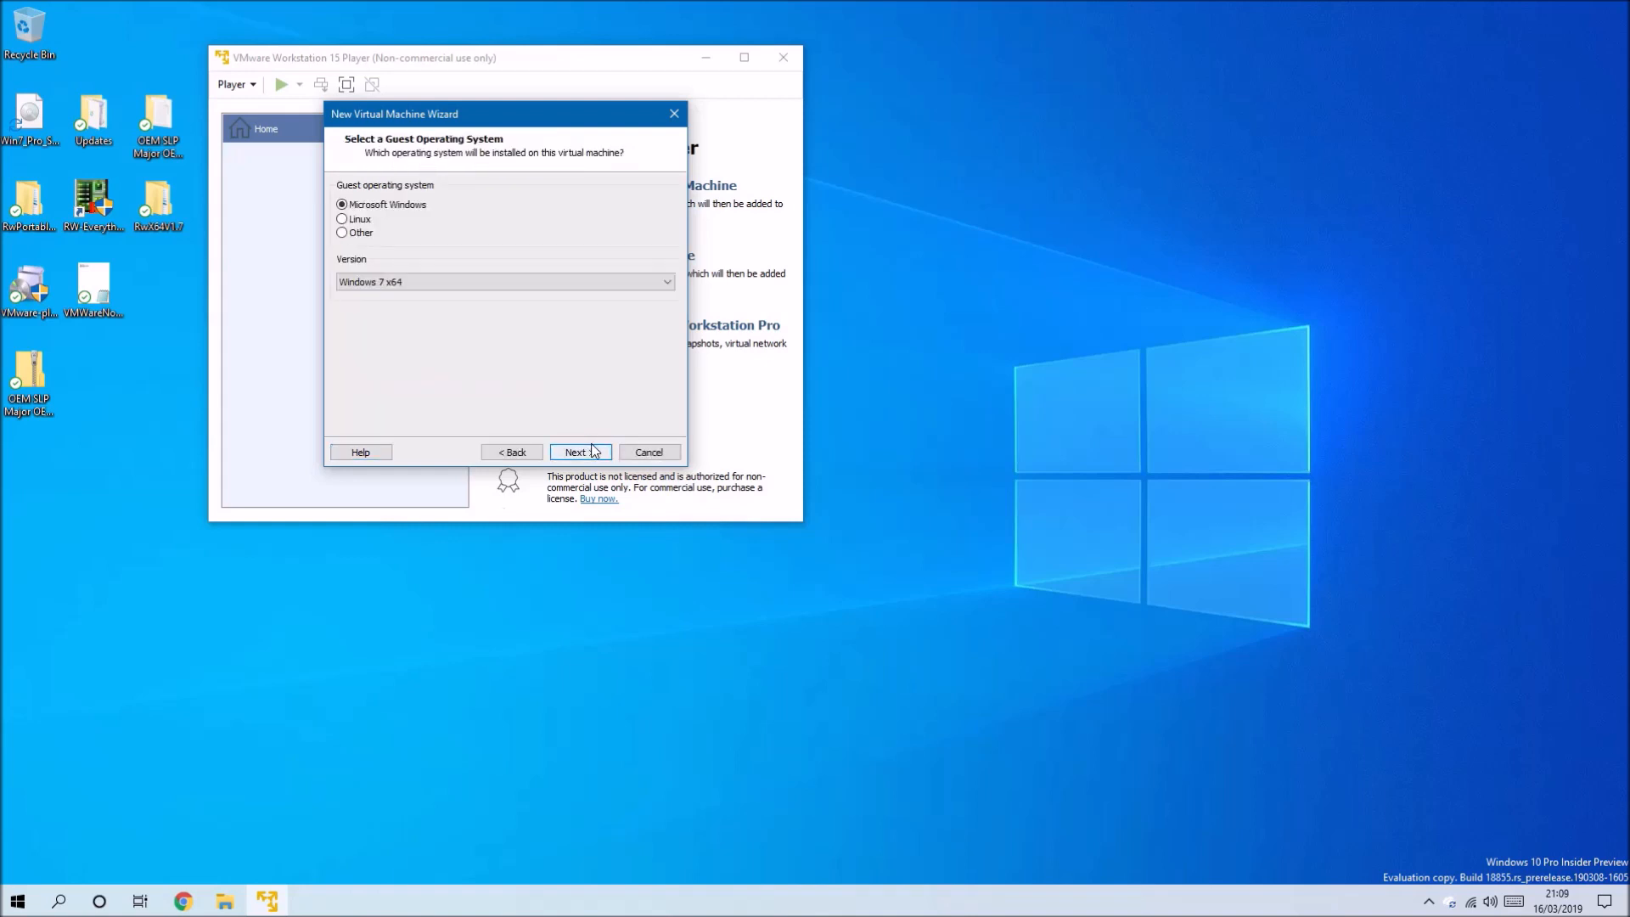
left_click(581, 452)
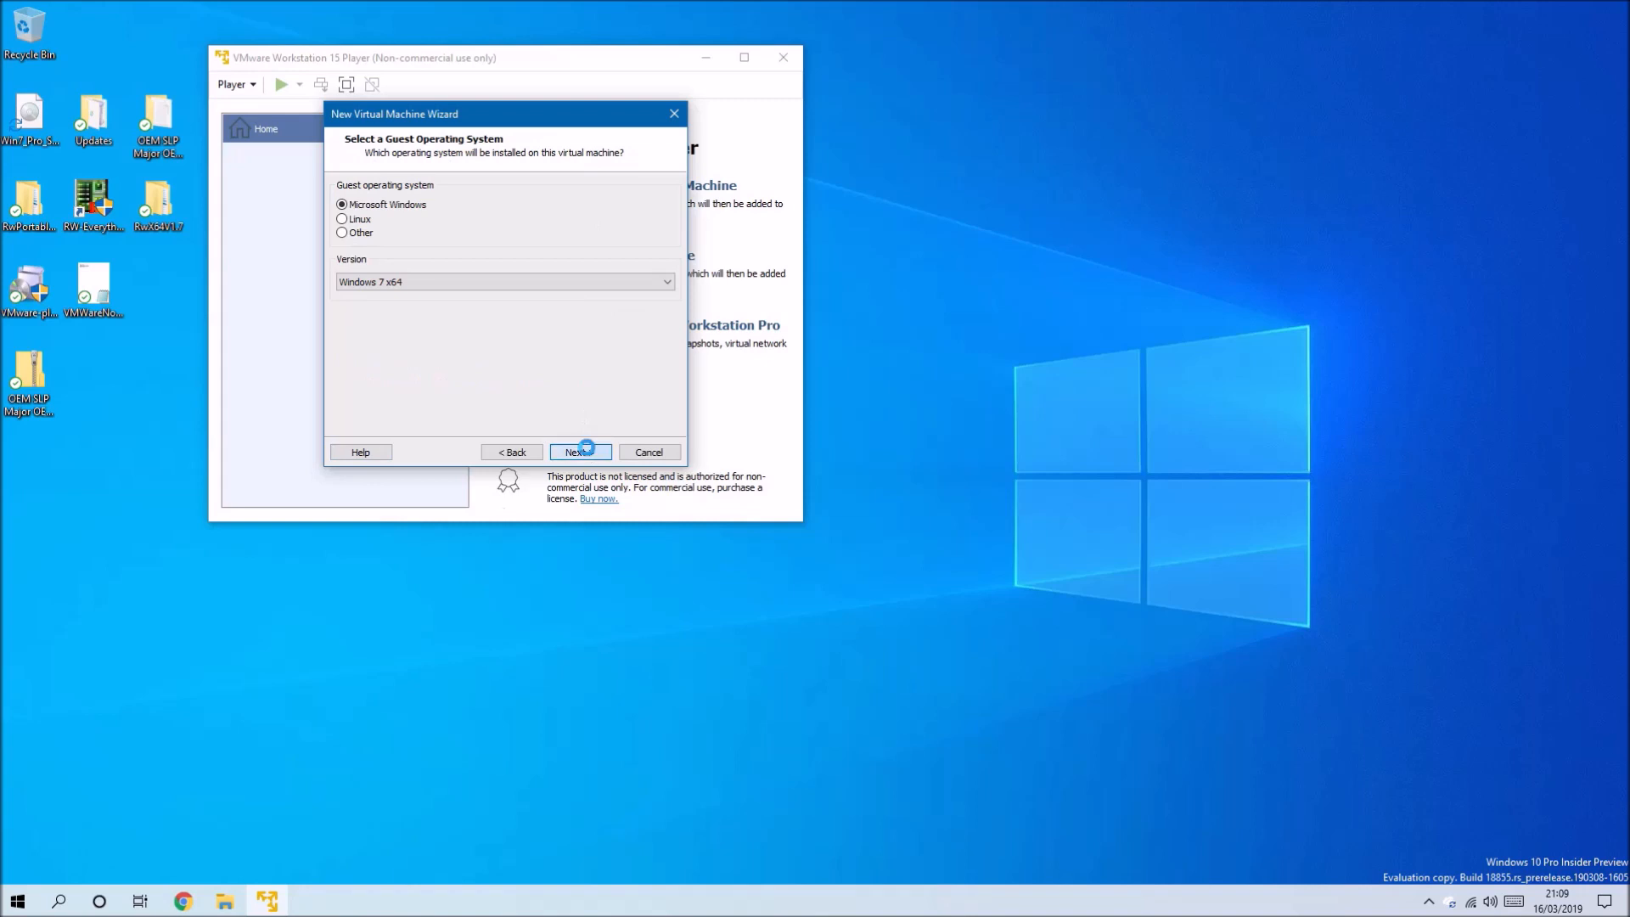
left_click(579, 451)
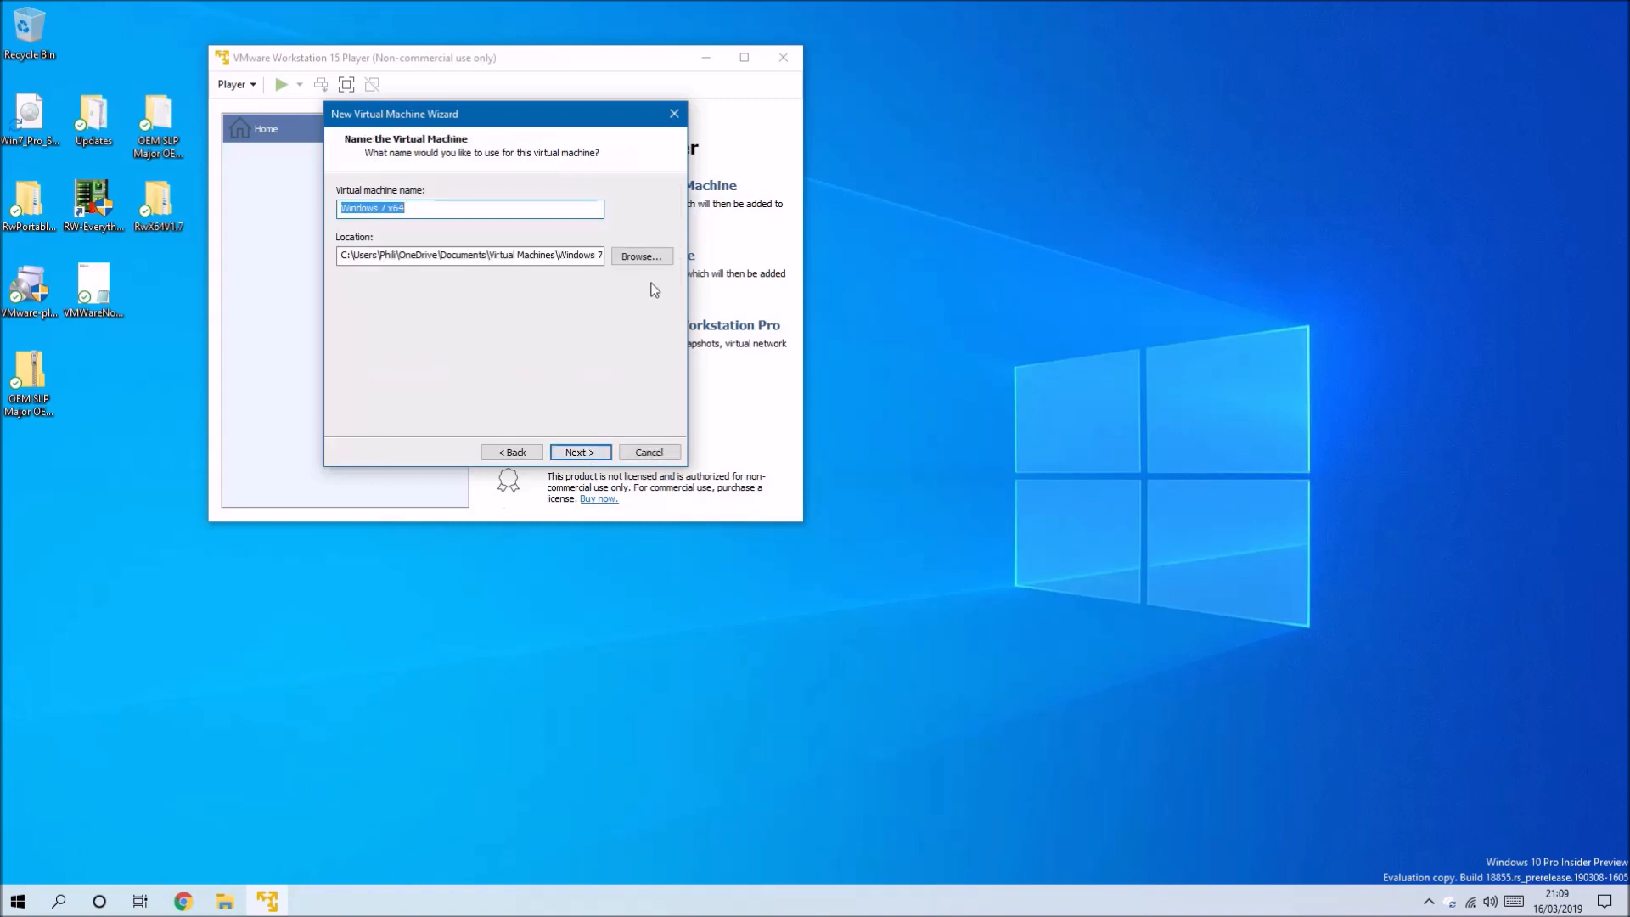
- Place the virtual machine in a new folder D:\Win7VM
left_click(640, 256)
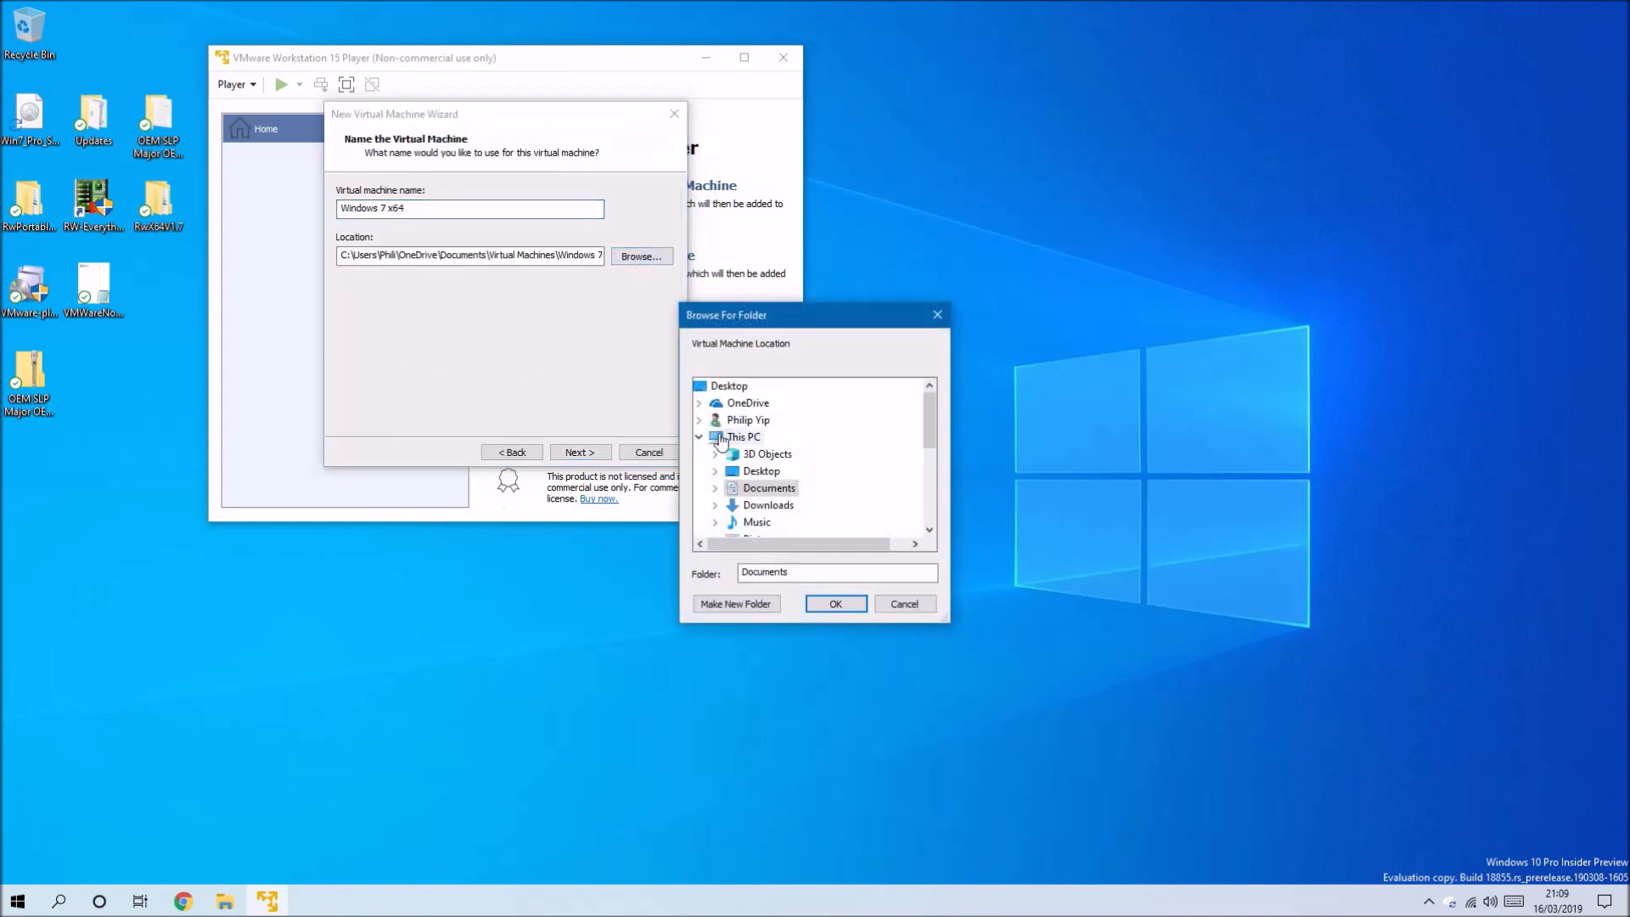
scroll("down", 3)
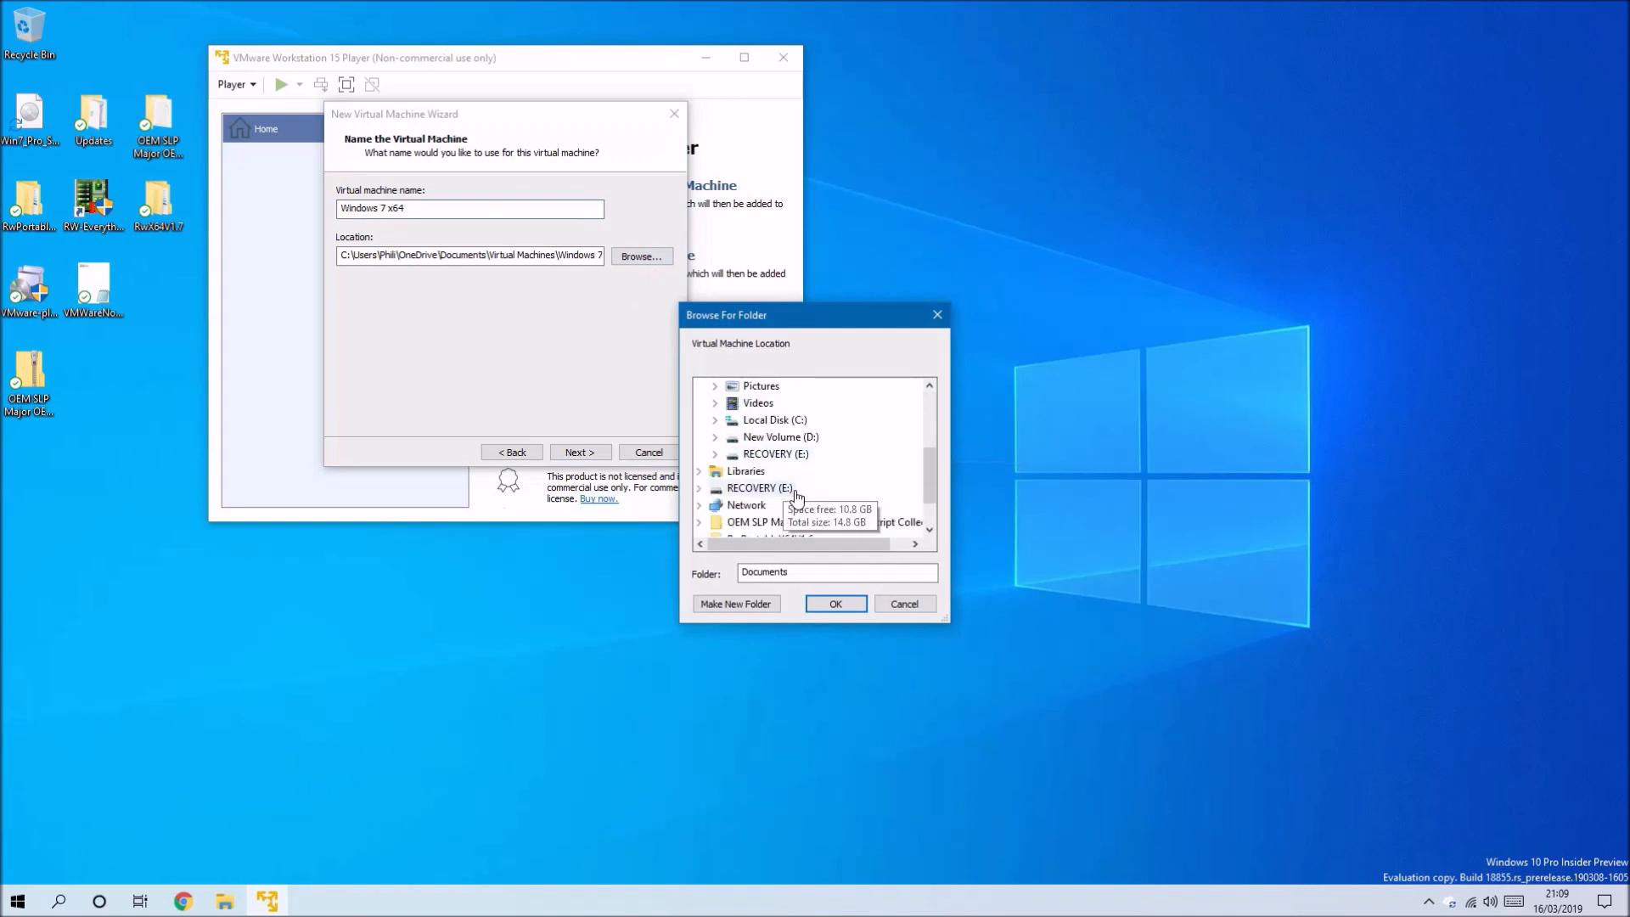
left_click(778, 437)
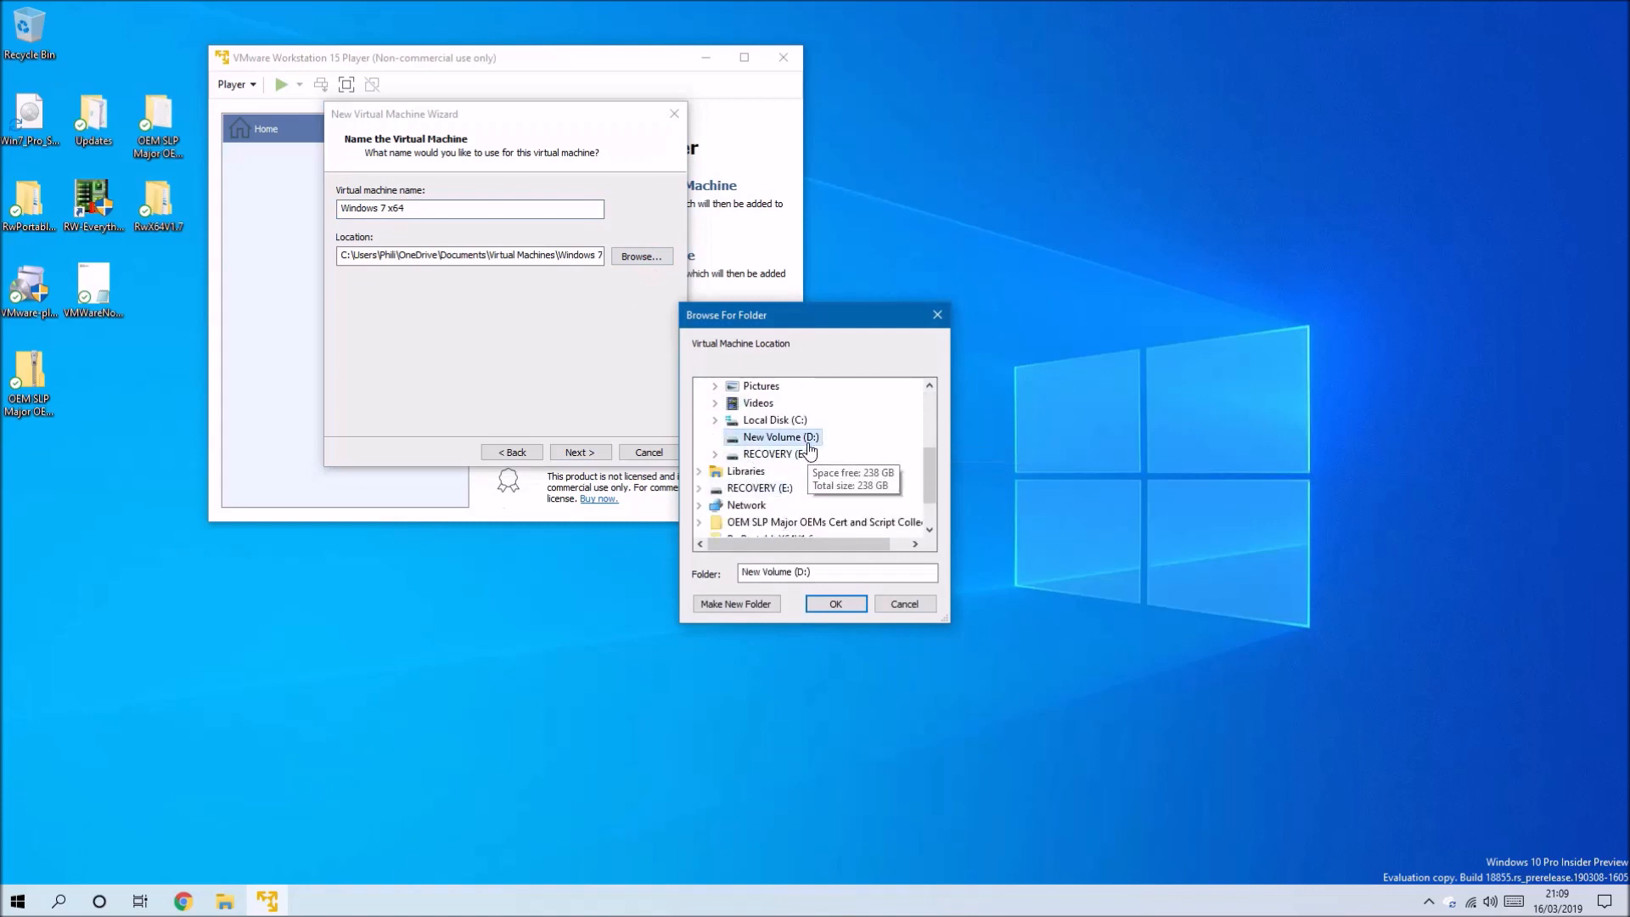
mouse_move(766, 605)
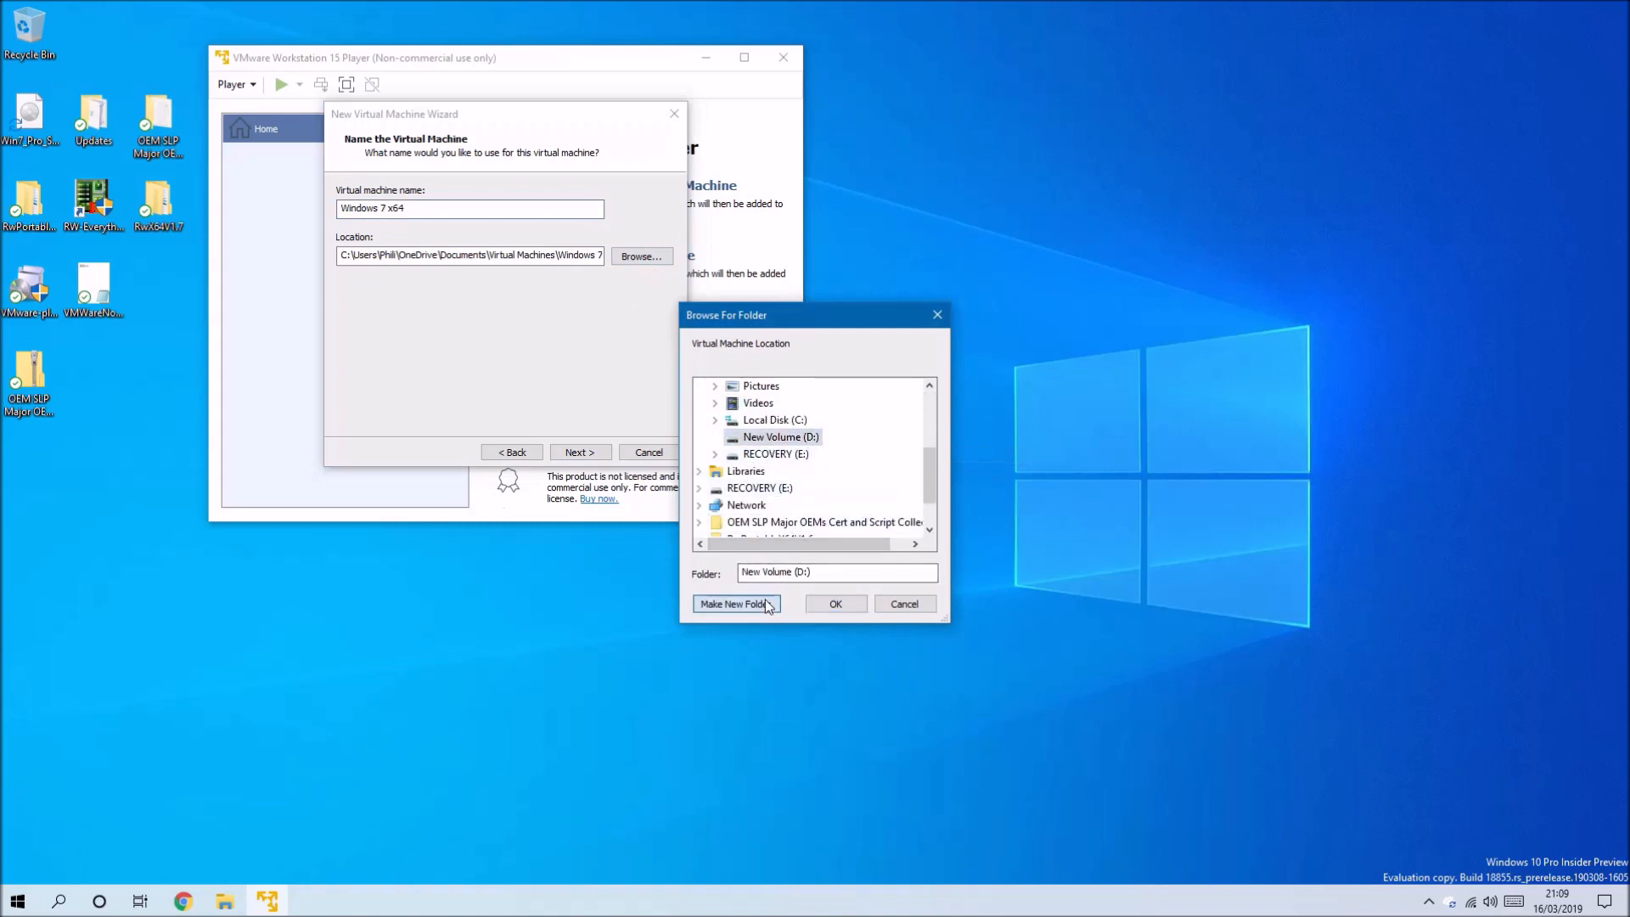
left_click(734, 603)
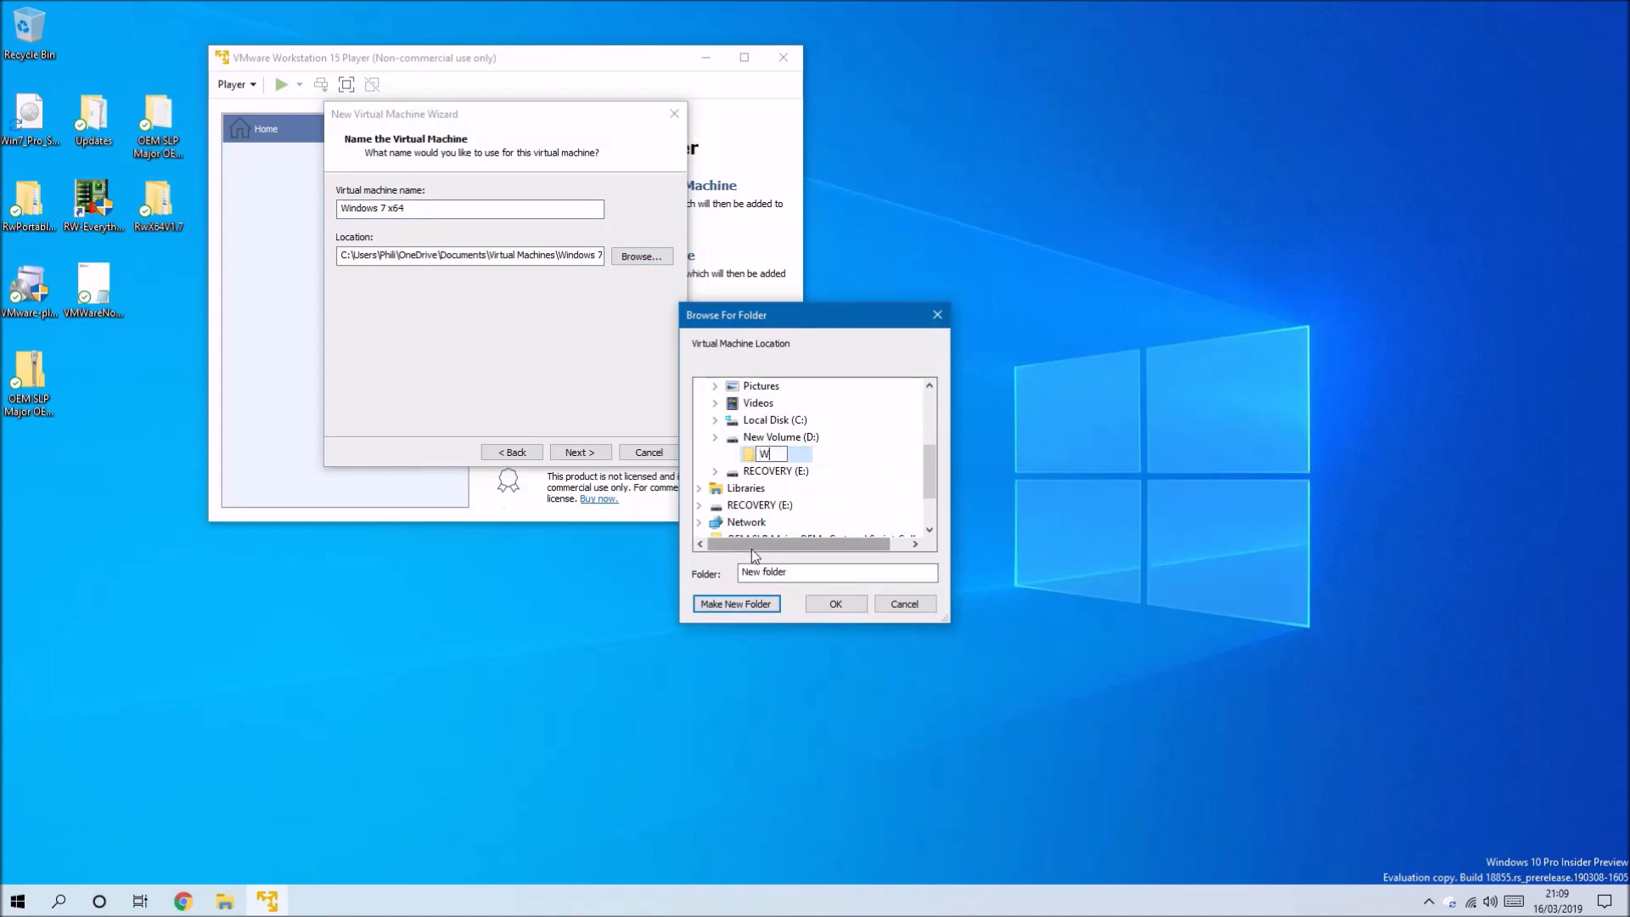
type("in7VM")
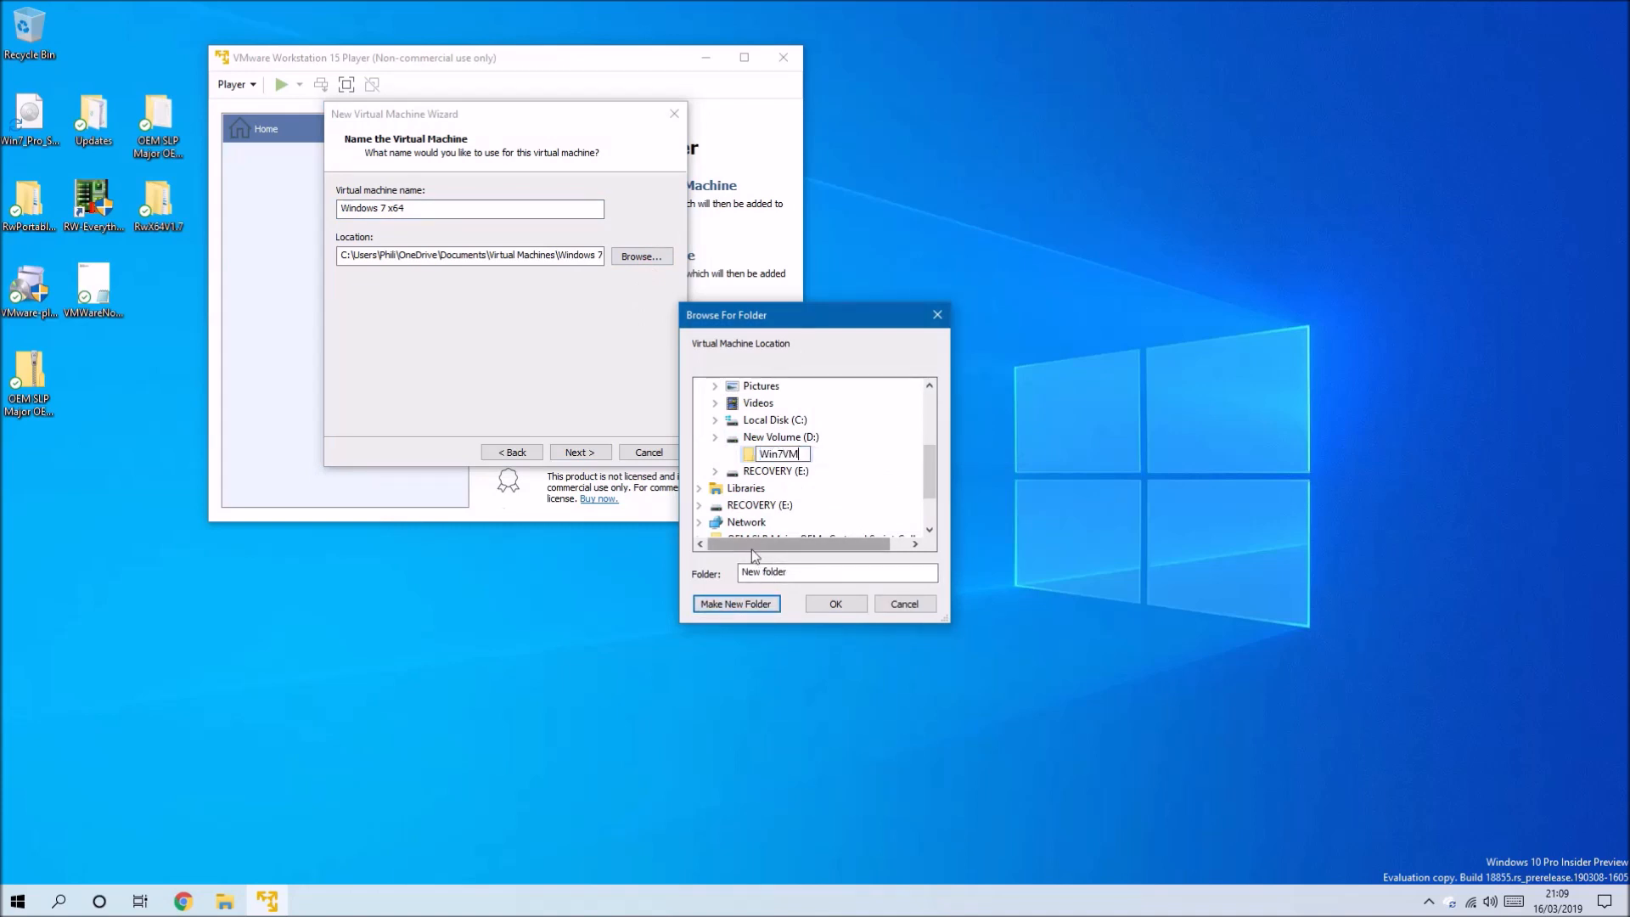
left_click(835, 602)
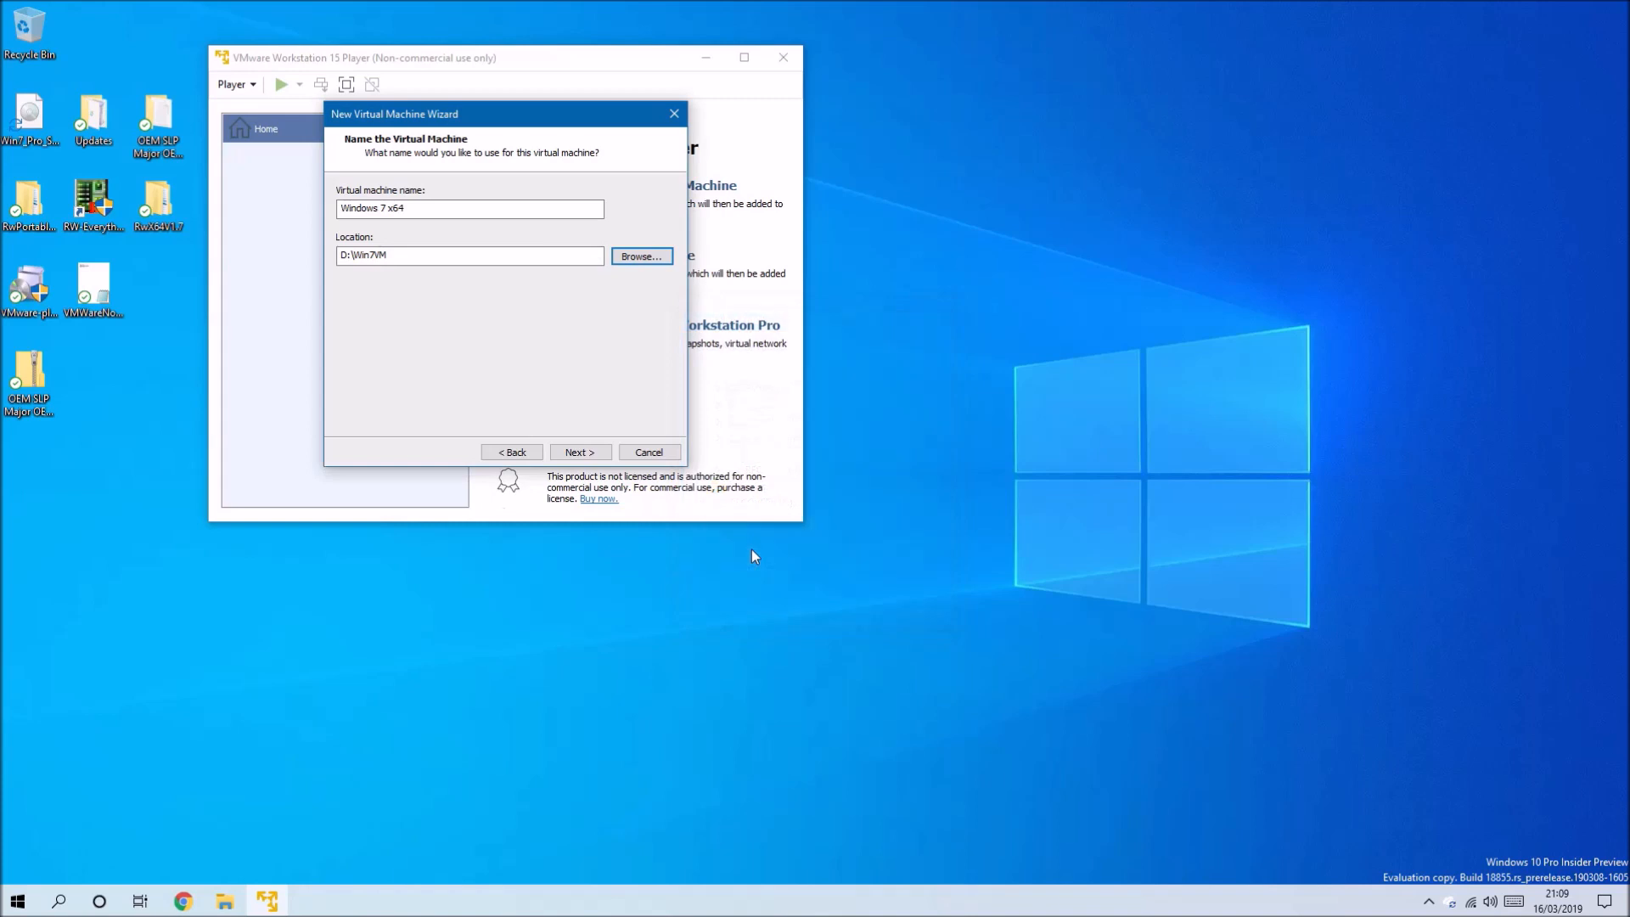
mouse_move(616, 475)
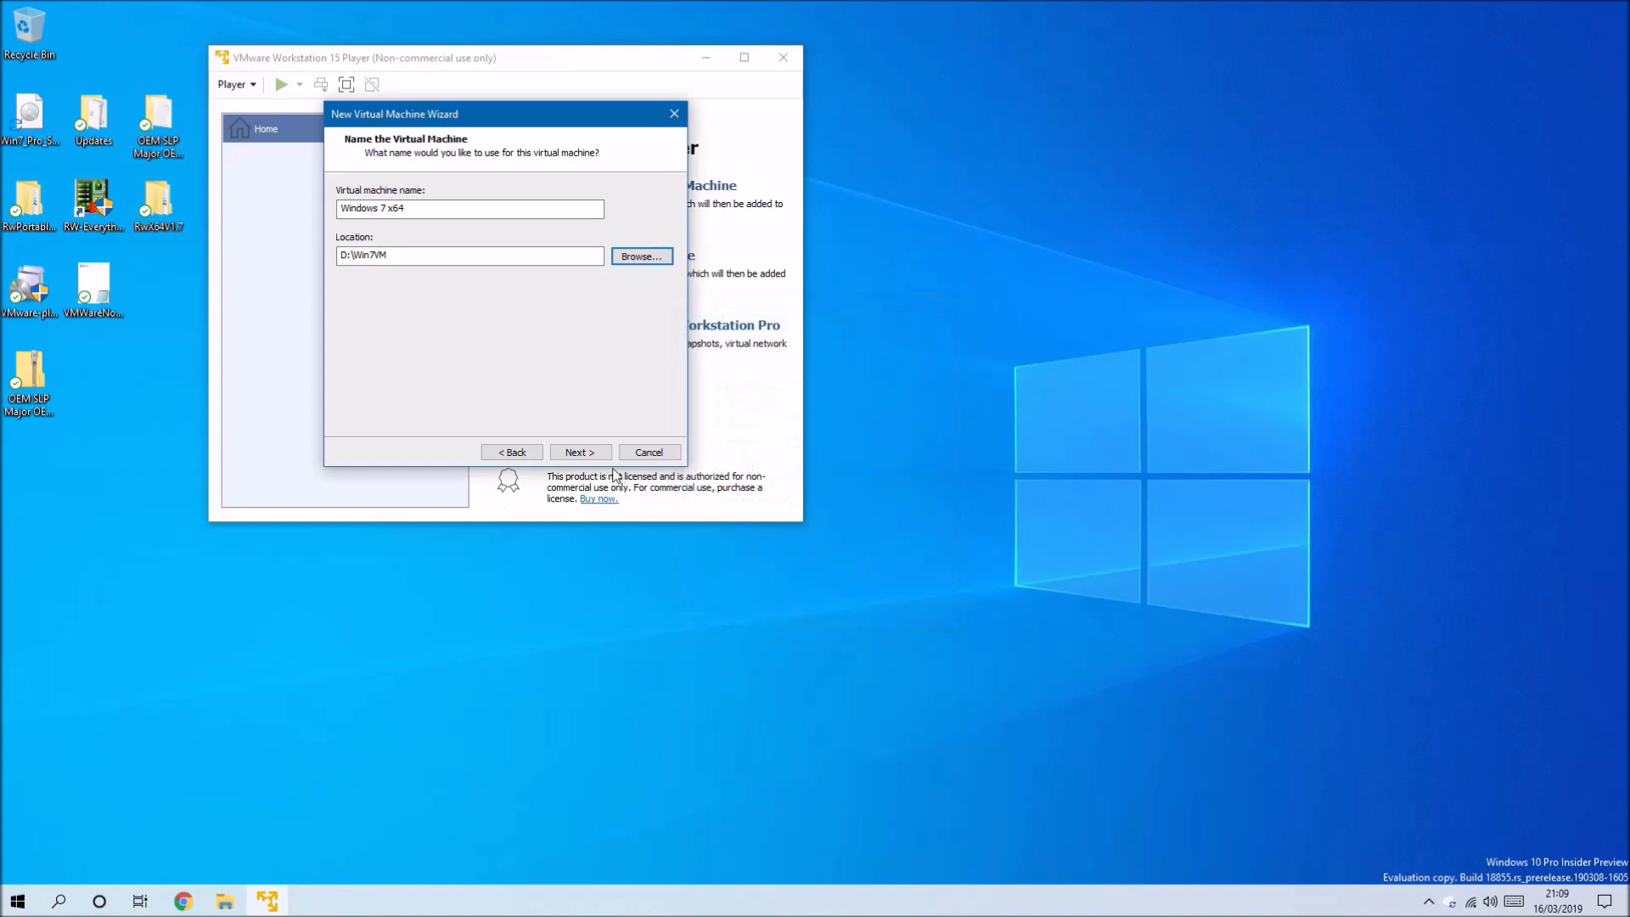
- Keep the 60 GB disk and reach the ready-to-create summary
left_click(581, 451)
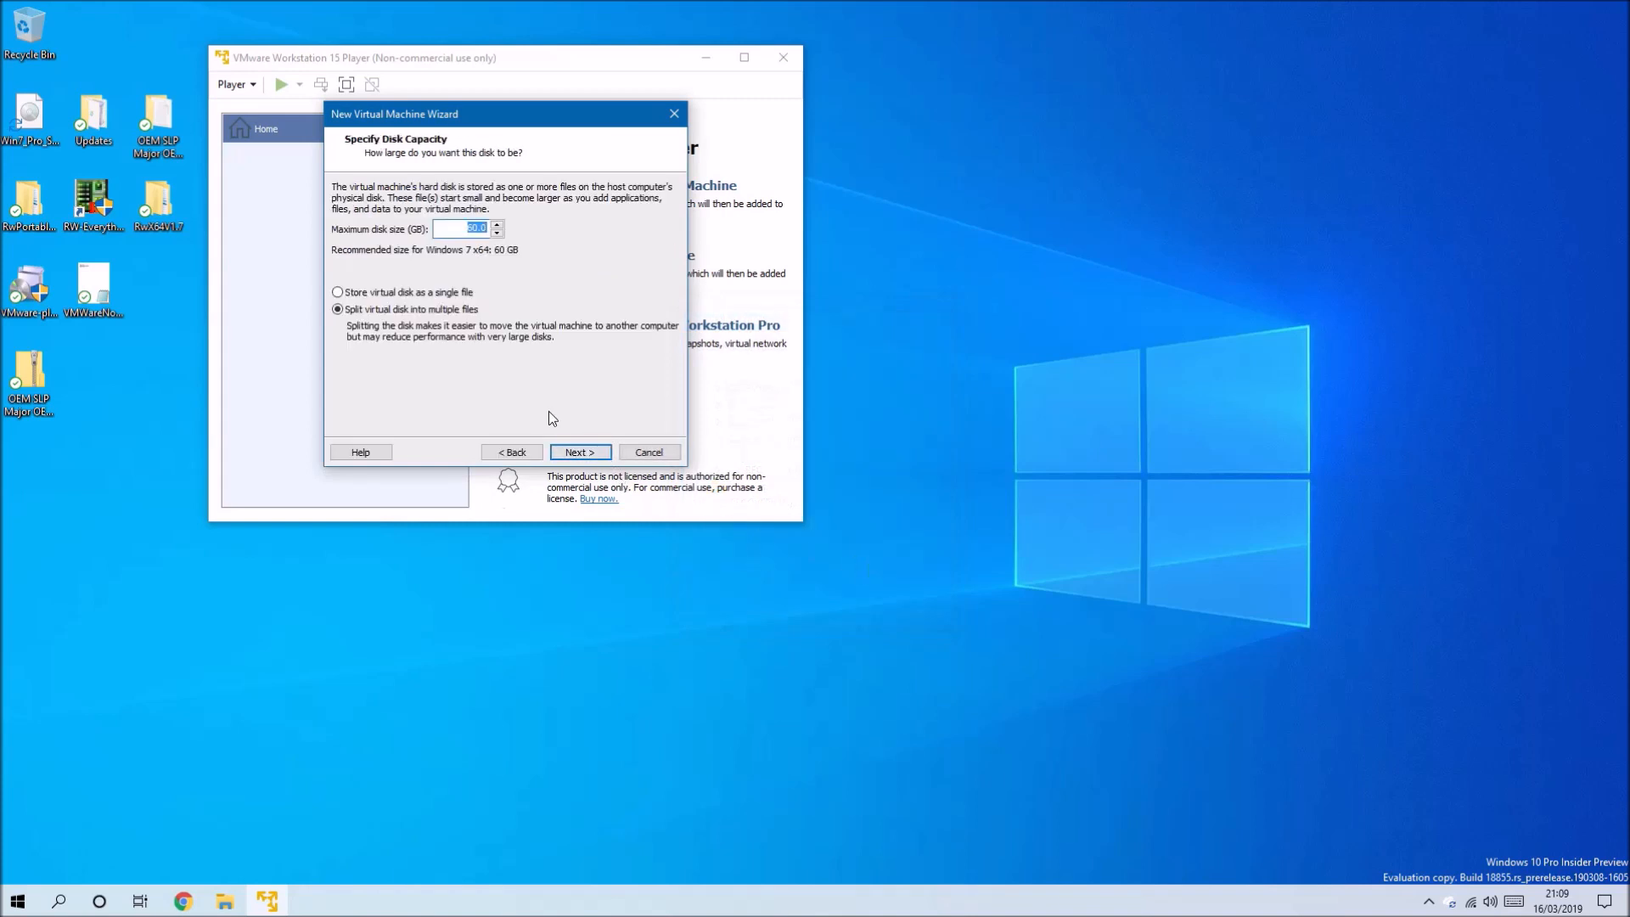
left_click(579, 452)
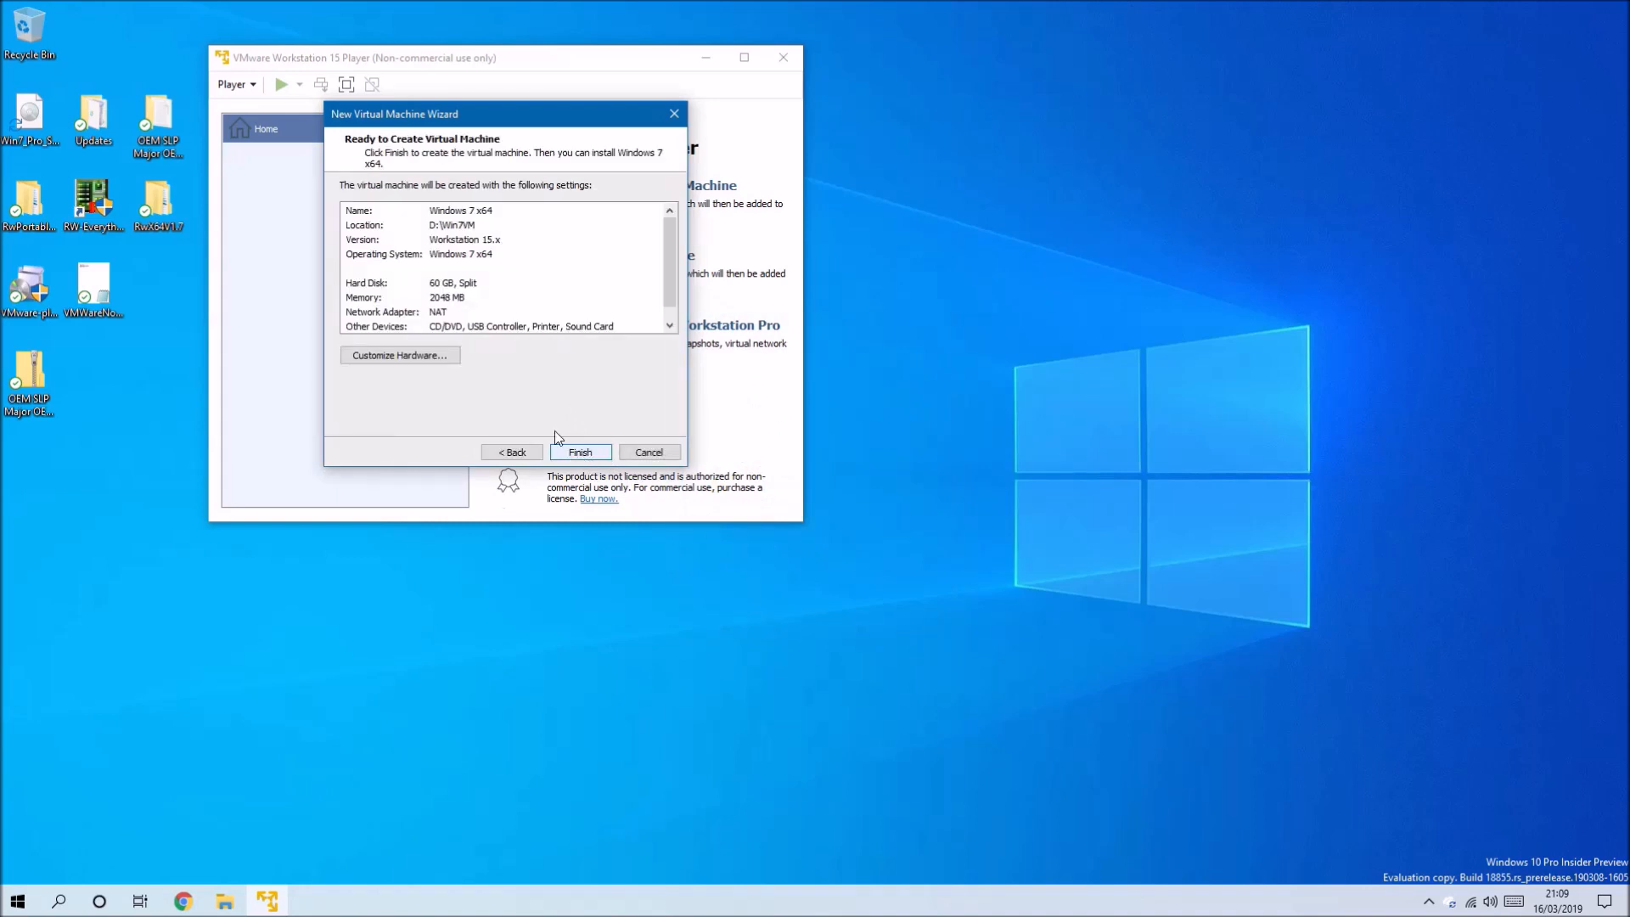
- In Customize Hardware, give the machine two processor cores
left_click(399, 355)
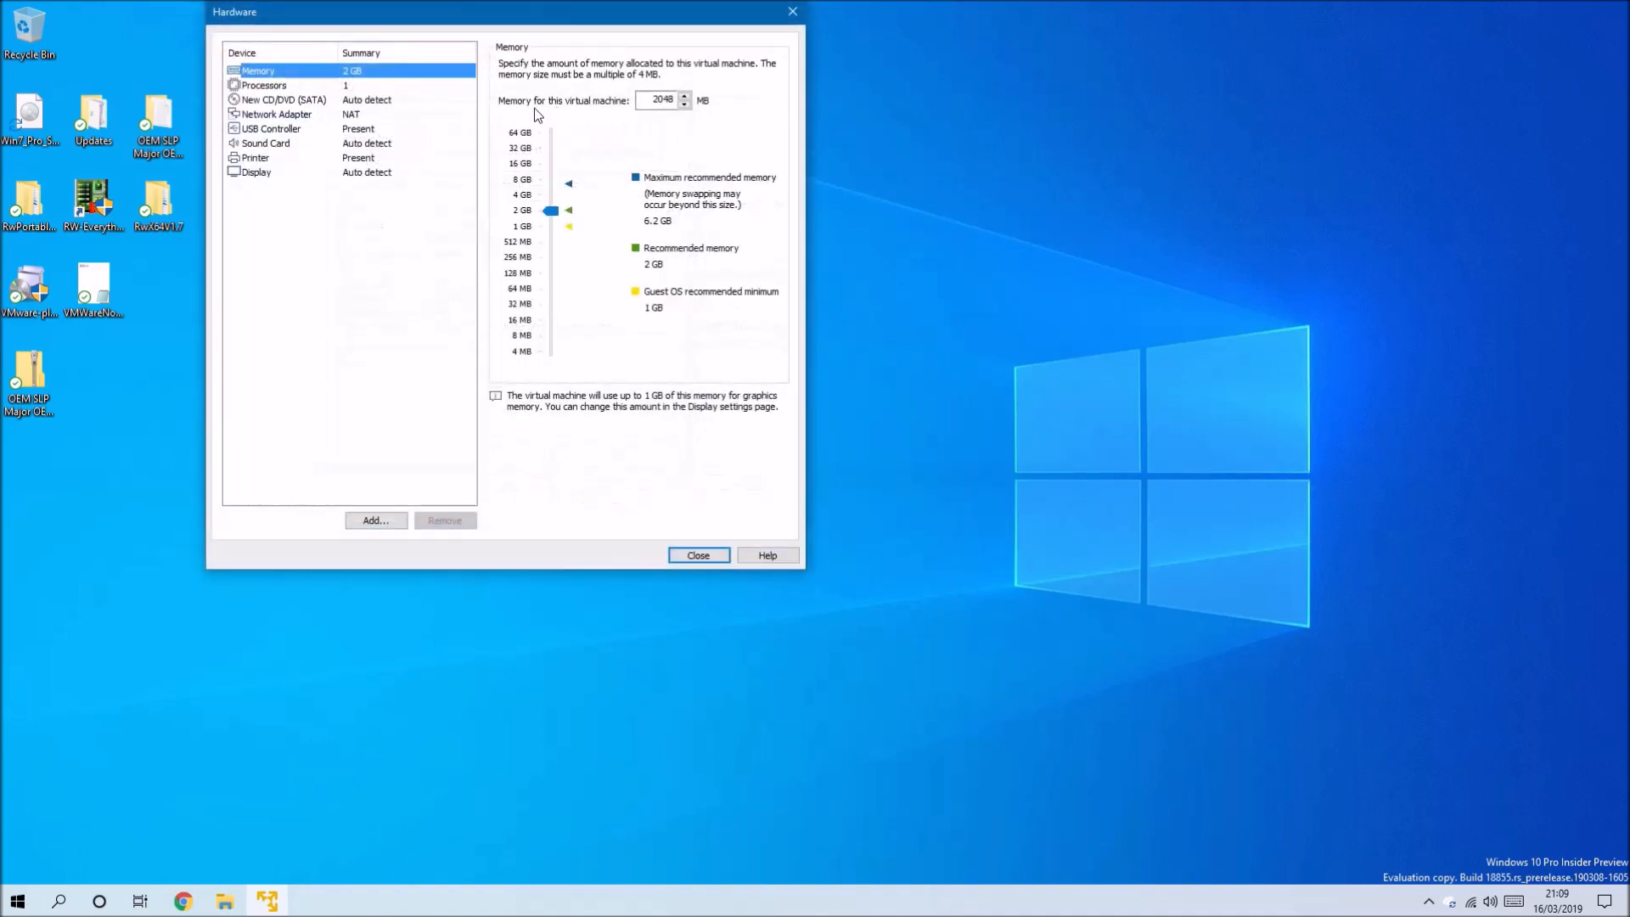
left_click(263, 85)
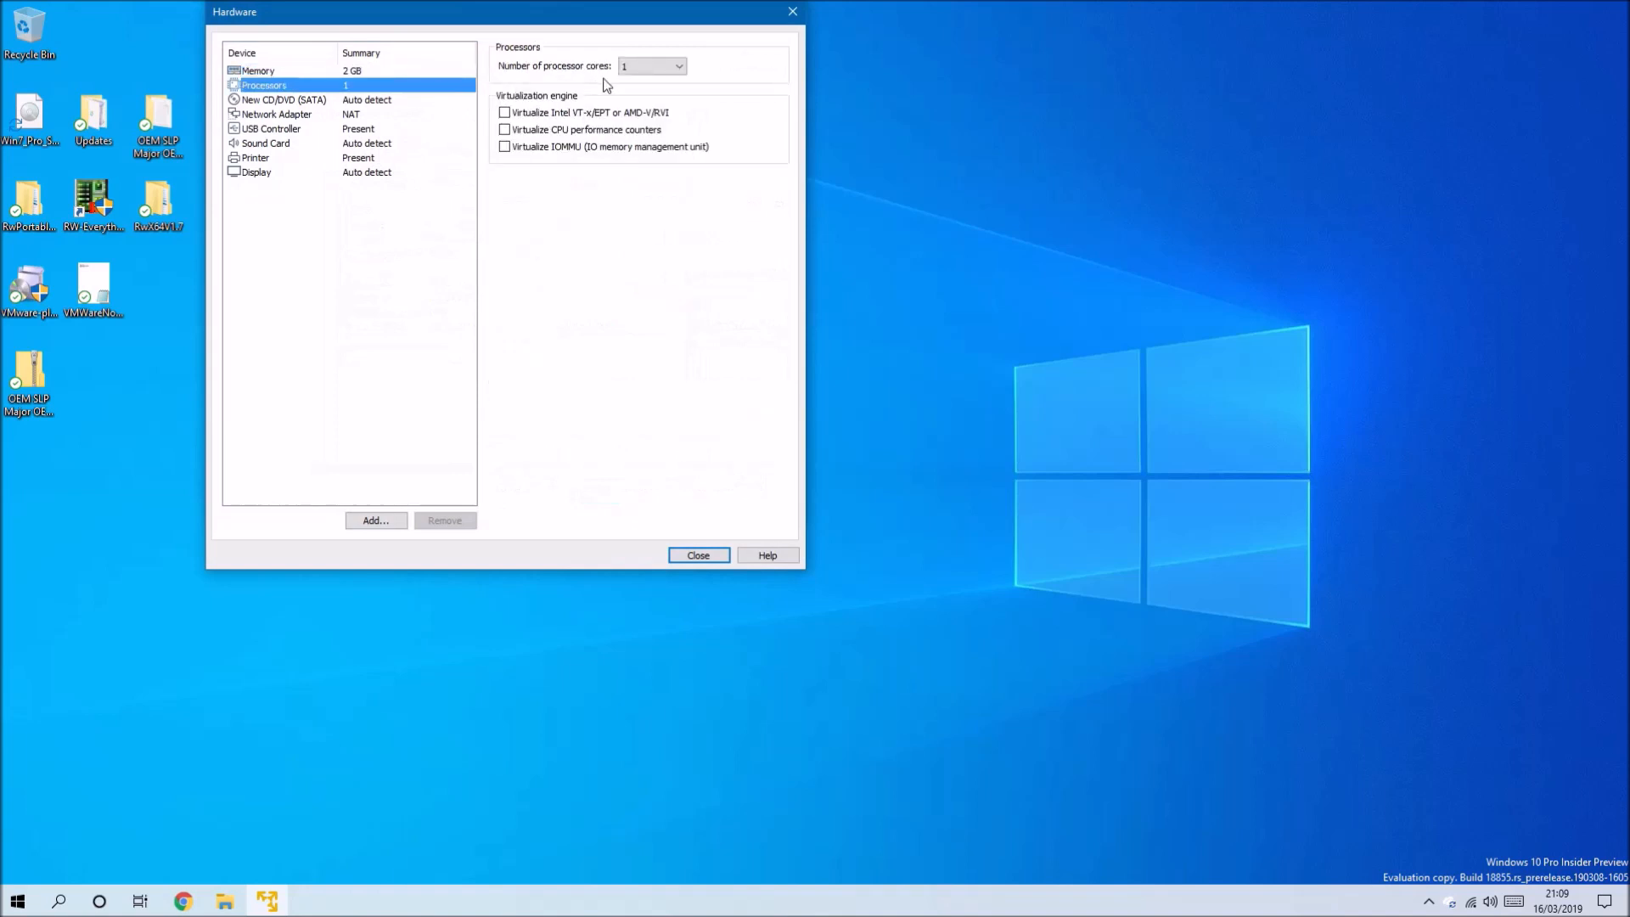
left_click(677, 66)
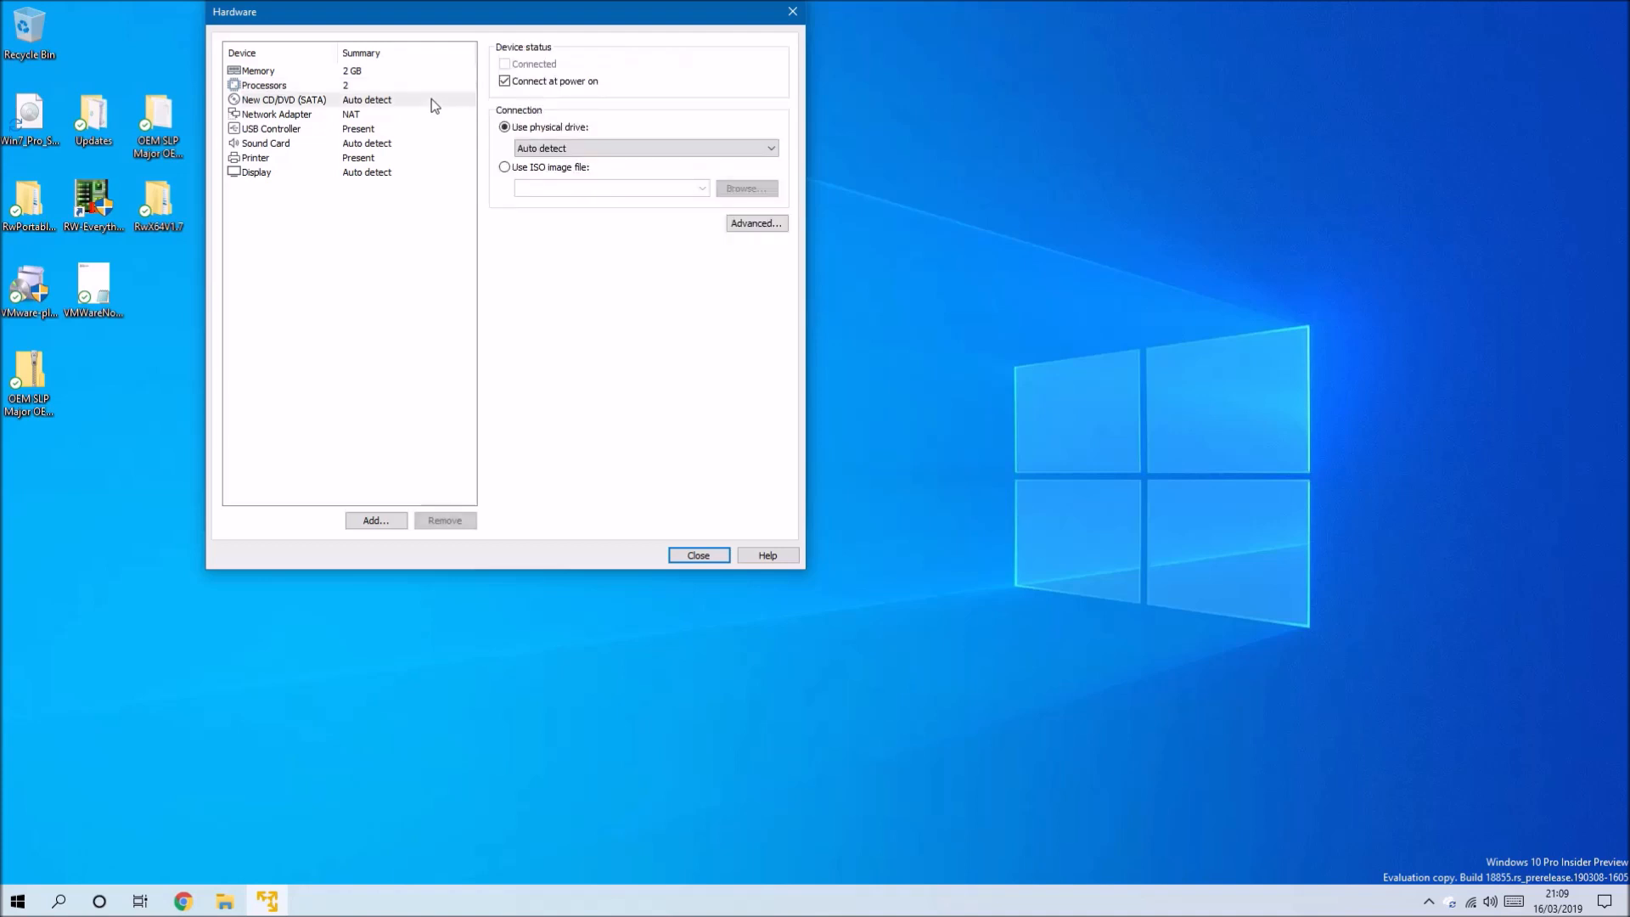
- Make the CD/DVD drive use an ISO image and browse for the file
left_click(281, 98)
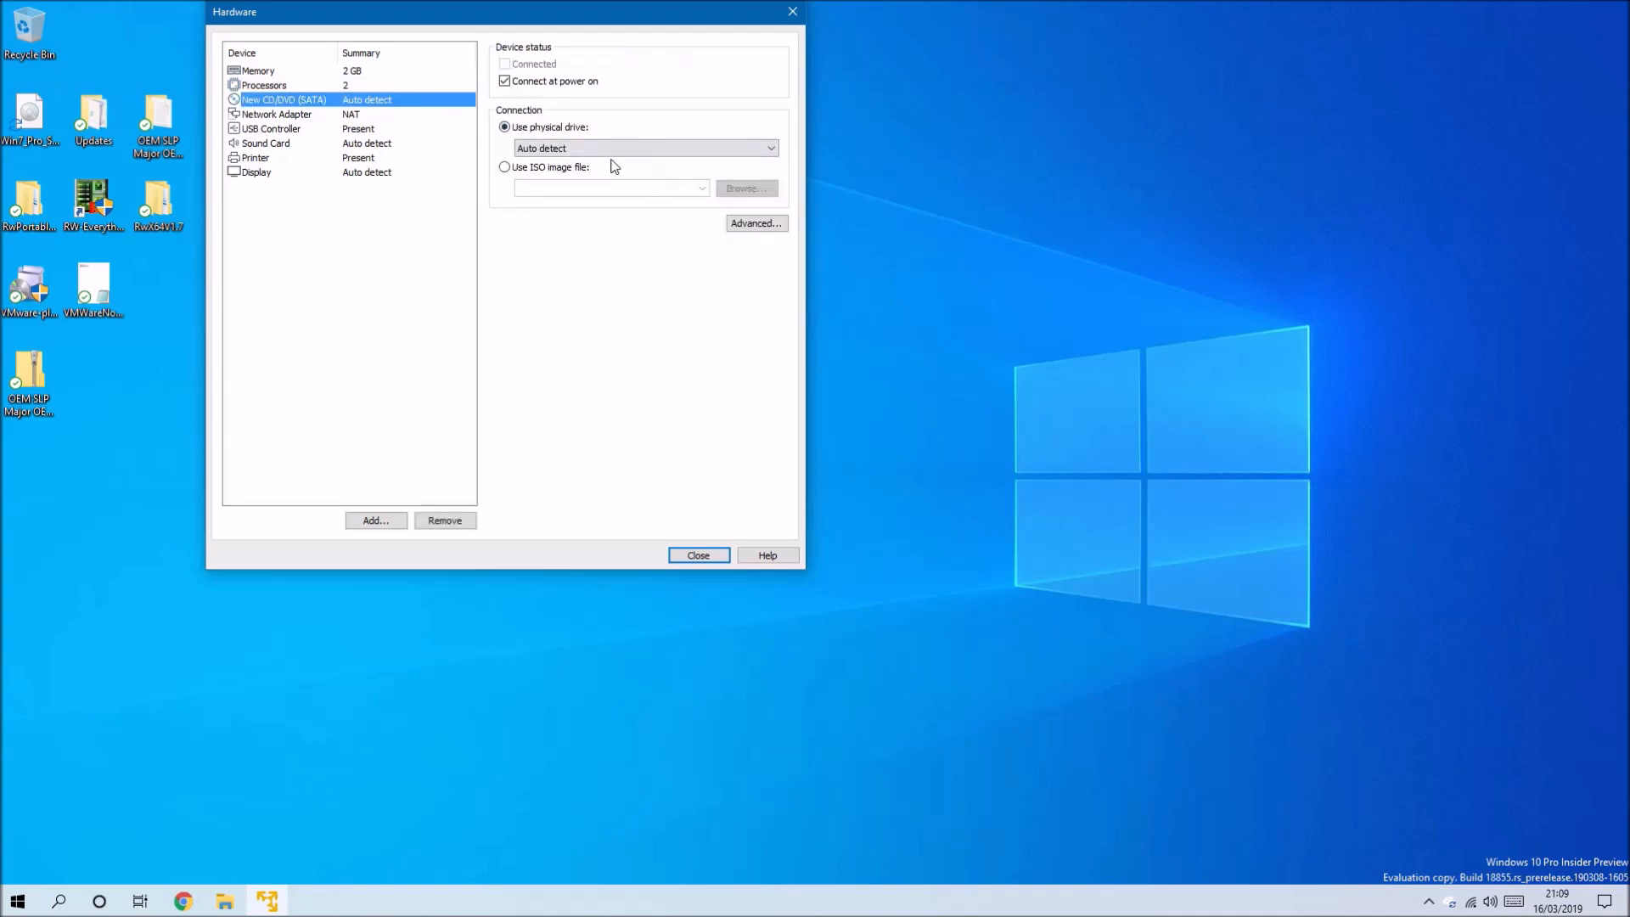
left_click(506, 166)
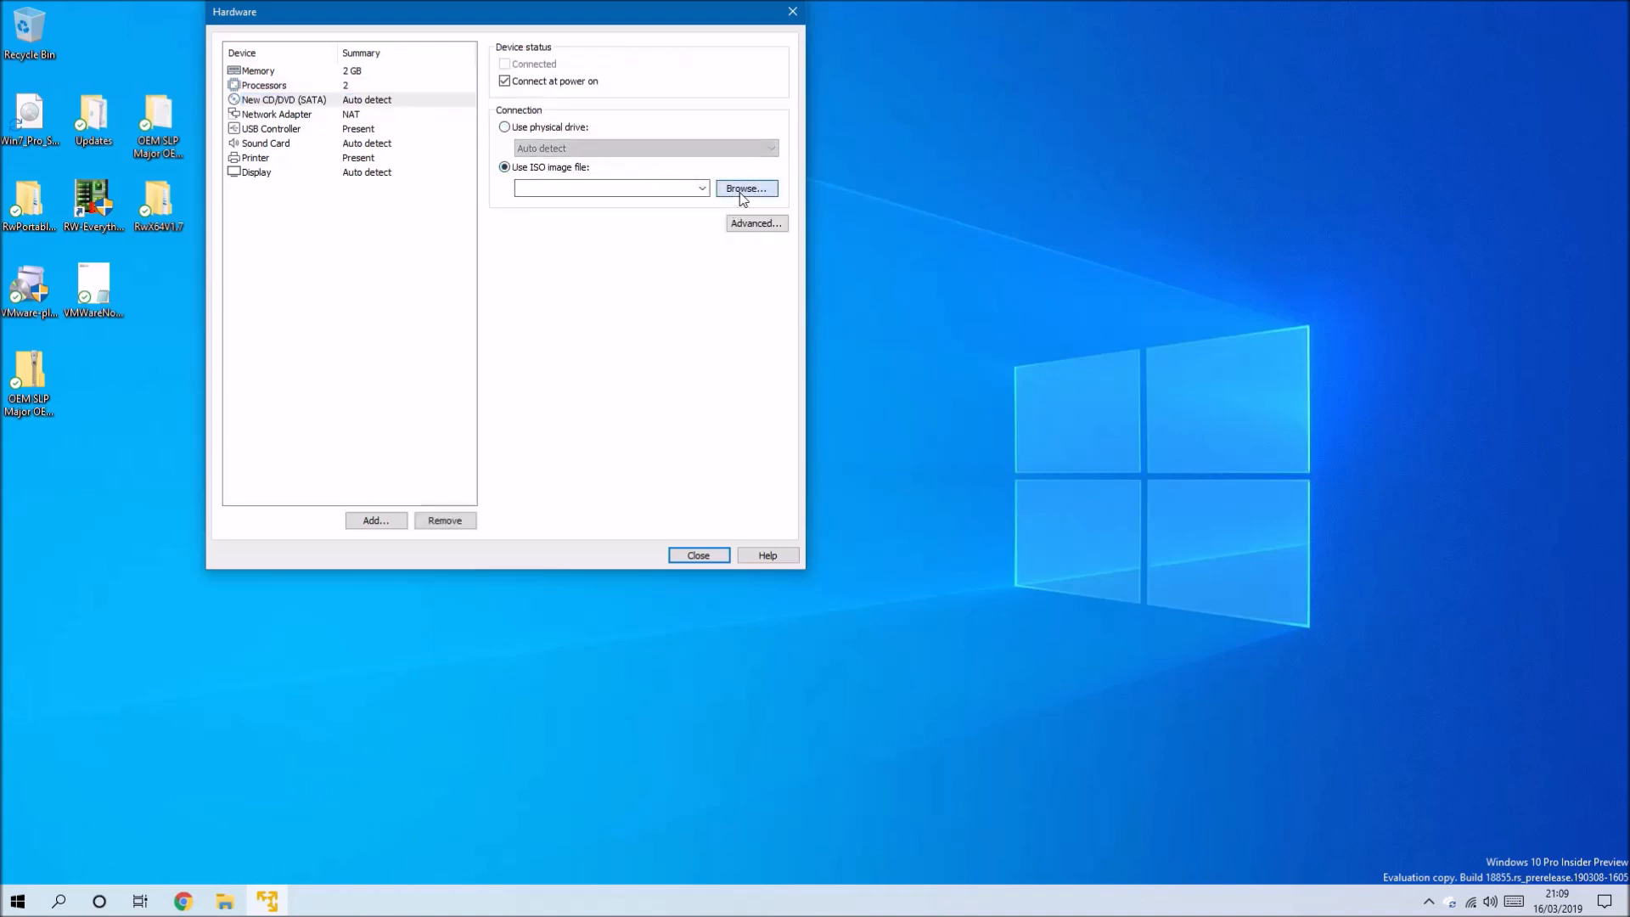
left_click(745, 189)
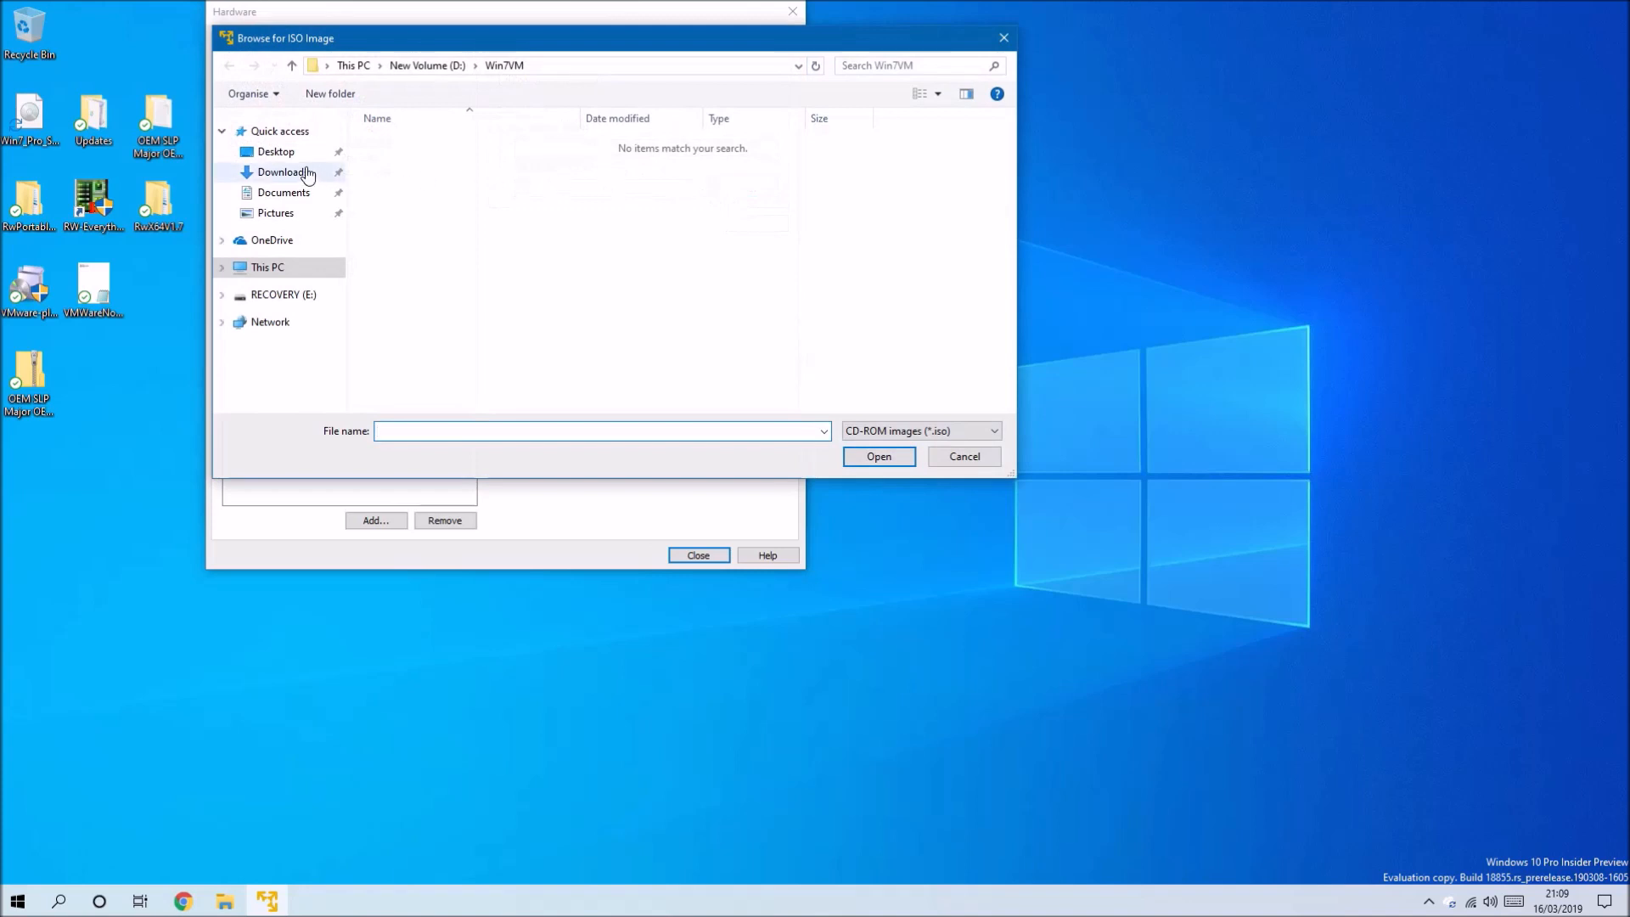
left_click(275, 152)
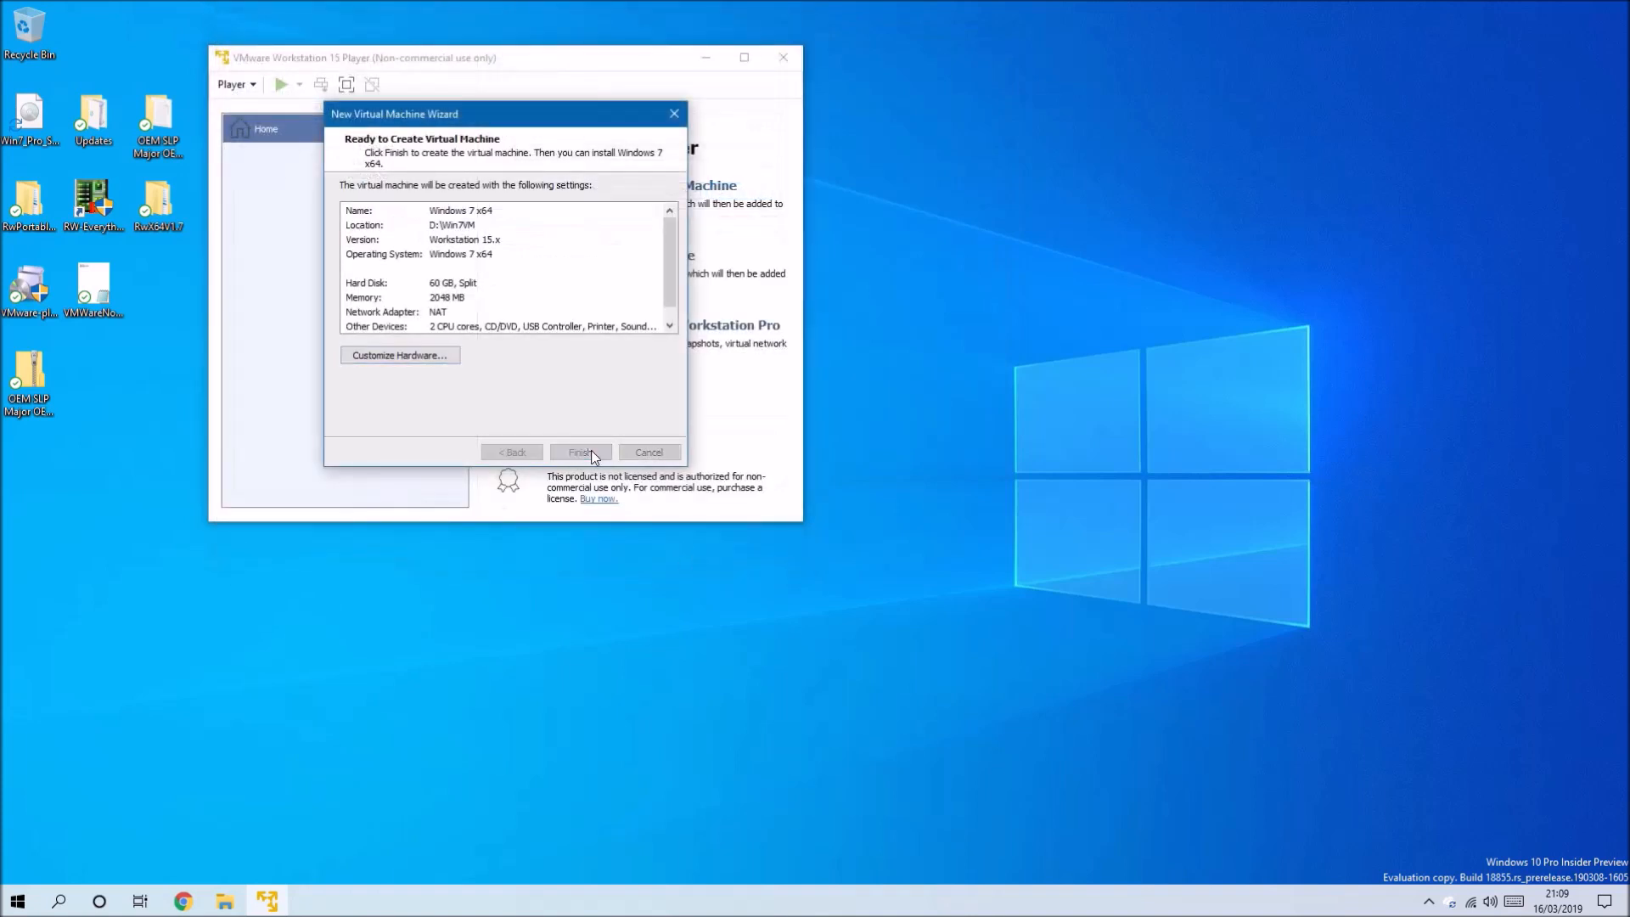
- Select Windows 7 x64 and view the Options page of its settings
left_click(580, 452)
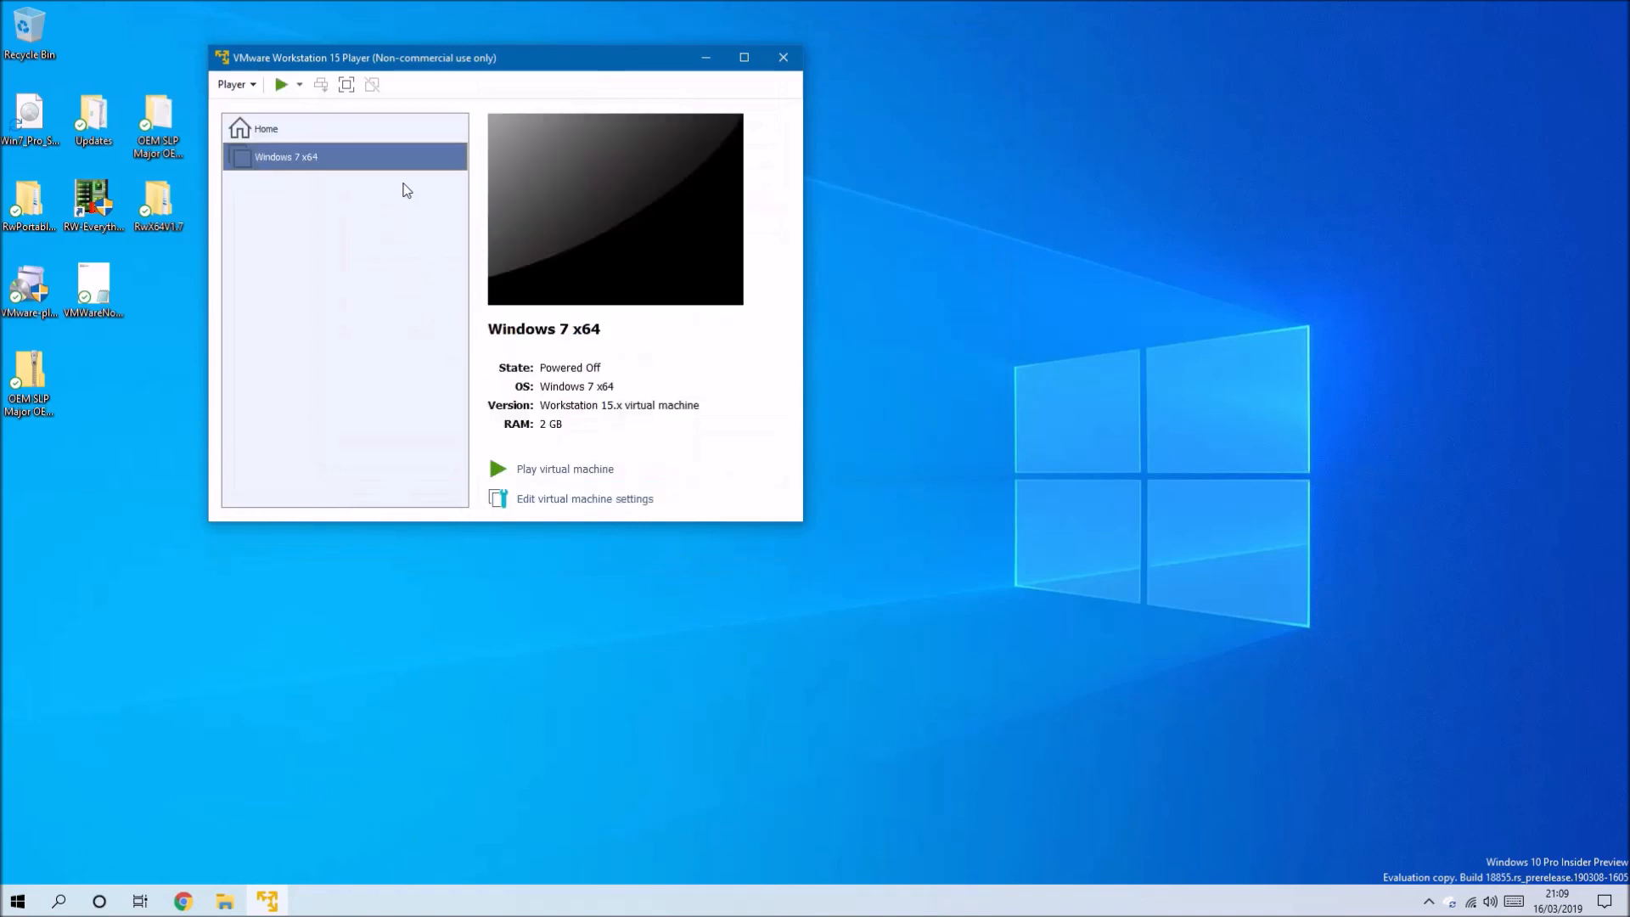
mouse_move(510, 410)
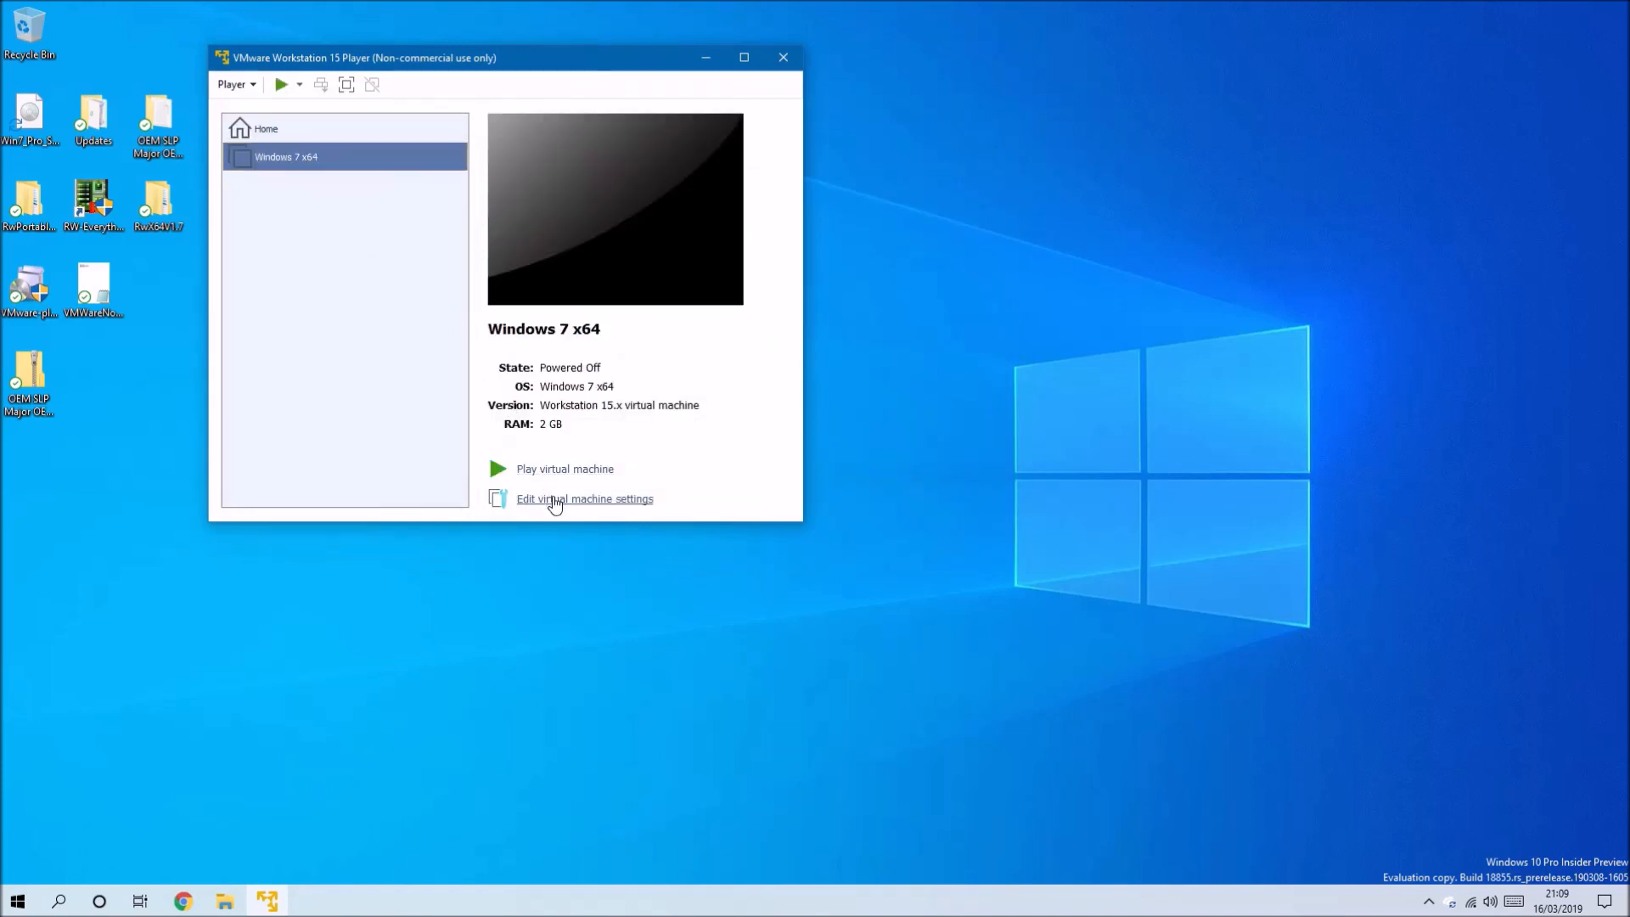
left_click(583, 497)
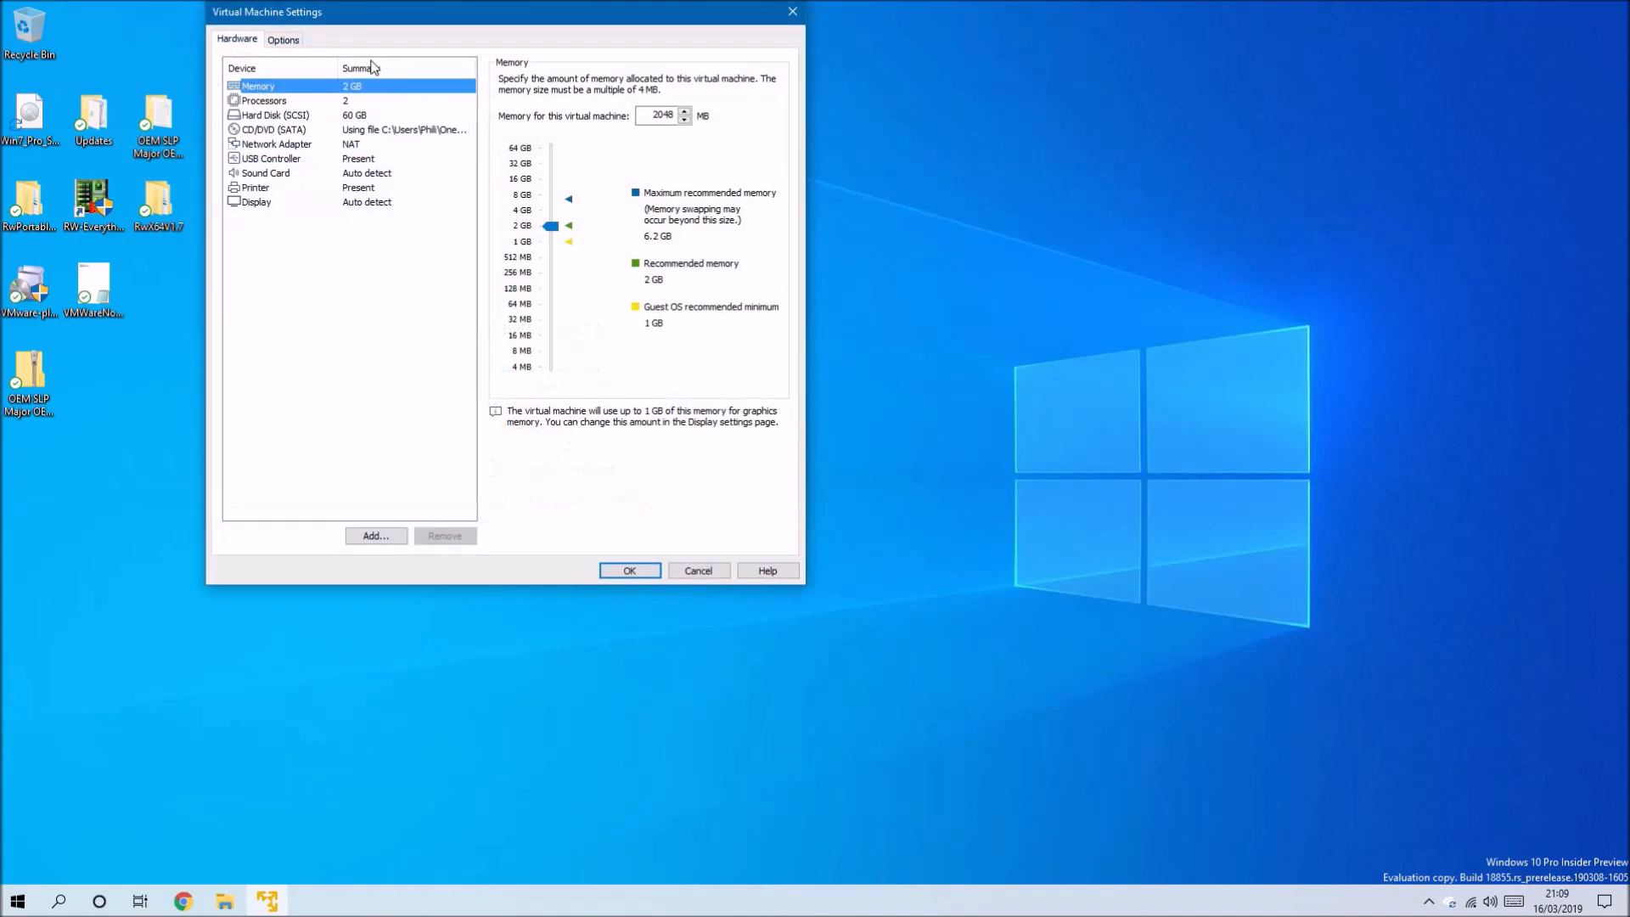
left_click(282, 39)
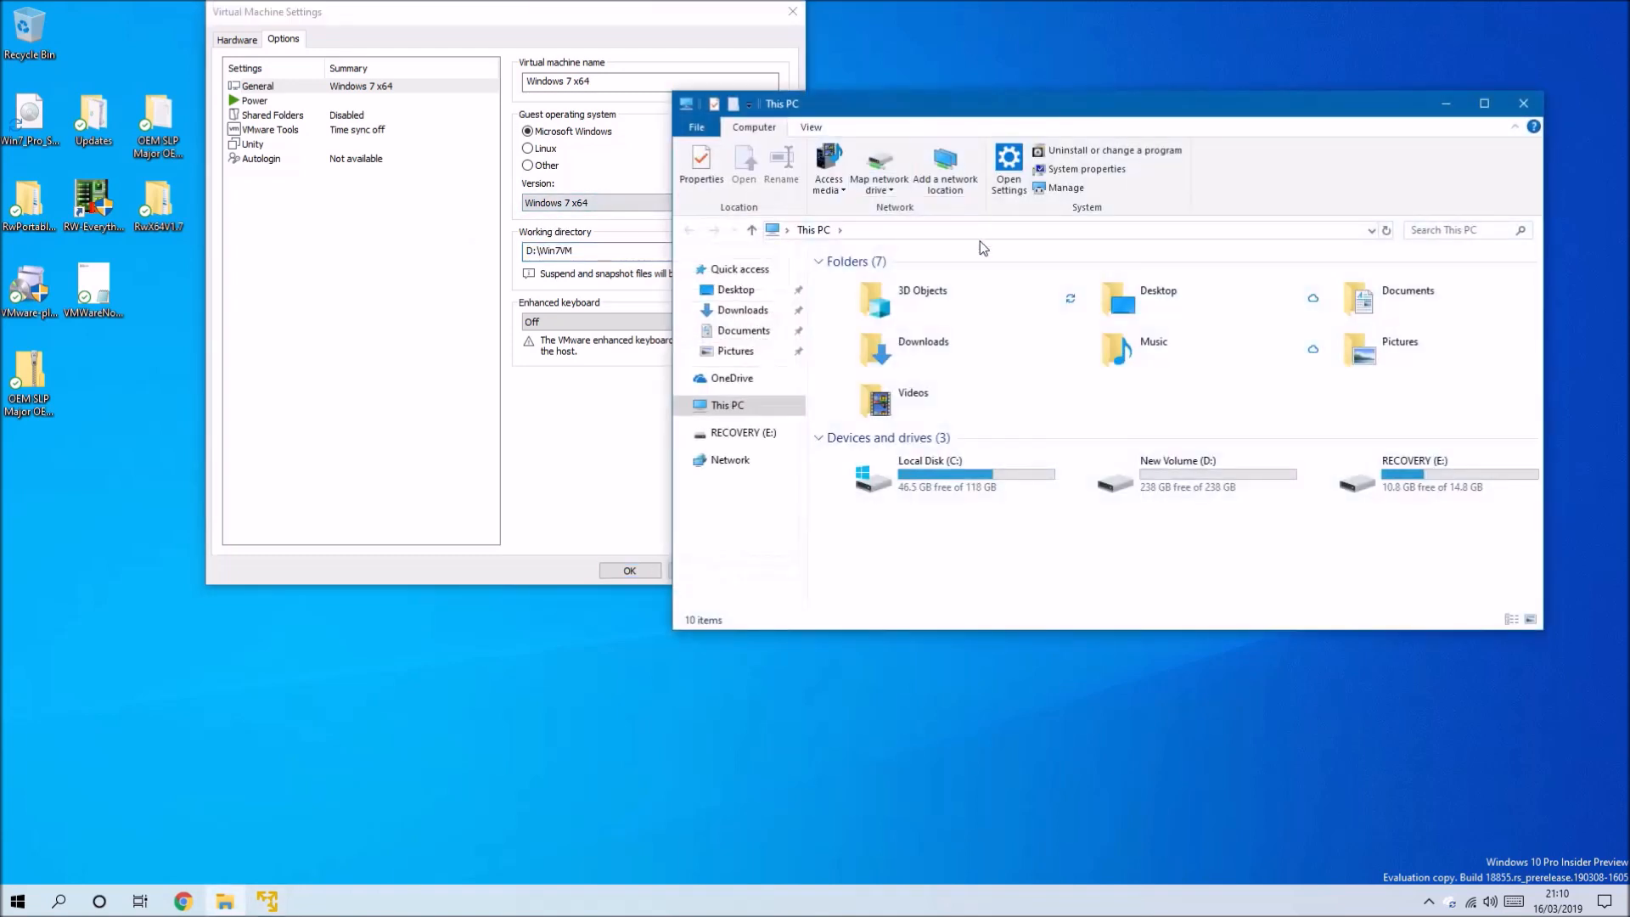
- Edit the .vmx file in D:\Win7VM with Notepad++
left_click(978, 229)
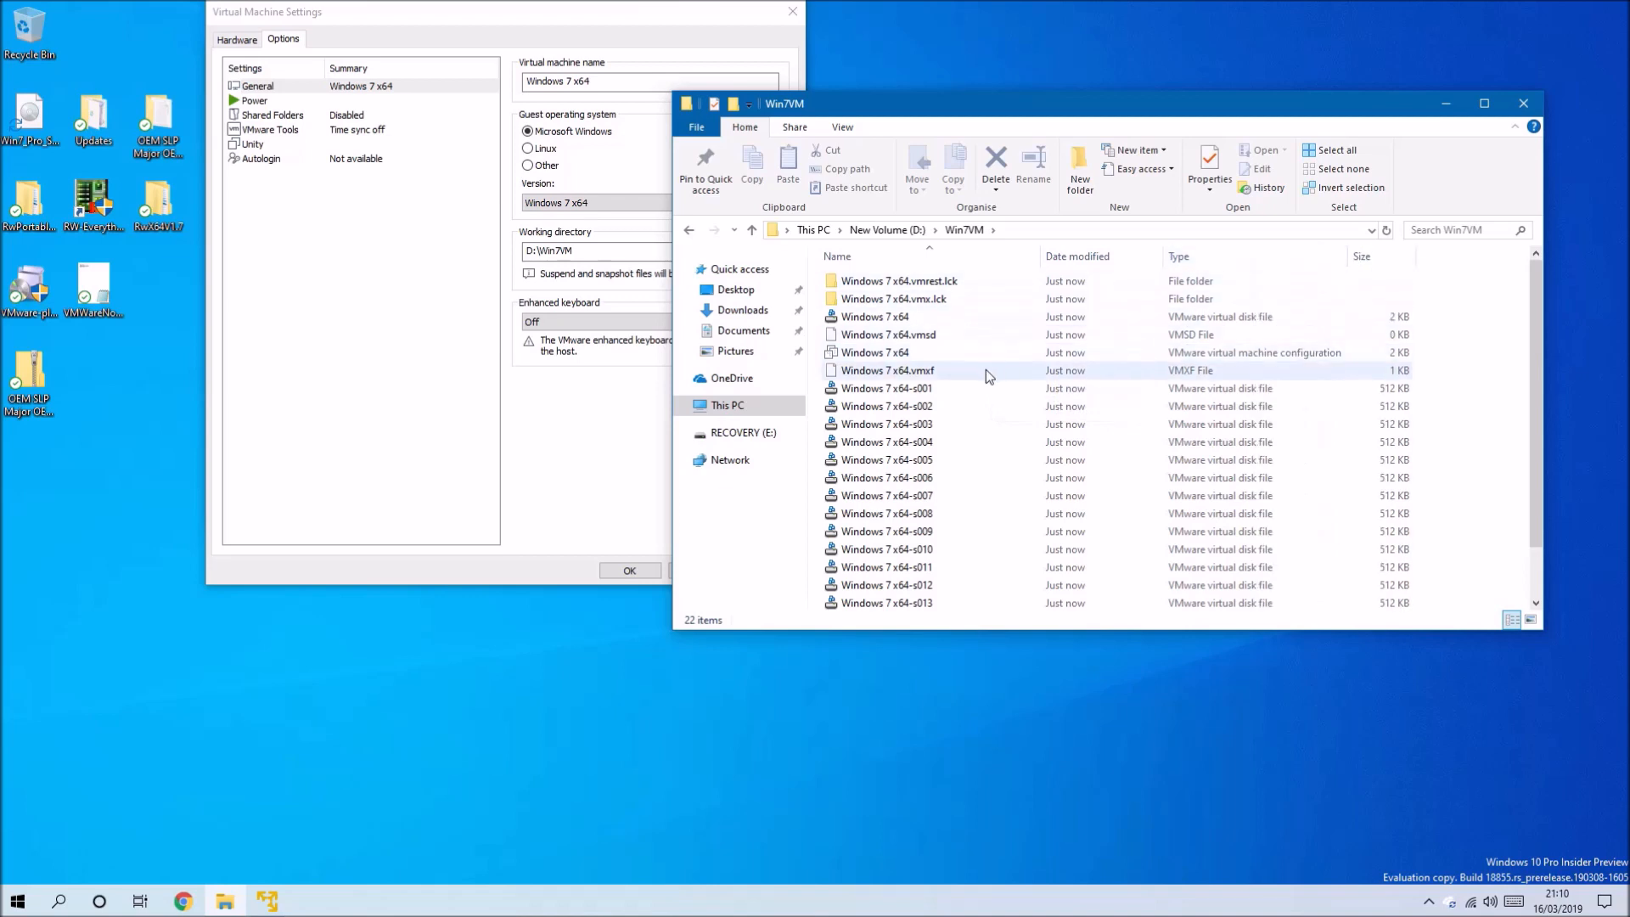
right_click(874, 353)
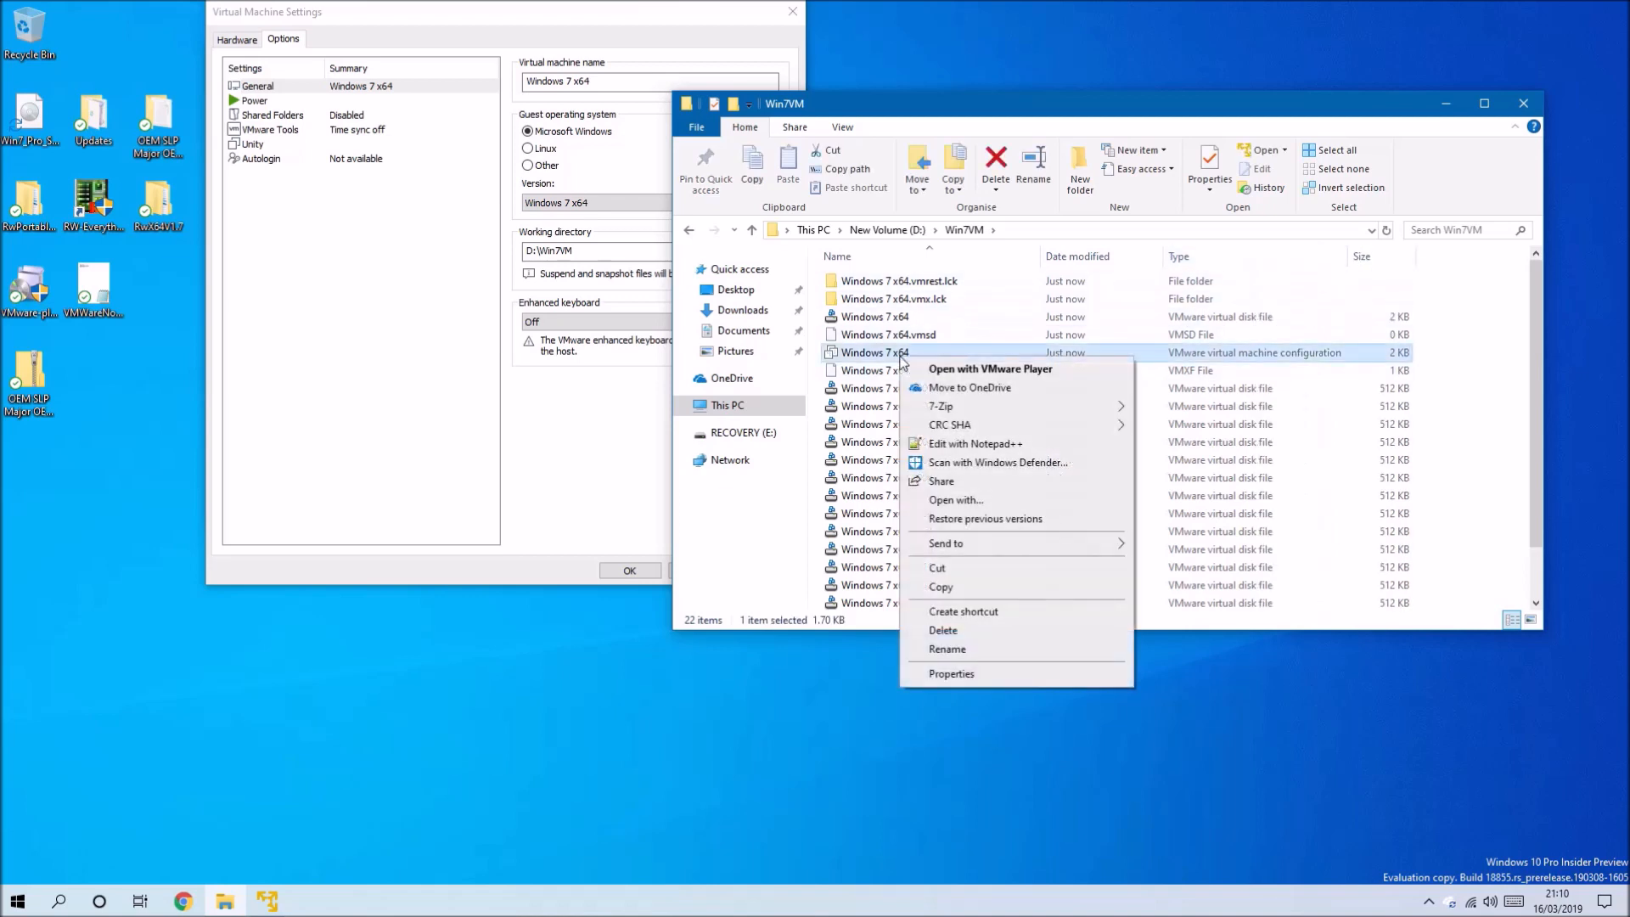
mouse_move(949, 425)
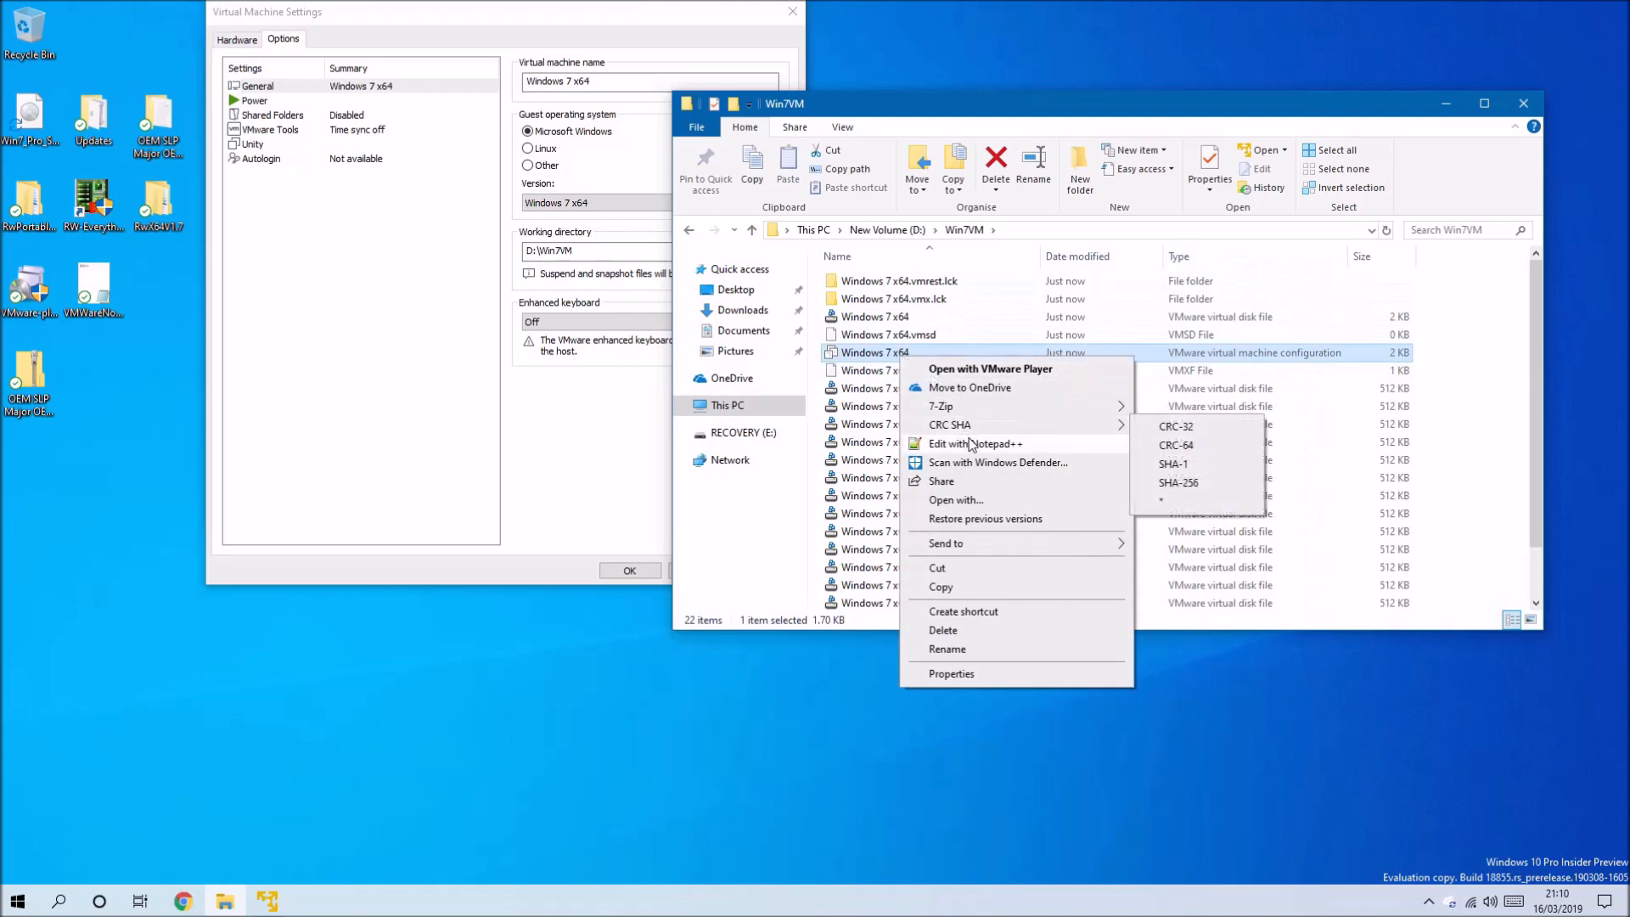
left_click(974, 444)
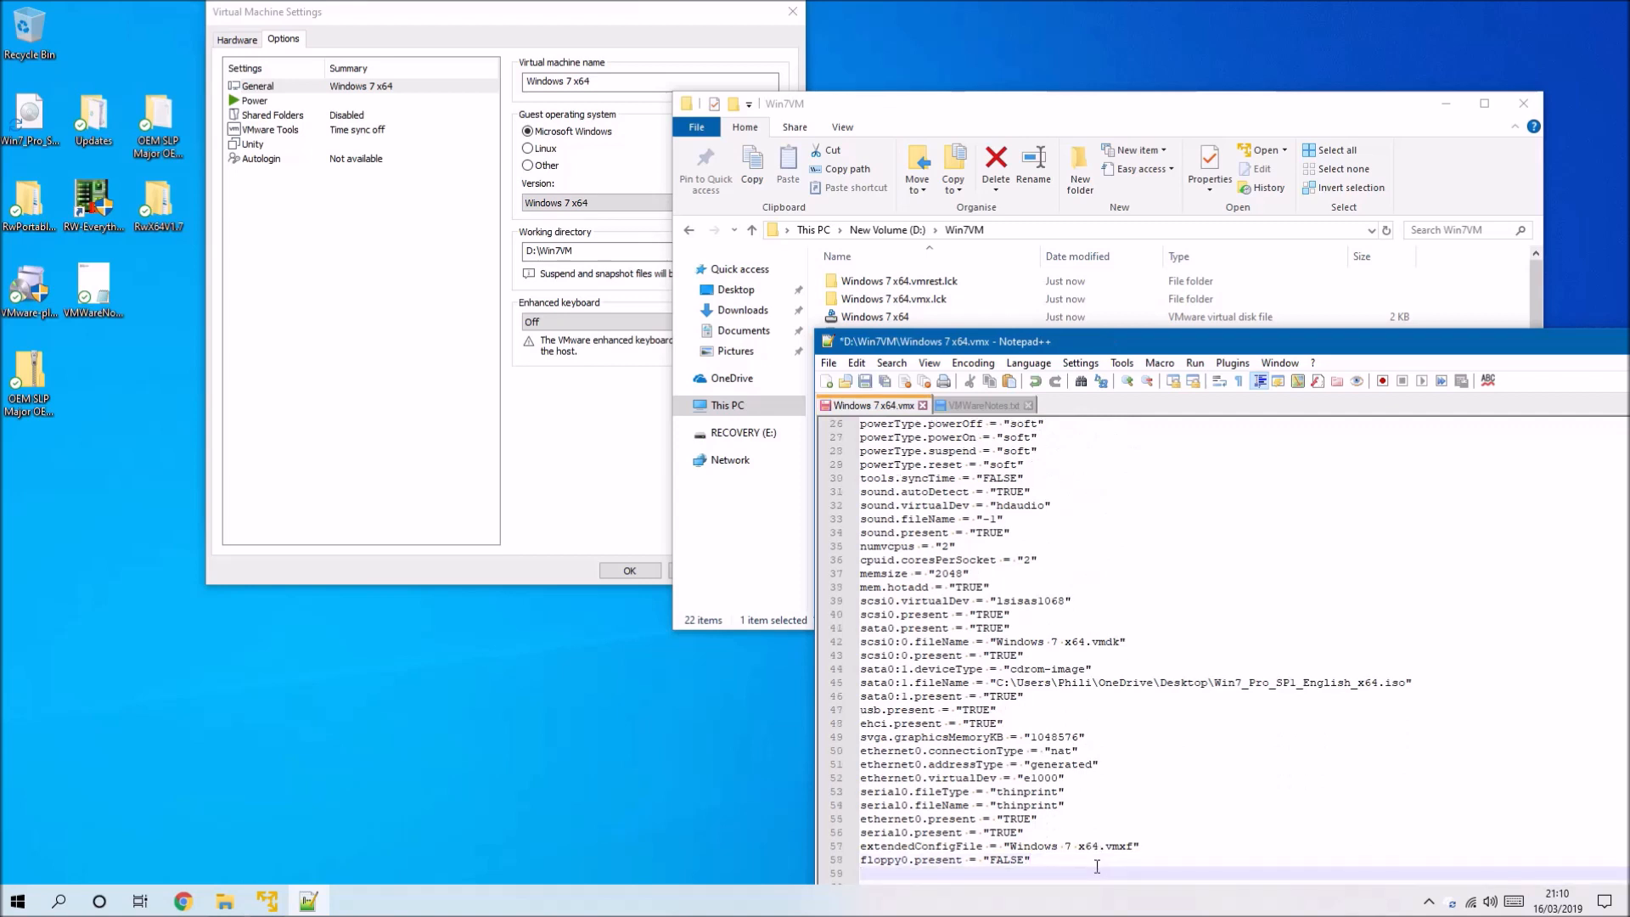
- Save the EFI firmware and SLIC passthrough lines and close the open files
scroll("down", 3)
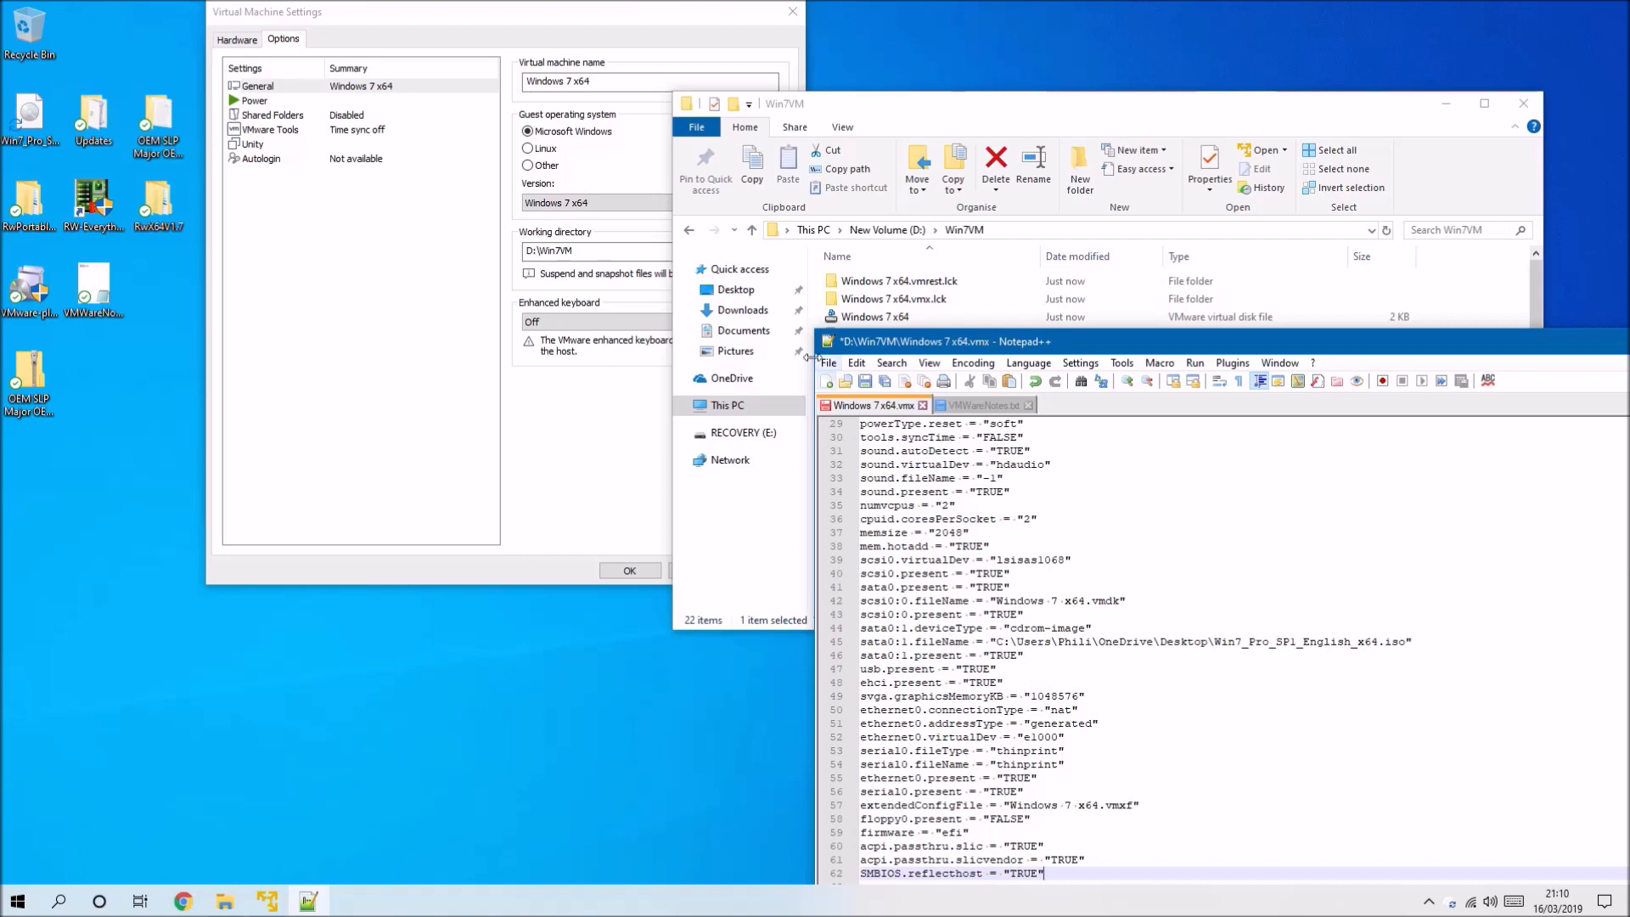
left_click(828, 363)
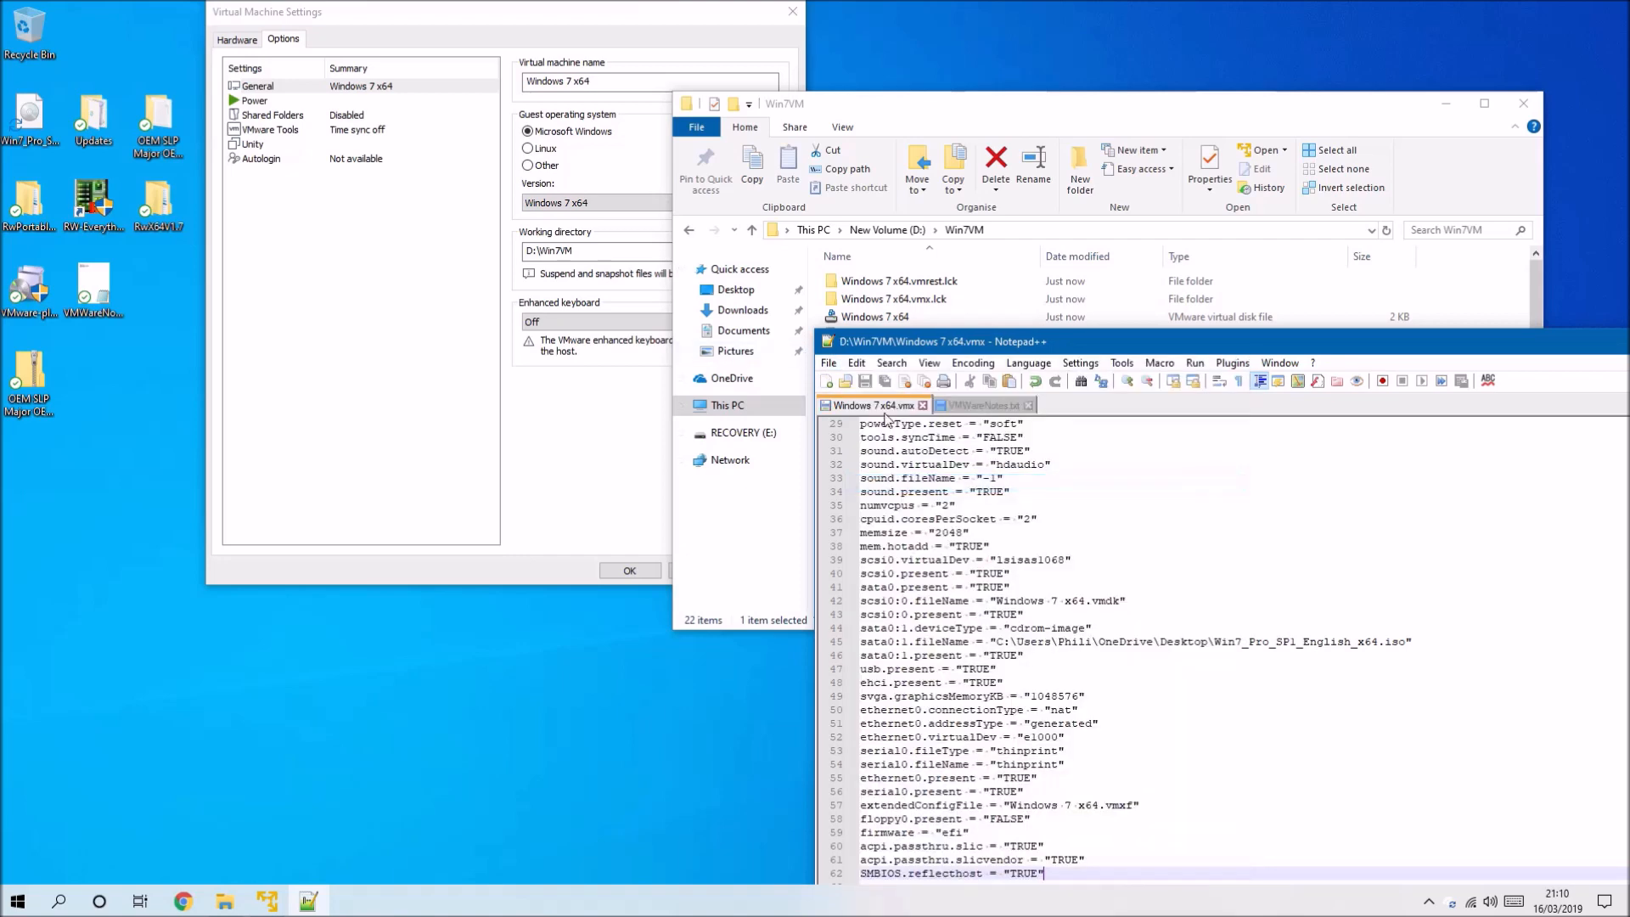
left_click(985, 404)
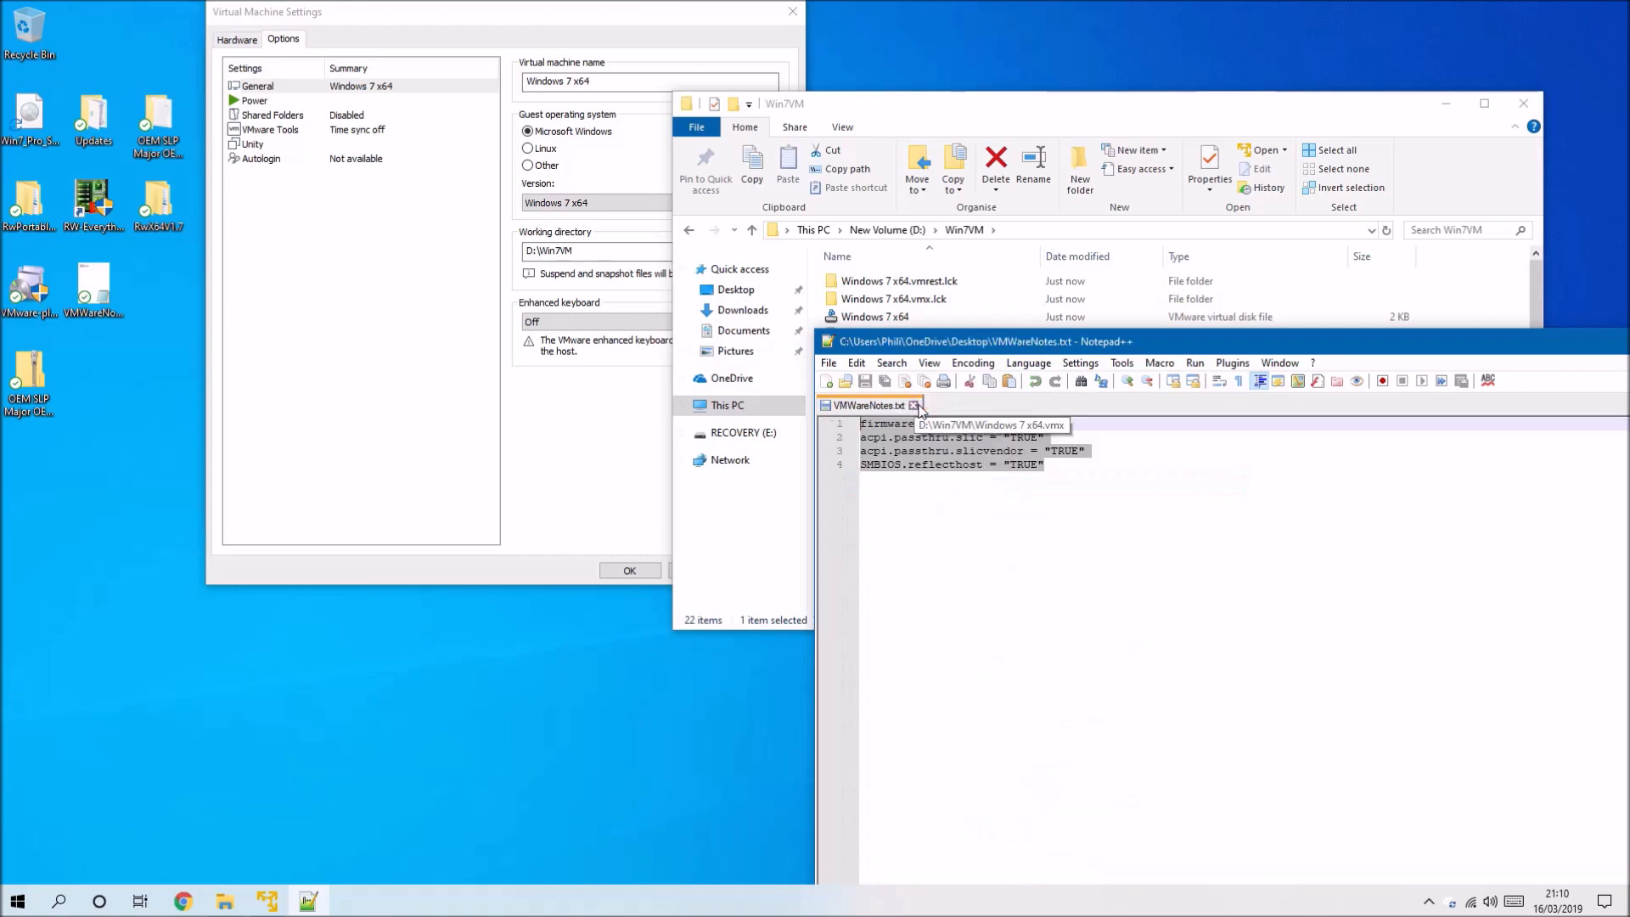
left_click(915, 404)
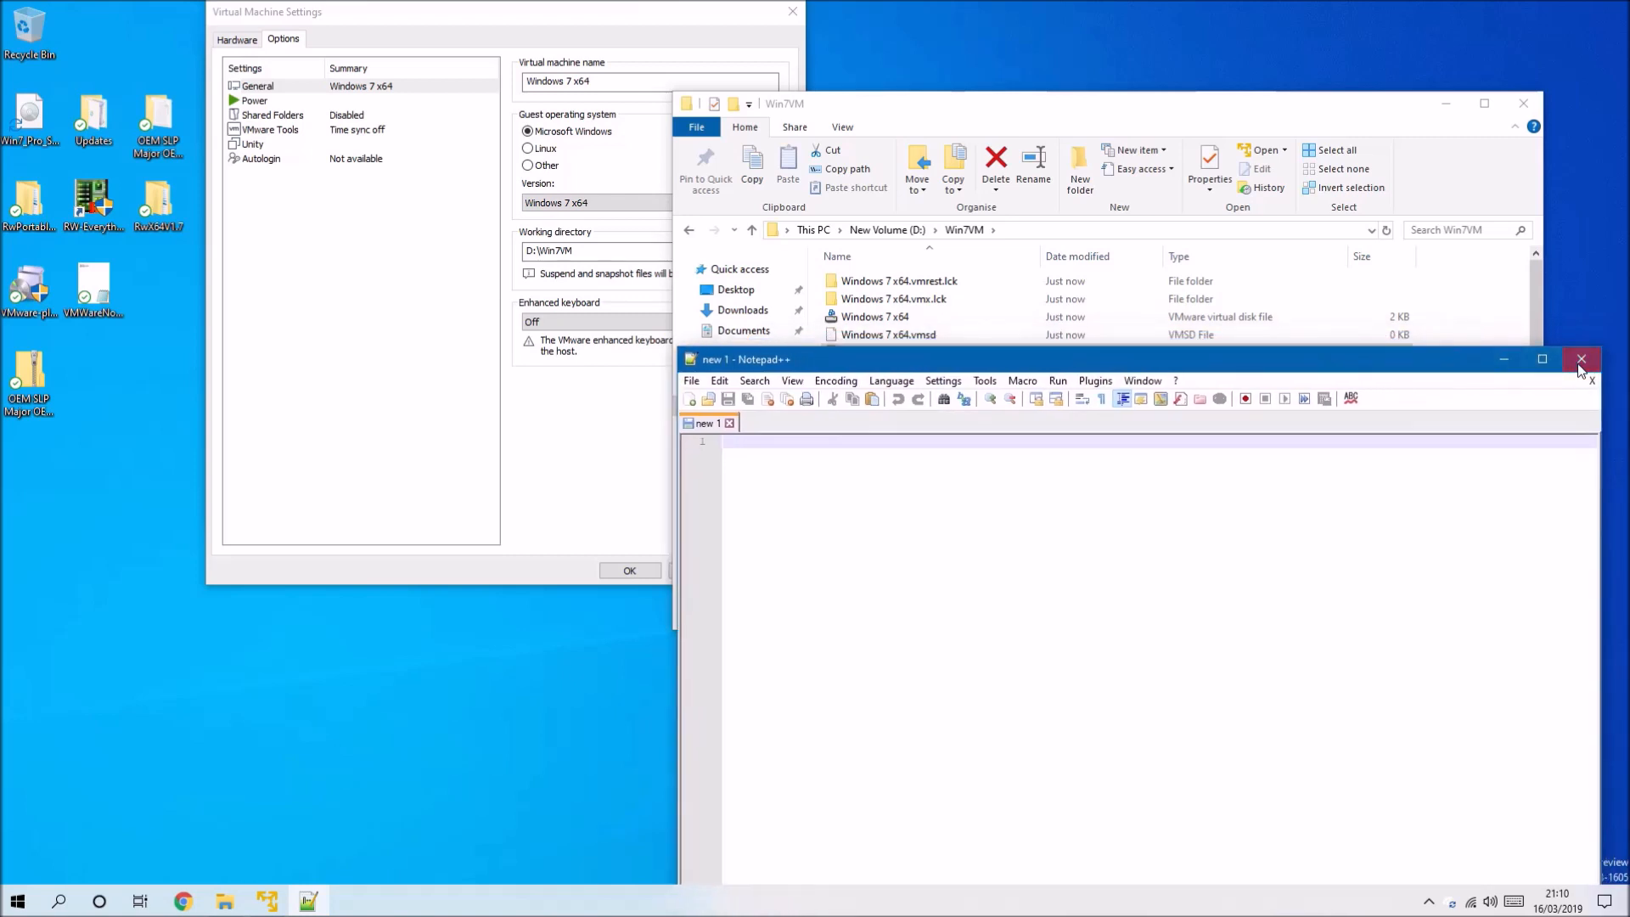
- Close Notepad++ and accept the virtual machine settings from the Hardware list
left_click(1580, 358)
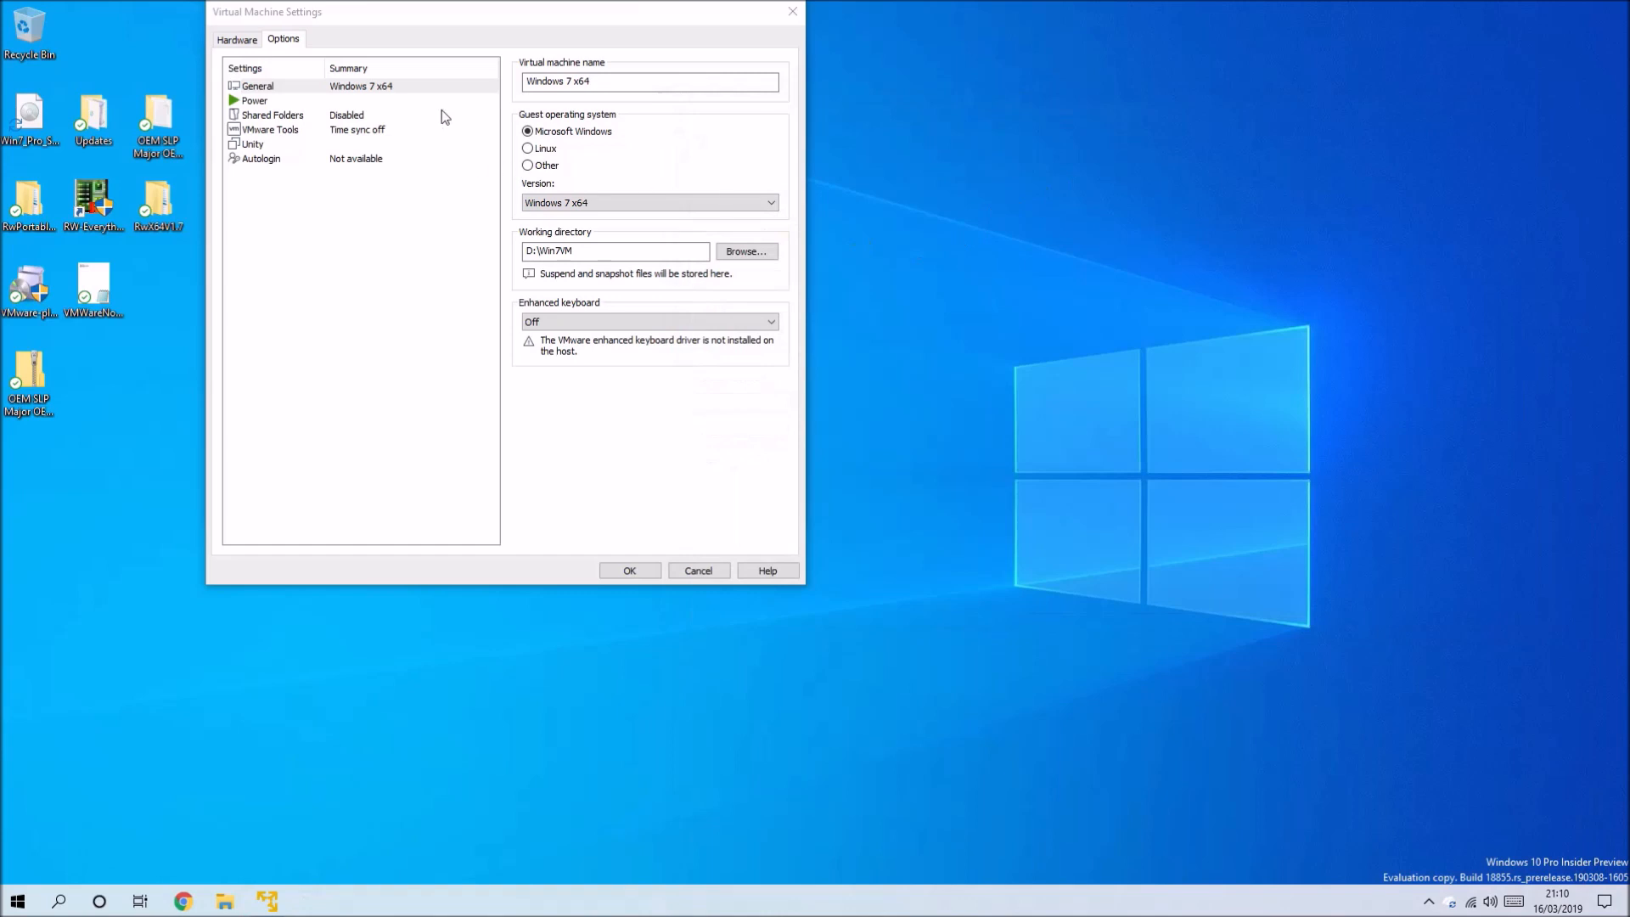
left_click(236, 39)
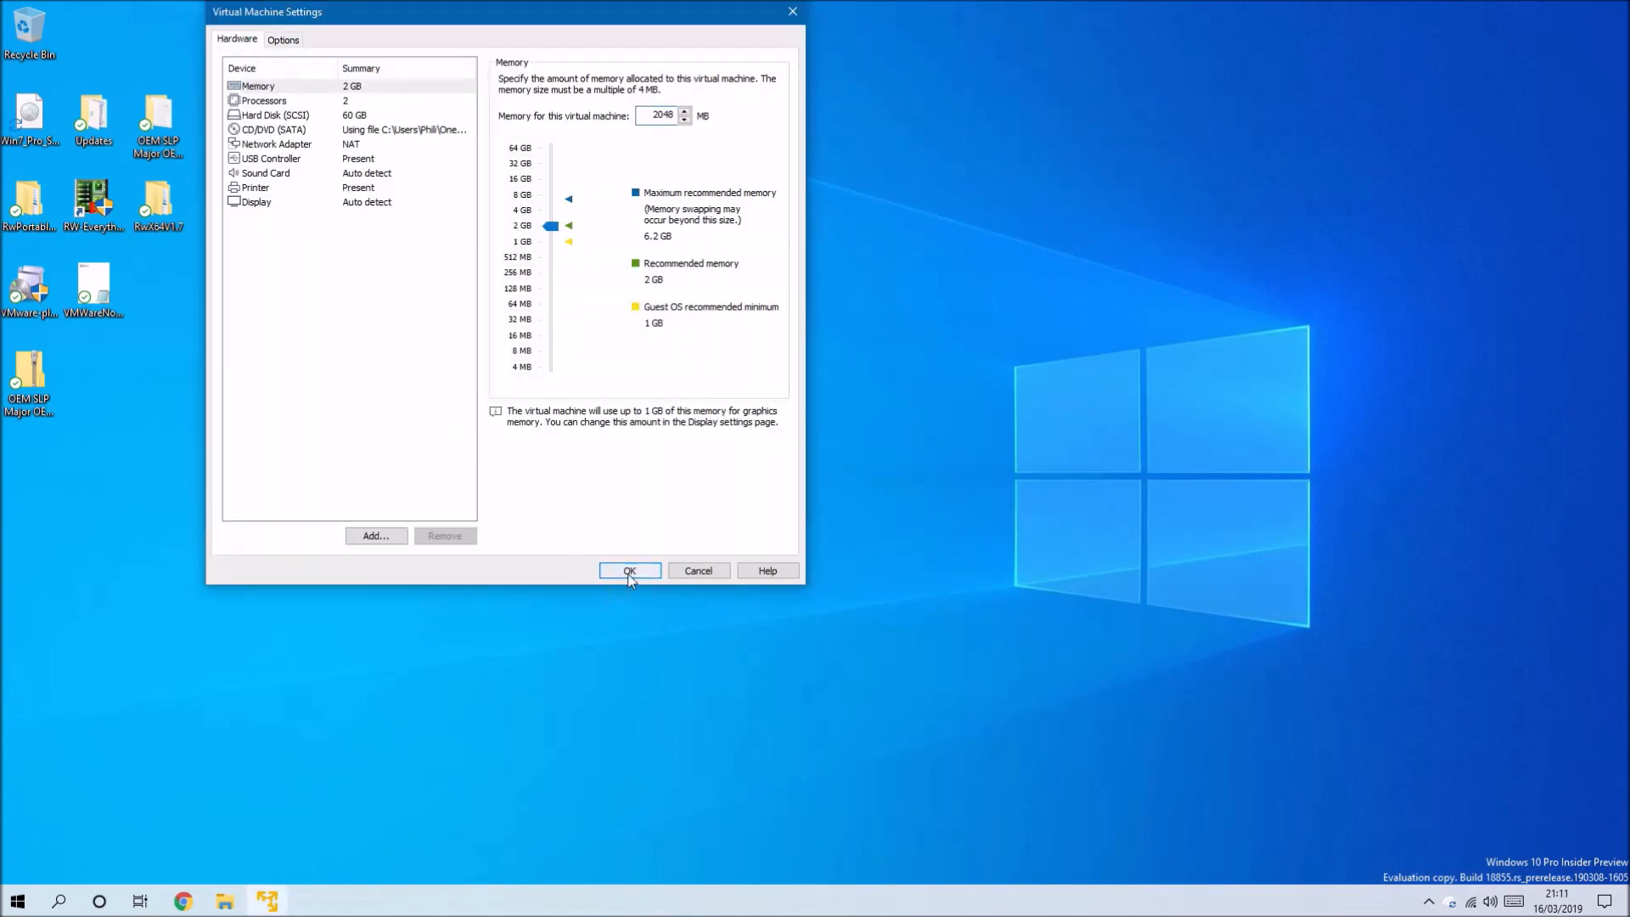
left_click(628, 570)
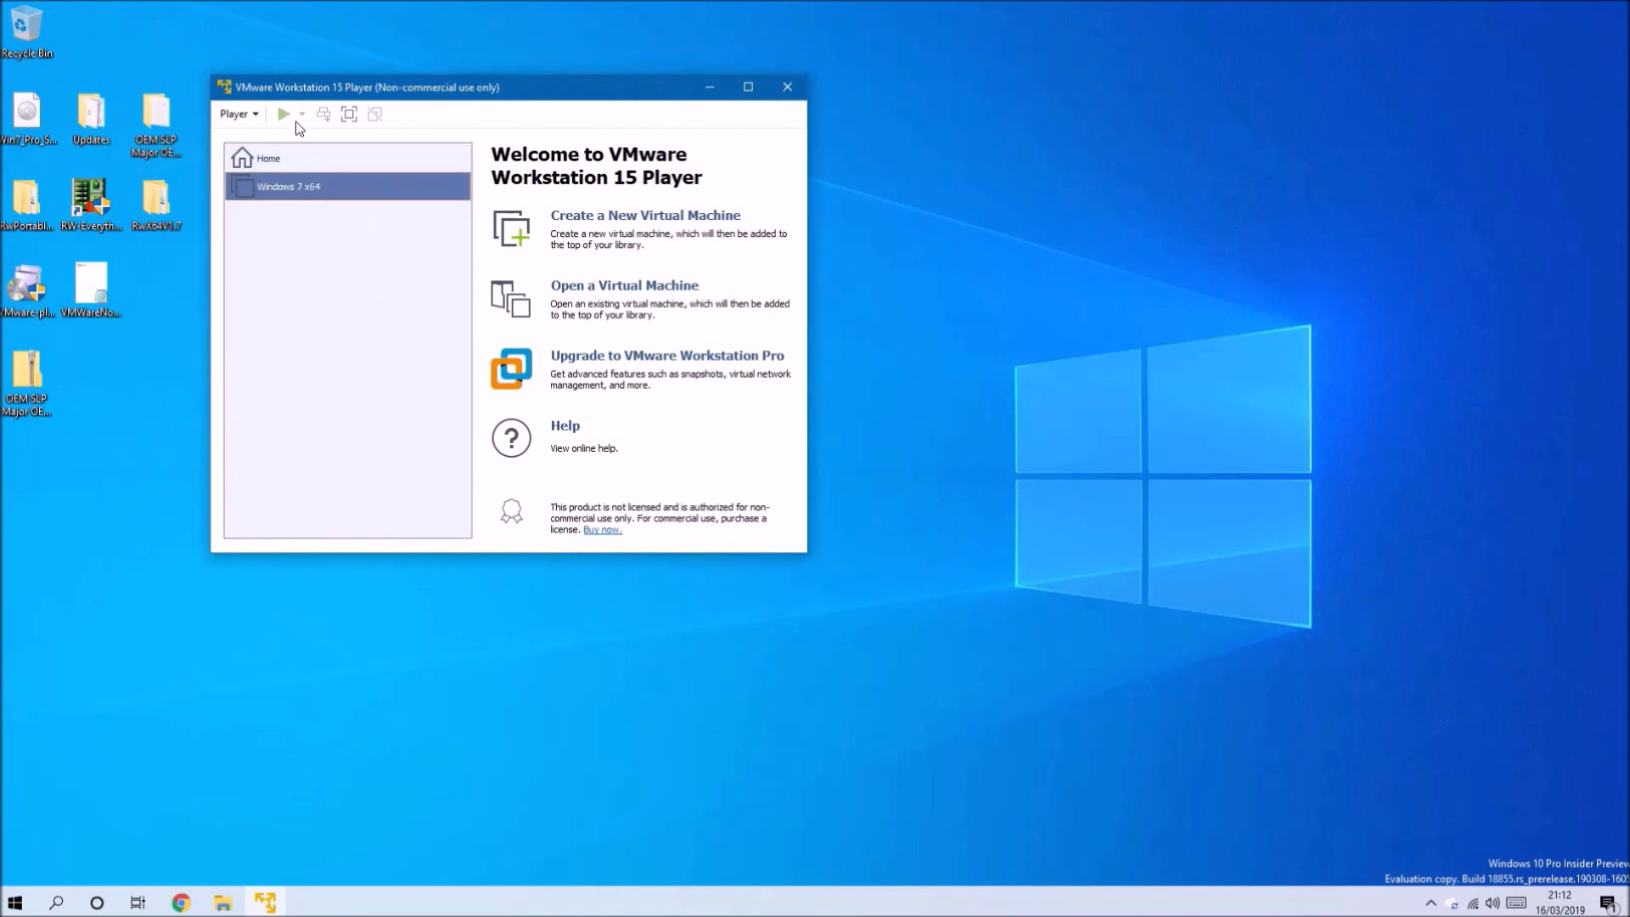
- Power on the VM, boot Windows Setup and choose English (United Kingdom) formats
left_click(284, 114)
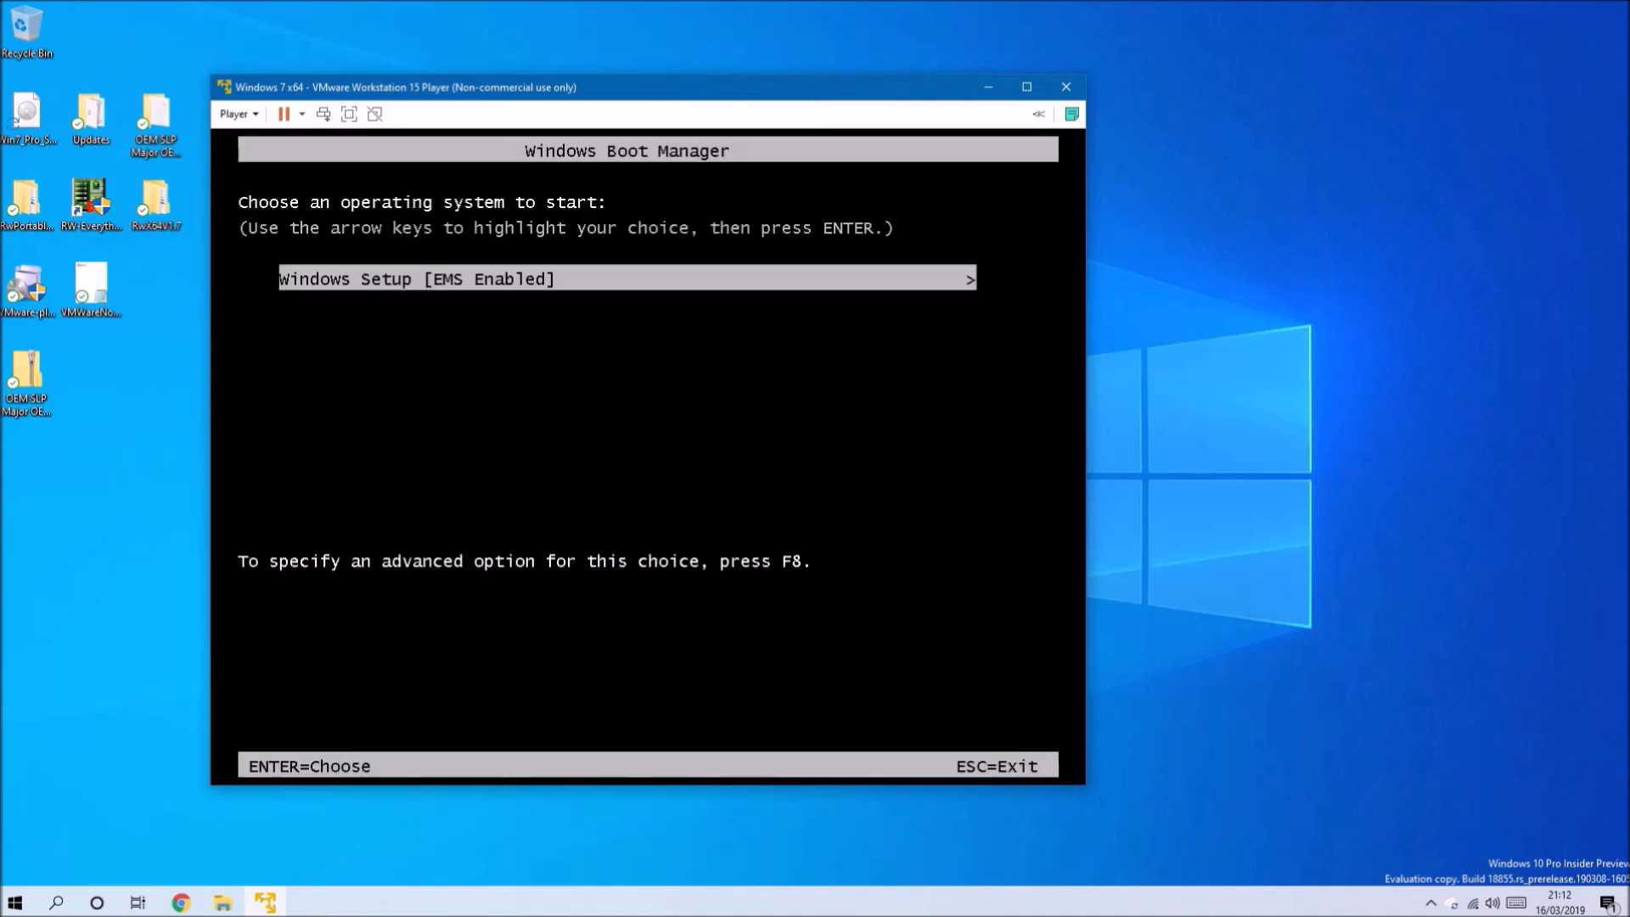
key("enter")
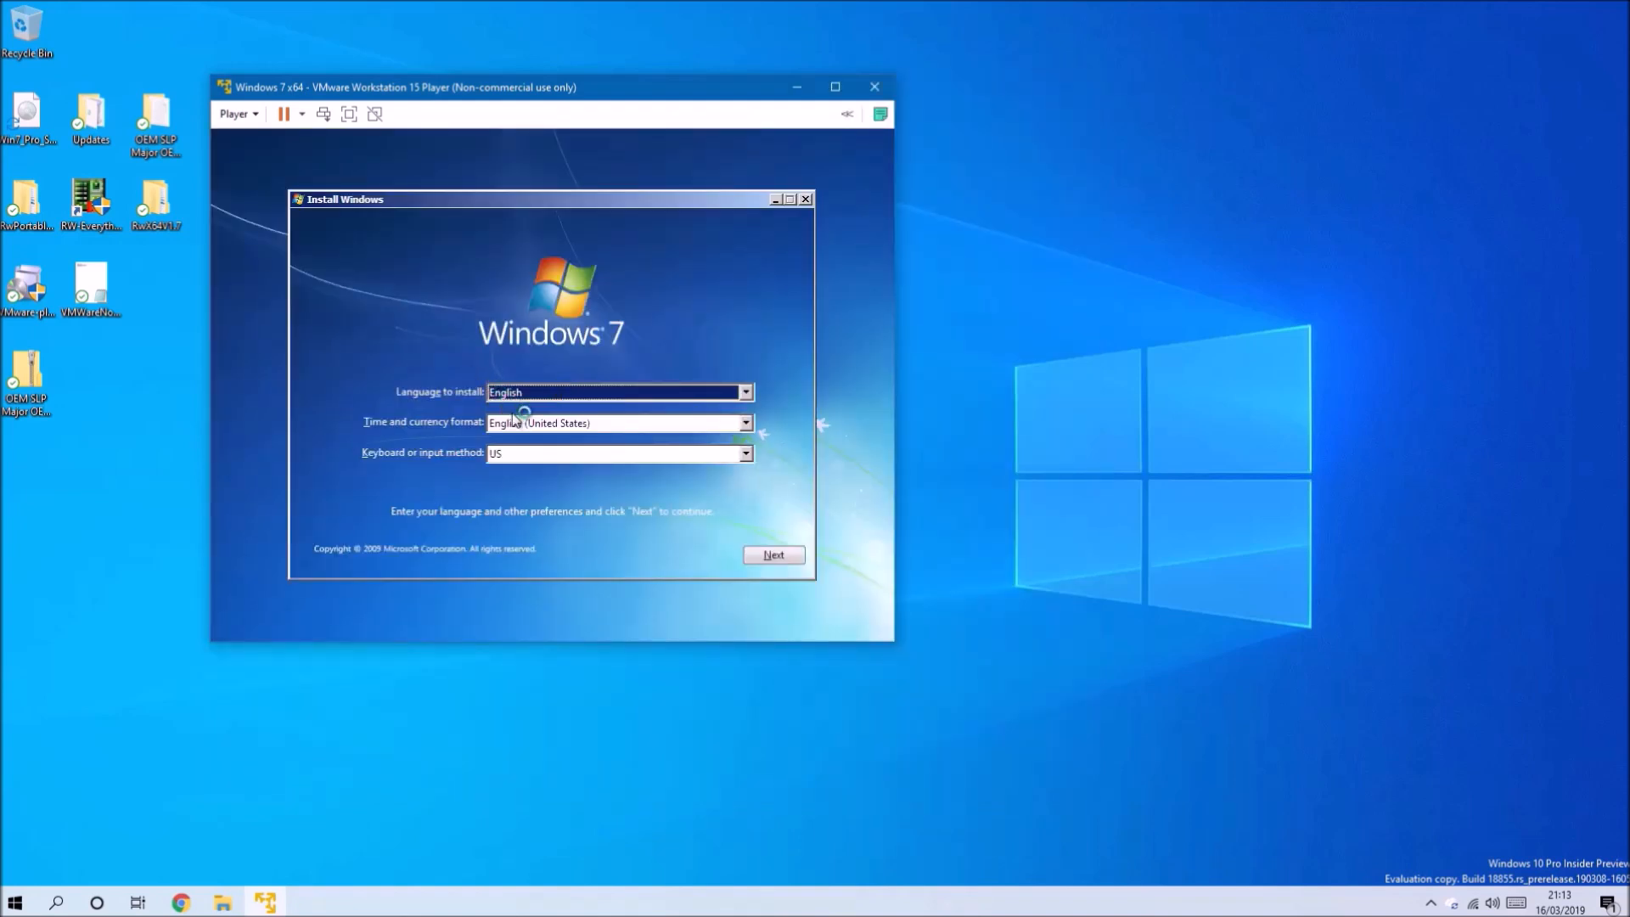
left_click(744, 423)
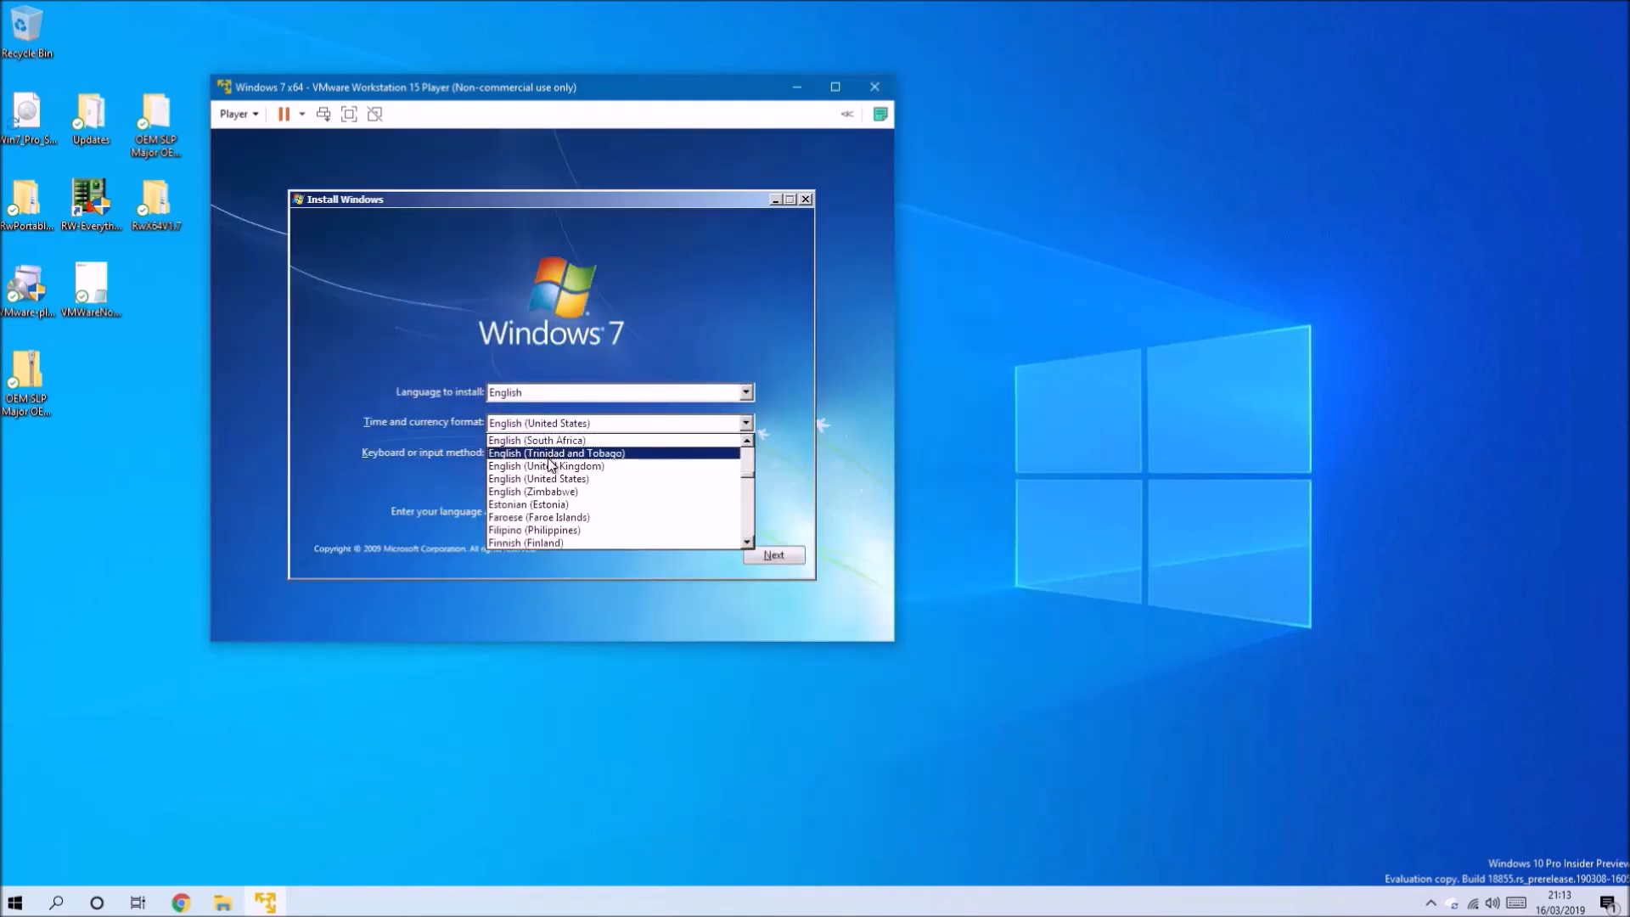
left_click(545, 465)
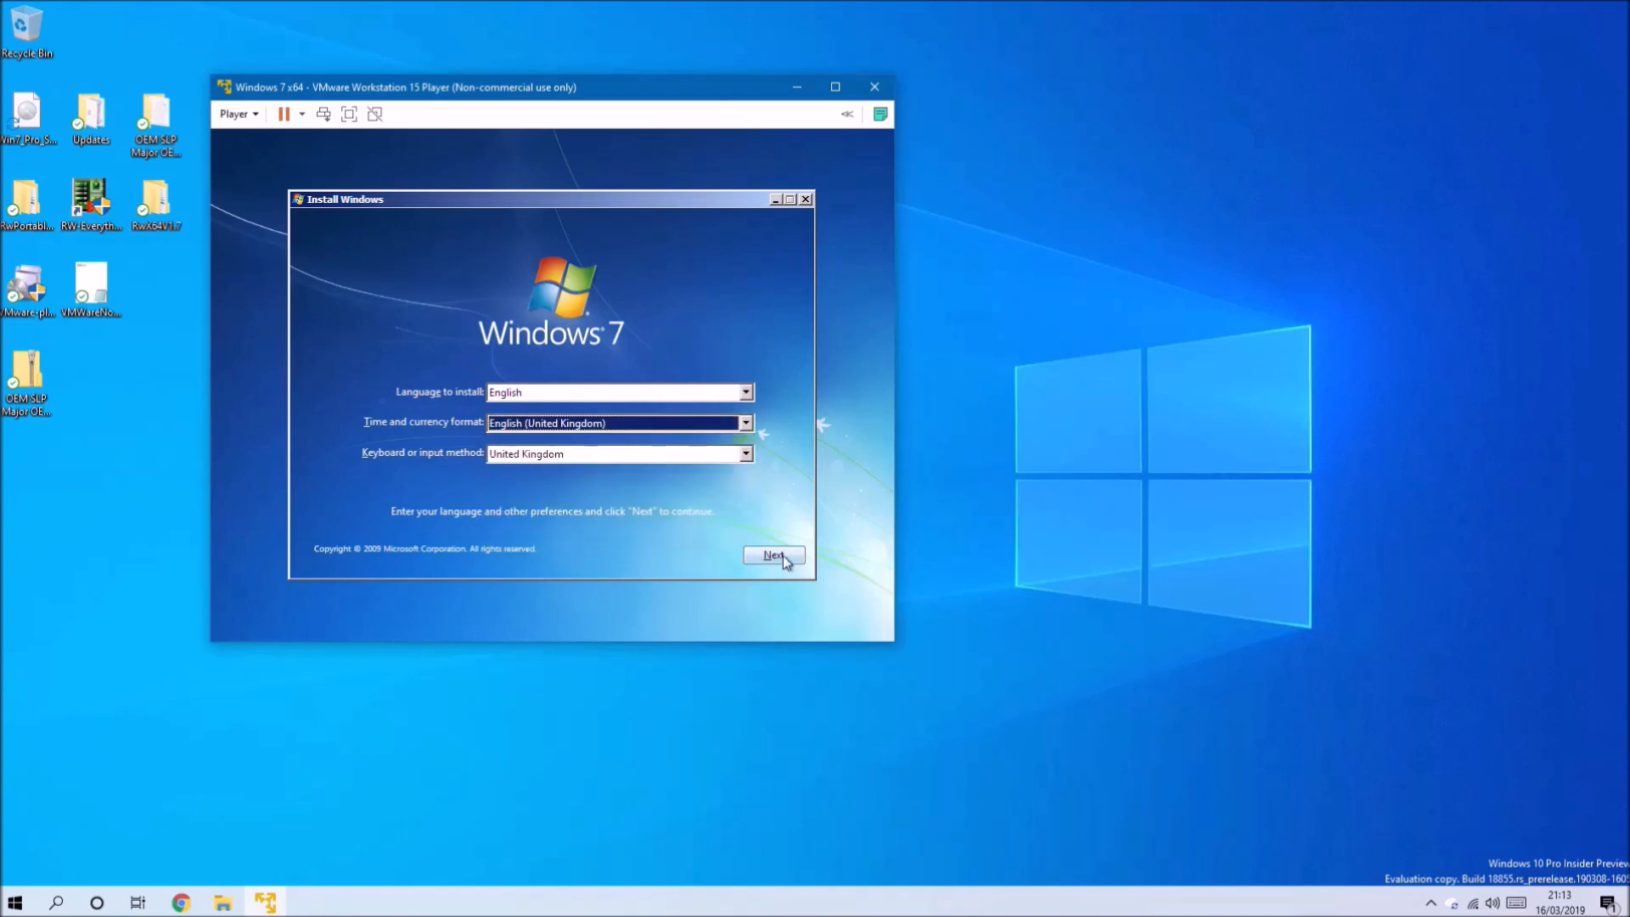
left_click(774, 556)
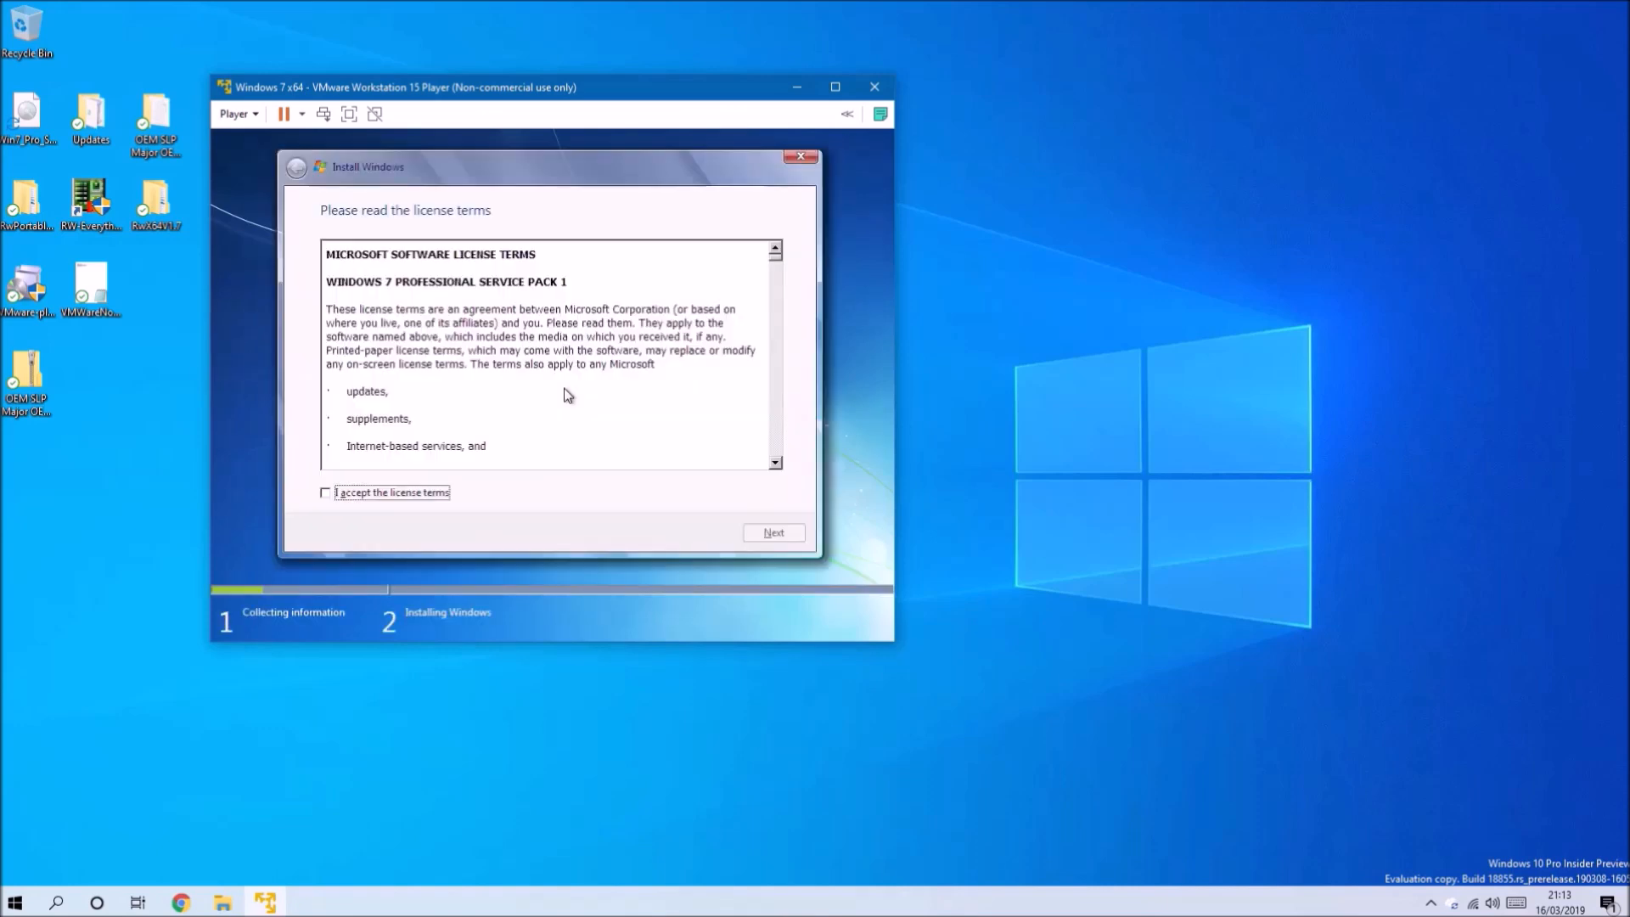
- Accept the license terms and install Windows onto the 60 GB unallocated disk
left_click(324, 493)
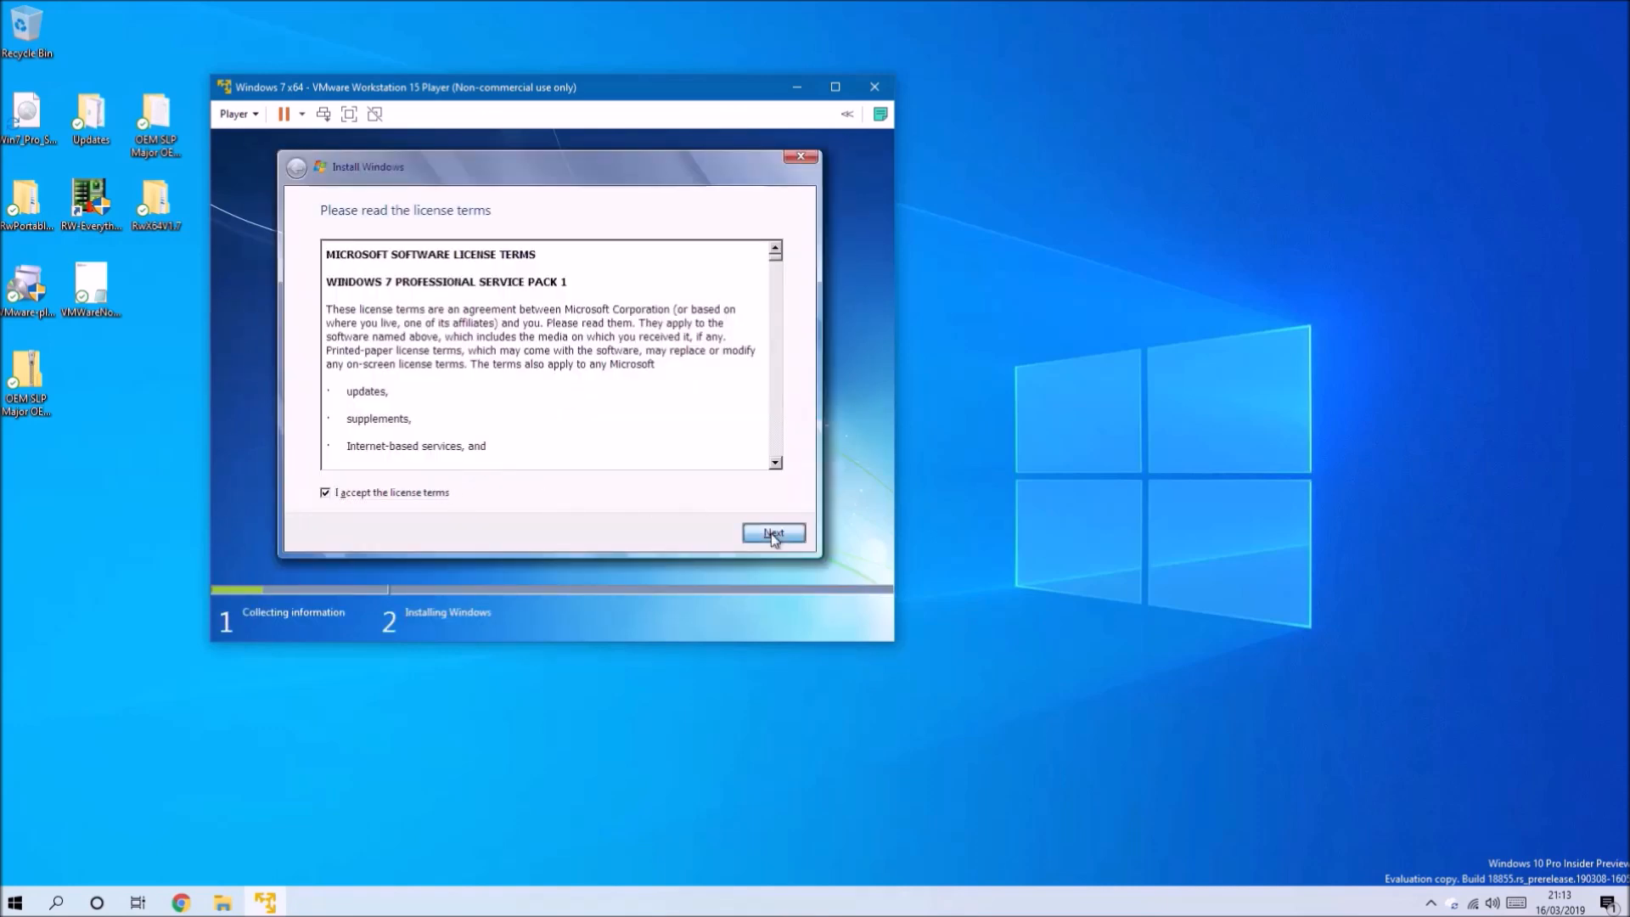
left_click(773, 531)
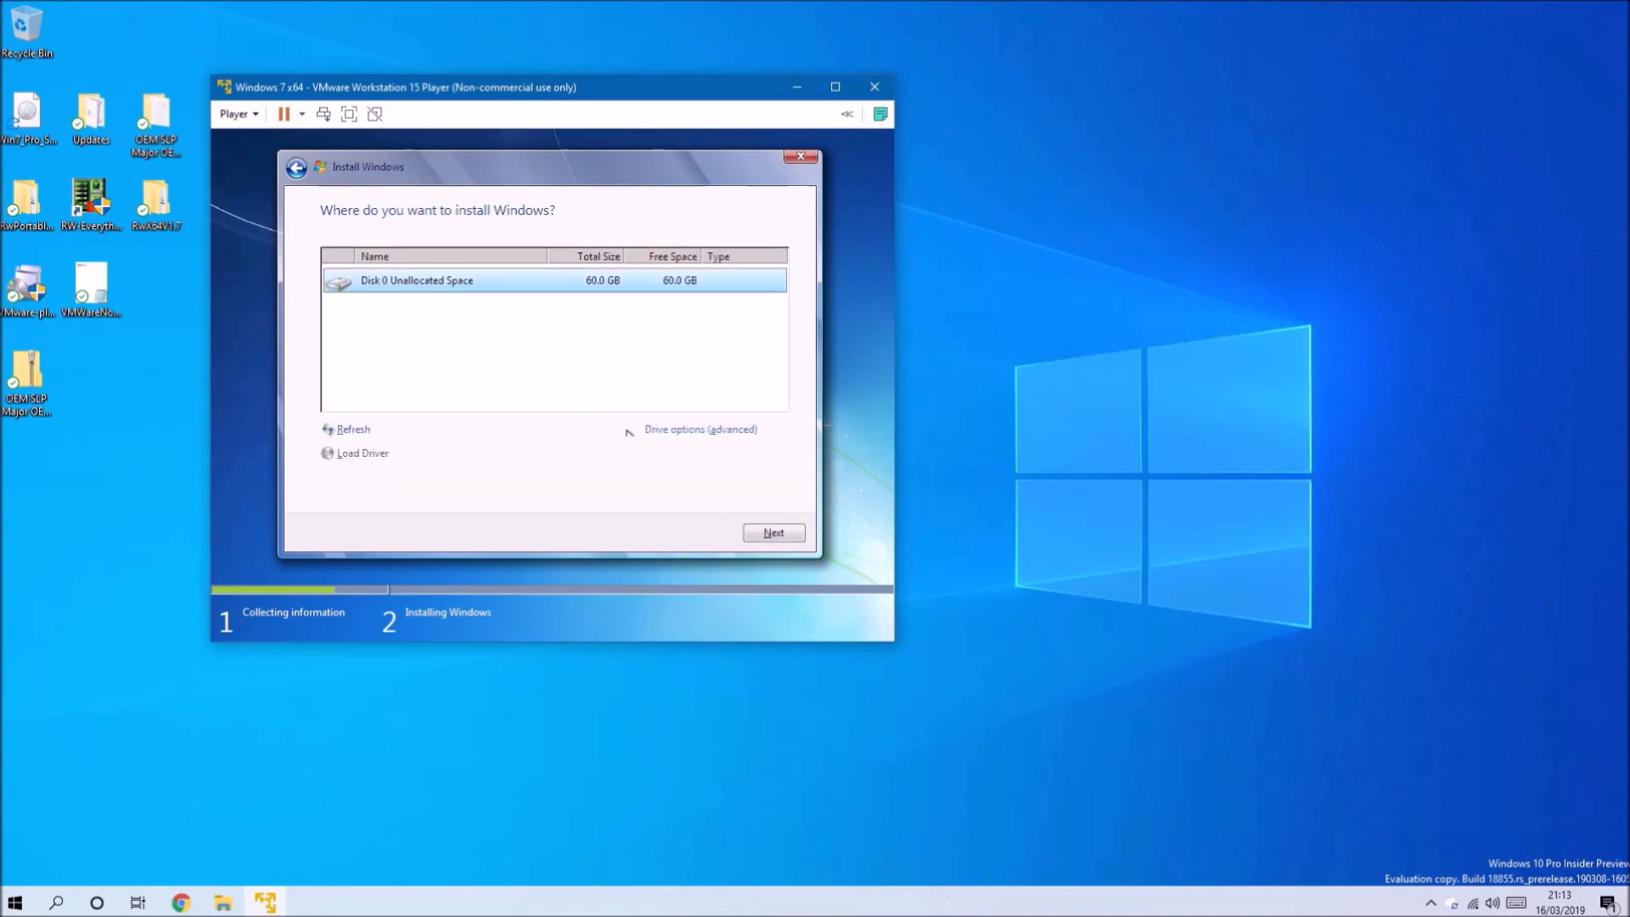
left_click(772, 531)
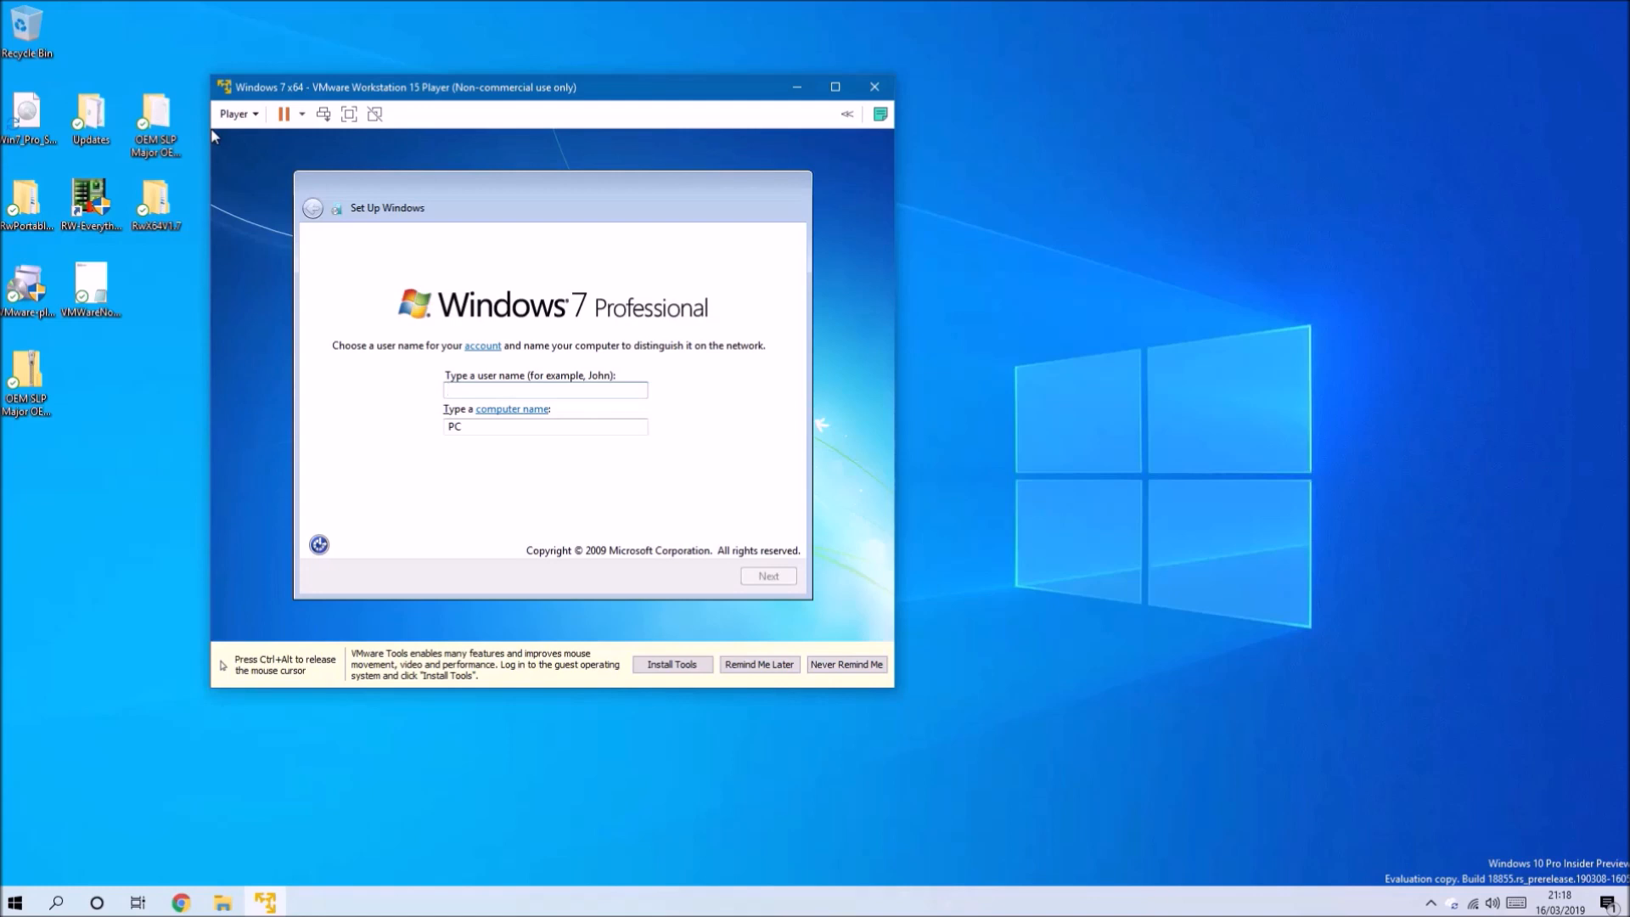
- Name the account 'Philip' and continue past the password page without setting one
type("Philip")
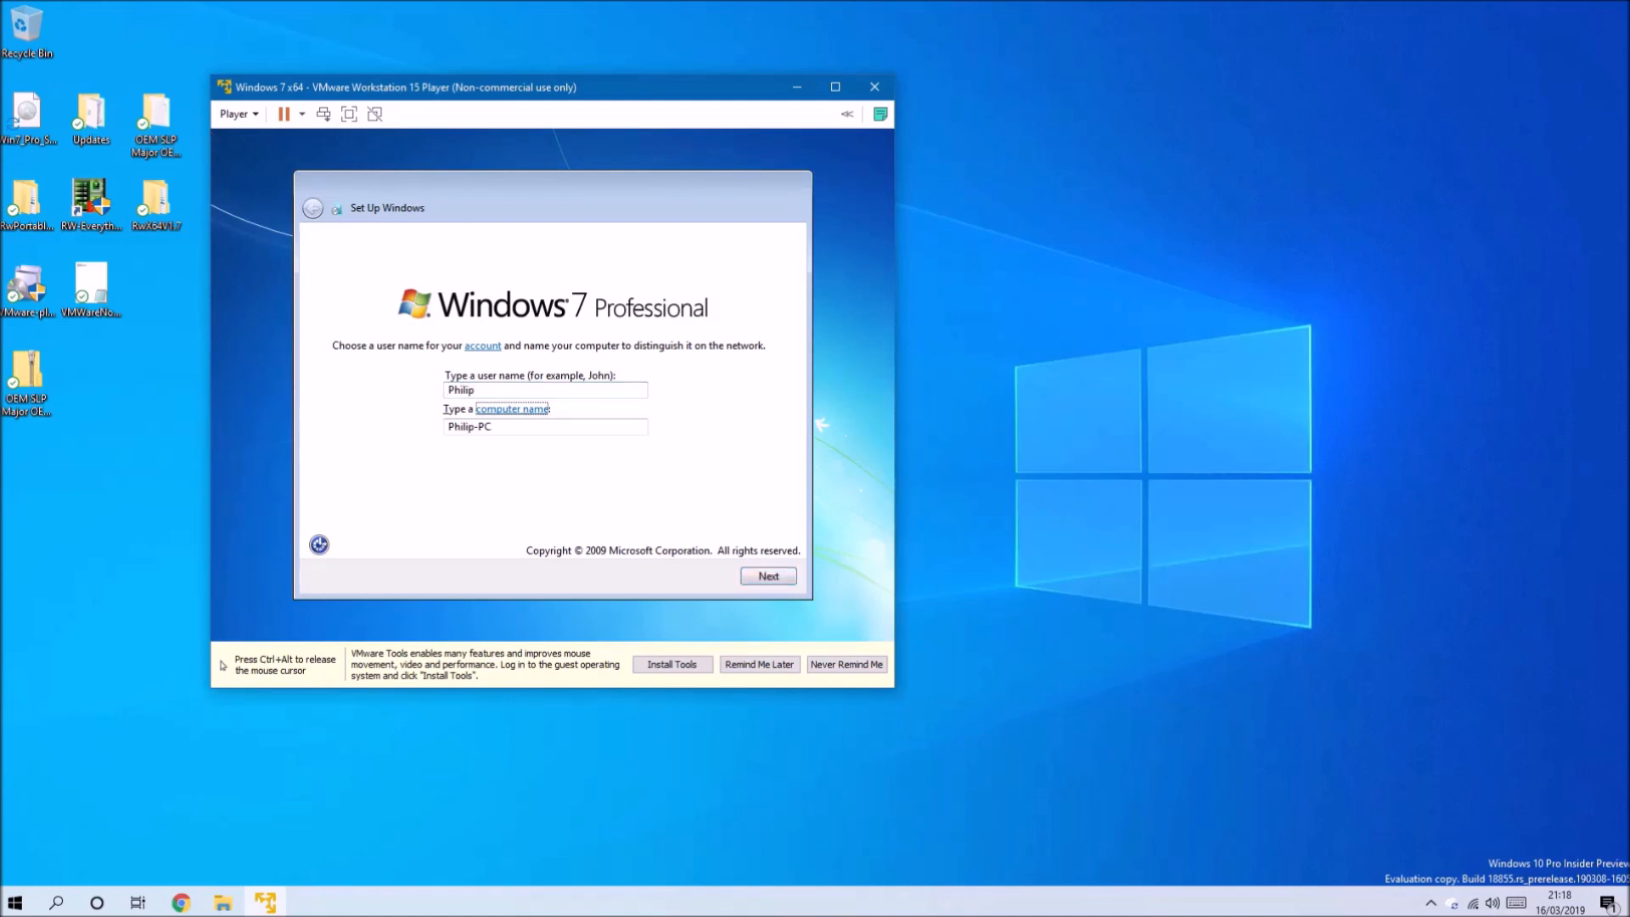
left_click(767, 576)
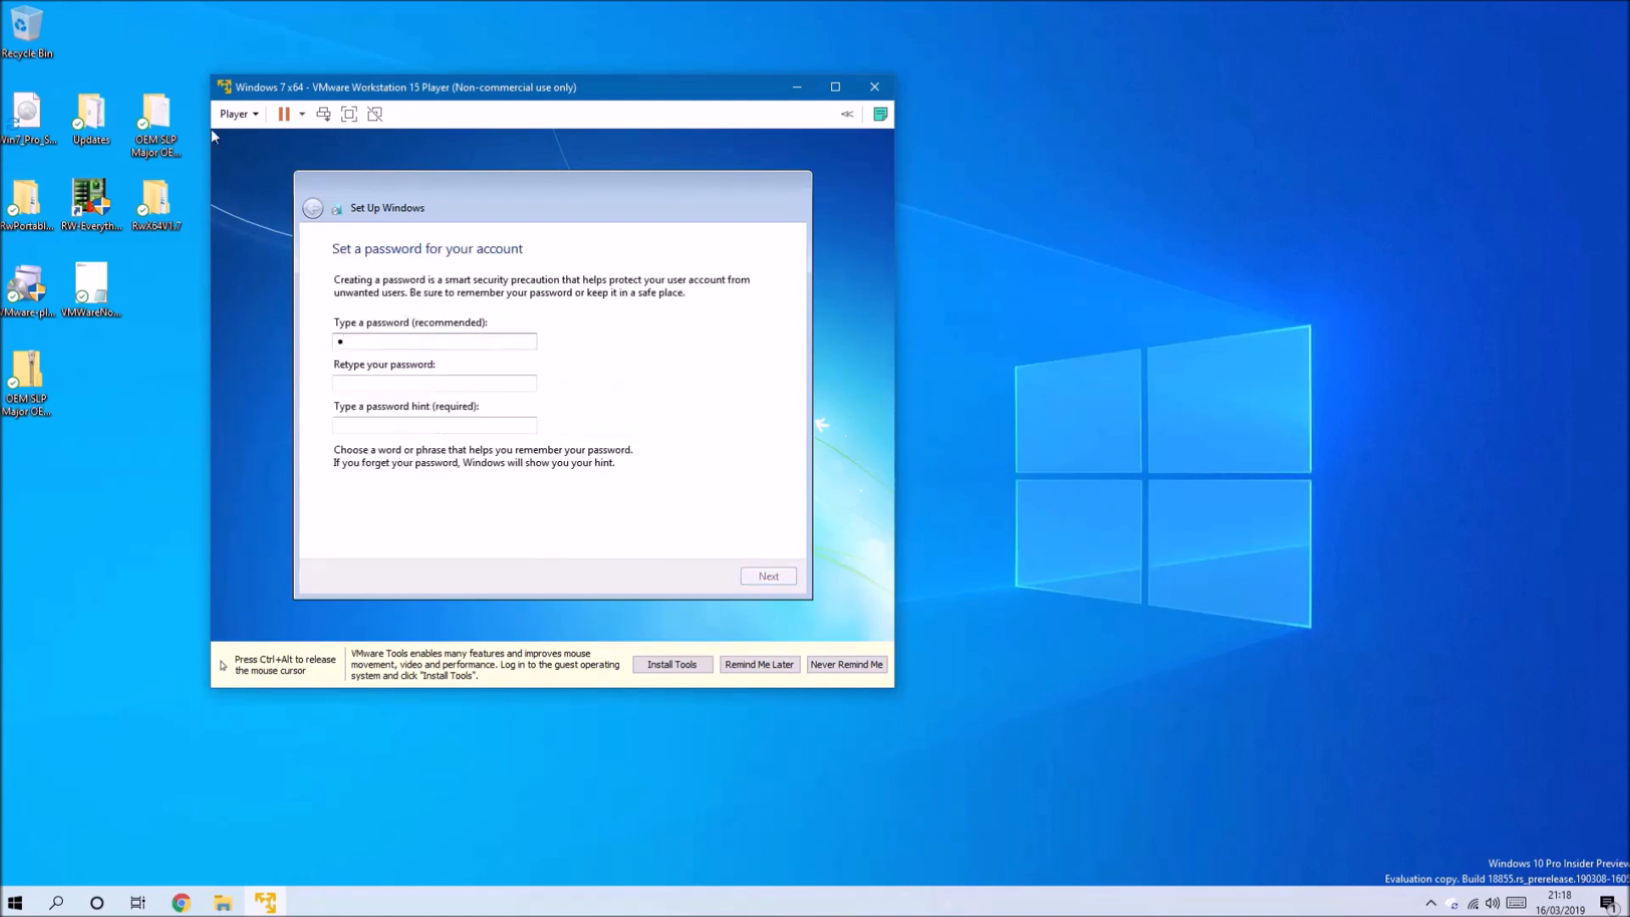
left_click(768, 576)
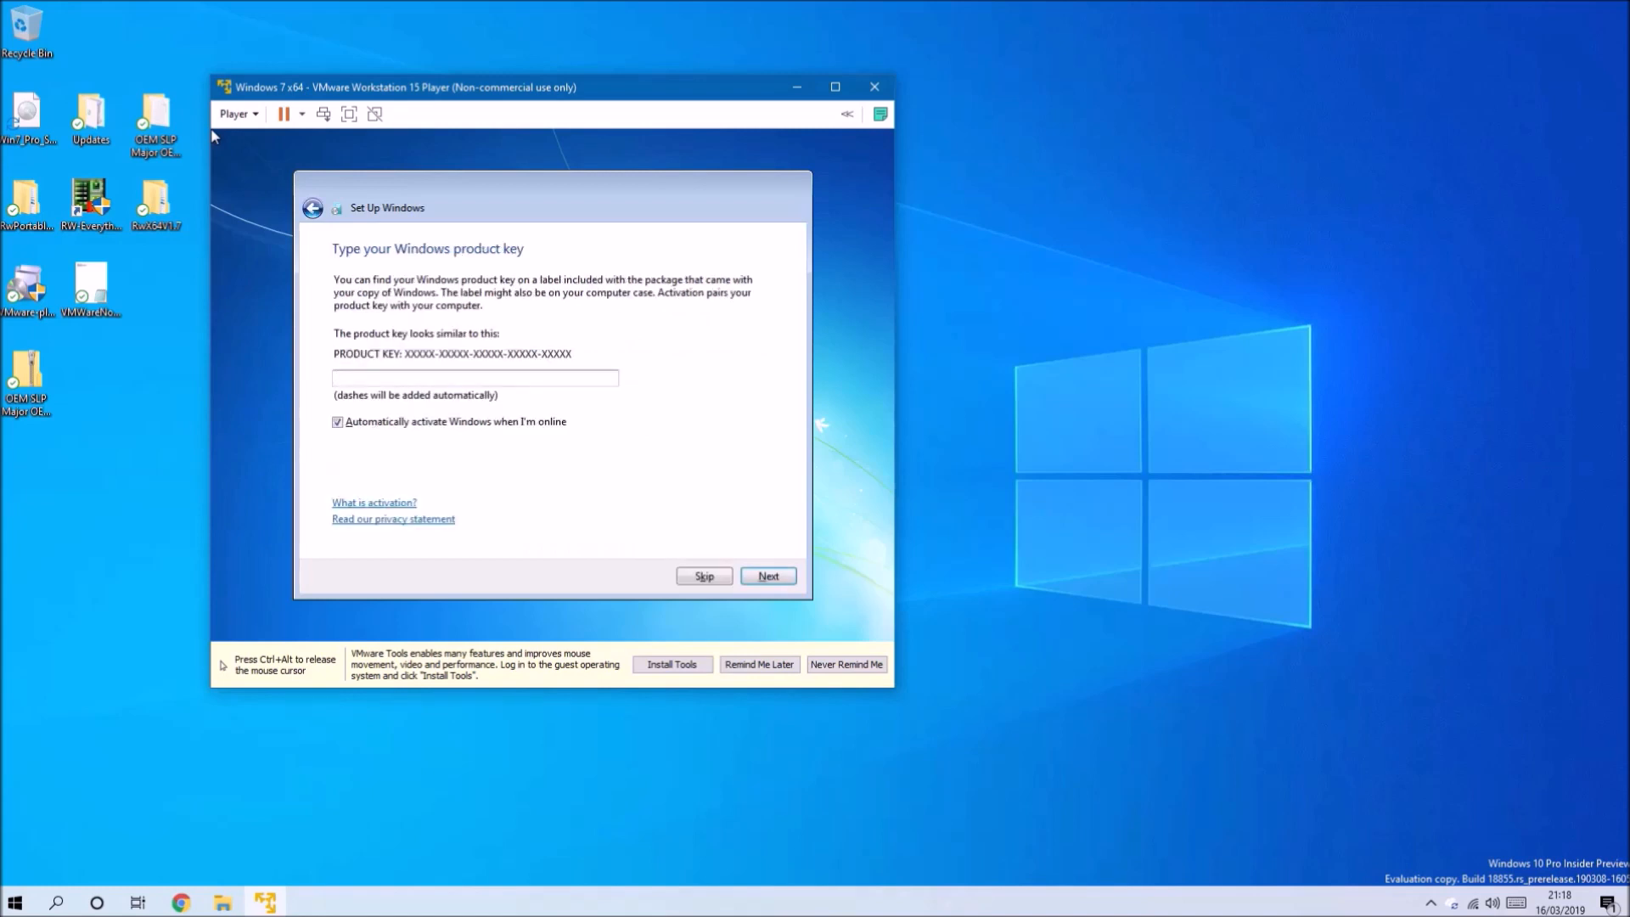
mouse_move(605, 477)
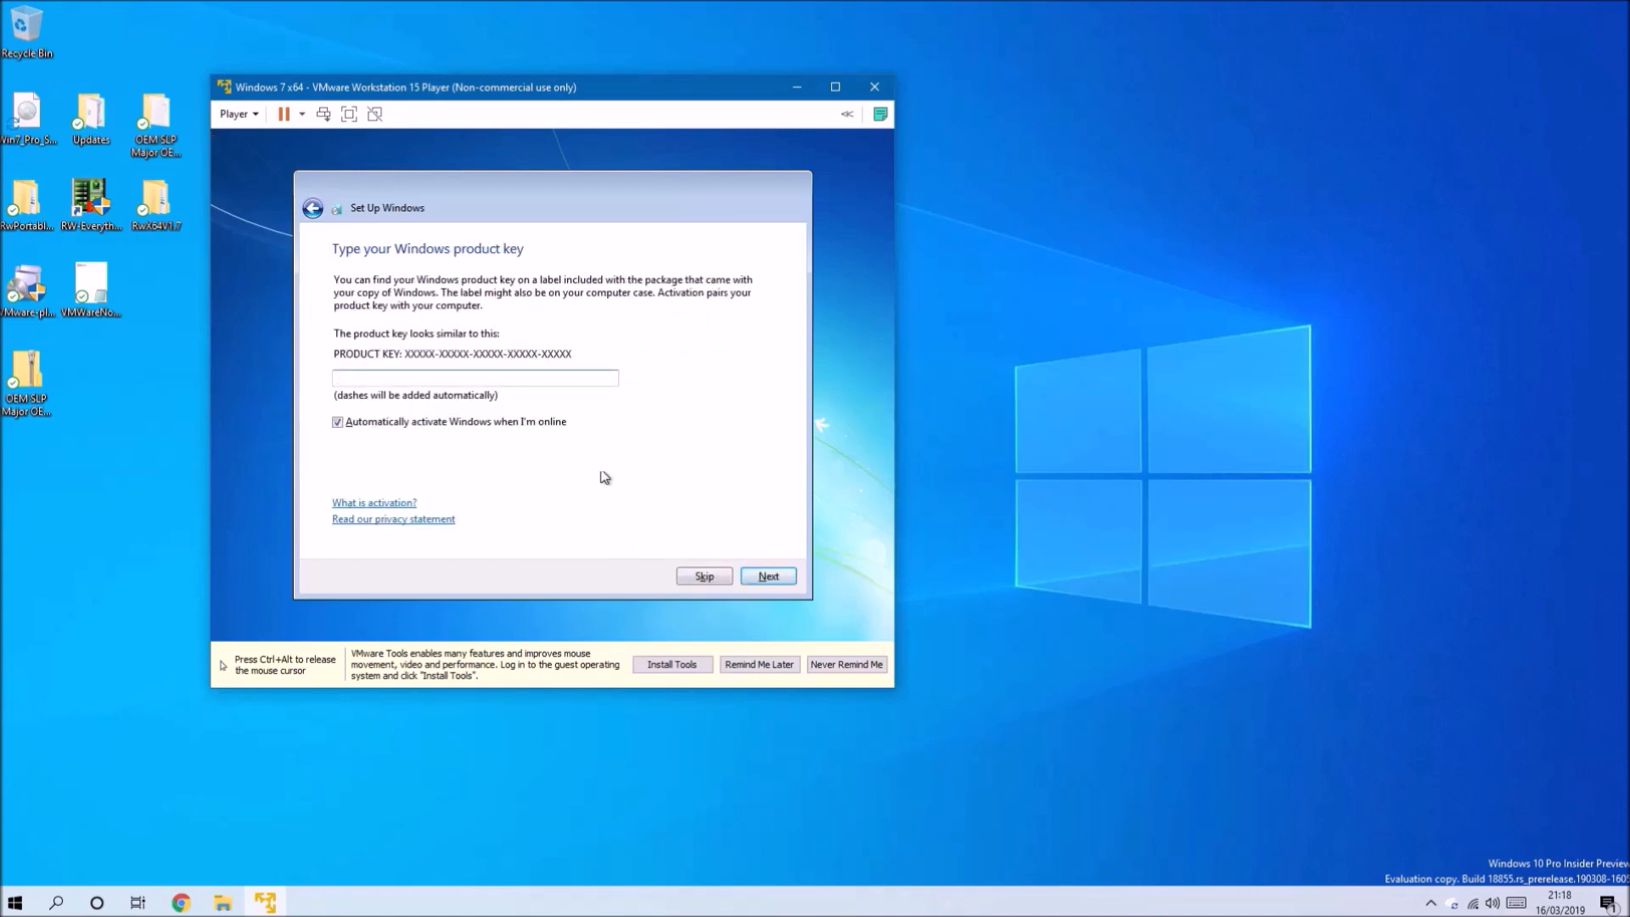
- Skip the product key with automatic activation off, accept time settings, choose Home network
left_click(337, 423)
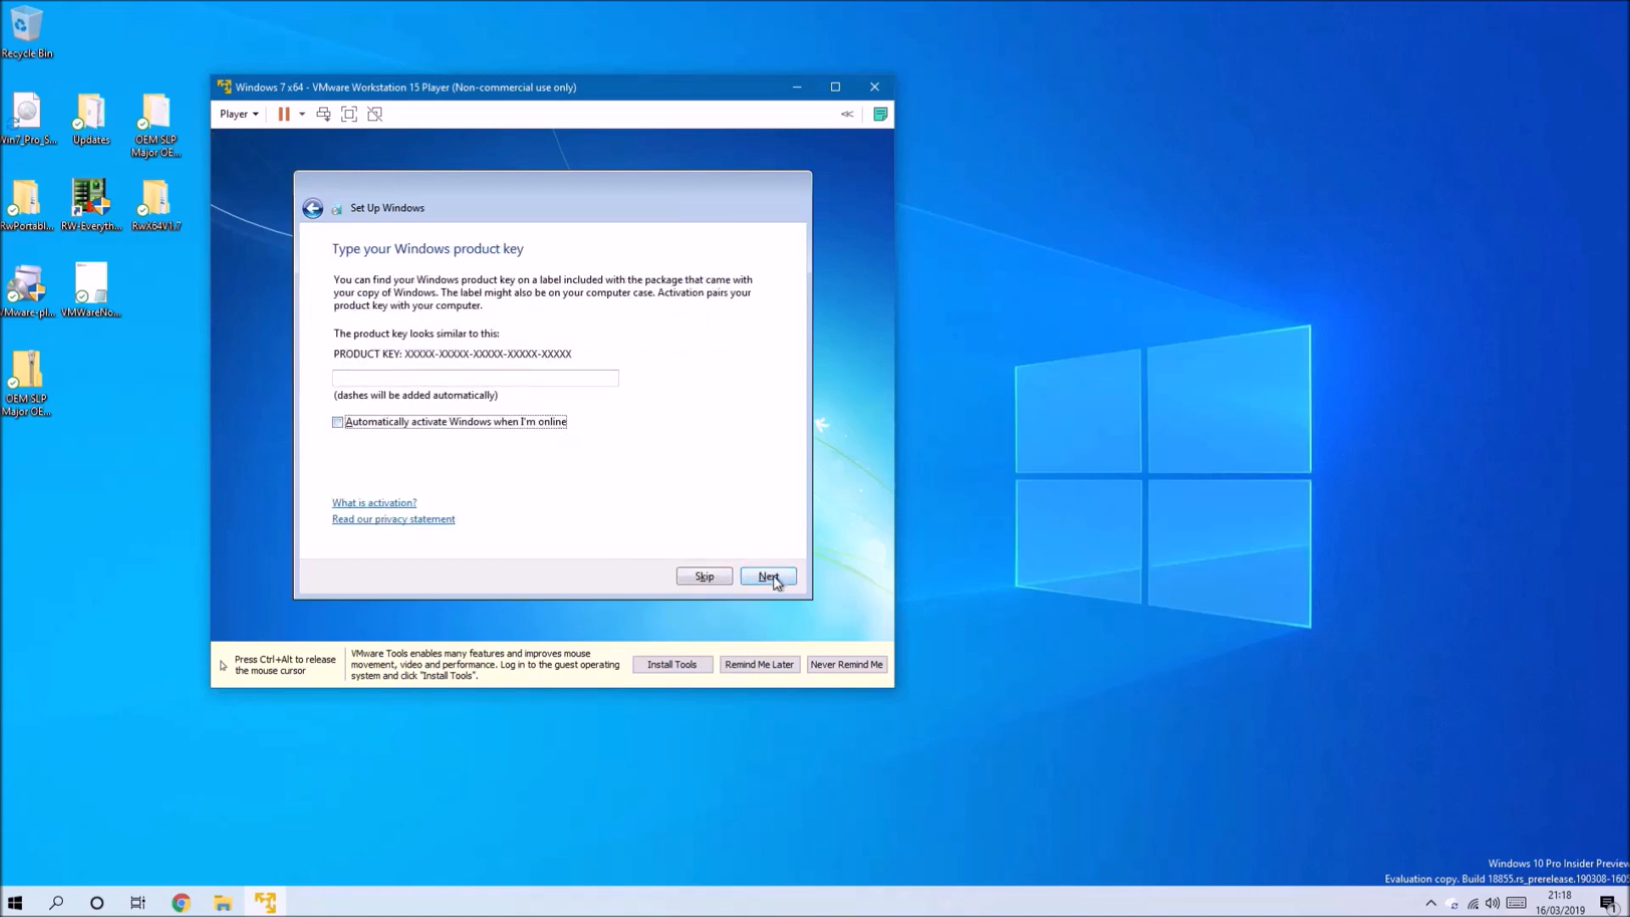
left_click(767, 576)
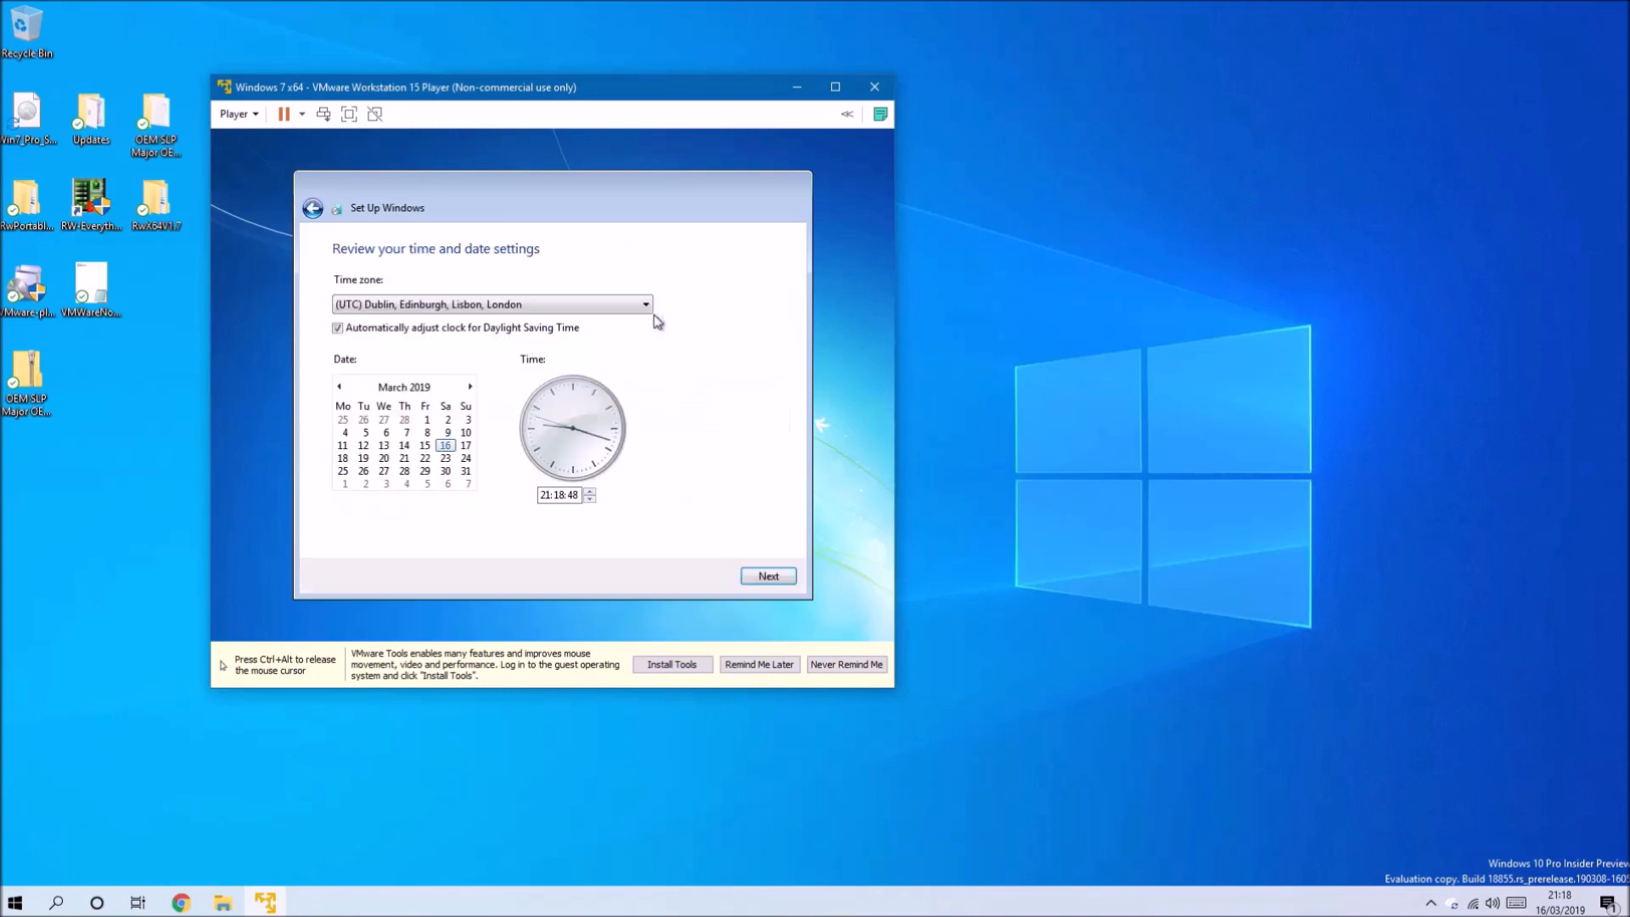
left_click(767, 576)
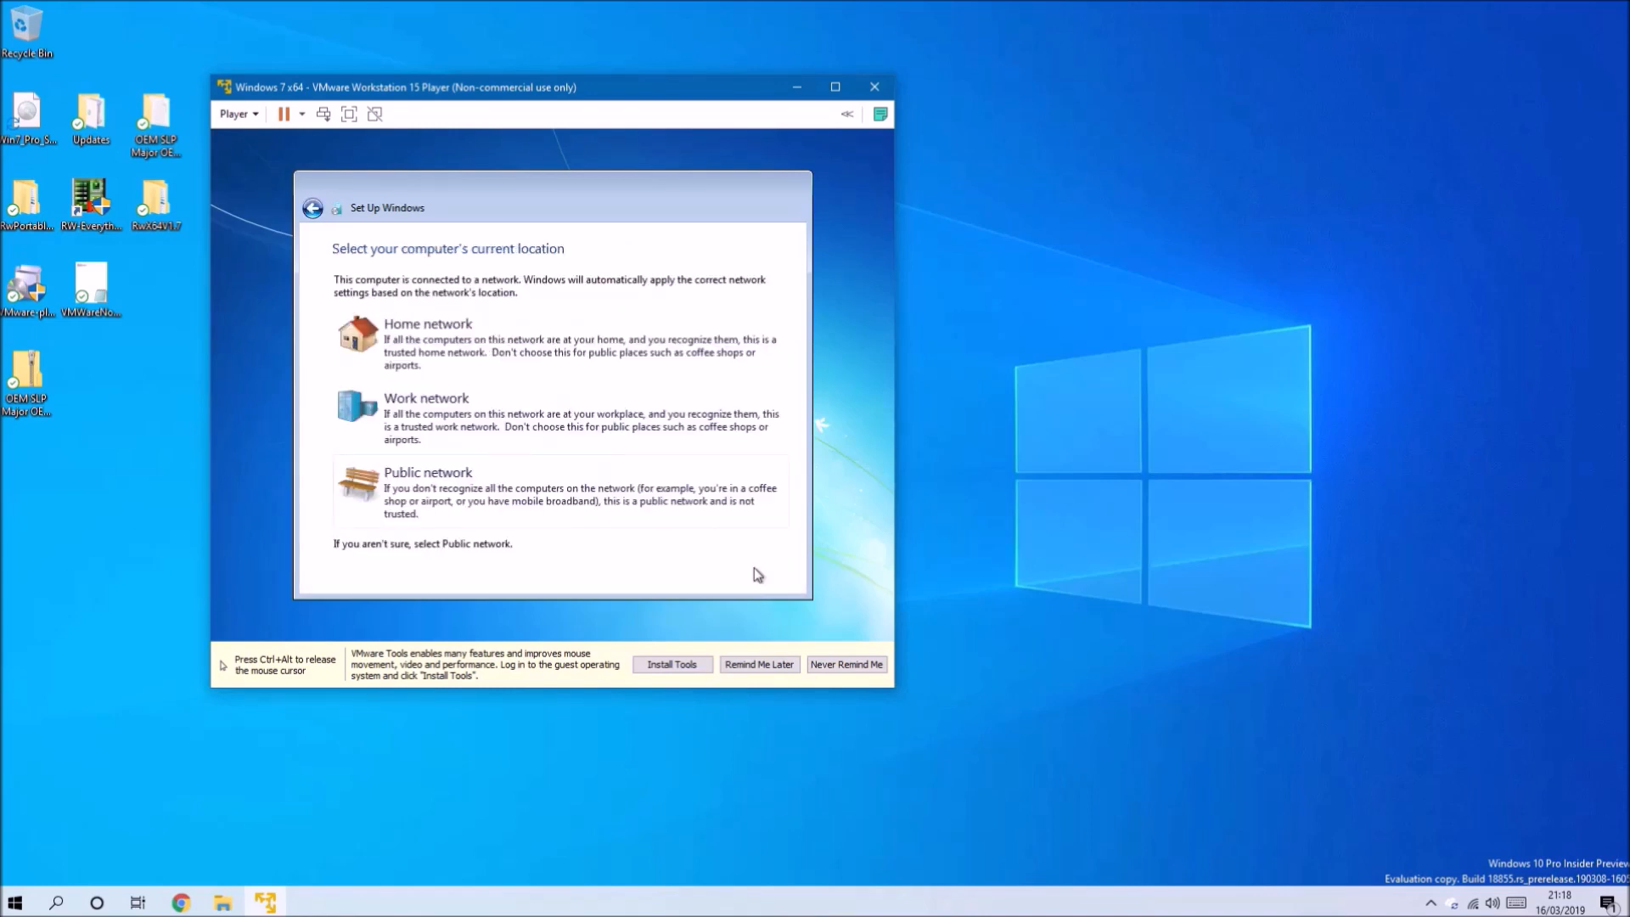
left_click(426, 343)
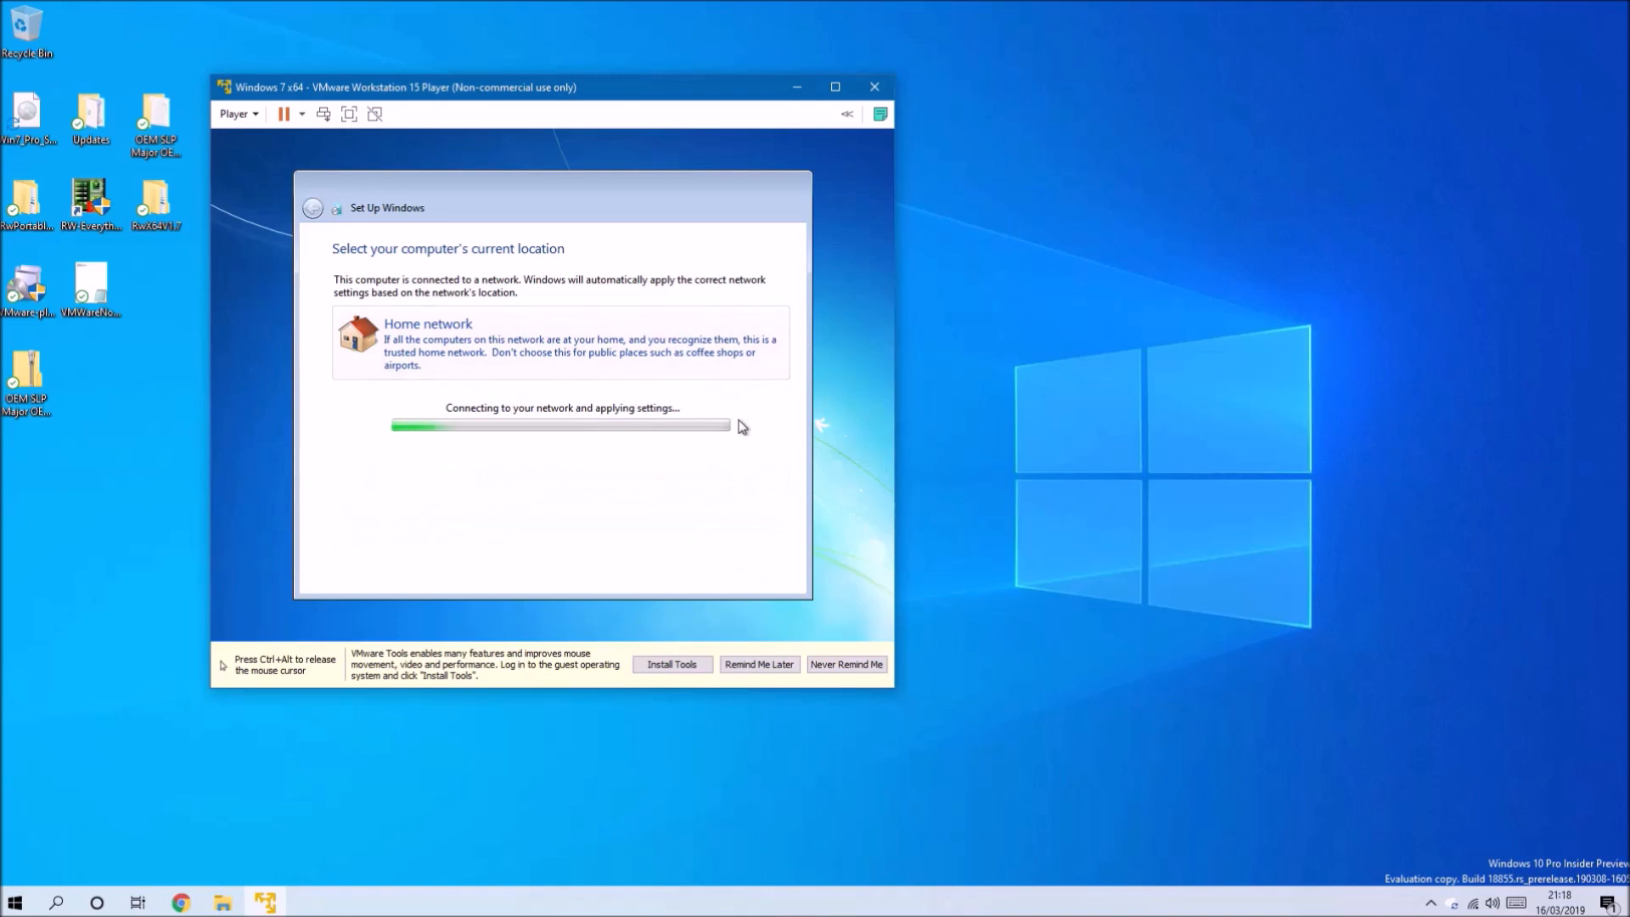
mouse_move(762, 474)
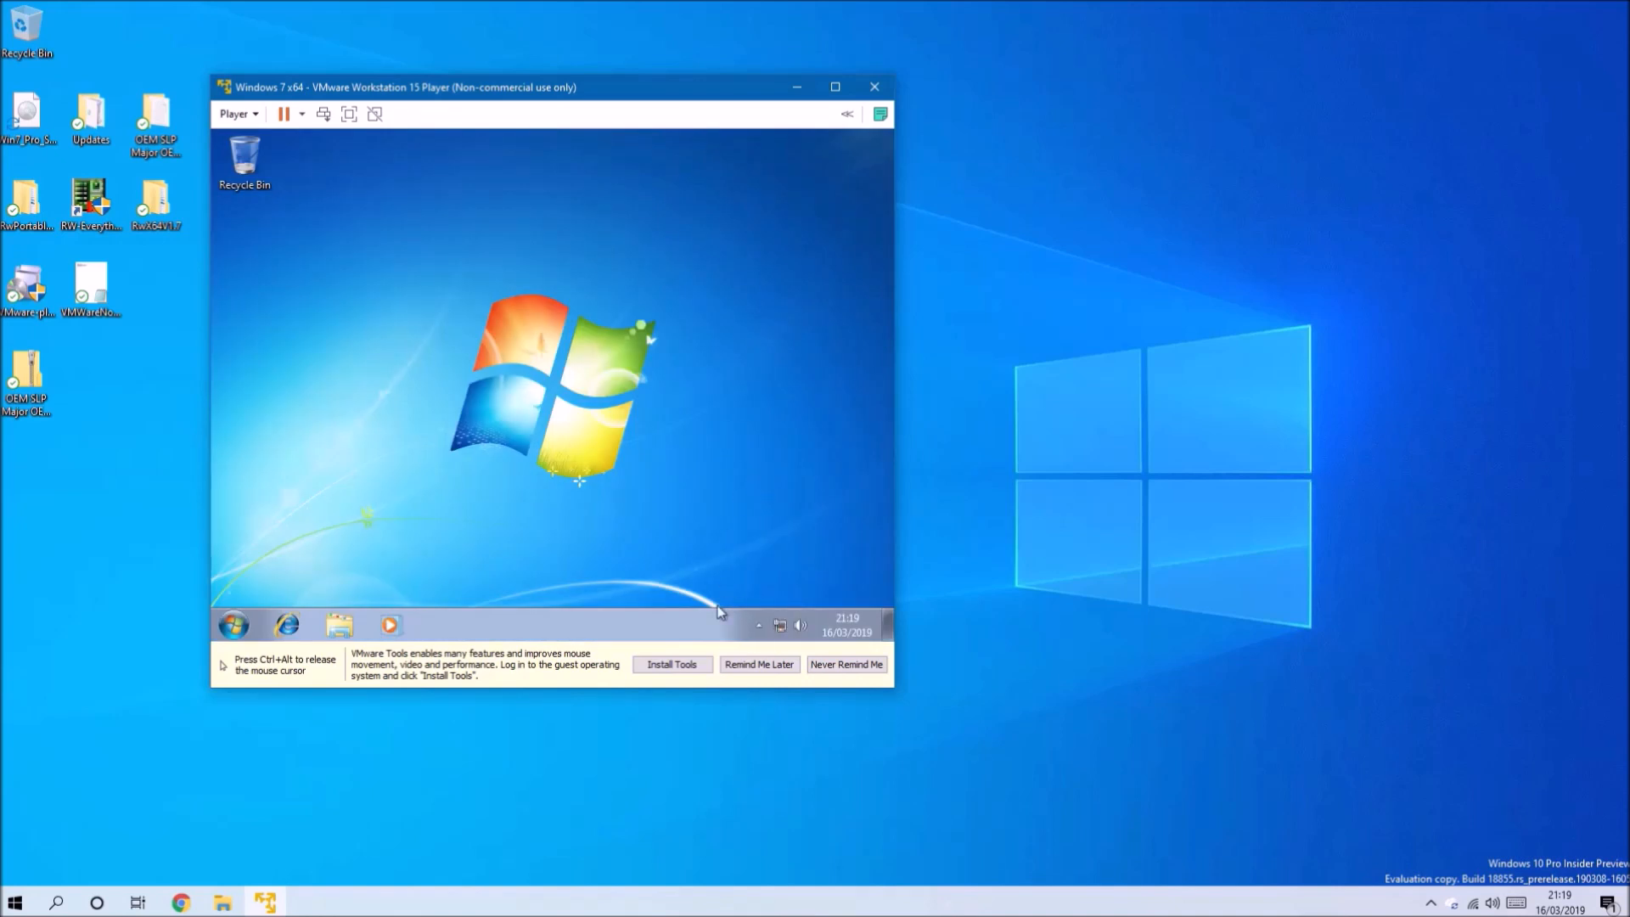
- Start the VMware Tools install and run setup64.exe from AutoPlay with UAC approval
left_click(845, 664)
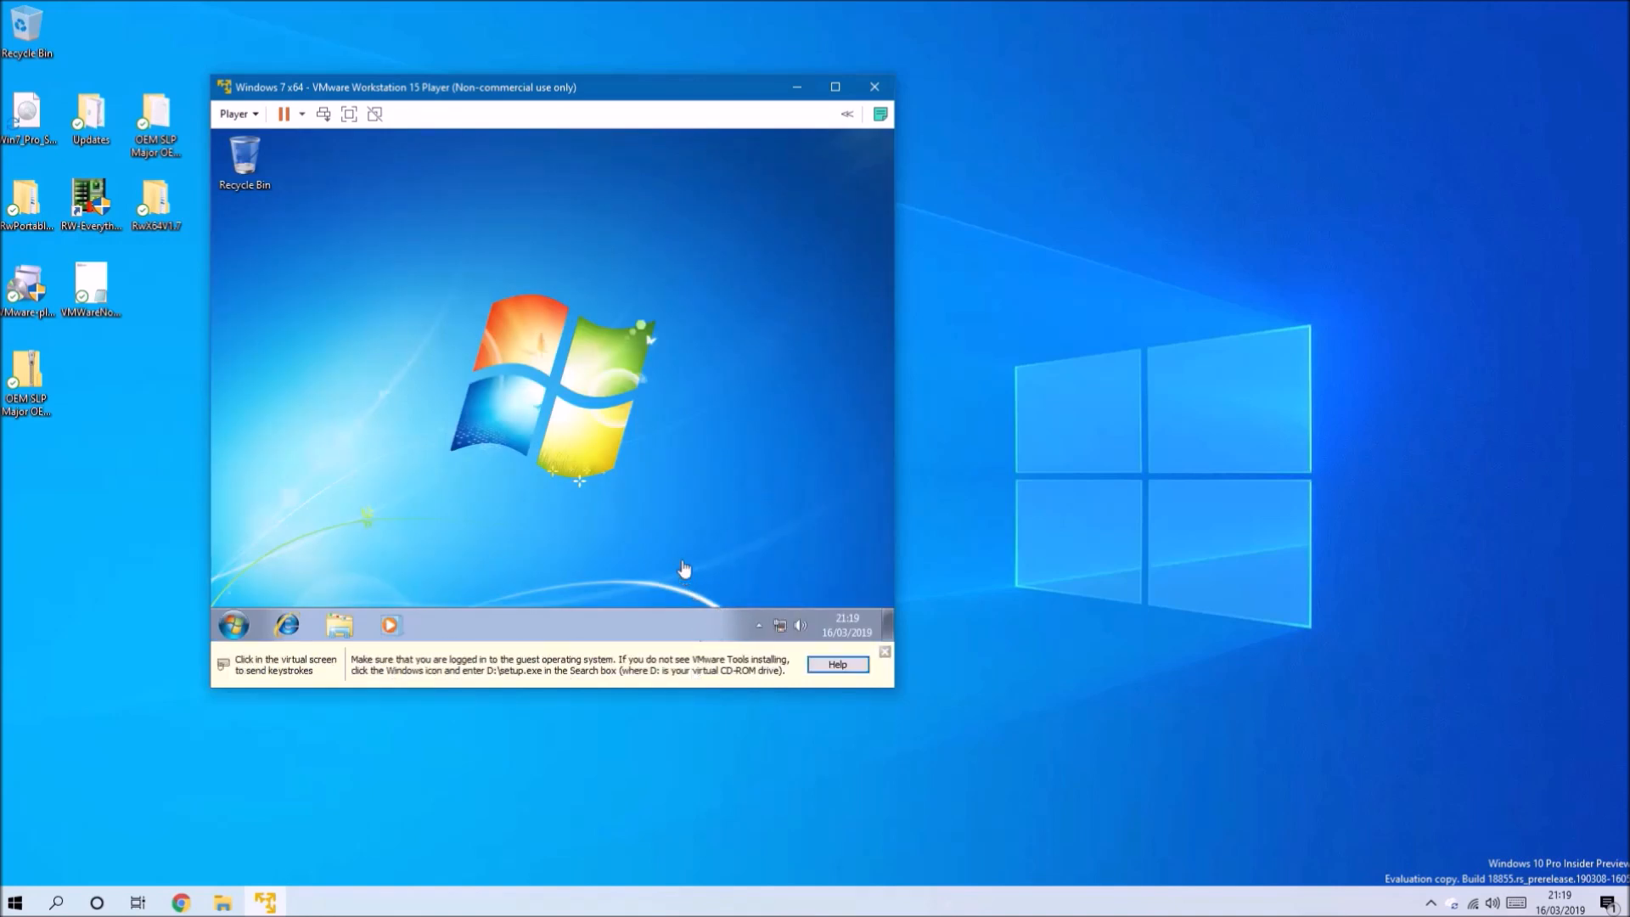
left_click(683, 569)
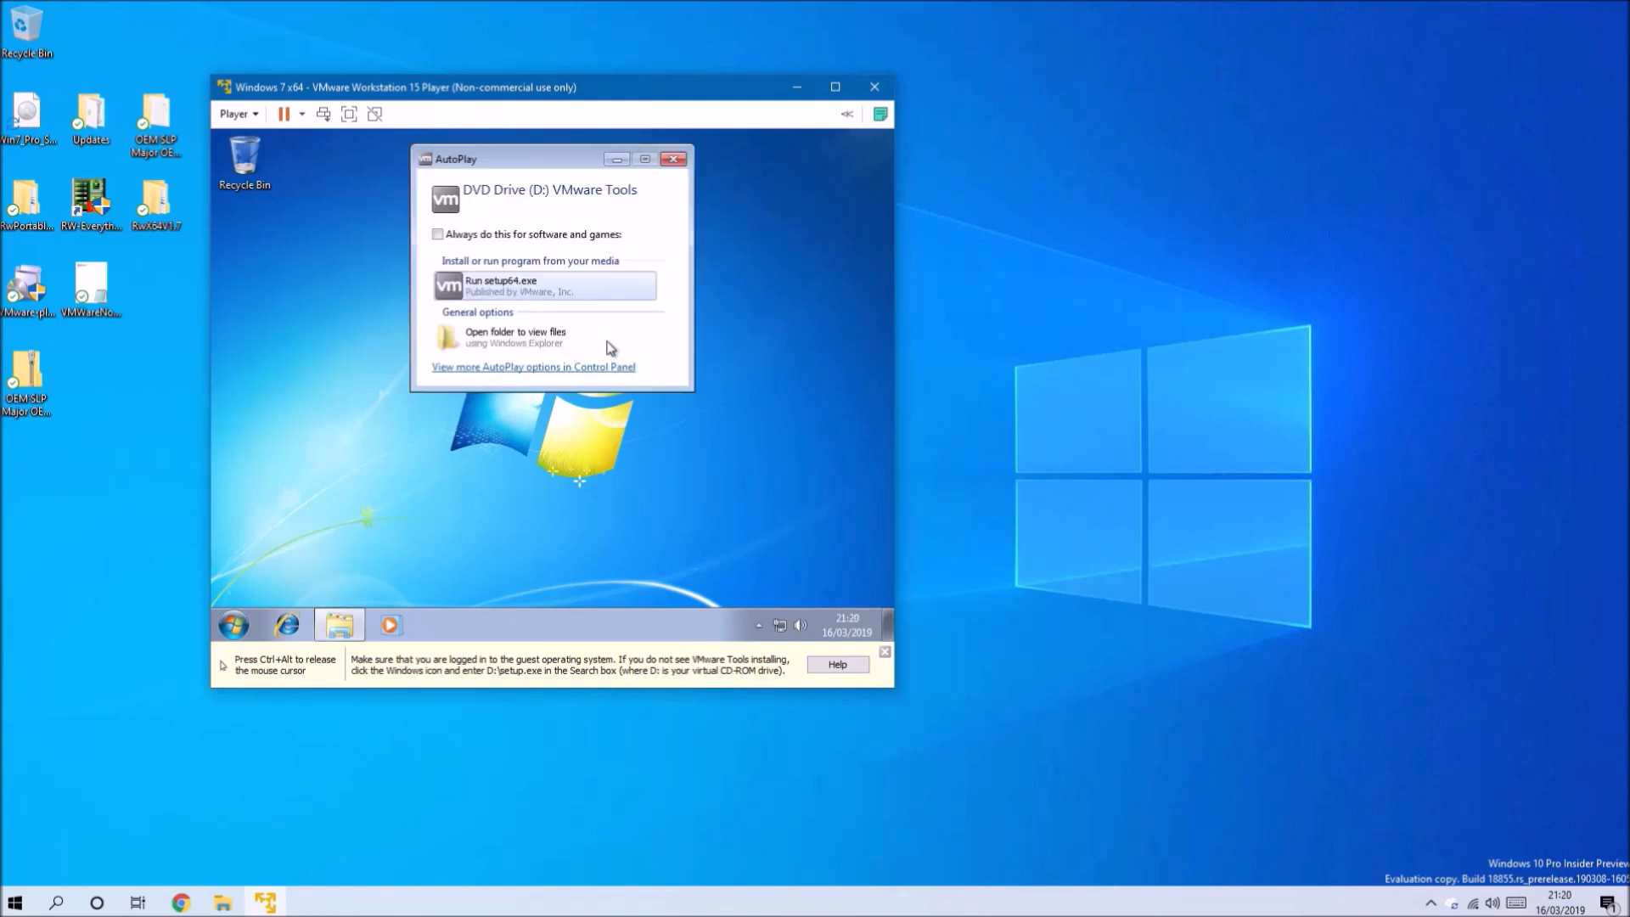
left_click(544, 285)
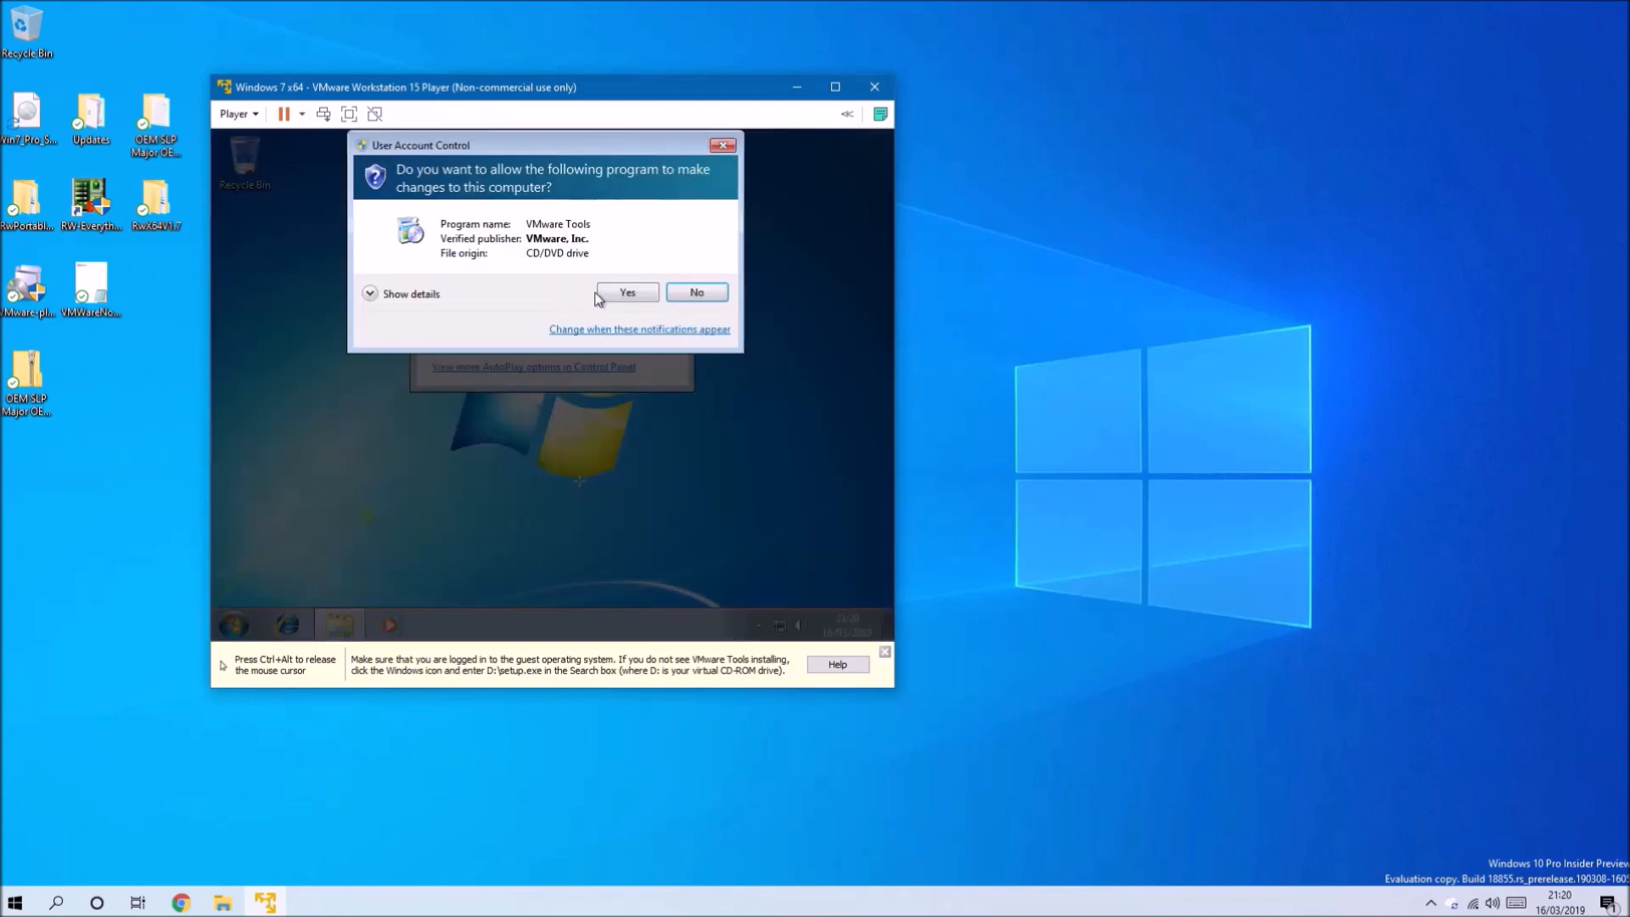
left_click(627, 292)
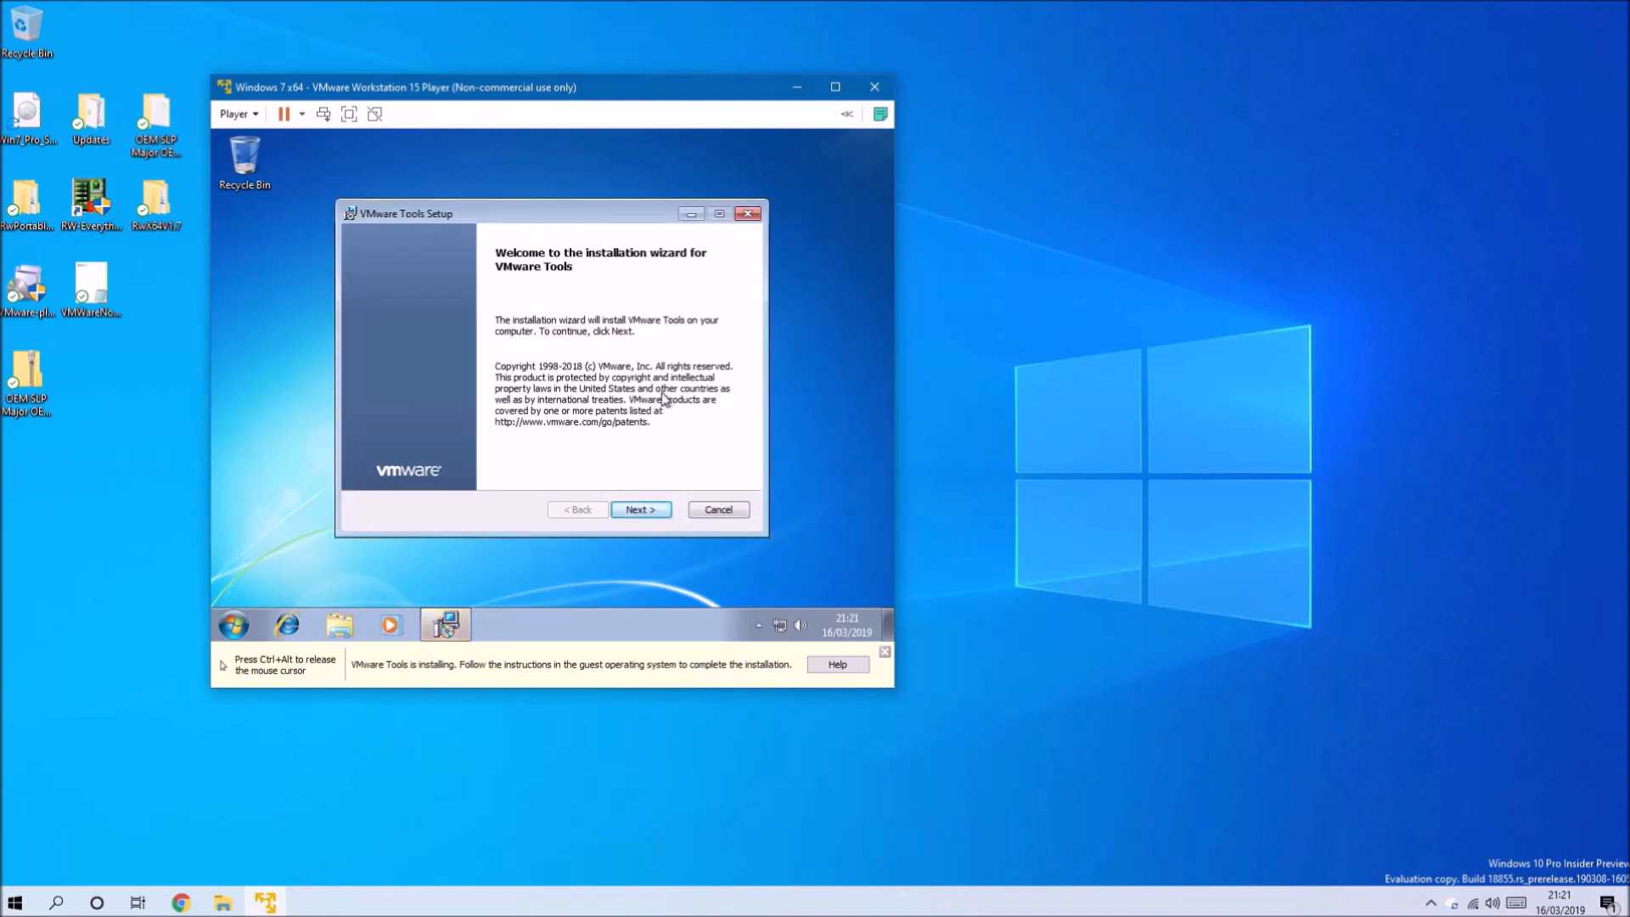
- Step through the VMware Tools setup wizard and finish it
left_click(640, 509)
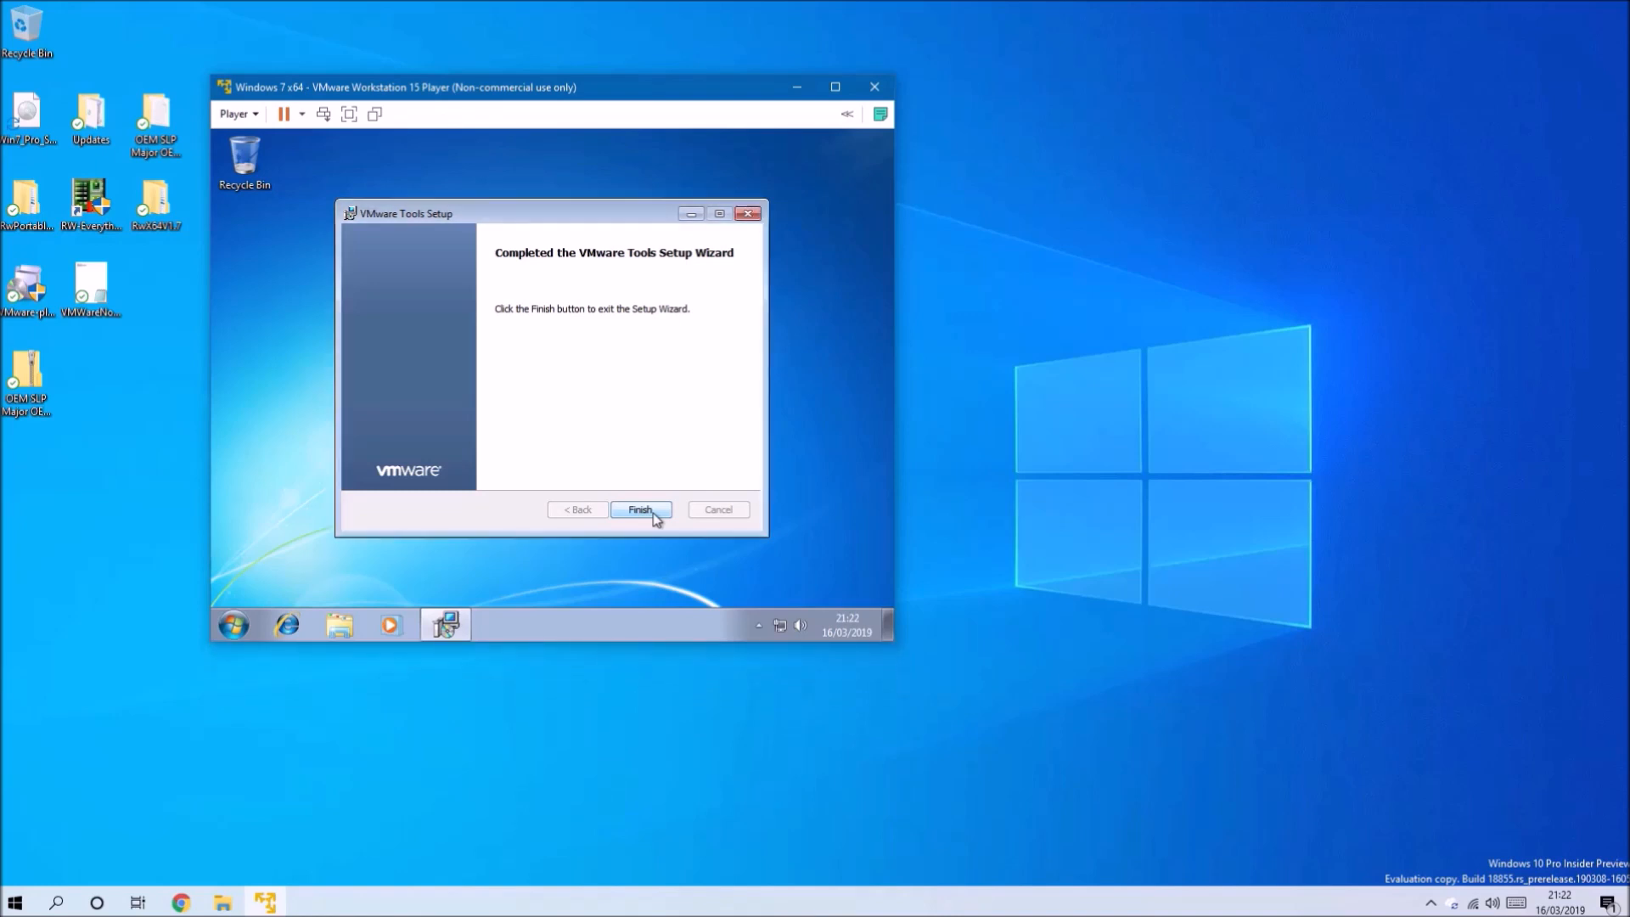
left_click(640, 509)
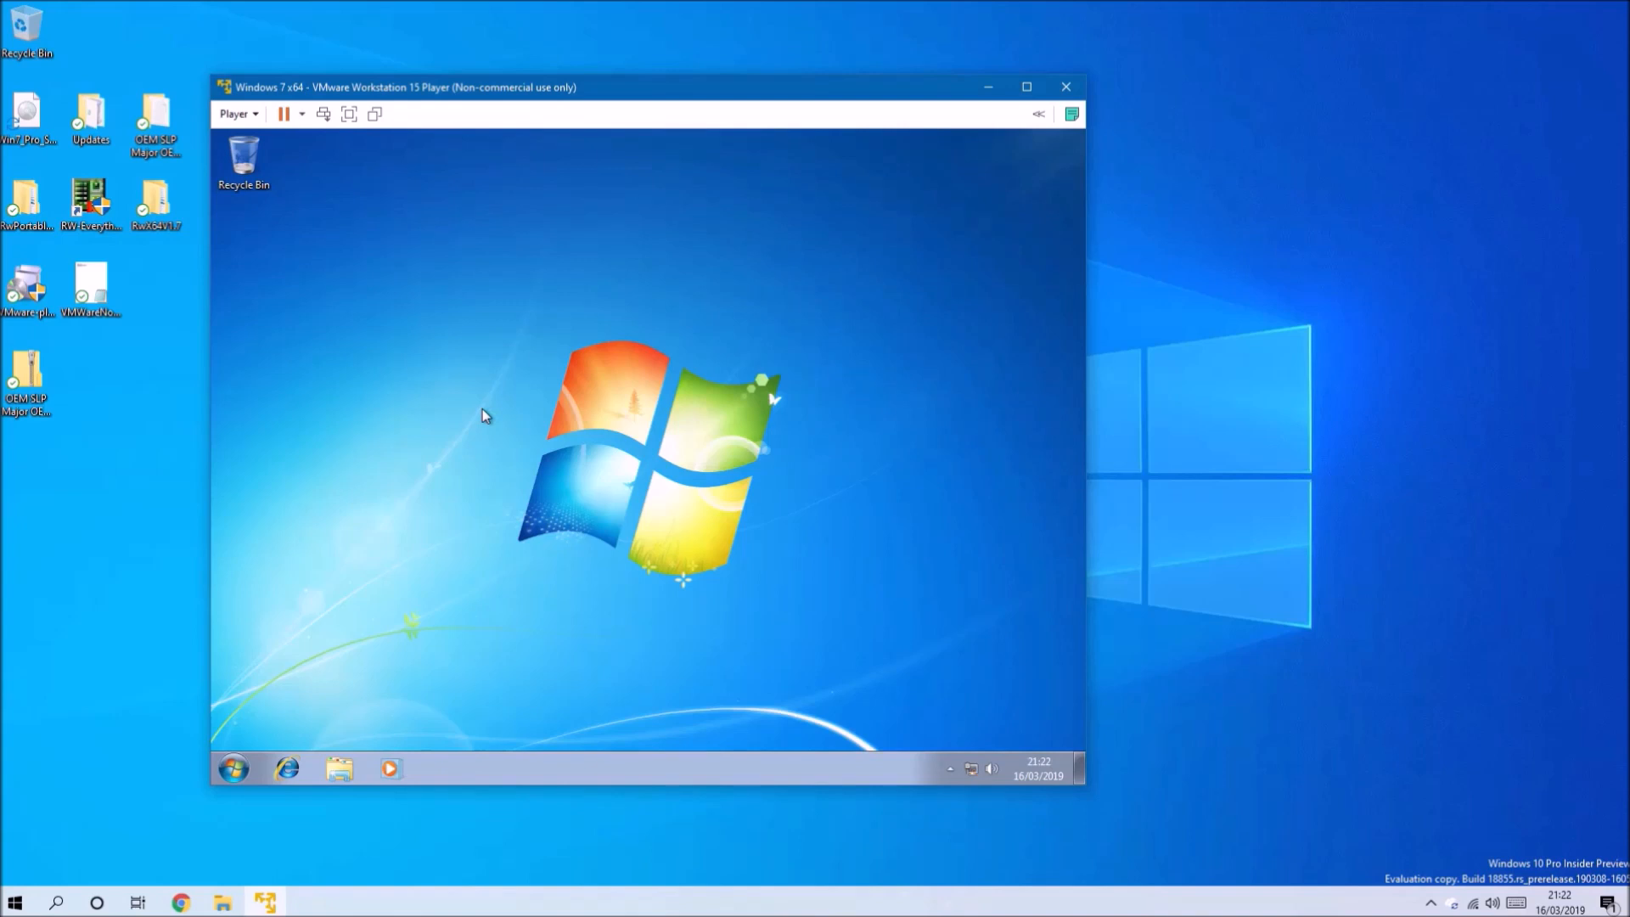
mouse_move(265, 747)
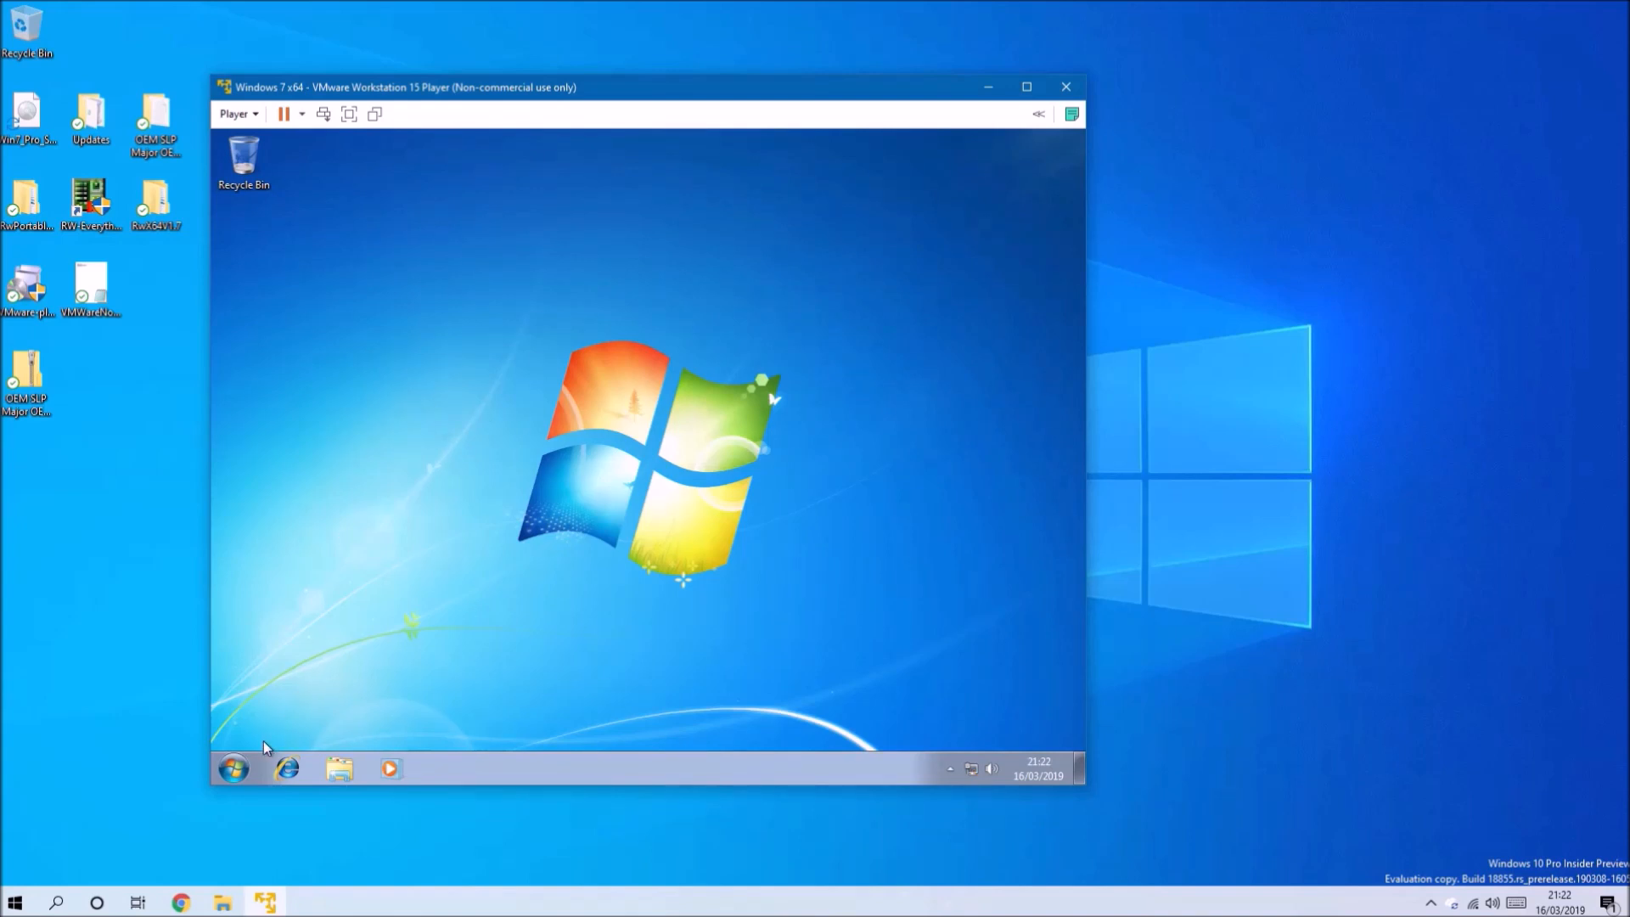
right_click(468, 543)
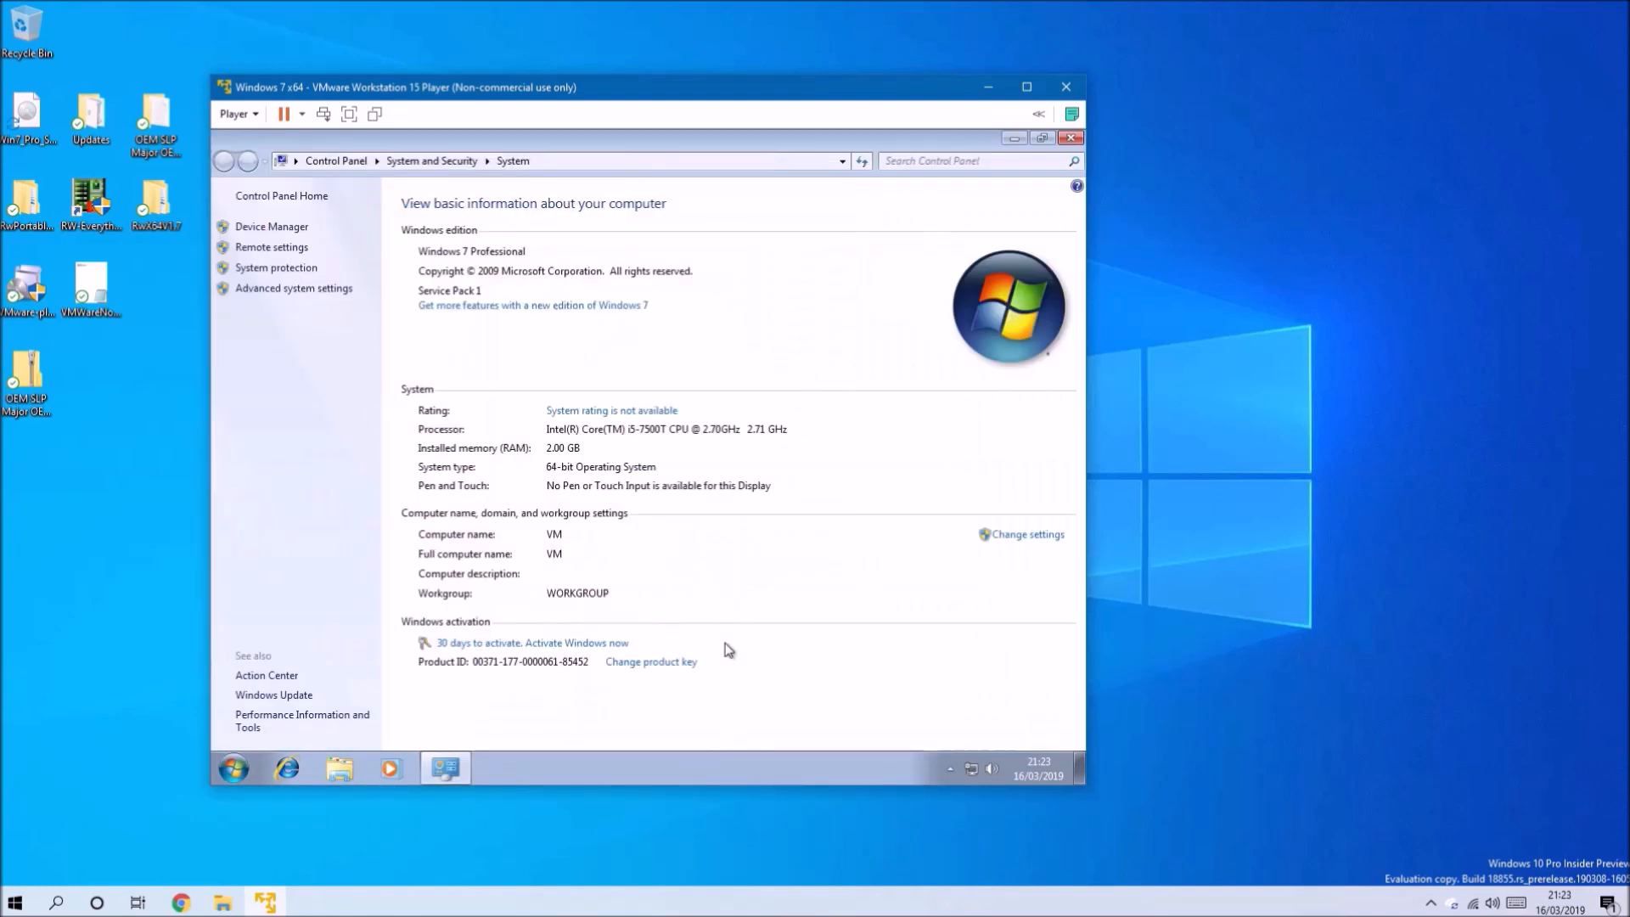
mouse_move(906, 360)
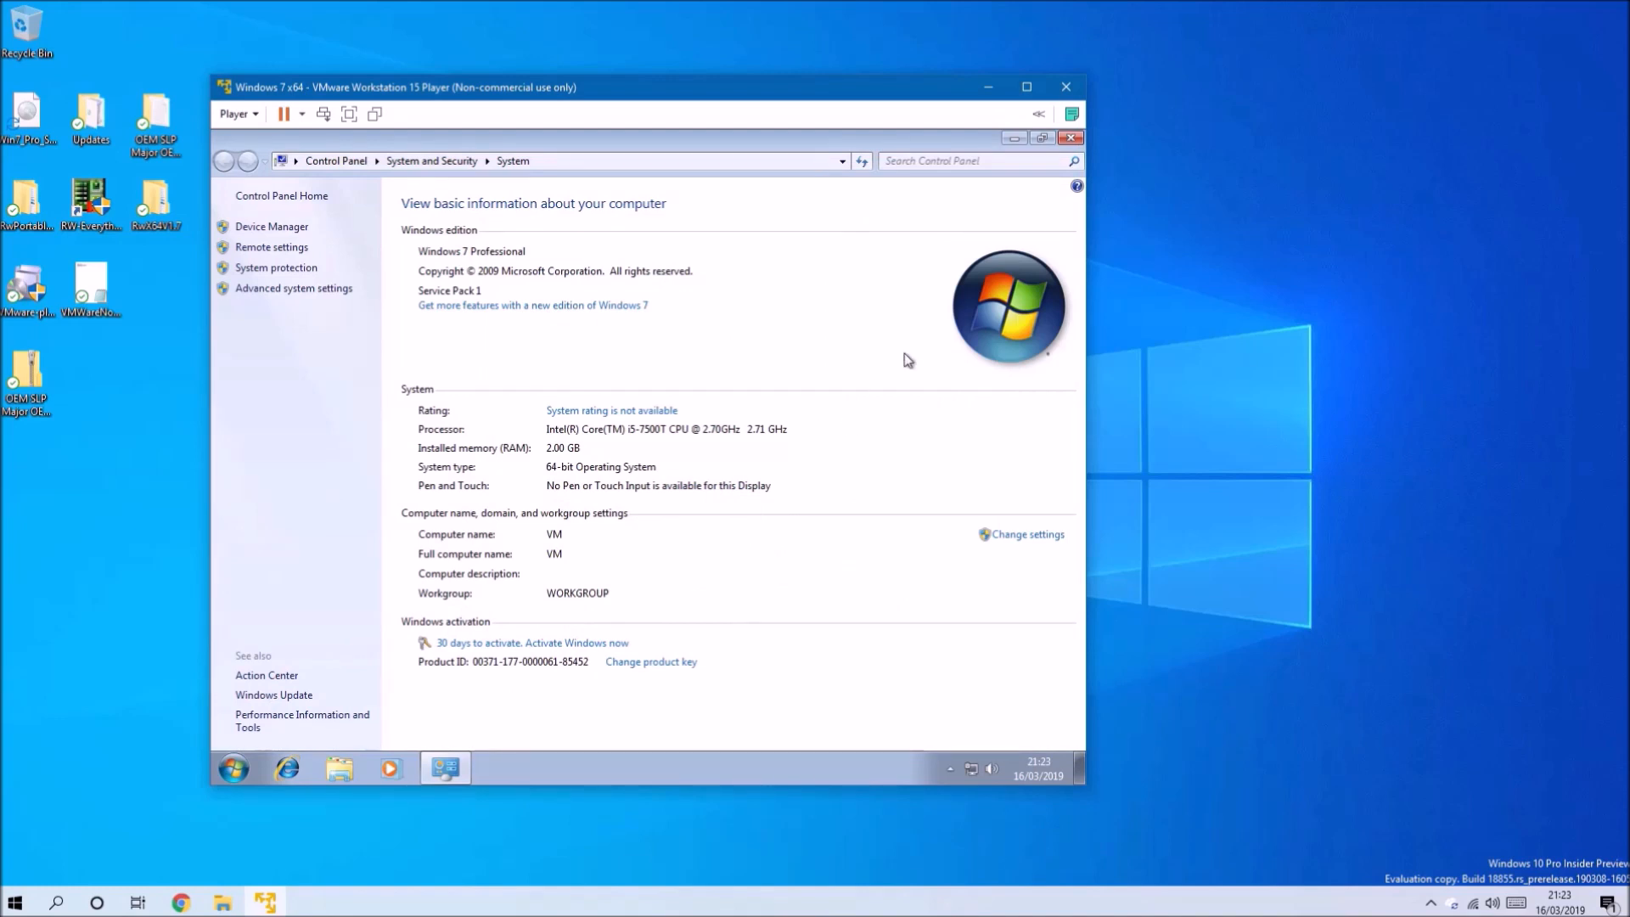
mouse_move(1071, 138)
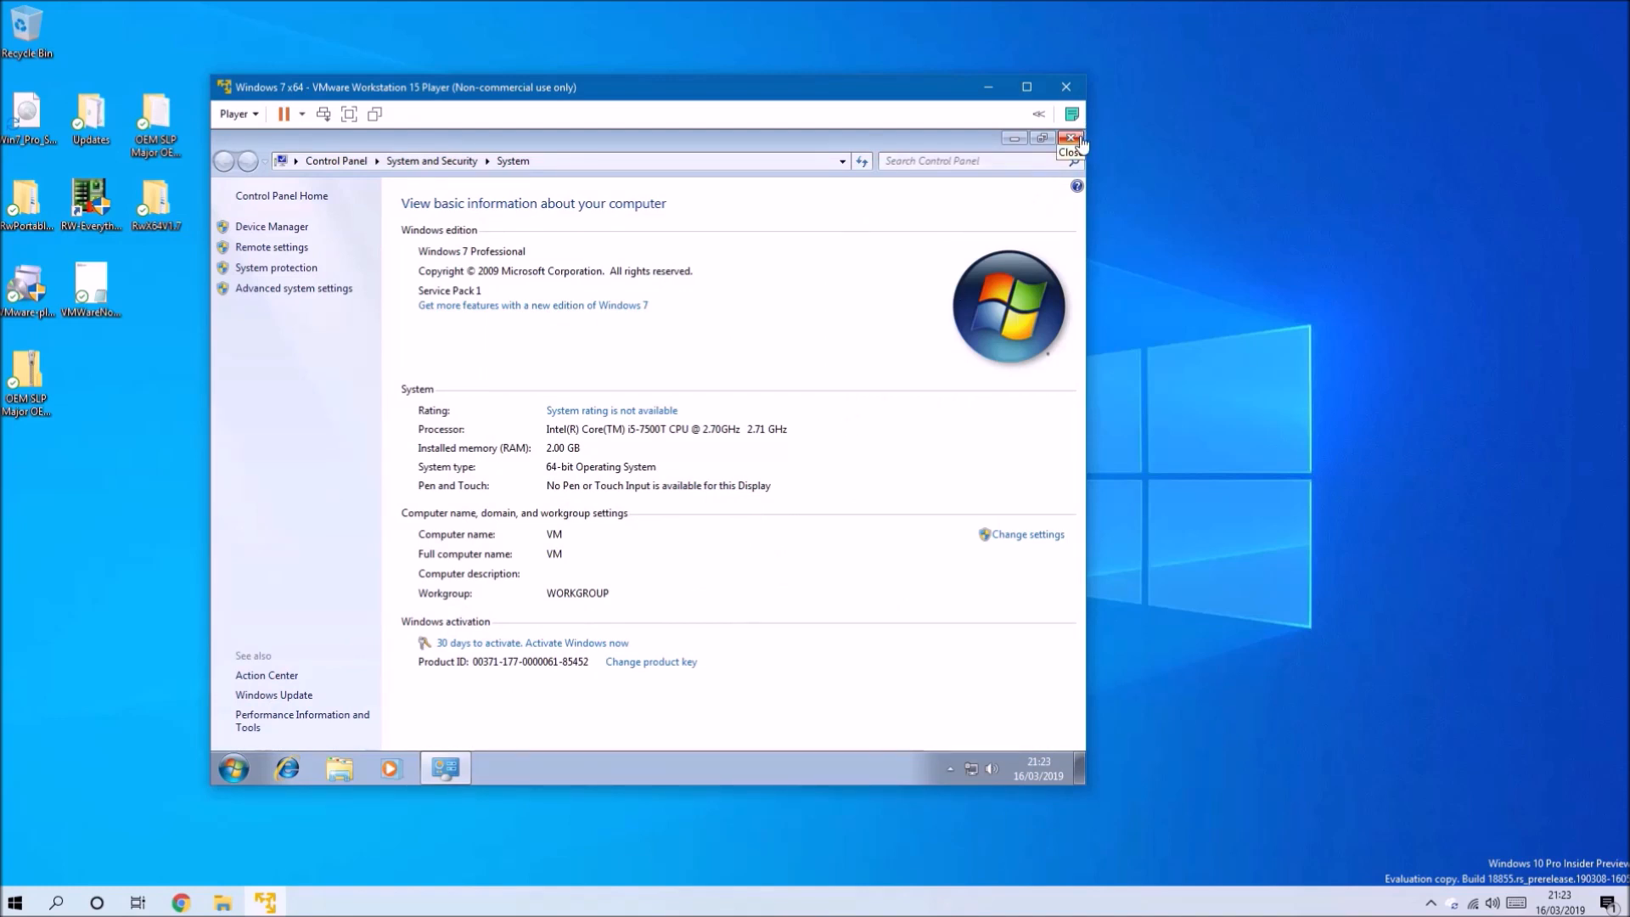
left_click(1072, 137)
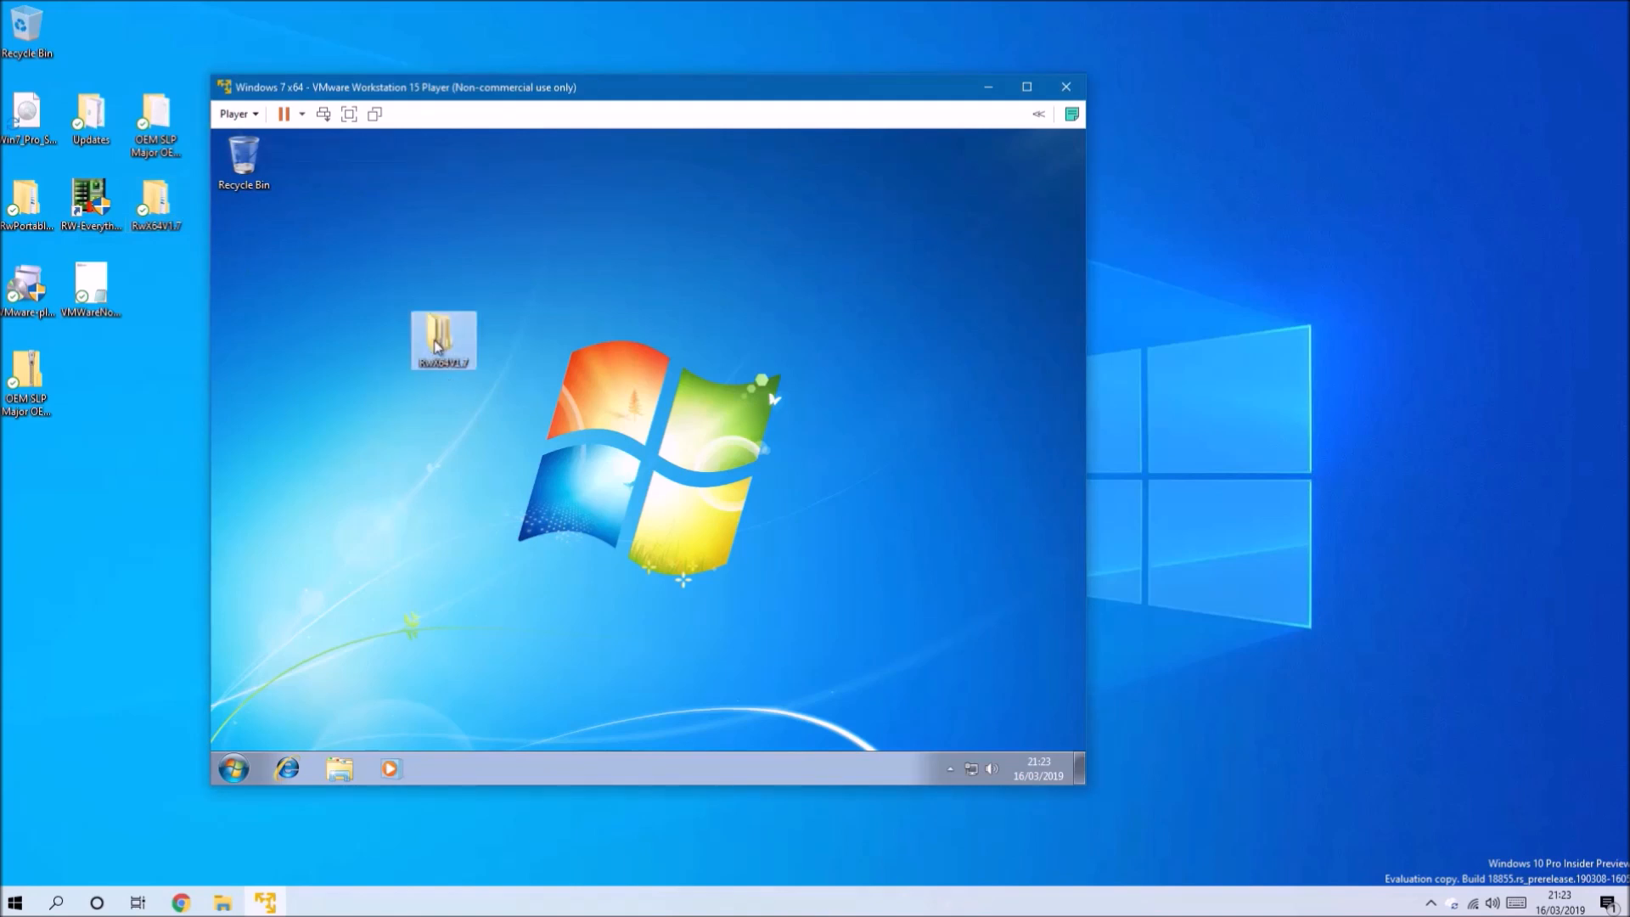
- Run SetupRwX64.exe from RwX64V1.7\Win64 with defaults and launch RW-Everything at finish
double_click(443, 339)
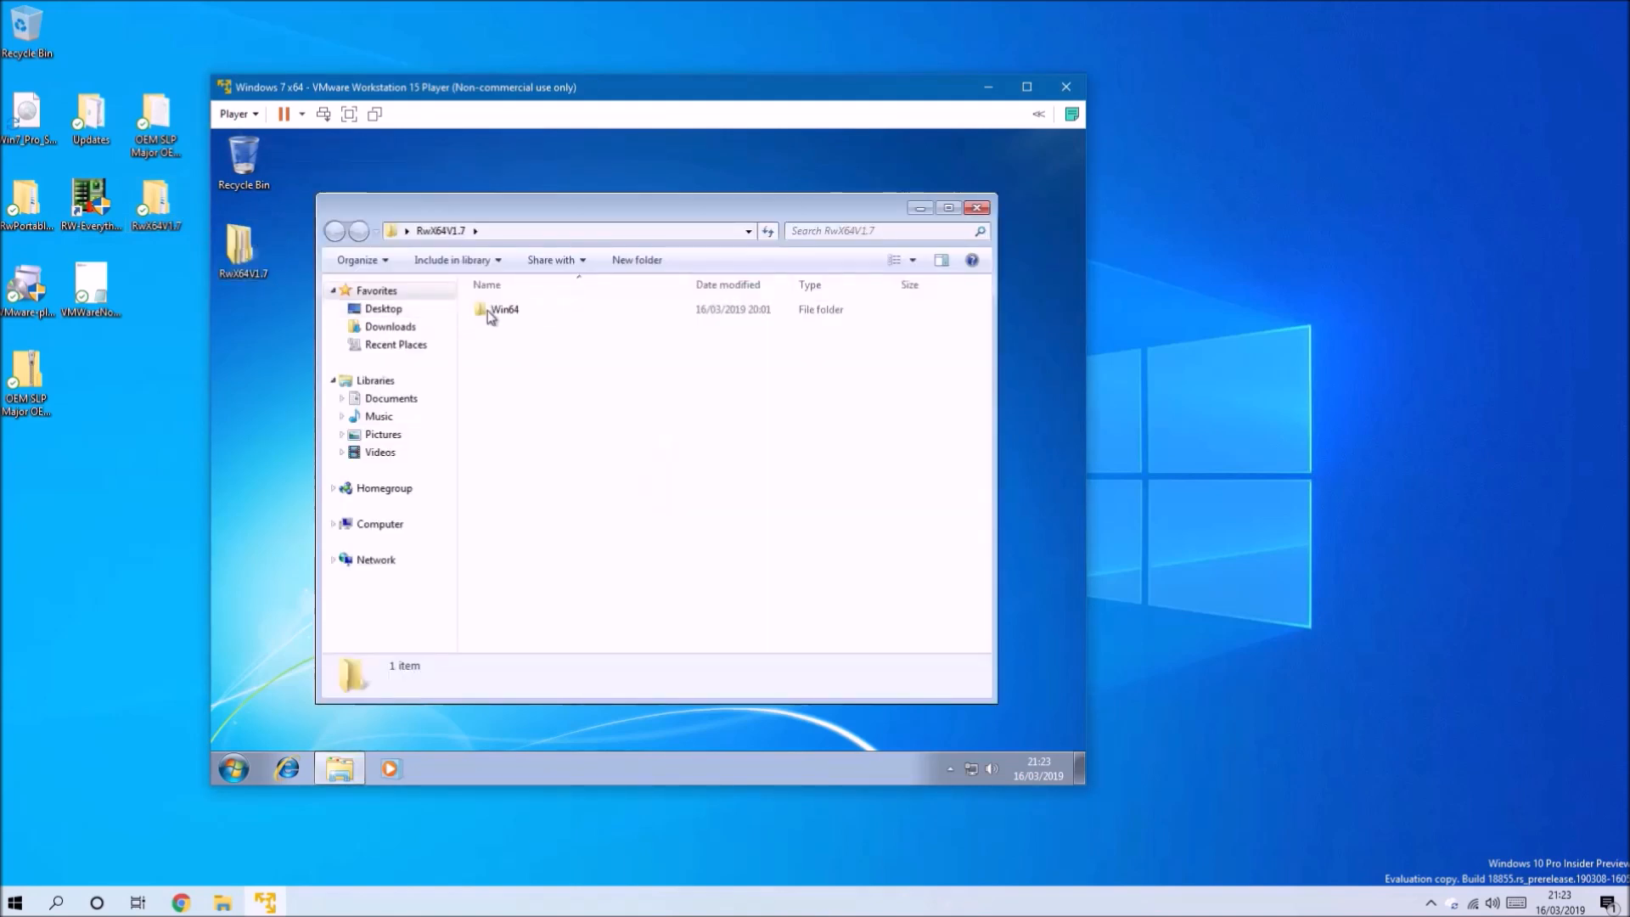
double_click(504, 309)
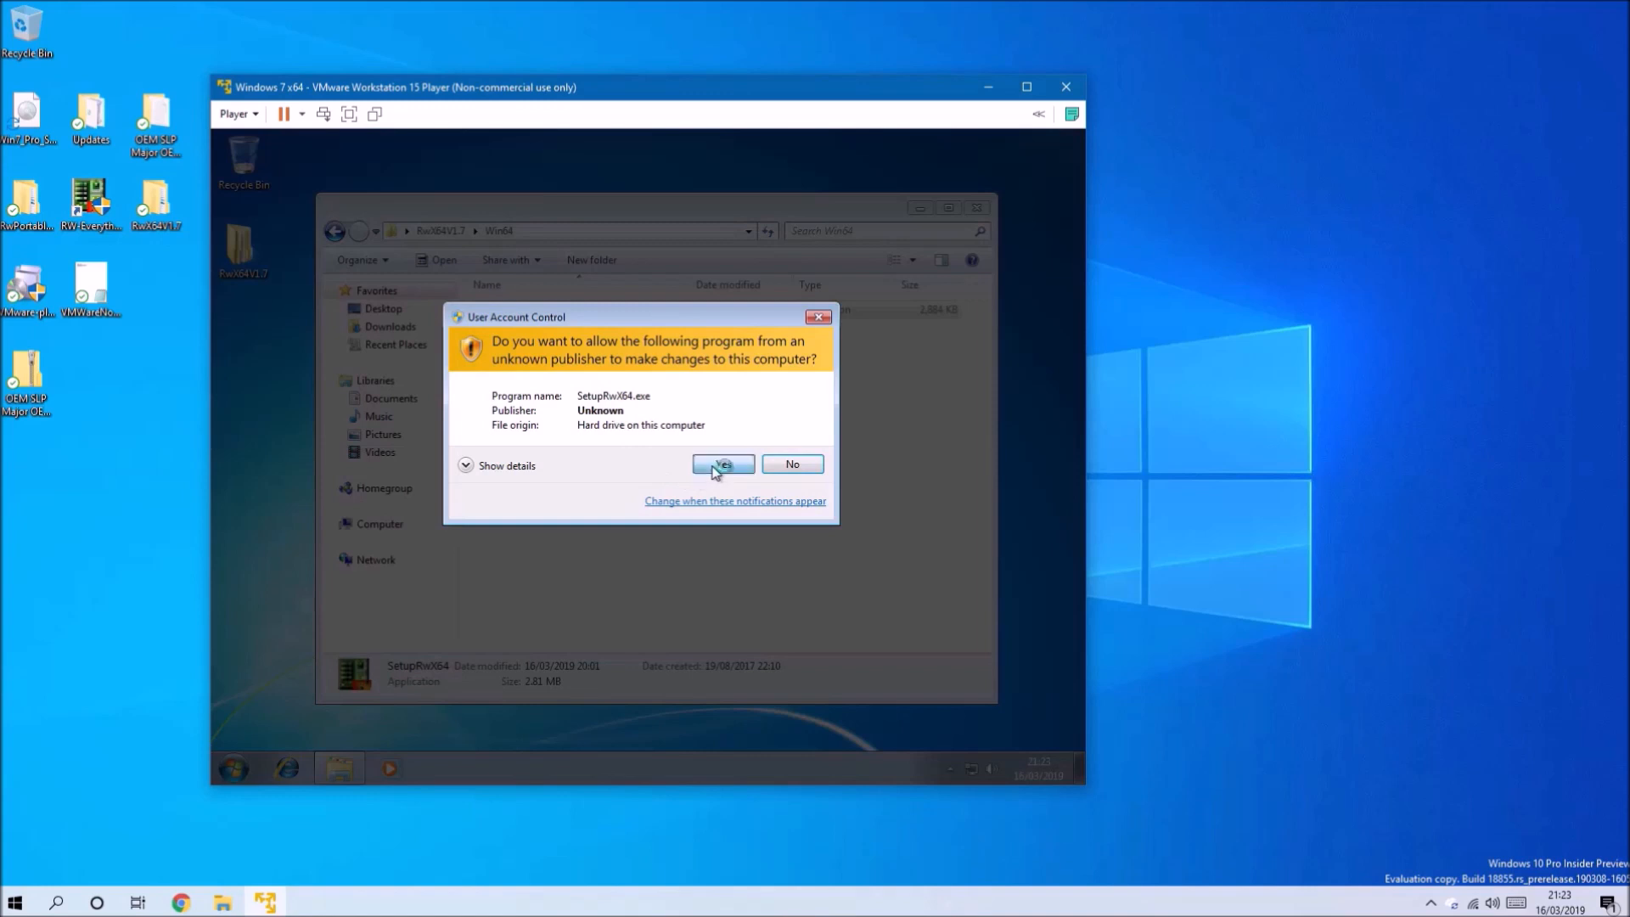
left_click(723, 463)
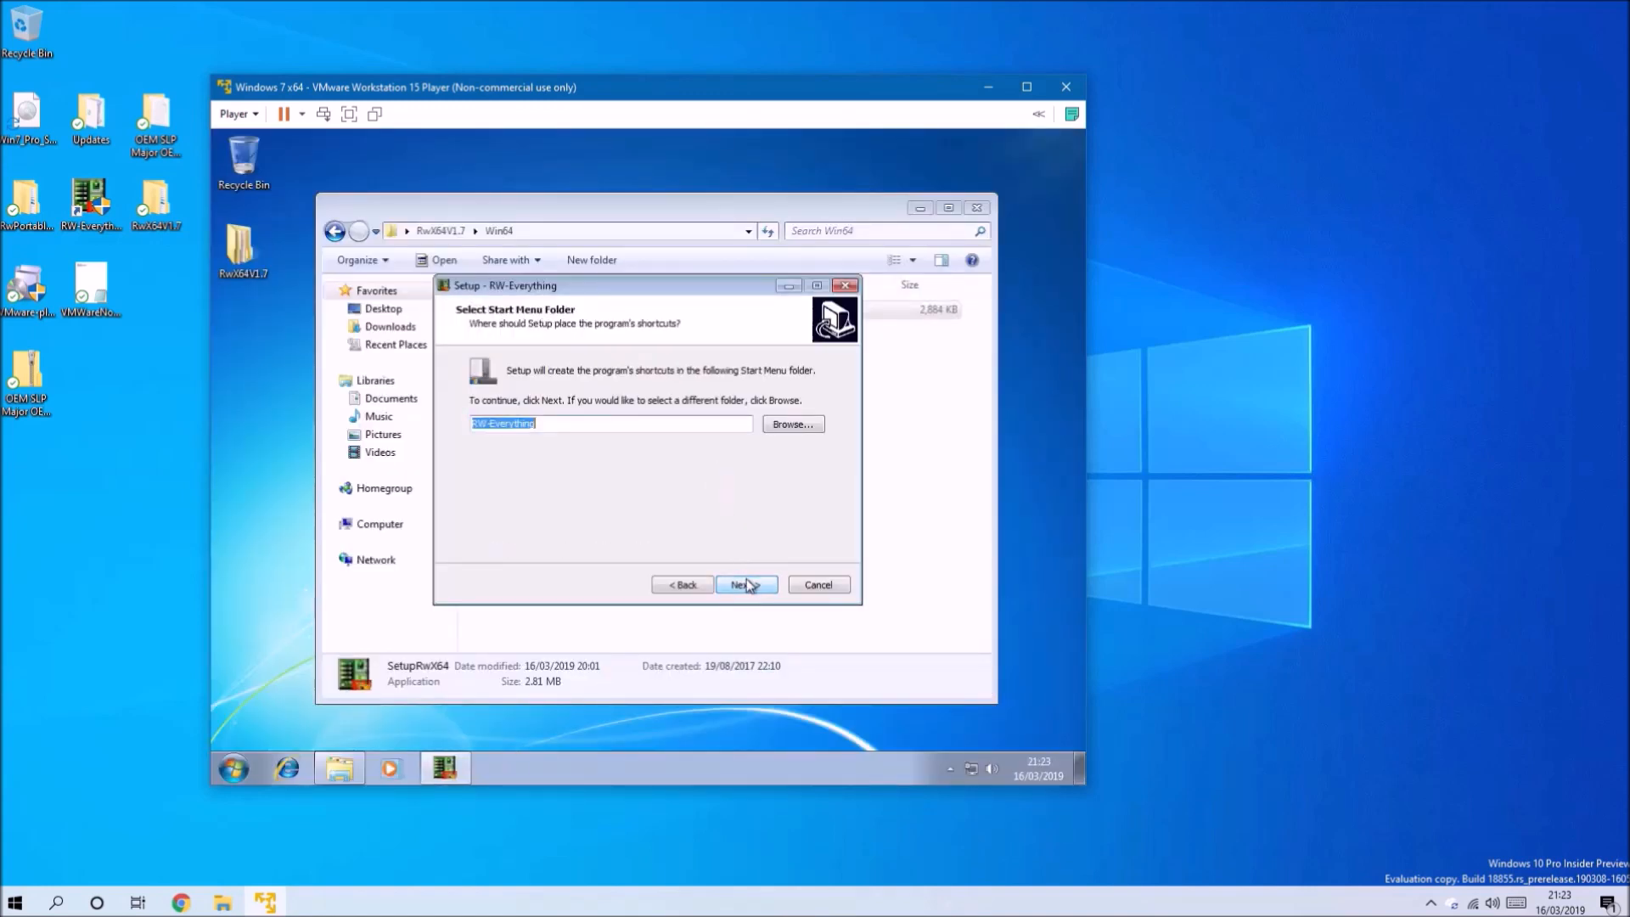
left_click(745, 583)
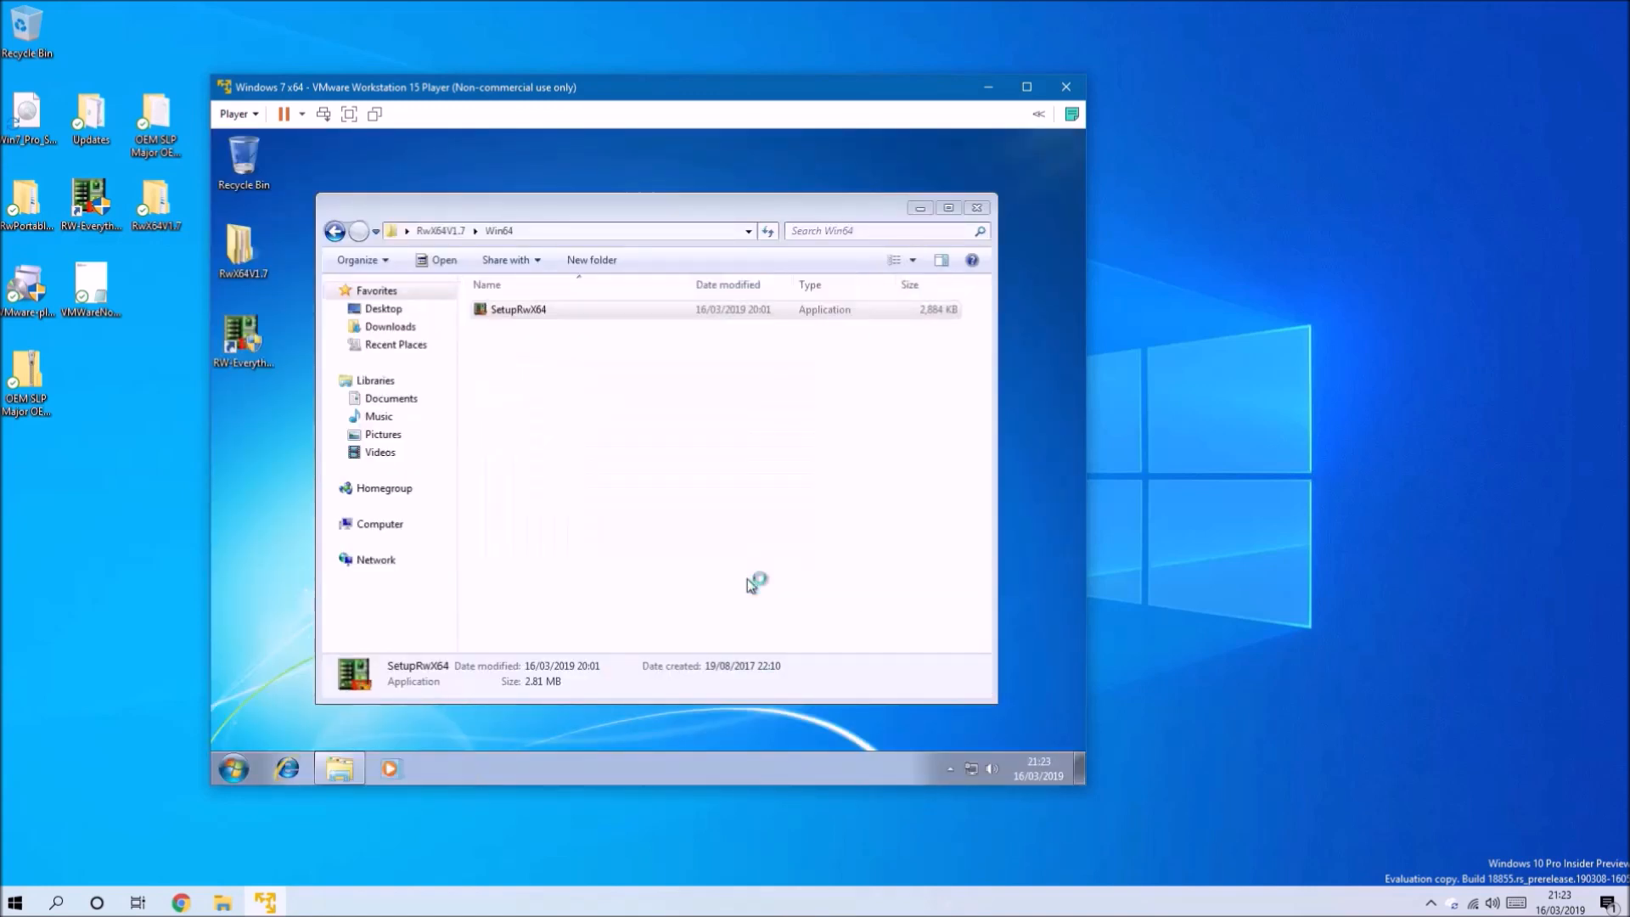
left_click(233, 154)
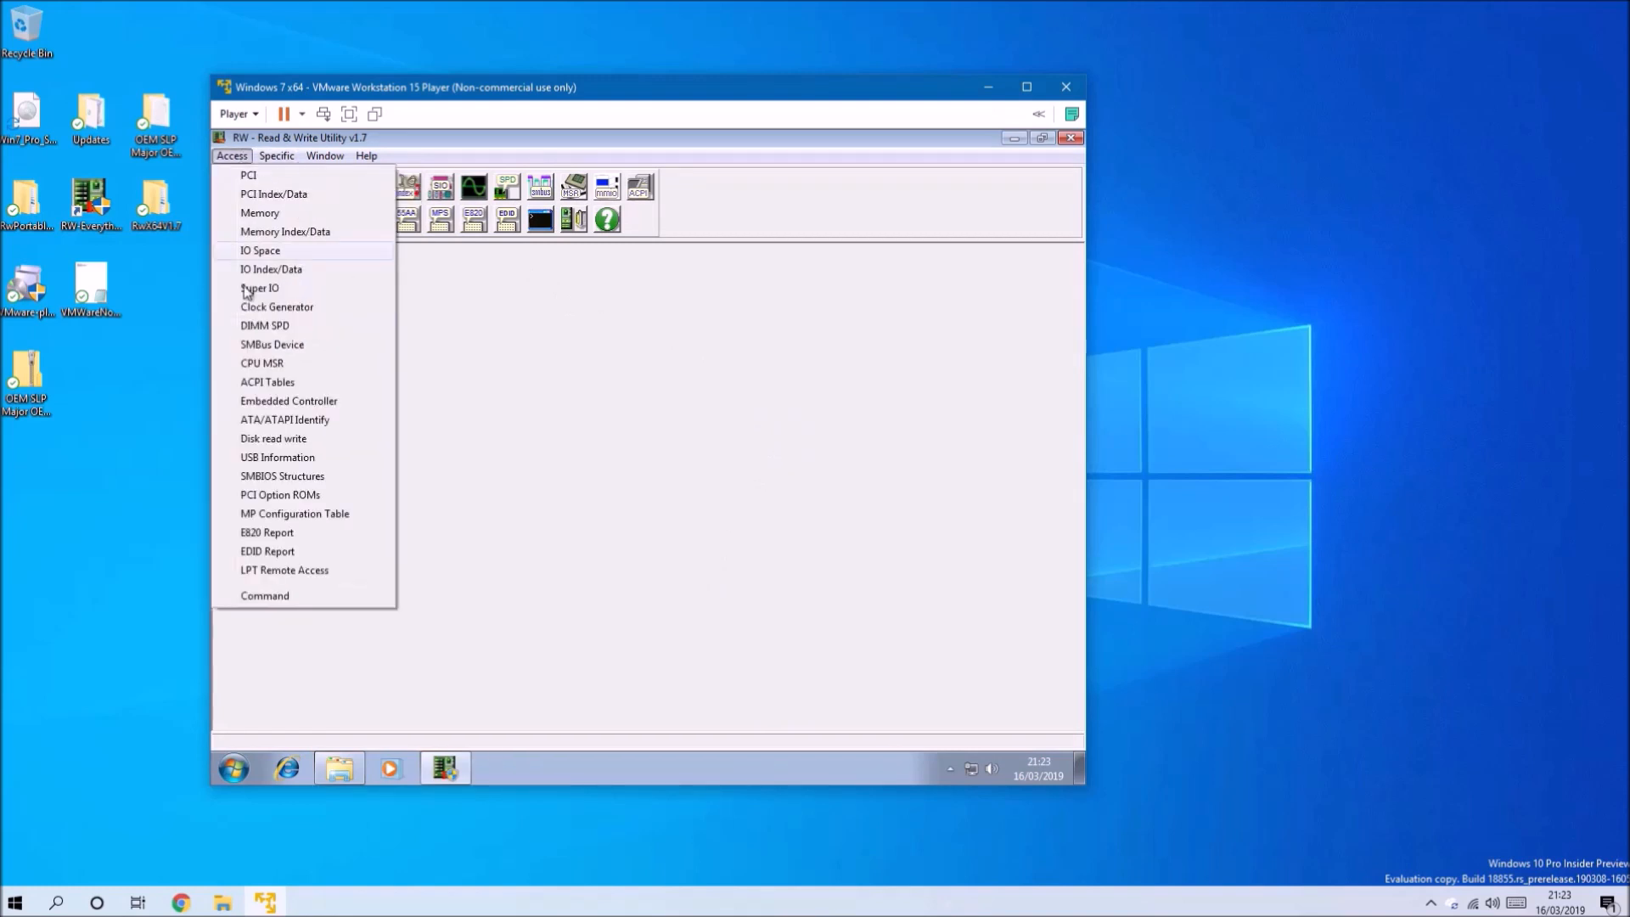
- View the SLIC table in RW-Everything's ACPI viewer, then select the OEM SLP archive on the host
left_click(266, 382)
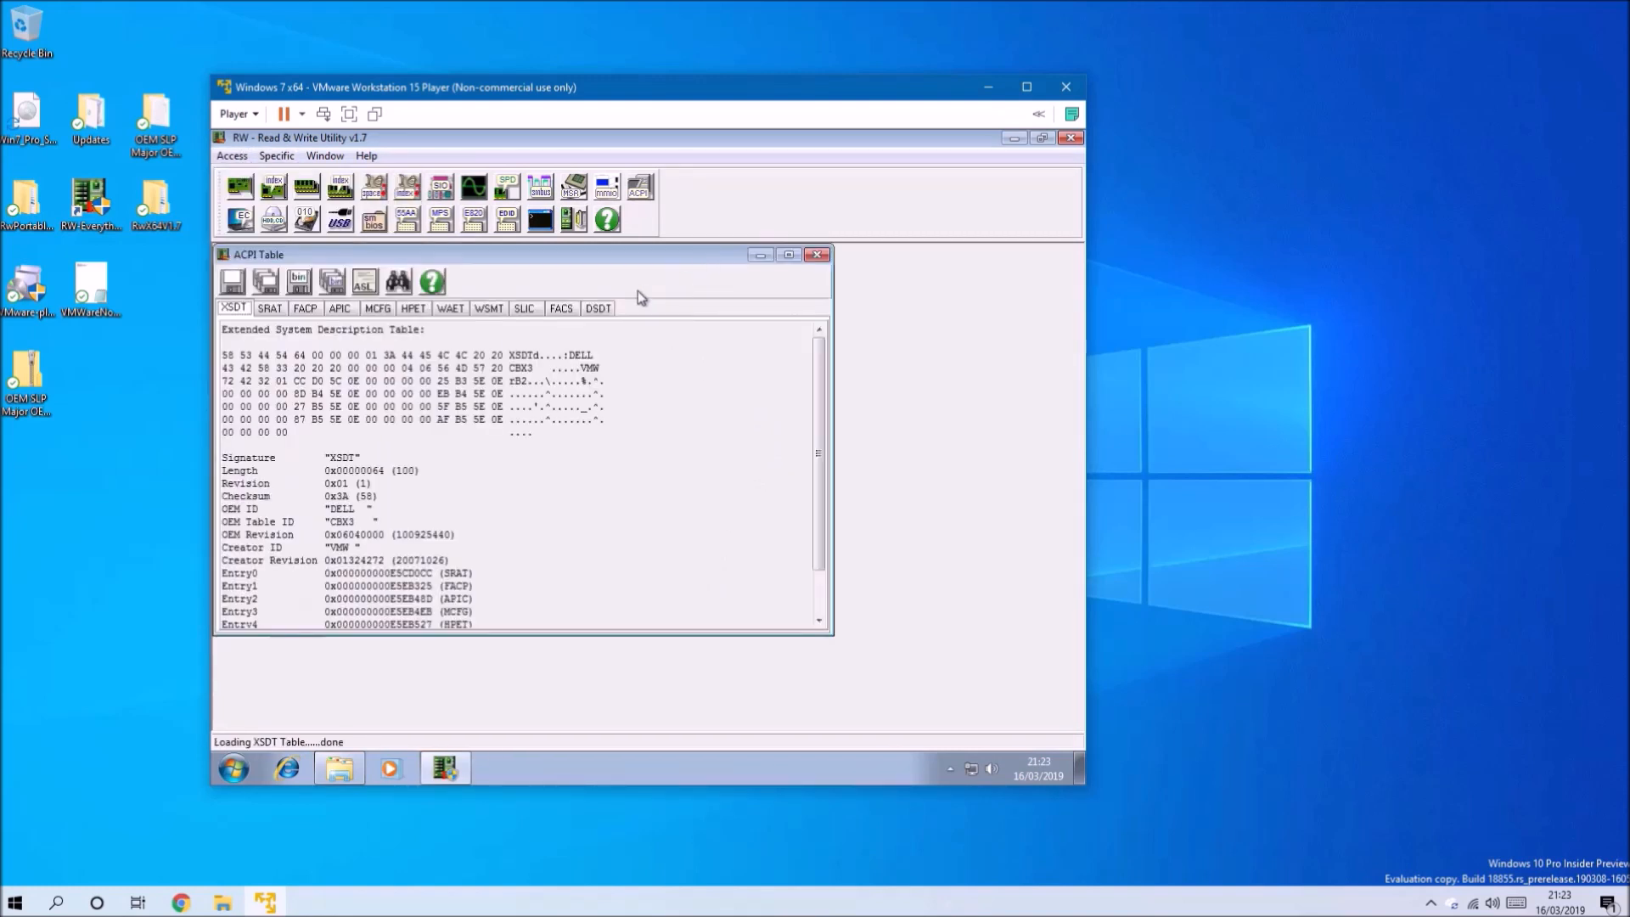
left_click(522, 307)
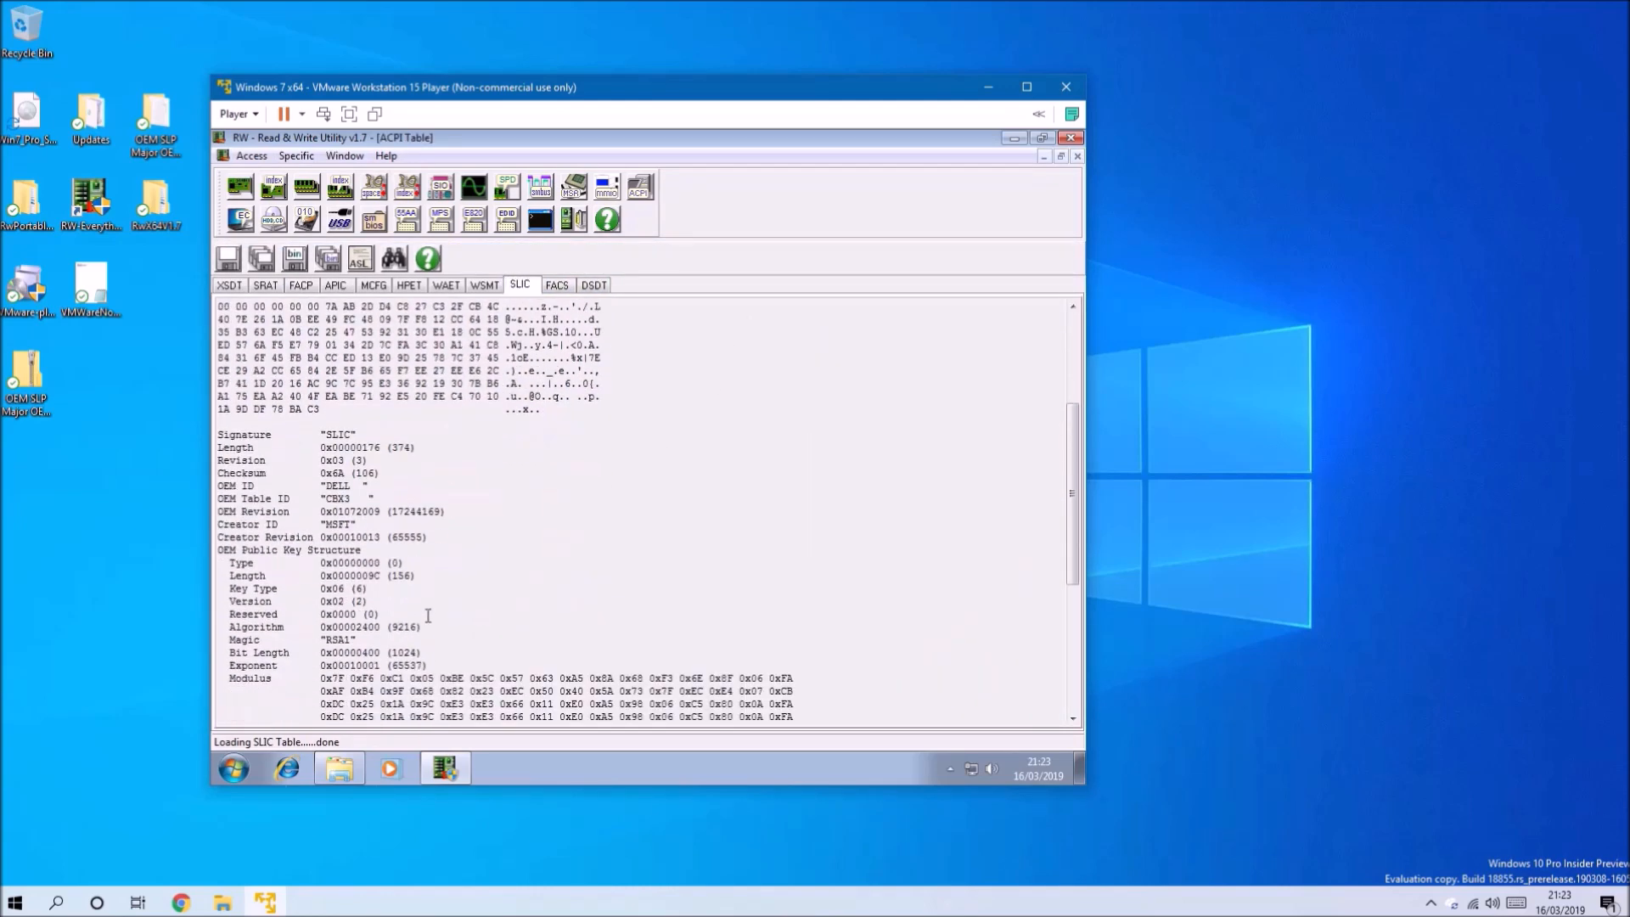
scroll("down", 3)
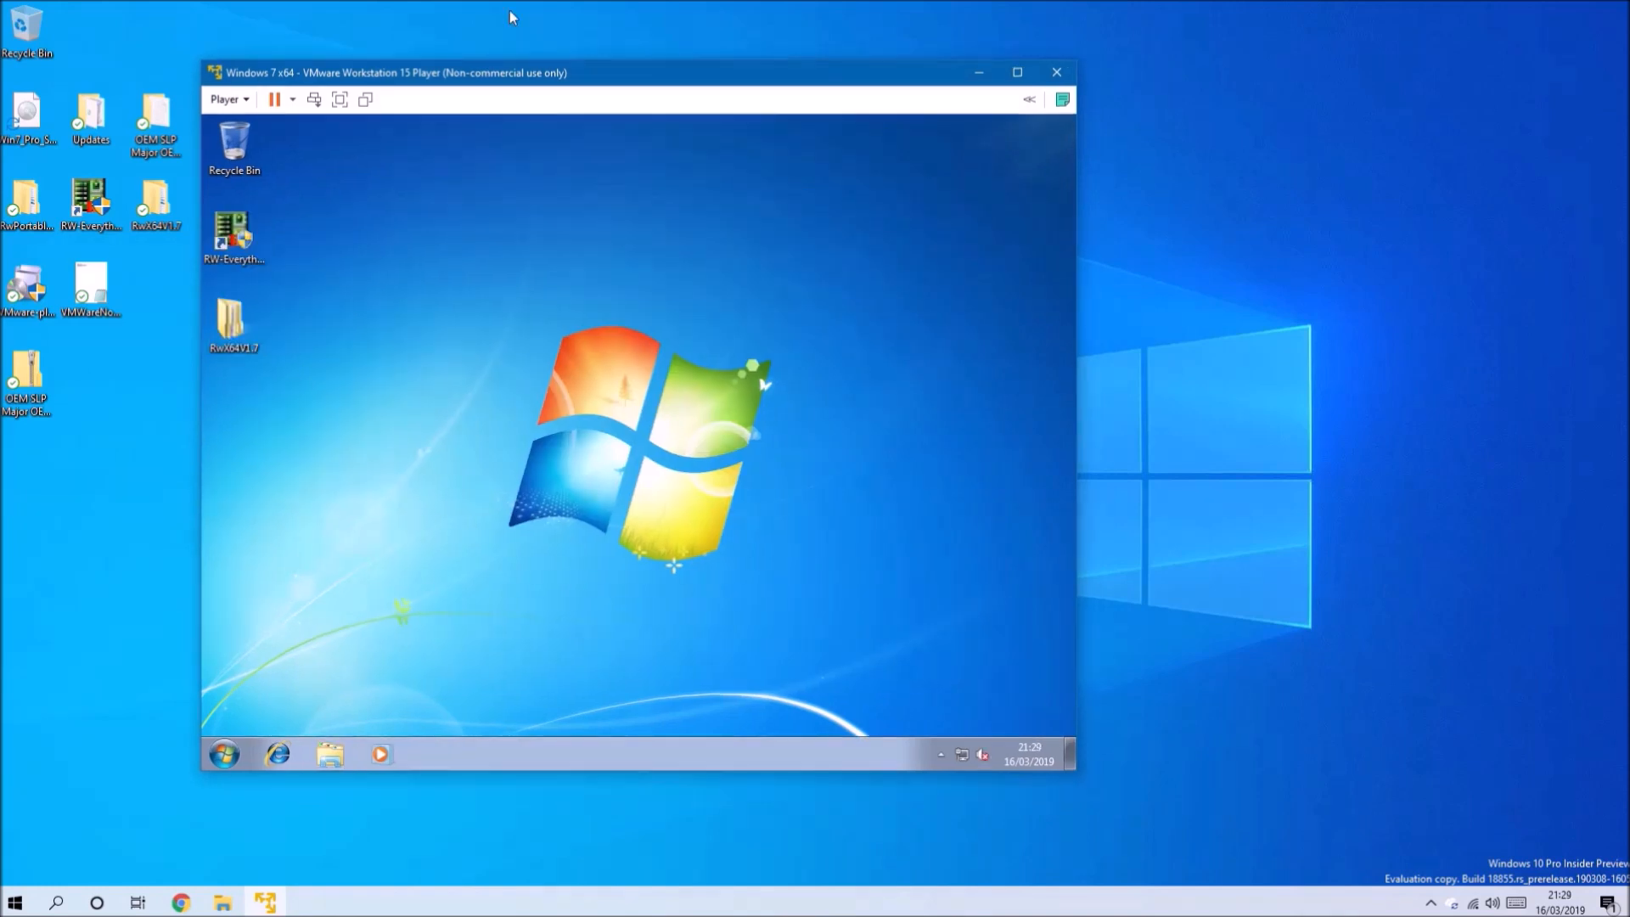
left_click(25, 382)
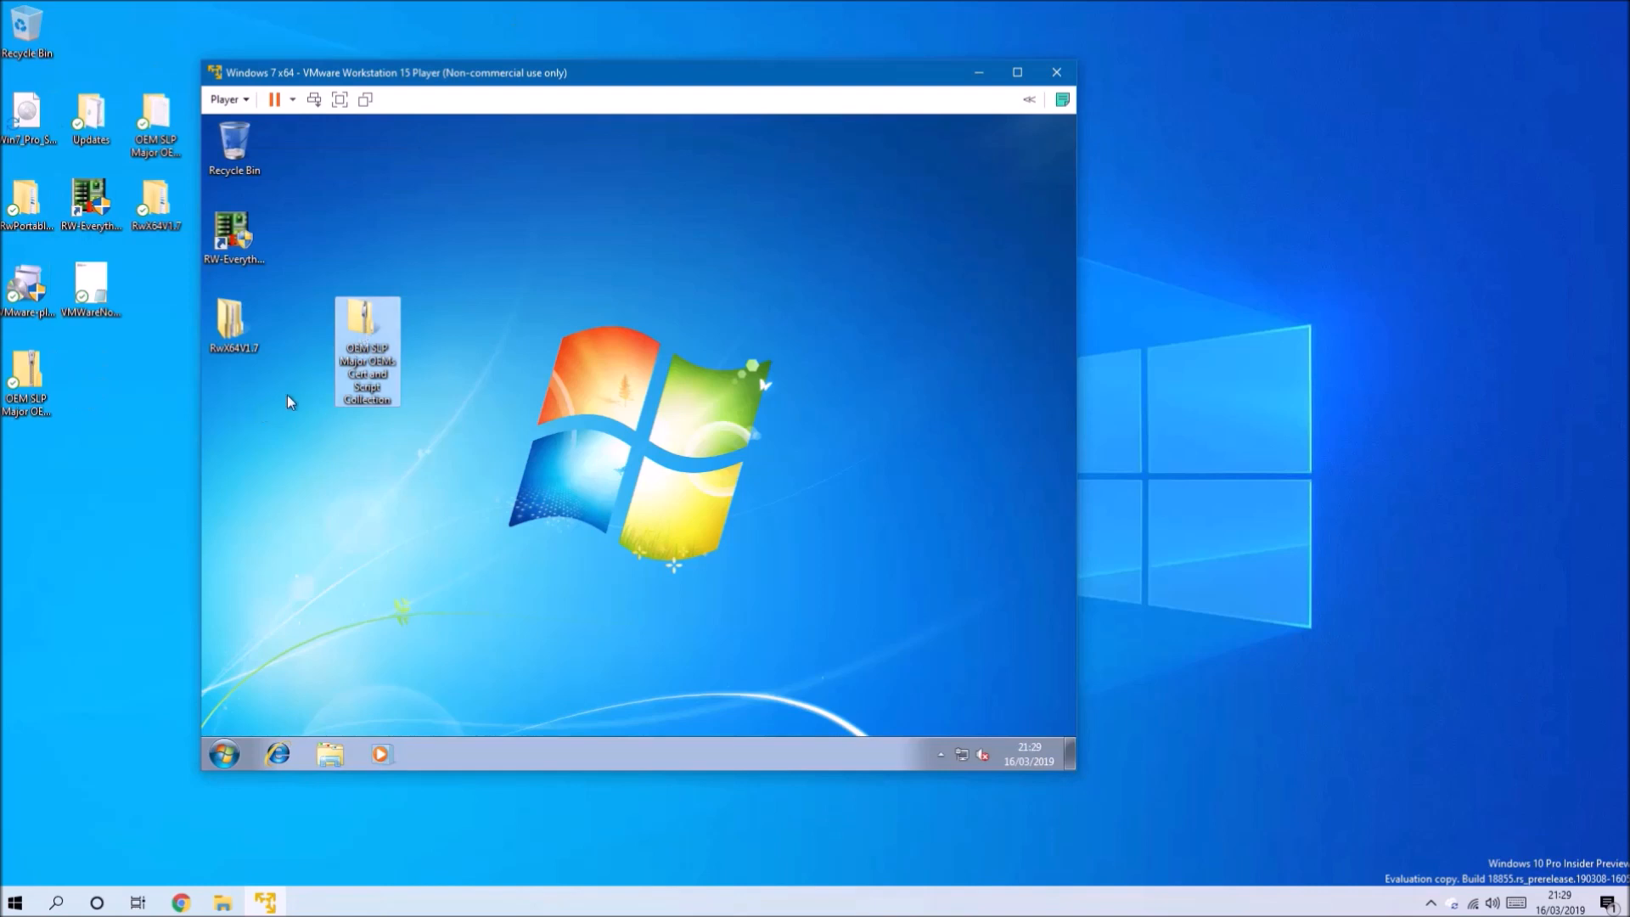
- Drag the OEM SLP zip onto the guest desktop and extract all its contents there
left_click_drag(366, 350, 233, 440)
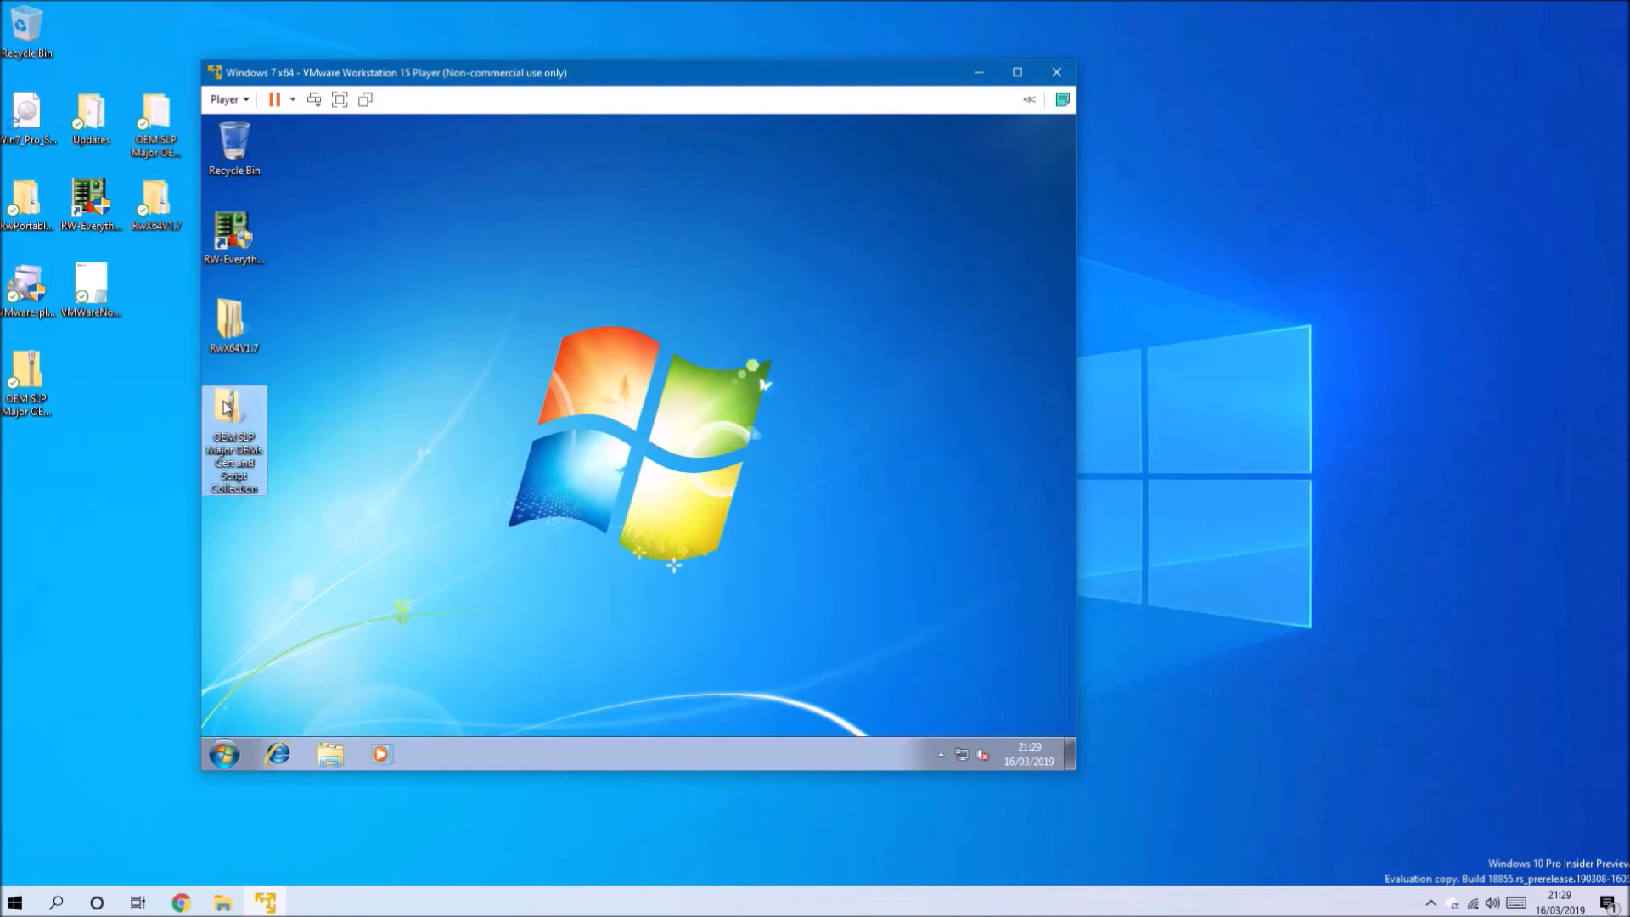
double_click(235, 431)
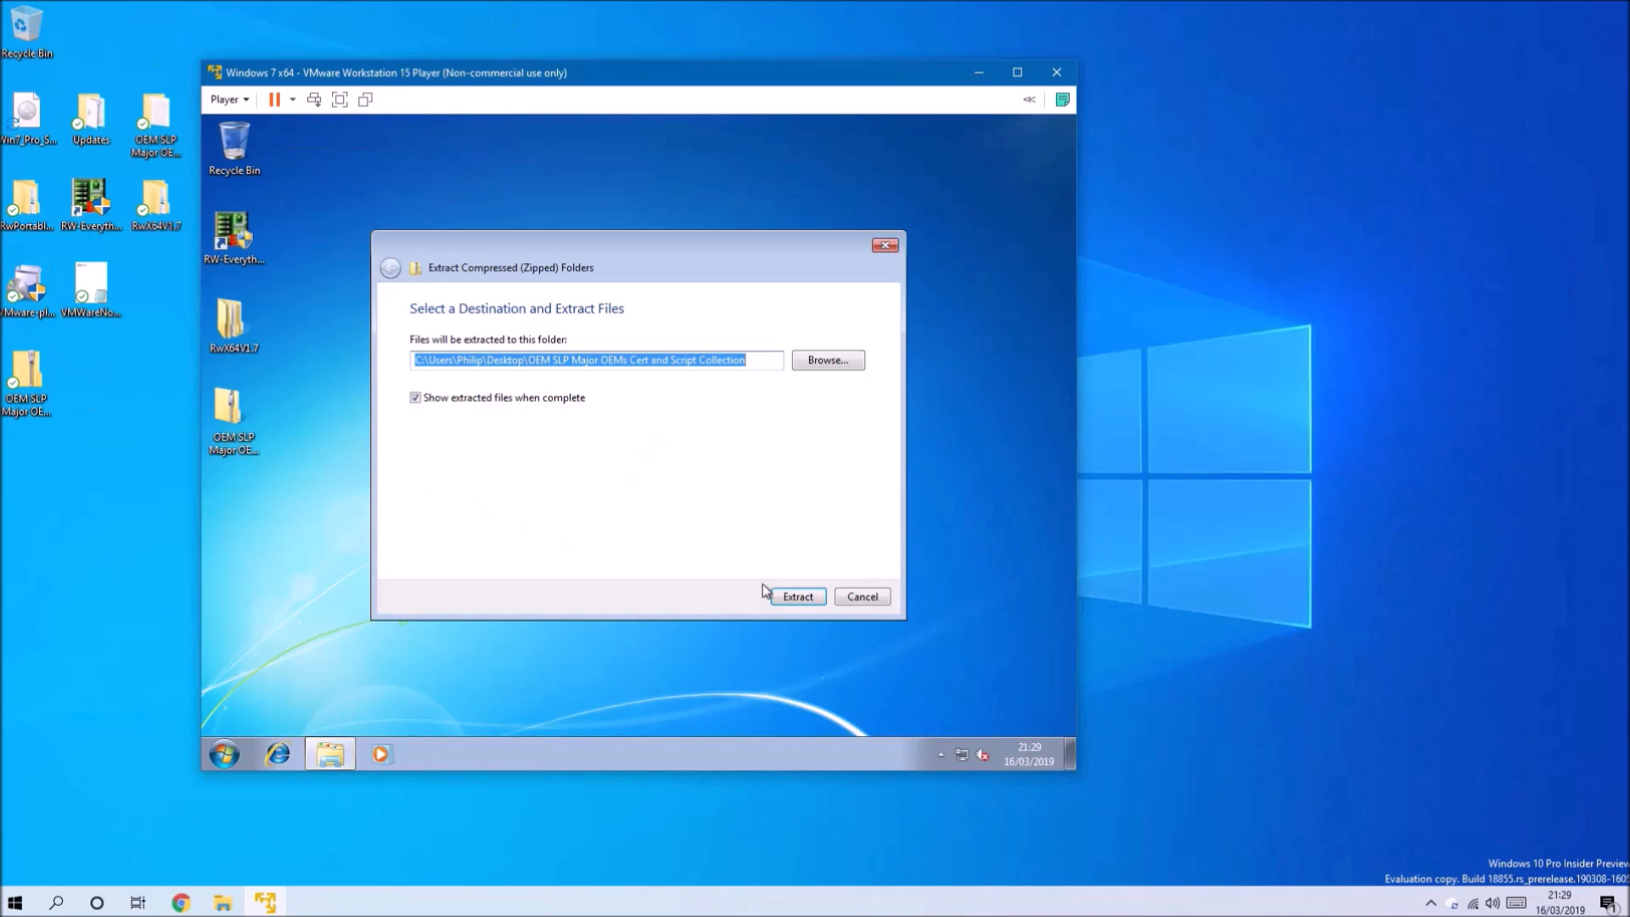
left_click(798, 595)
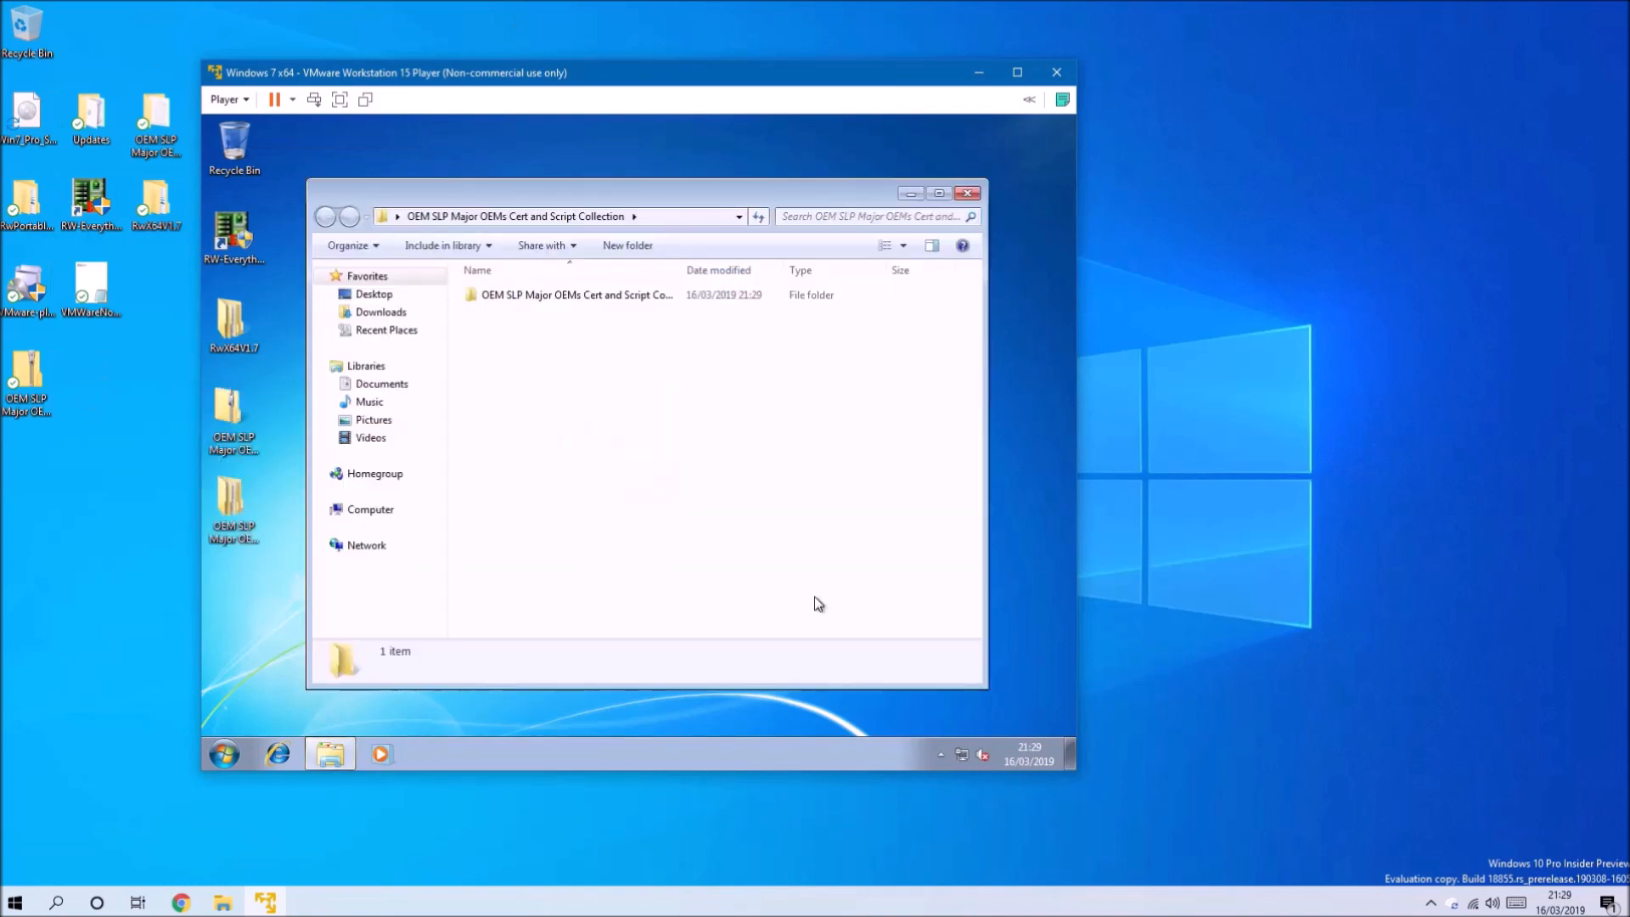
- Browse the extracted collection into the Dell 7 Professional folder
double_click(579, 294)
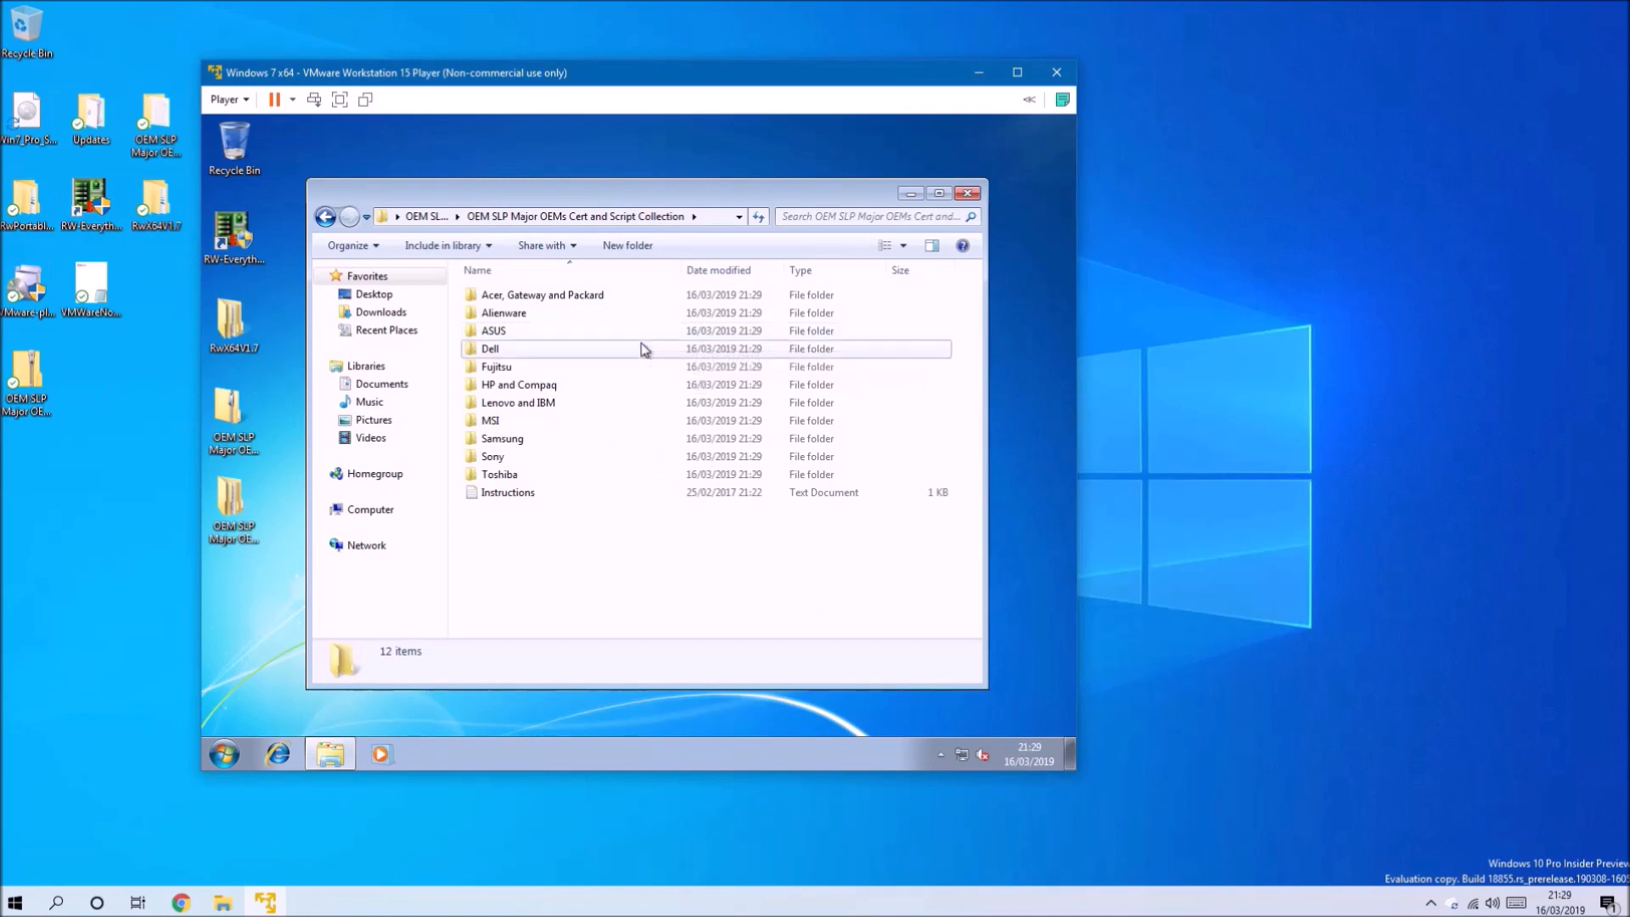
double_click(489, 348)
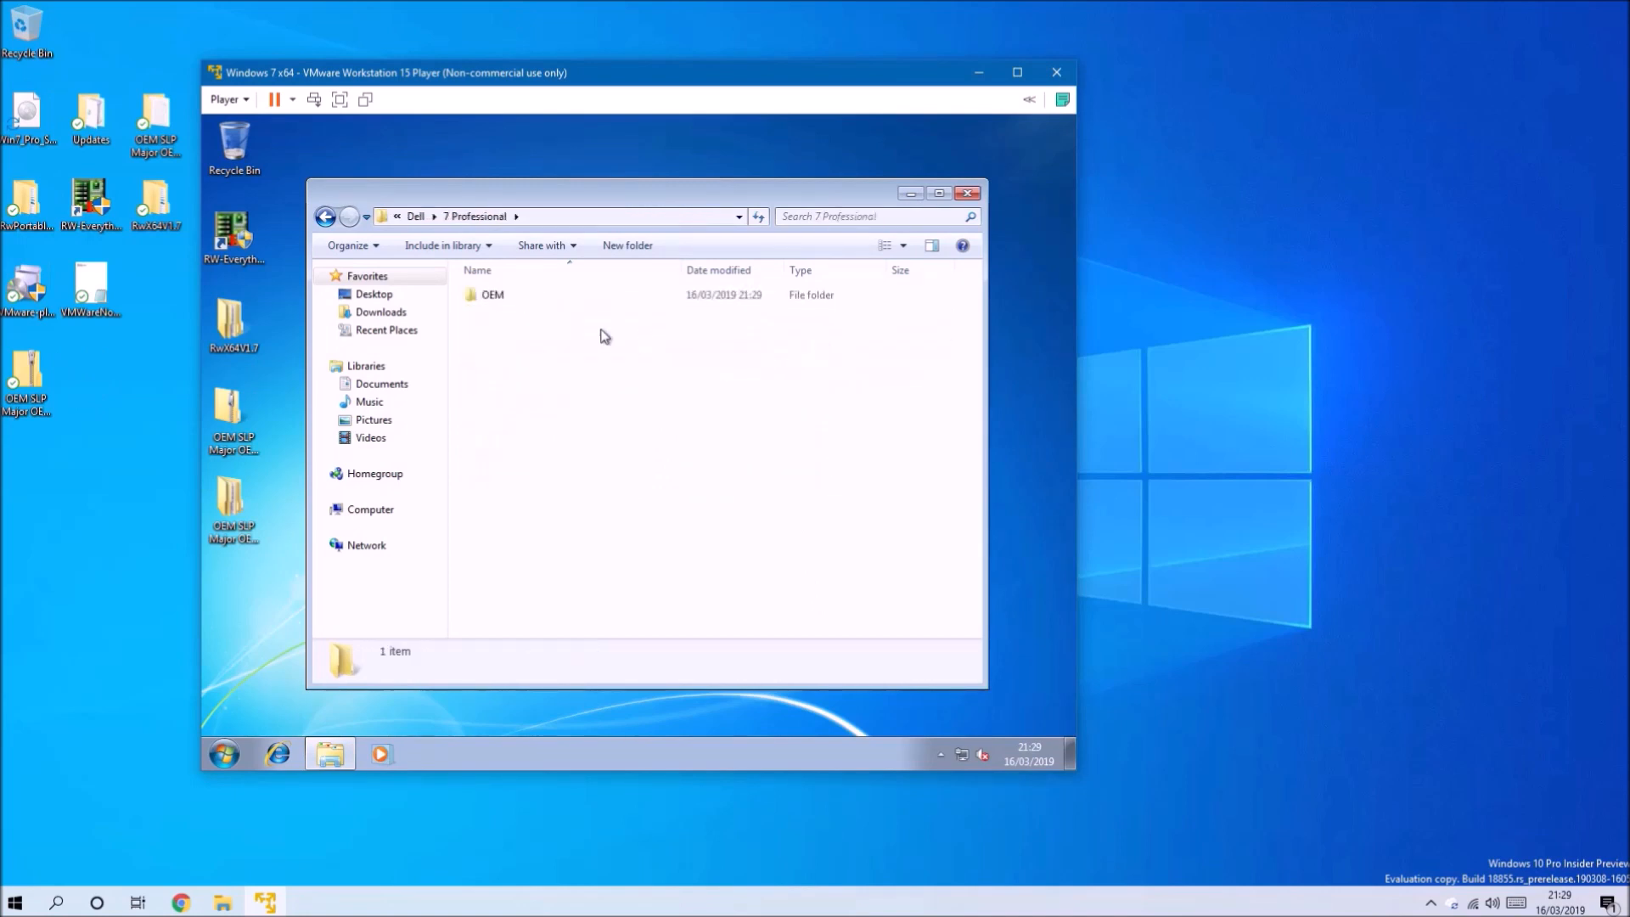
- Copy the OEM folder and paste it into the root of drive C
right_click(492, 293)
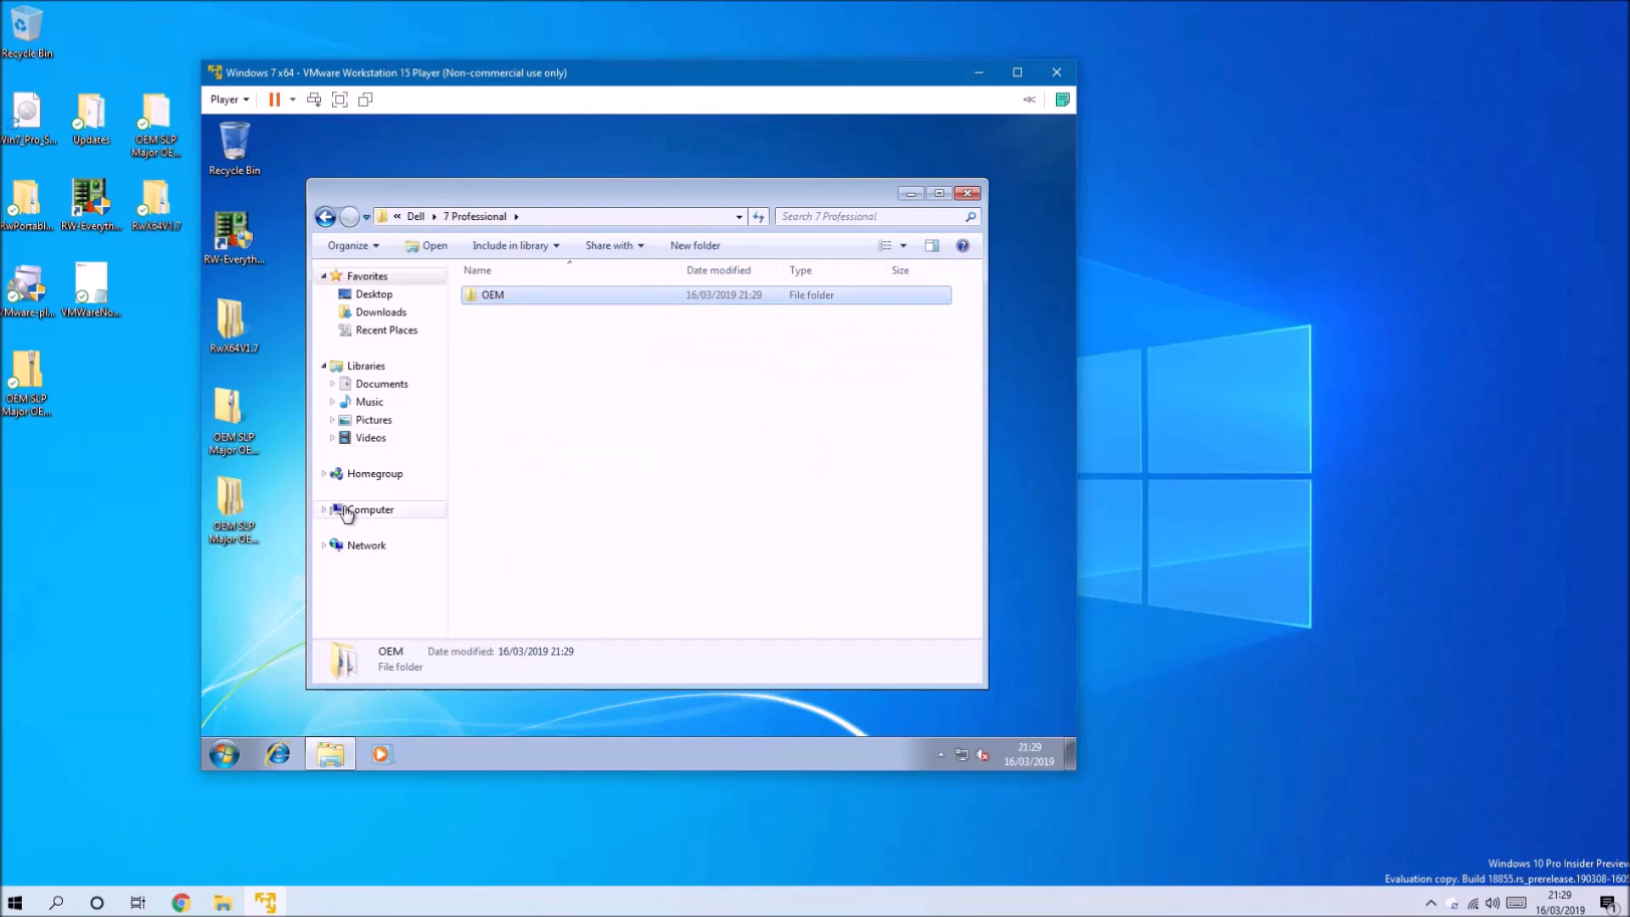
left_click(370, 507)
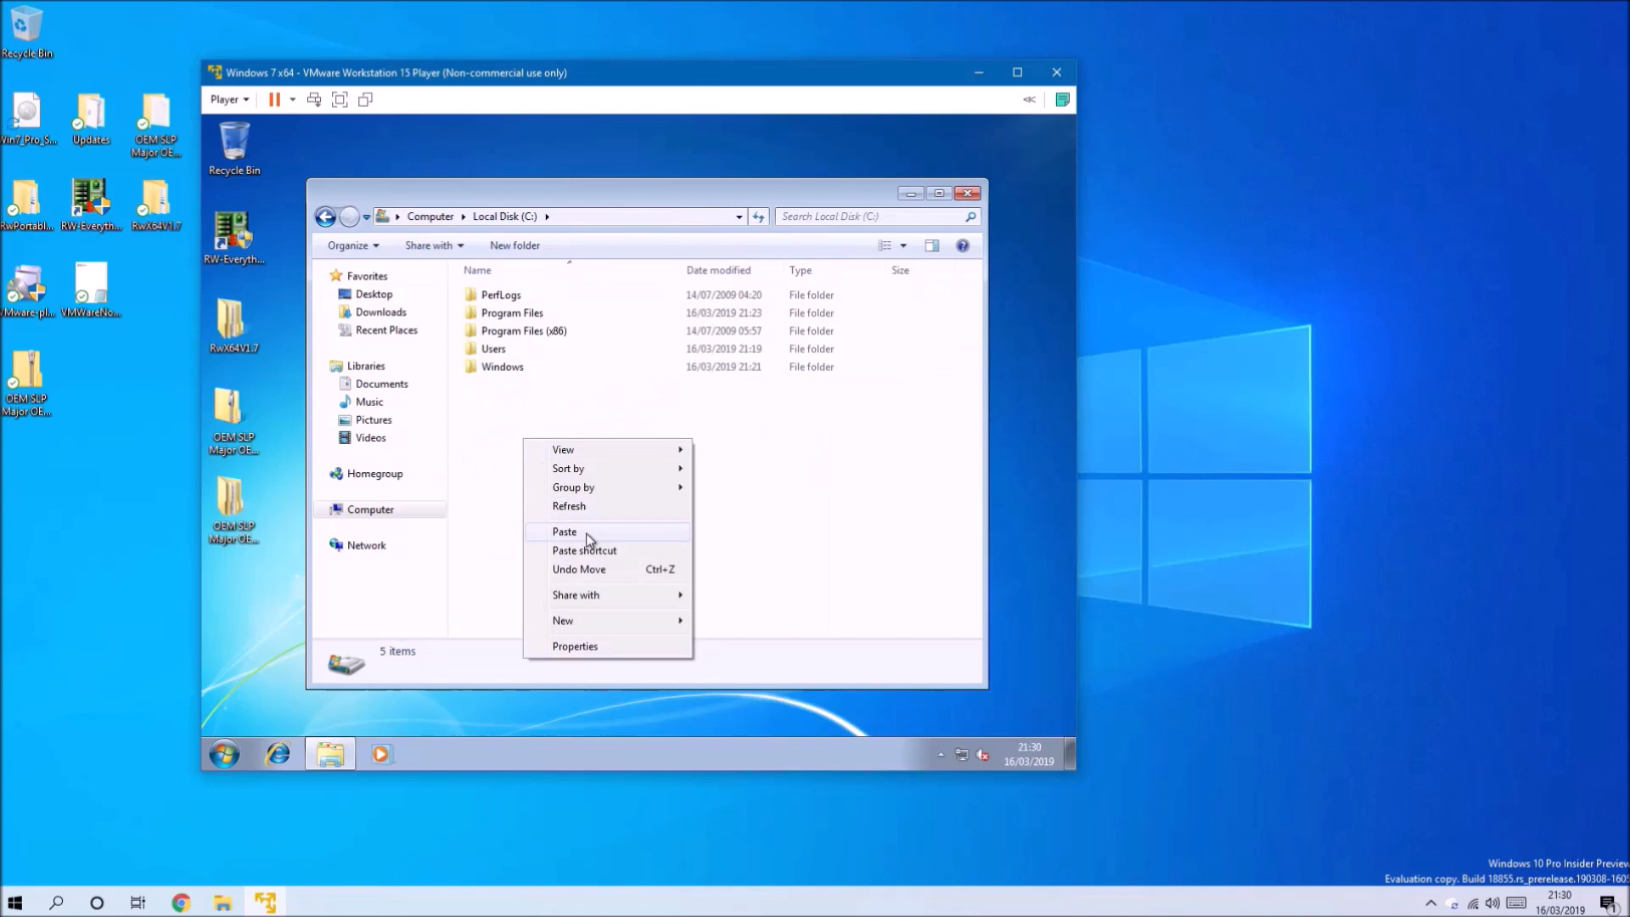
left_click(564, 531)
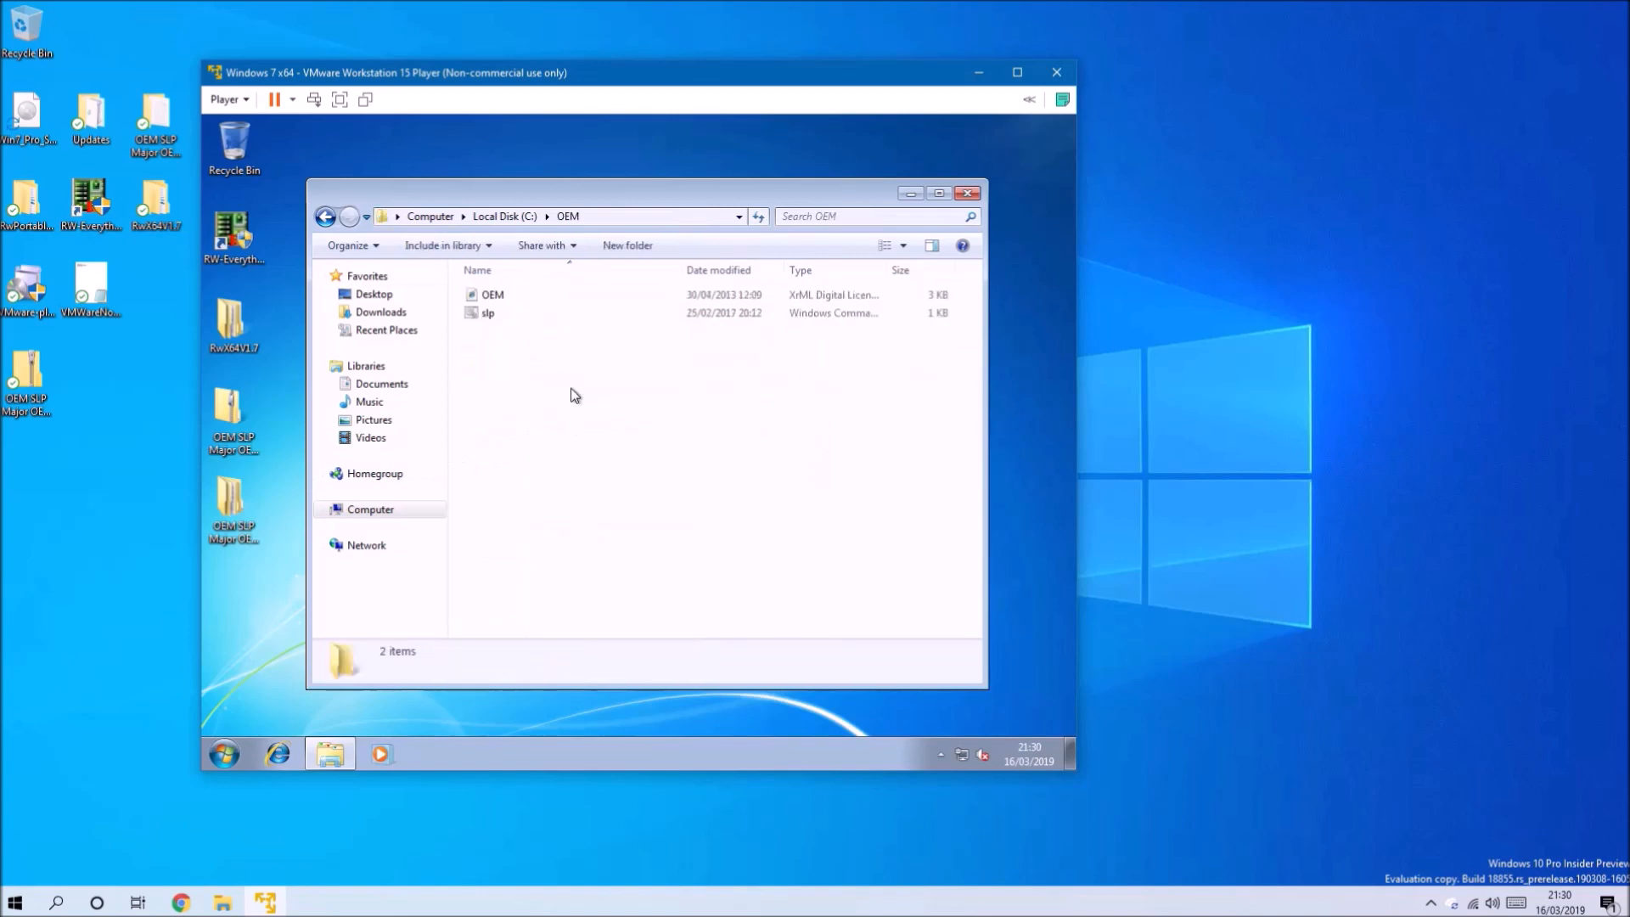
- Run the slp script as administrator and acknowledge the certificate and product key messages
right_click(488, 312)
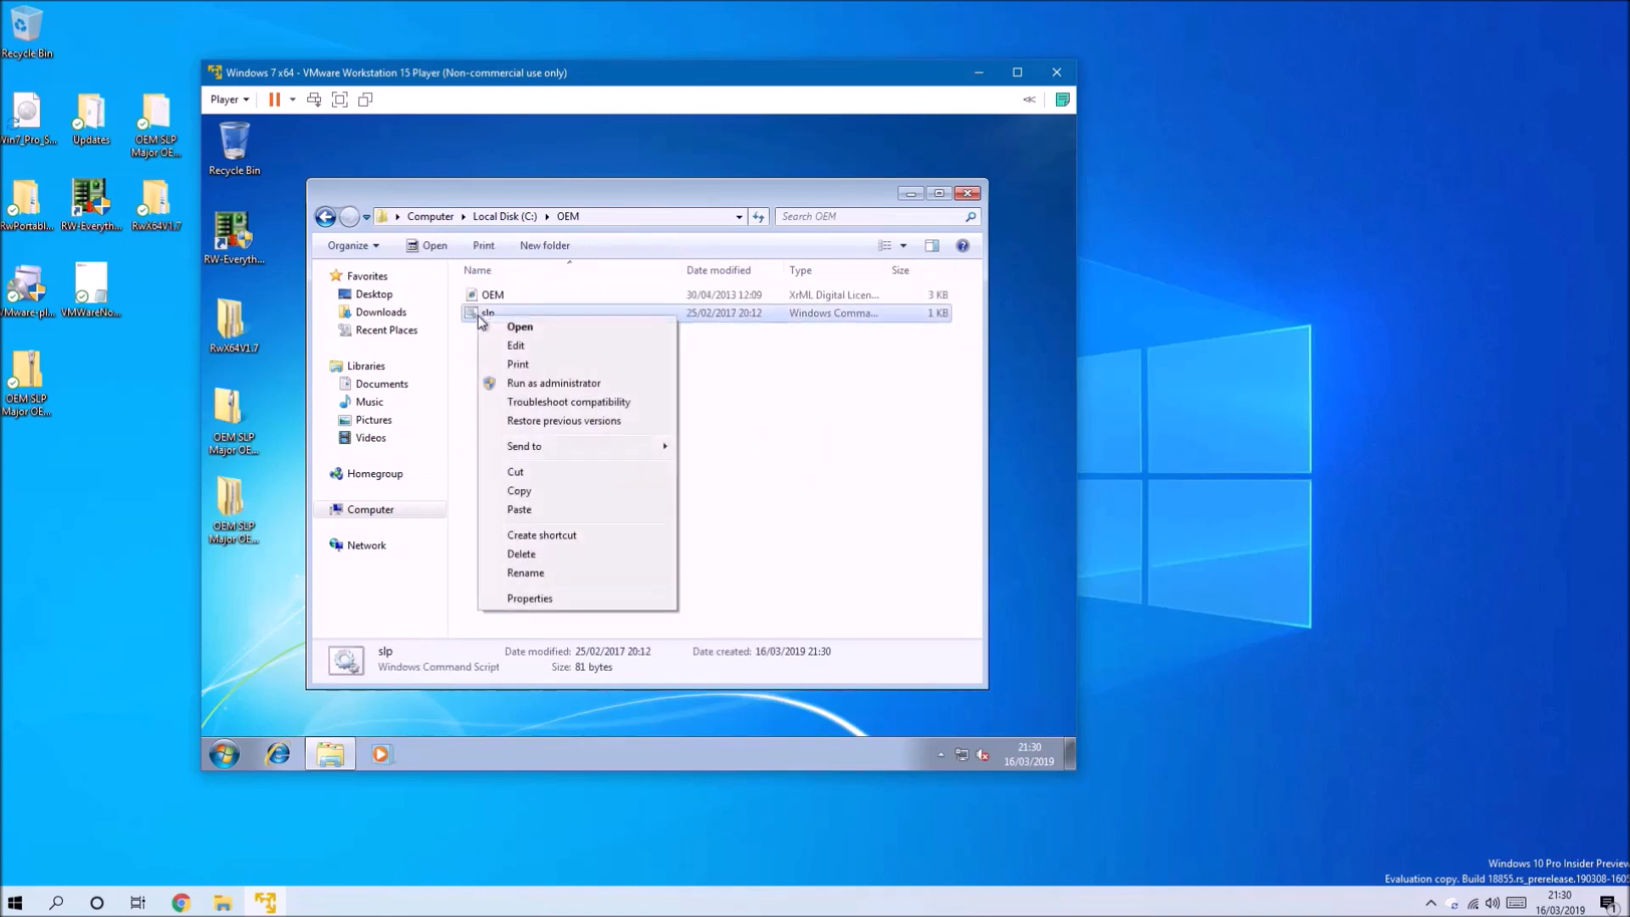
left_click(553, 382)
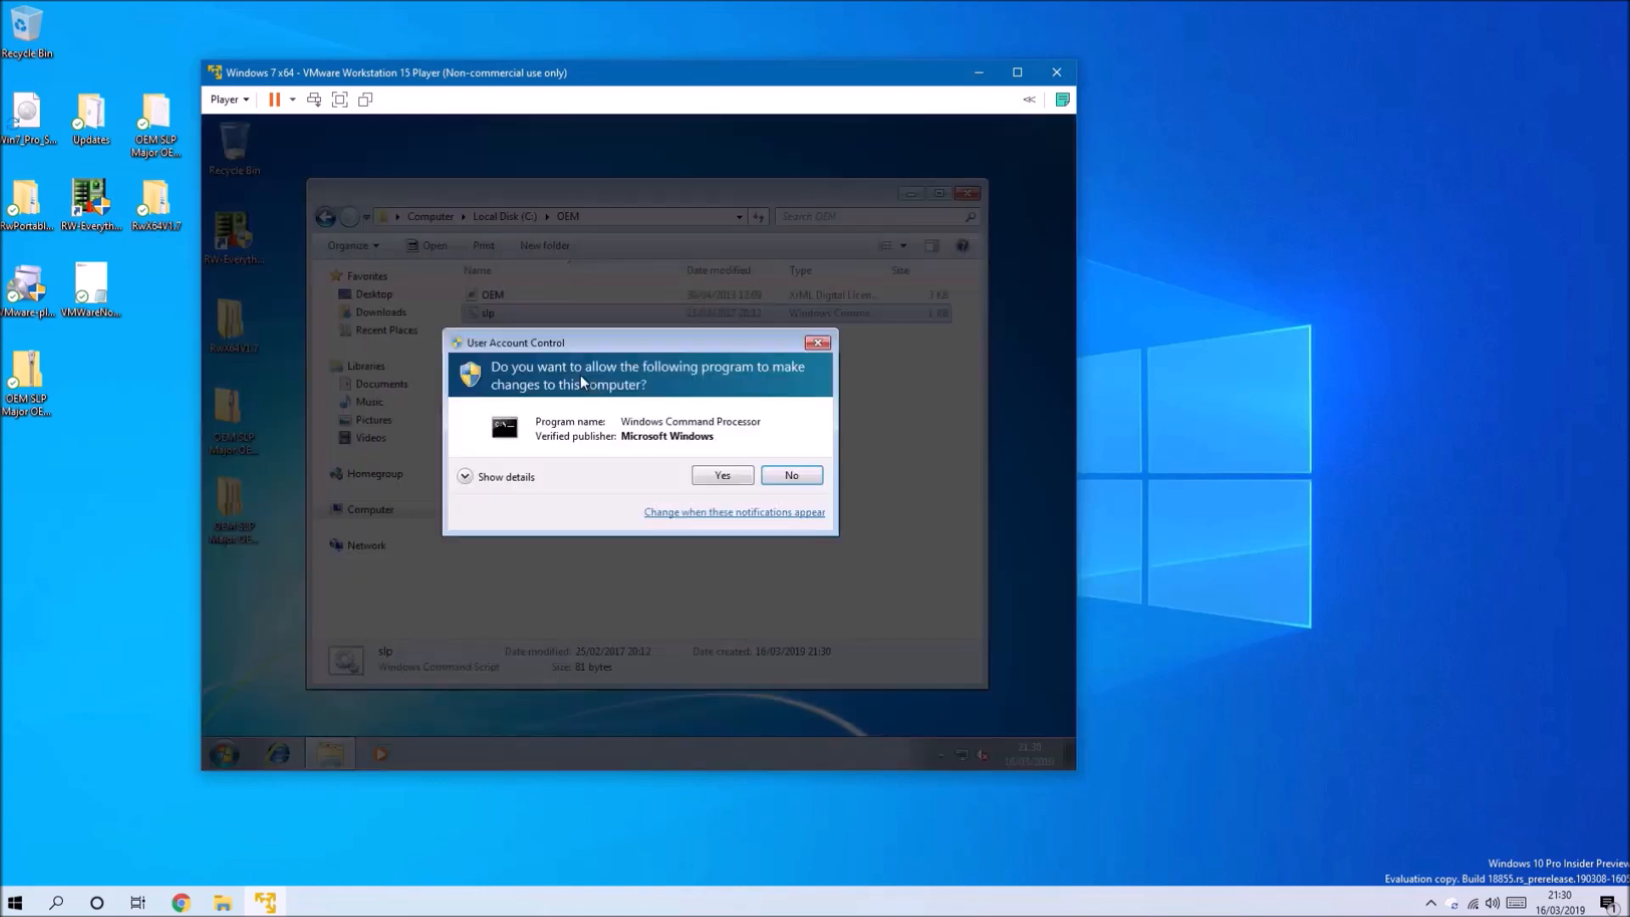
left_click(722, 475)
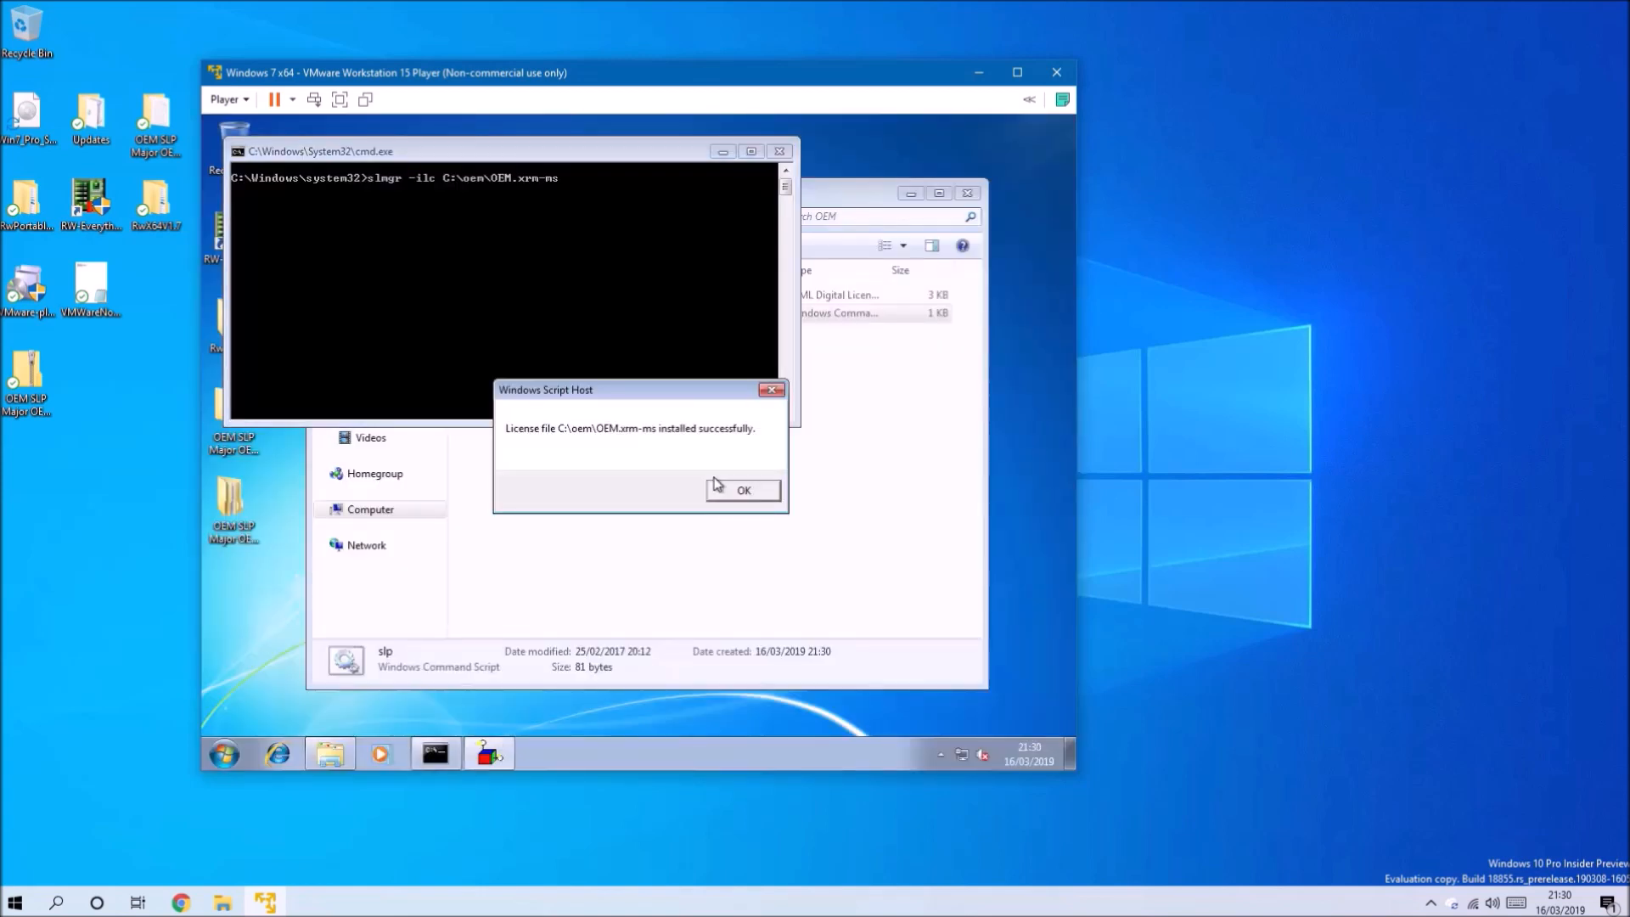
left_click(742, 489)
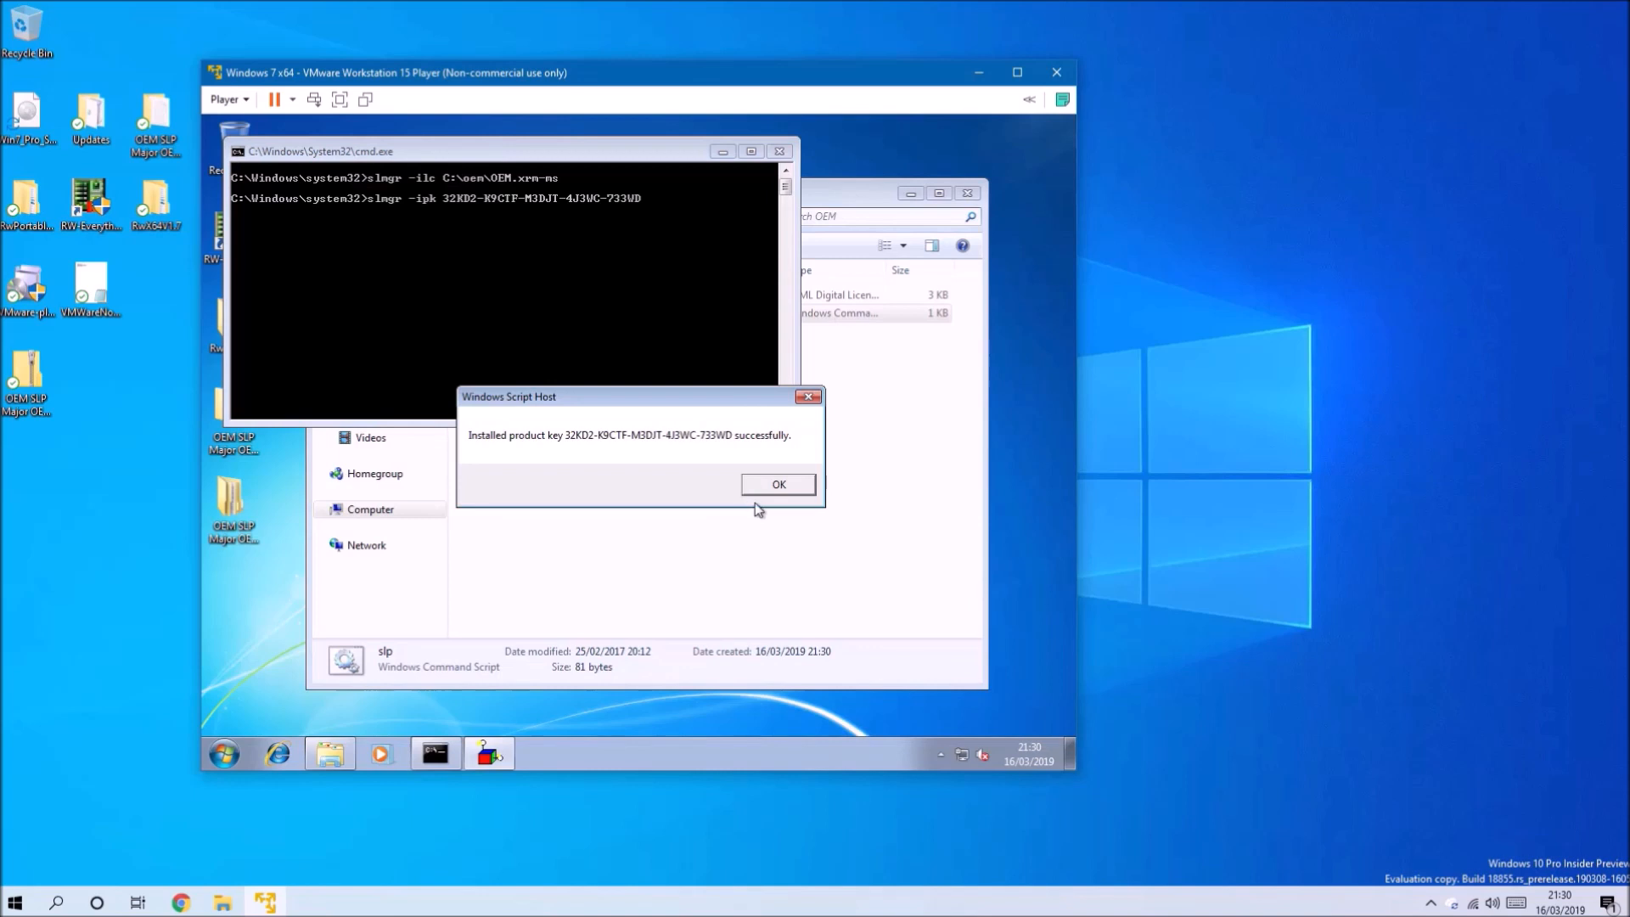
left_click(778, 484)
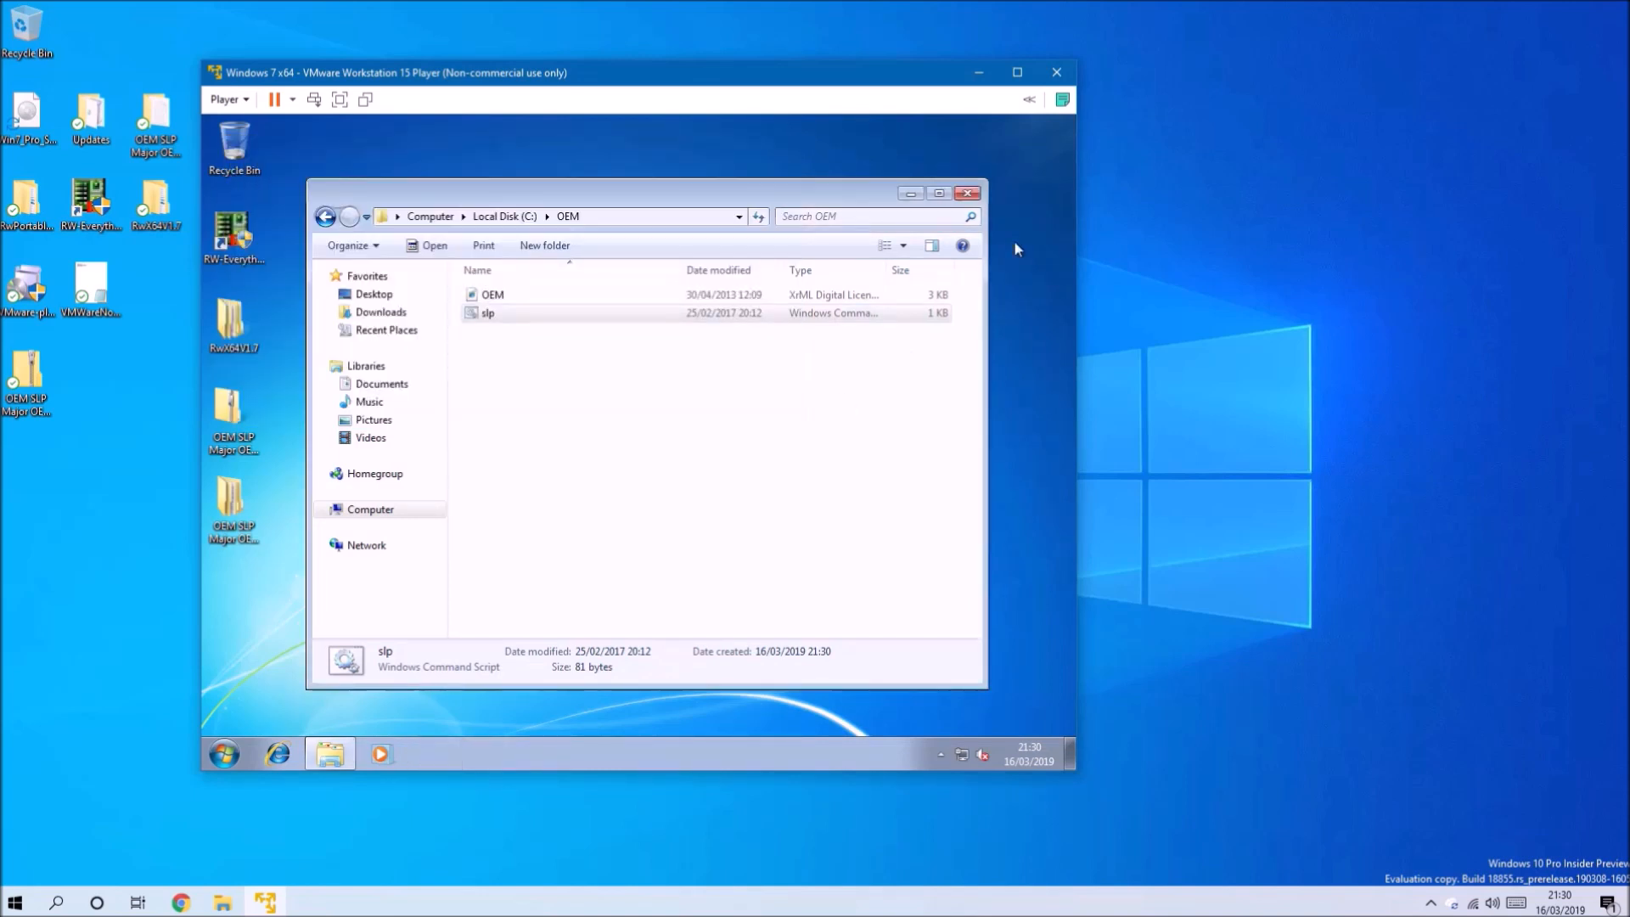
- Check Computer > Properties shows Windows is activated, then close the System window
left_click(966, 194)
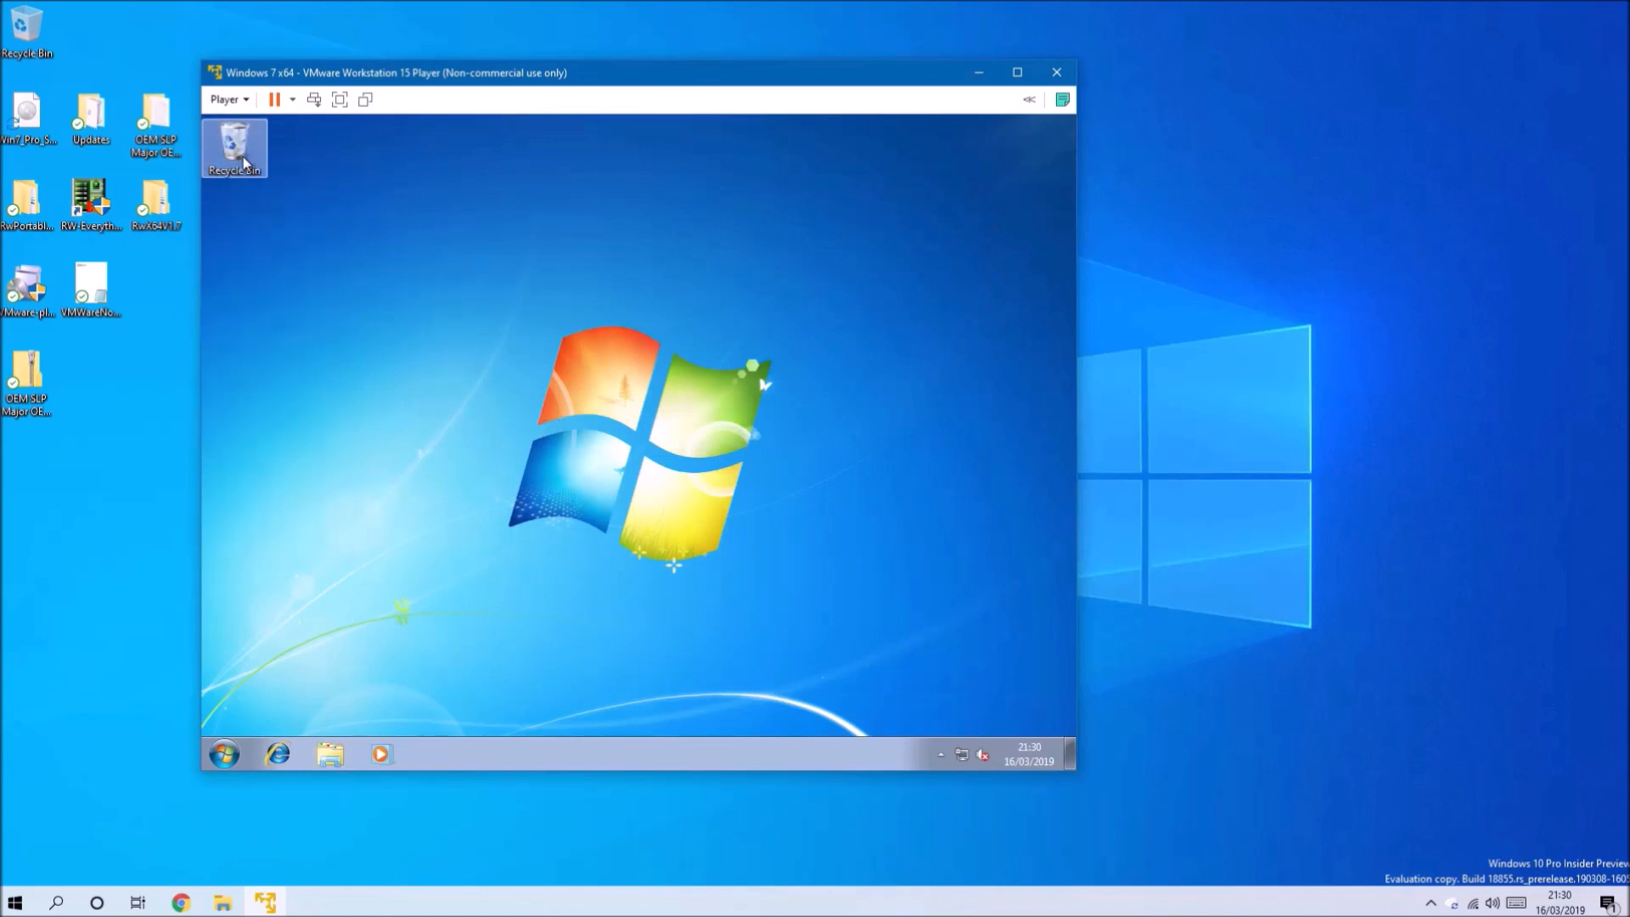
left_click(222, 754)
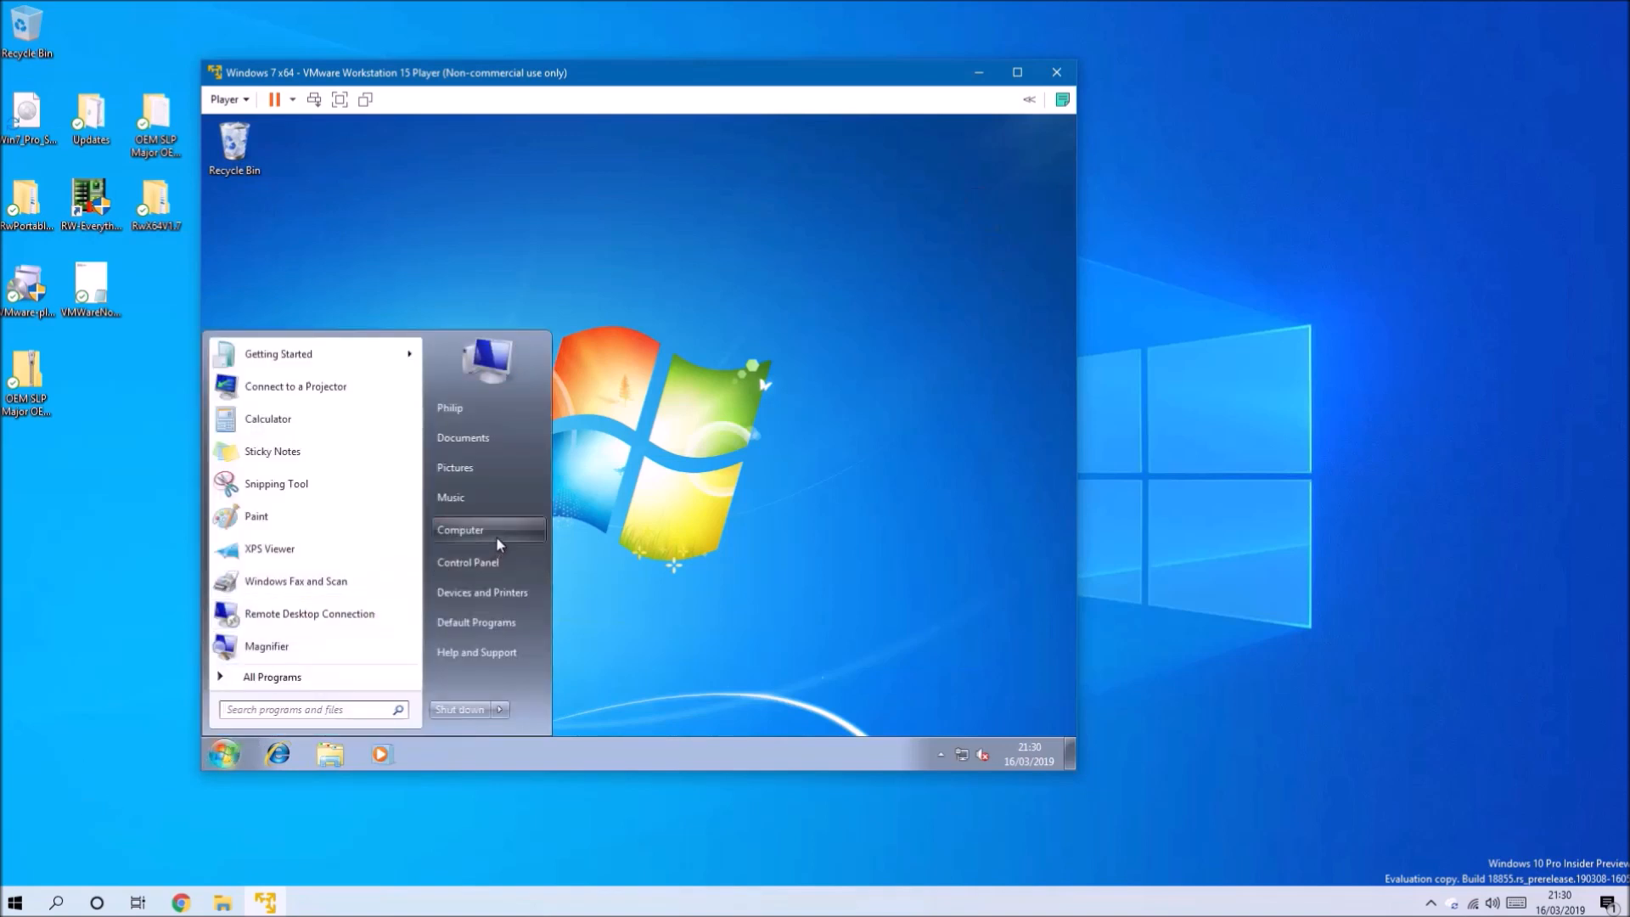
left_click(460, 530)
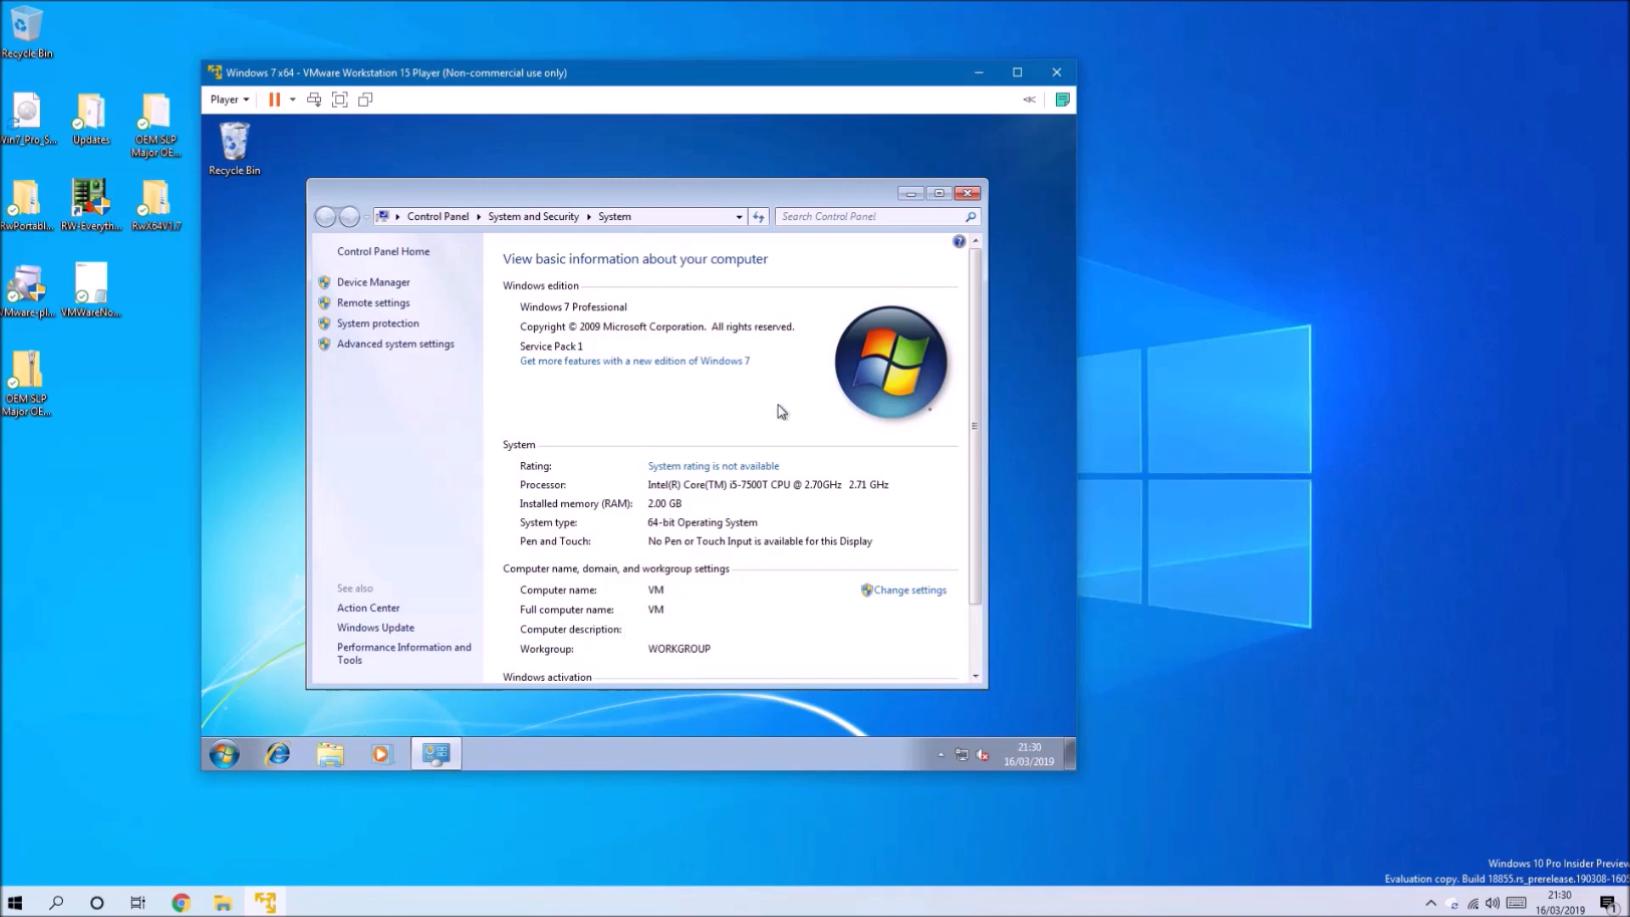
left_click(937, 192)
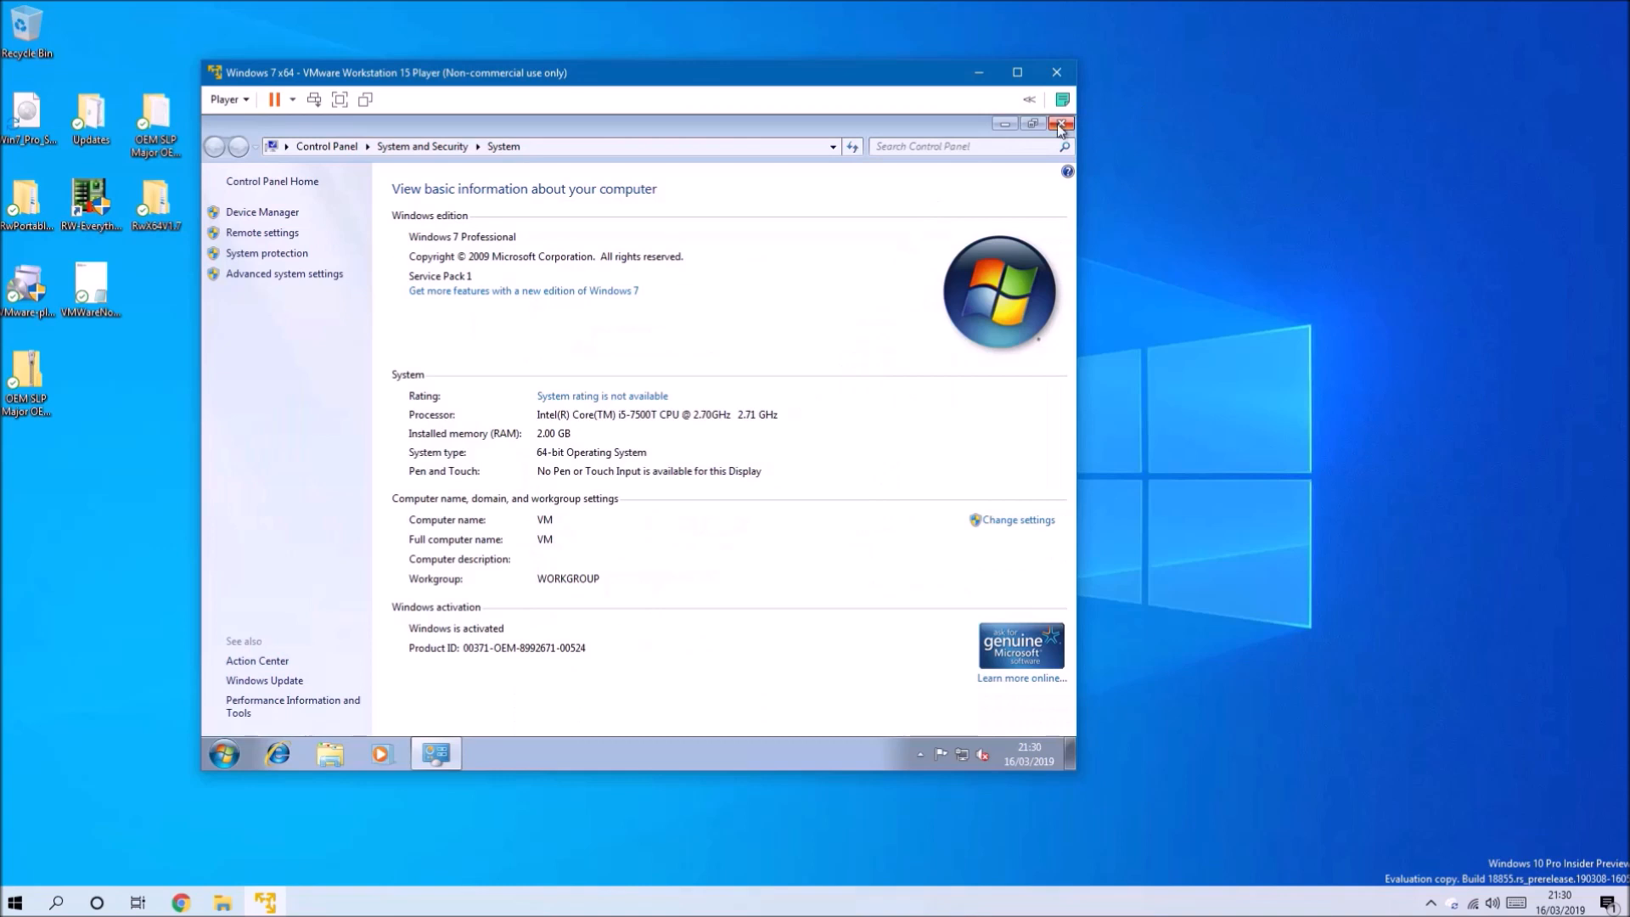
left_click(1063, 125)
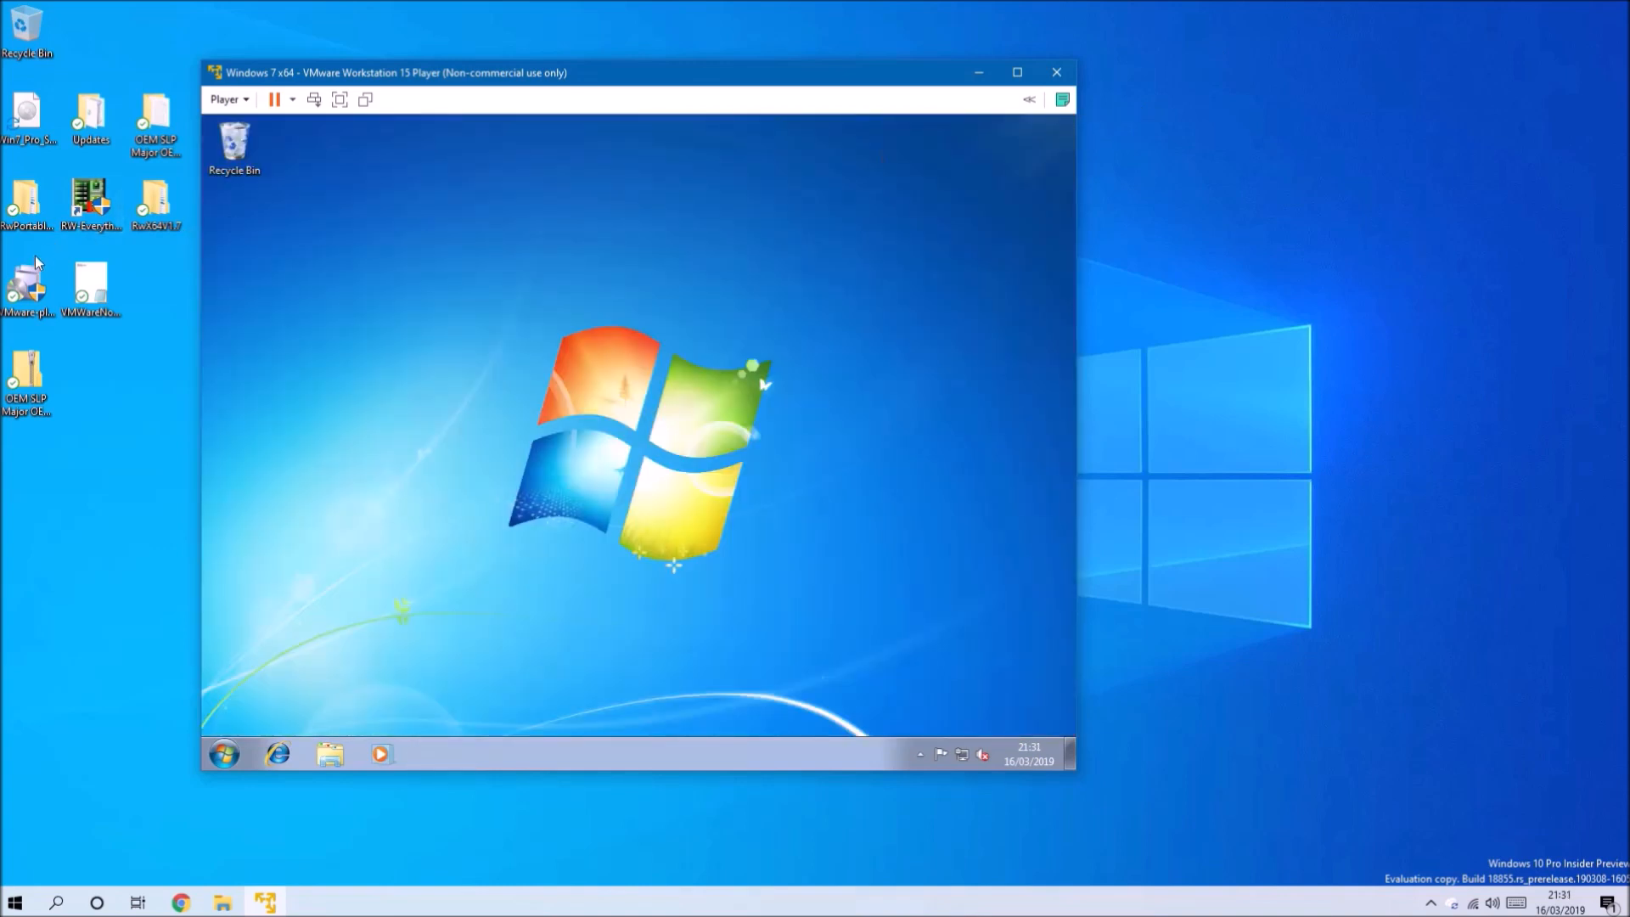
- Copy the Updates folder into the guest and launch the KB3020369 installer from it
left_click(90, 114)
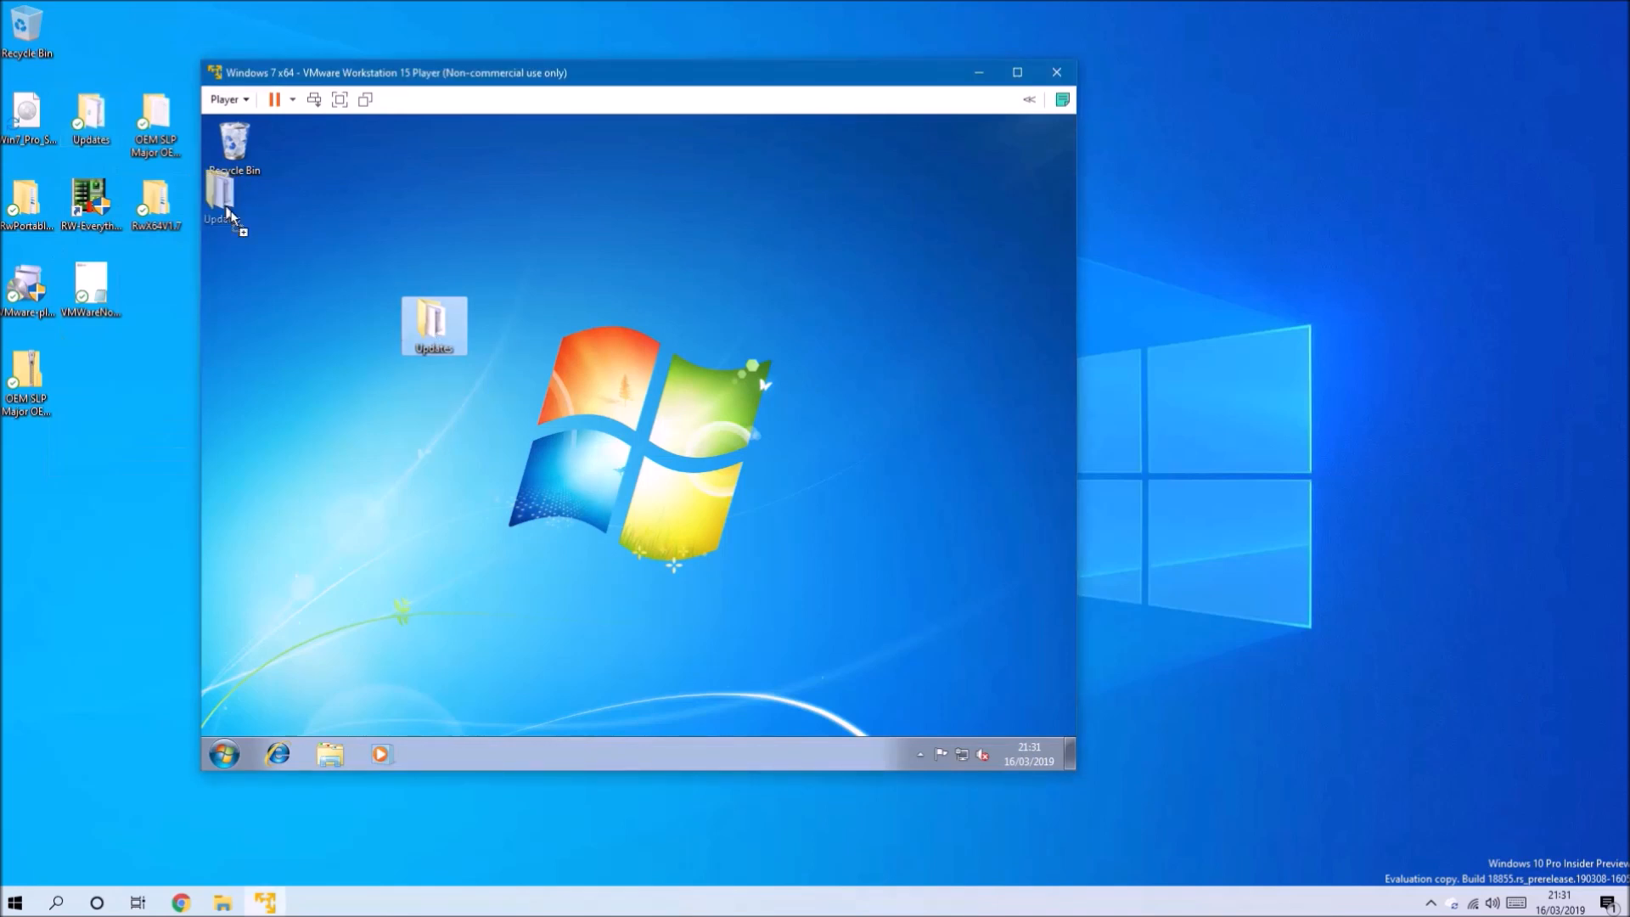
double_click(433, 326)
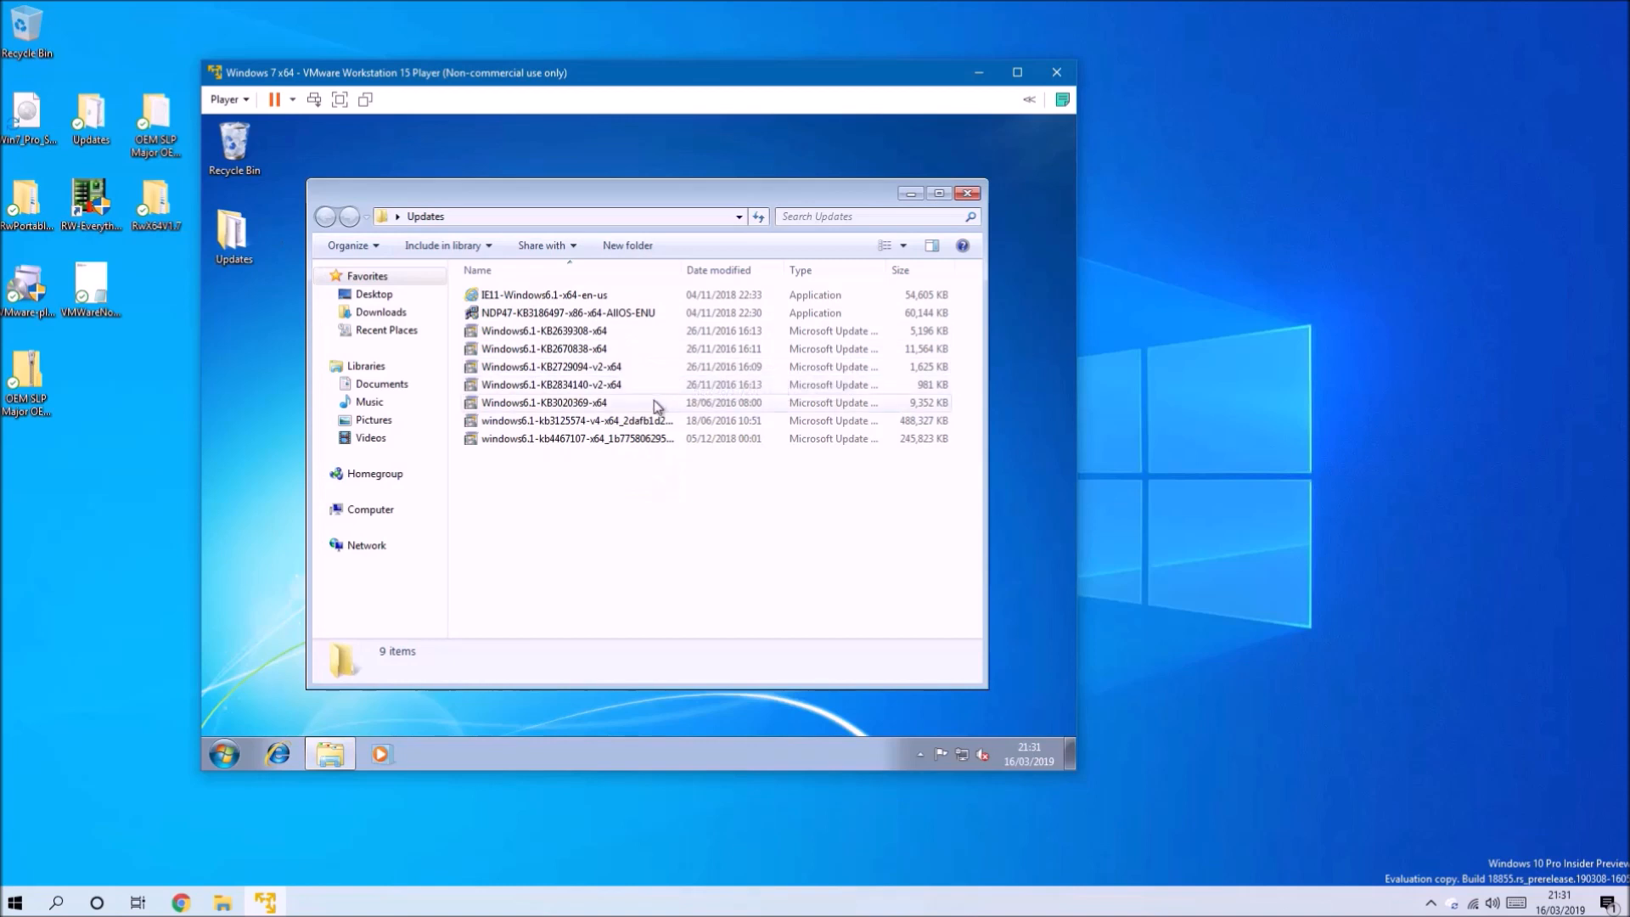
double_click(545, 403)
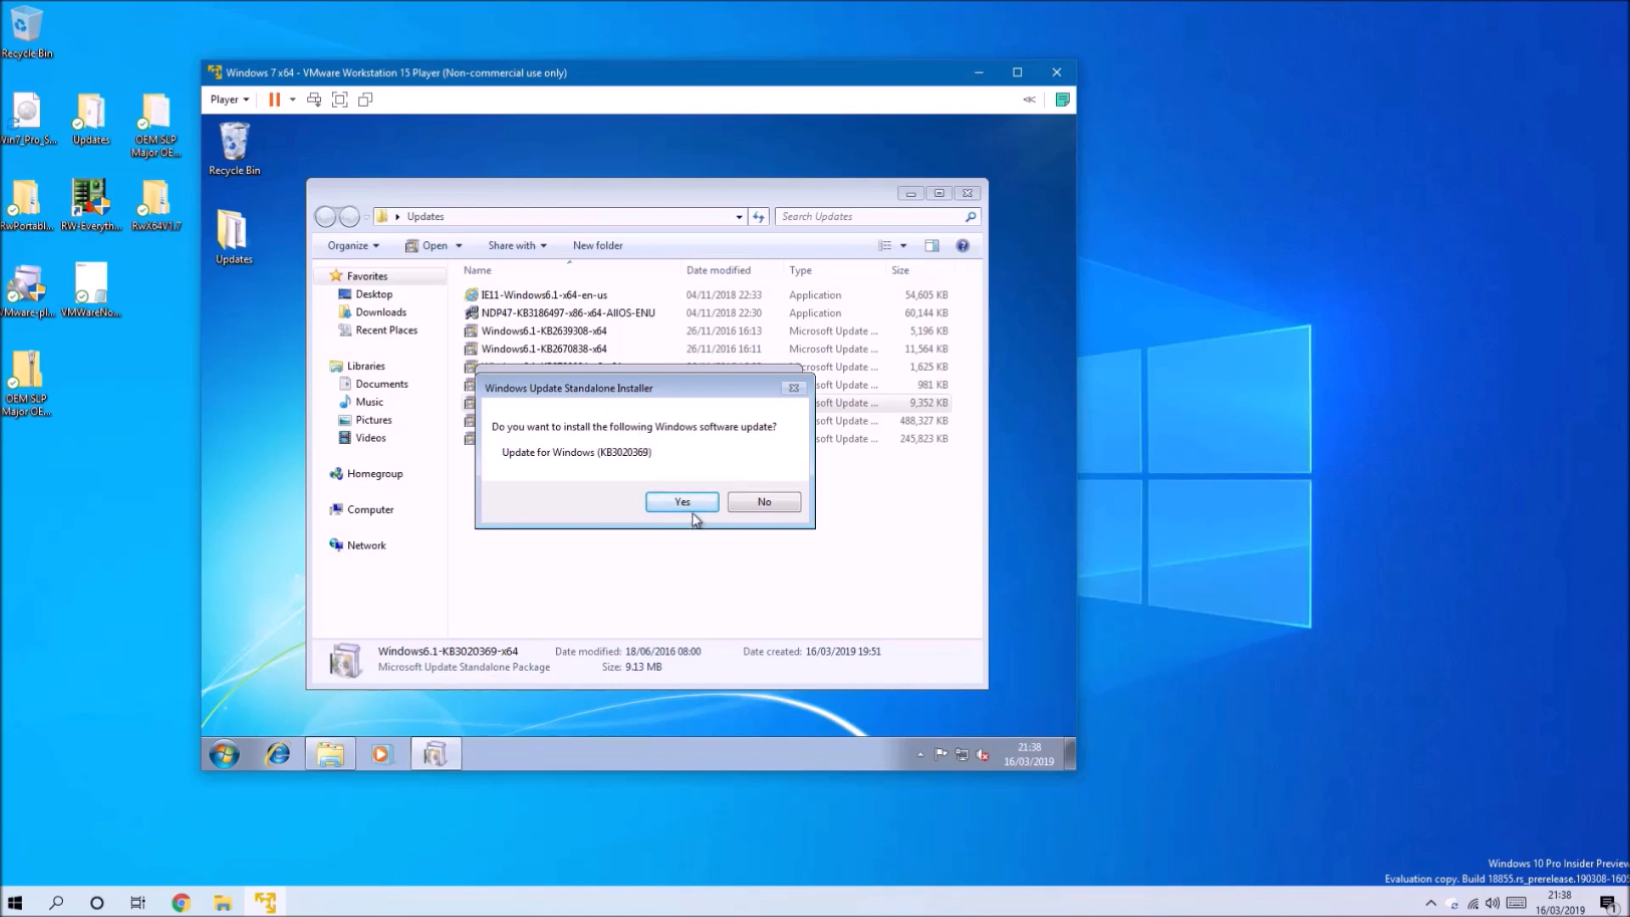
- Install KB3020369 and KB3125574, then restart the guest with Restart Now
left_click(681, 501)
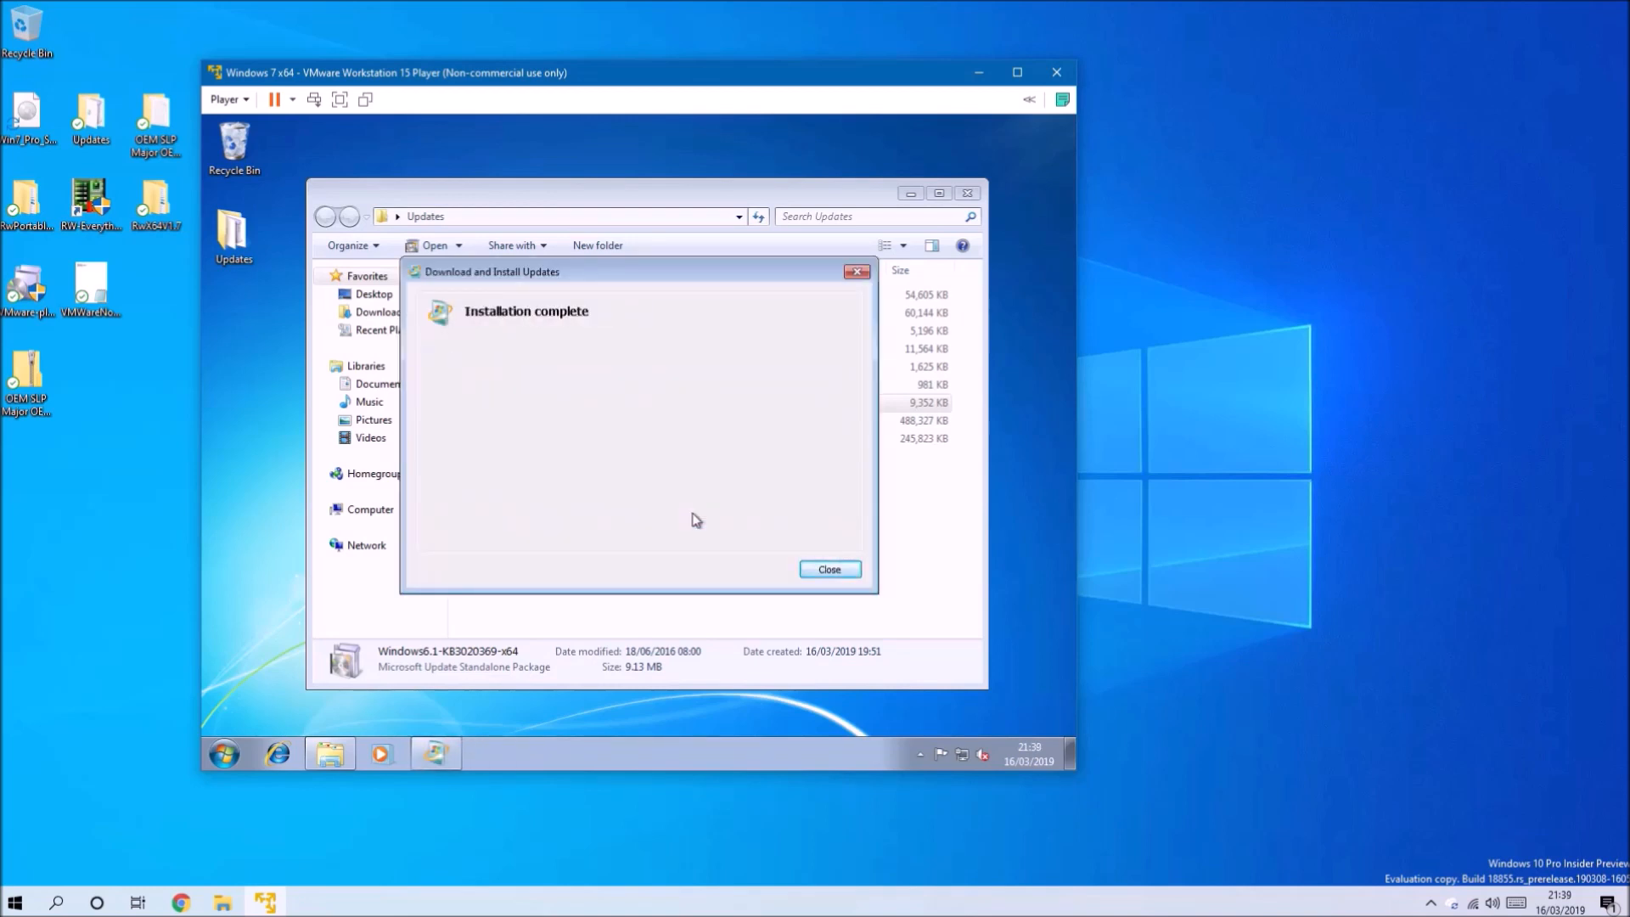
left_click(828, 569)
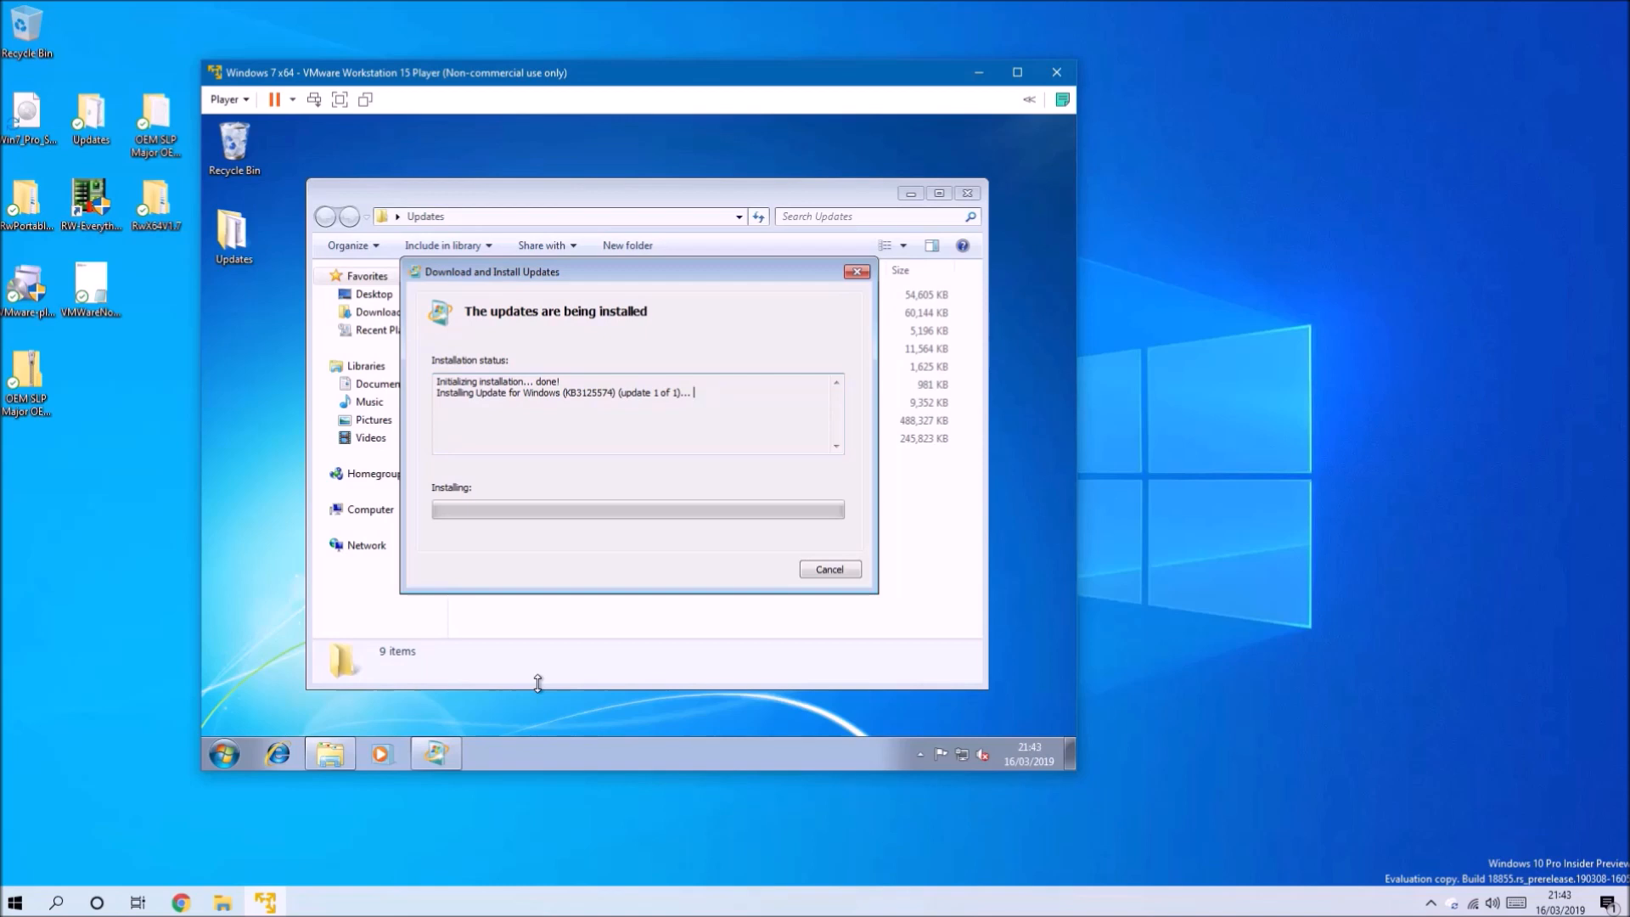
mouse_move(1004, 891)
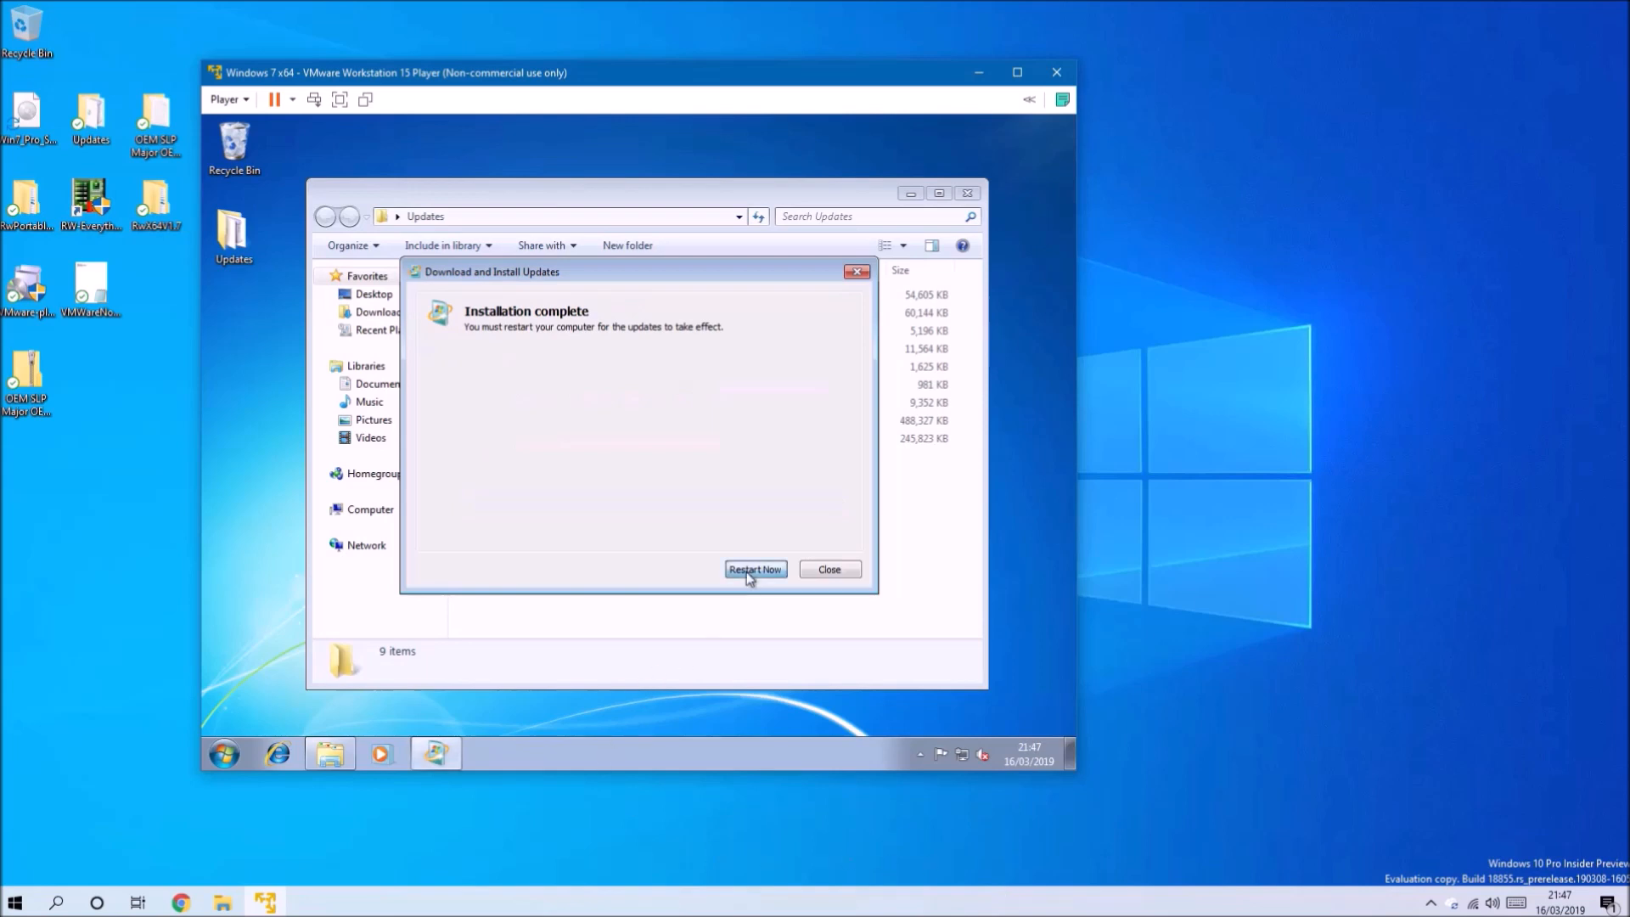
left_click(753, 569)
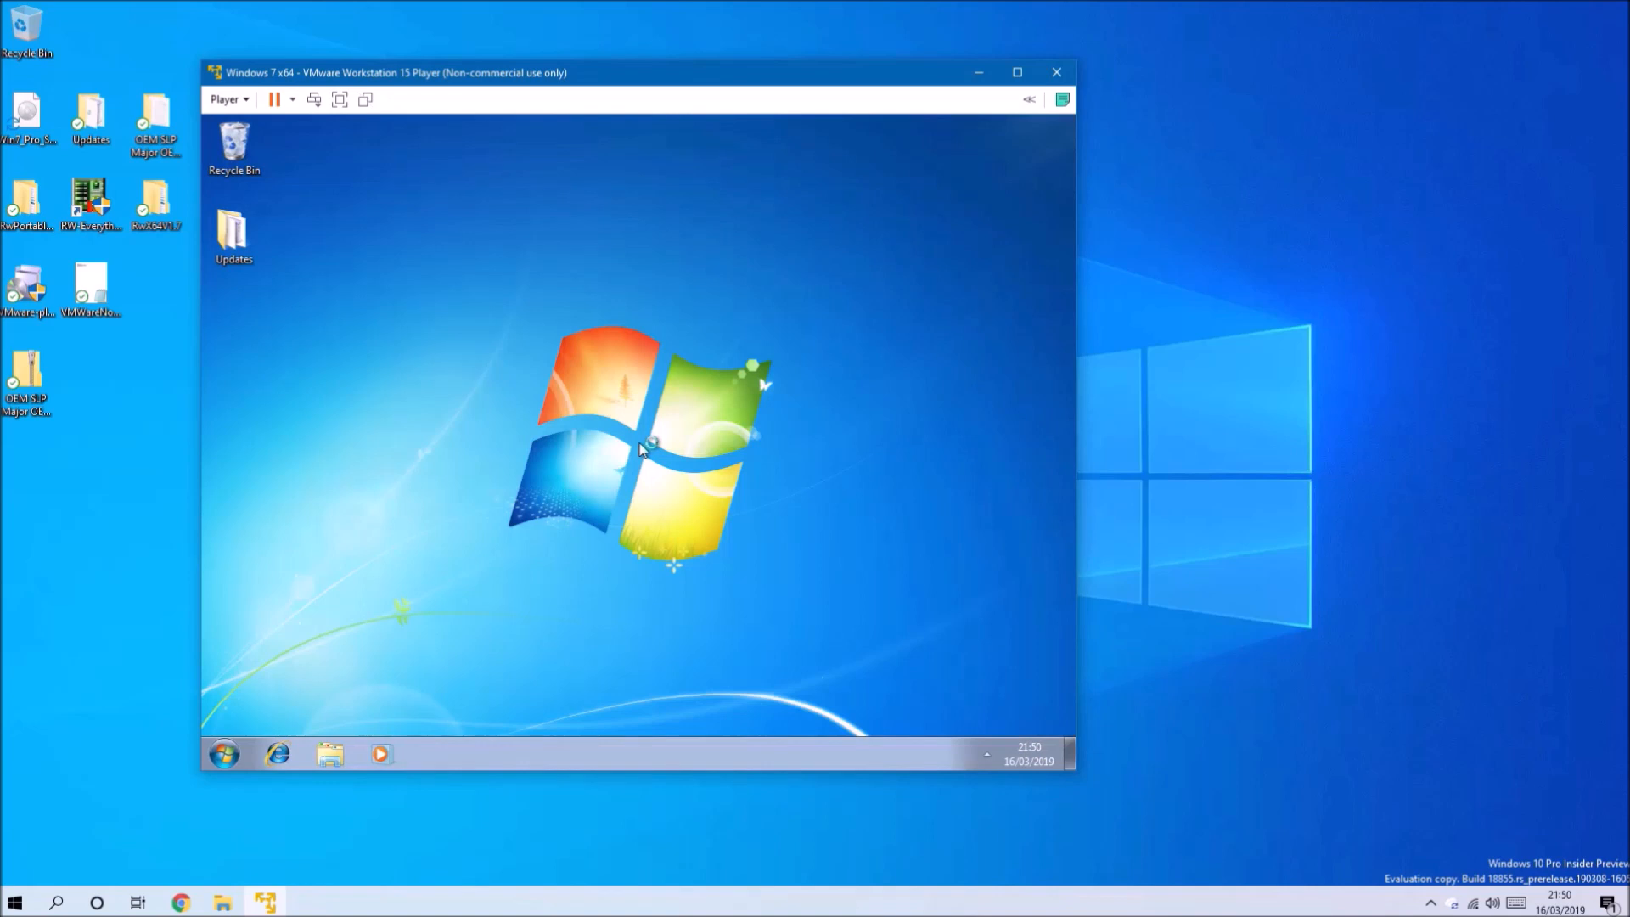
mouse_move(640, 448)
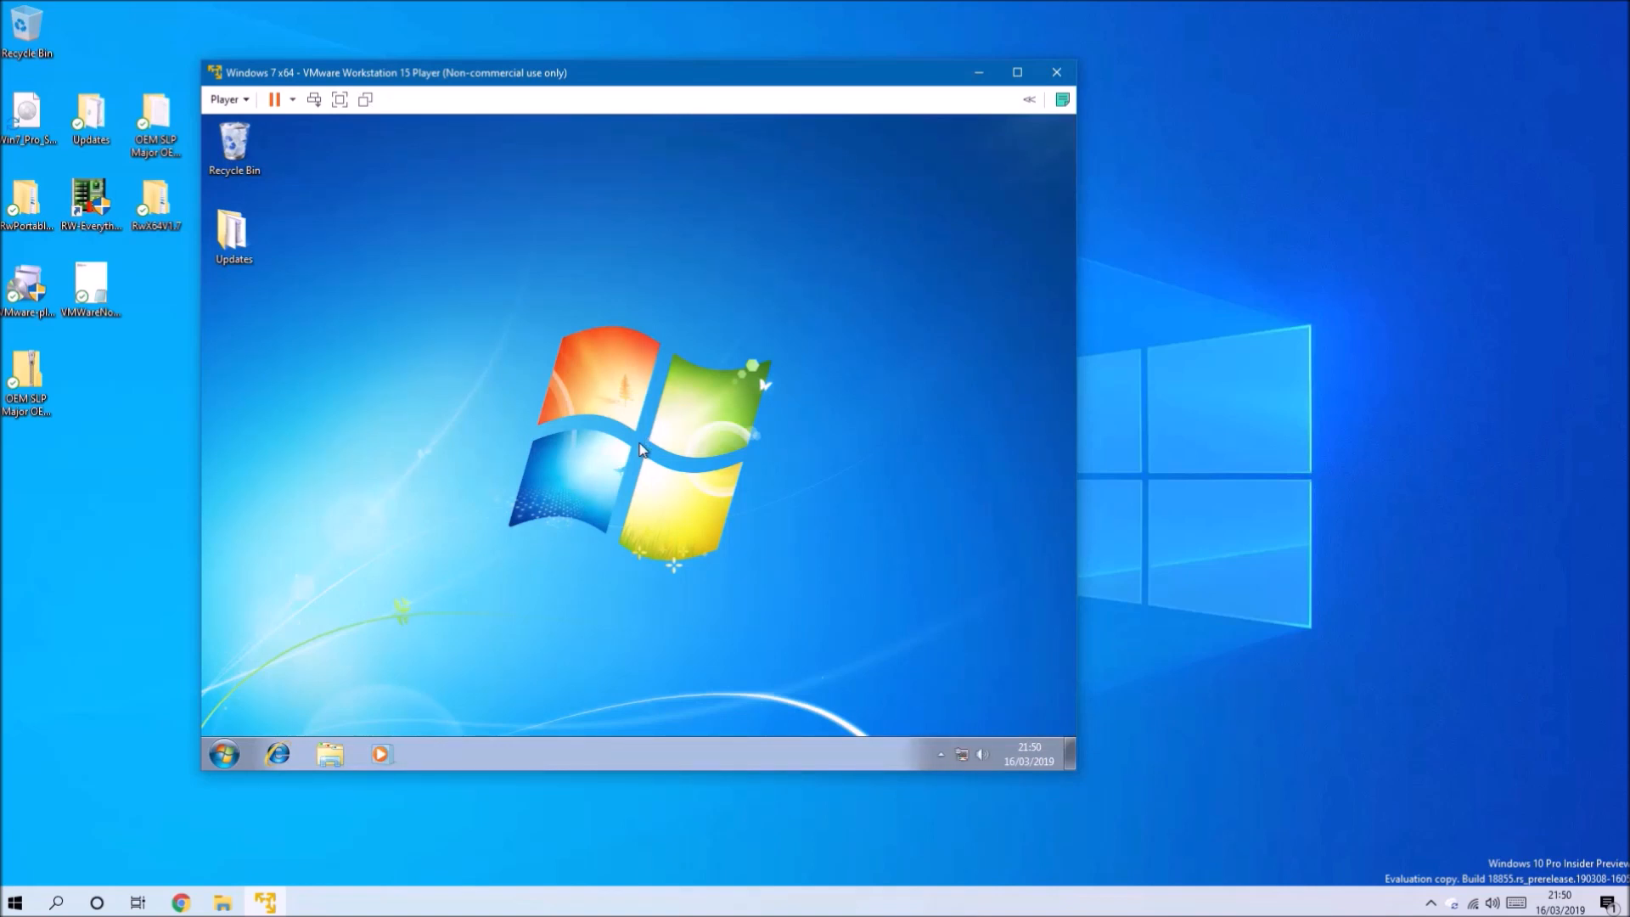
- Install the KB2639308 and KB2670838 packages from the Updates folder without restarting
double_click(233, 233)
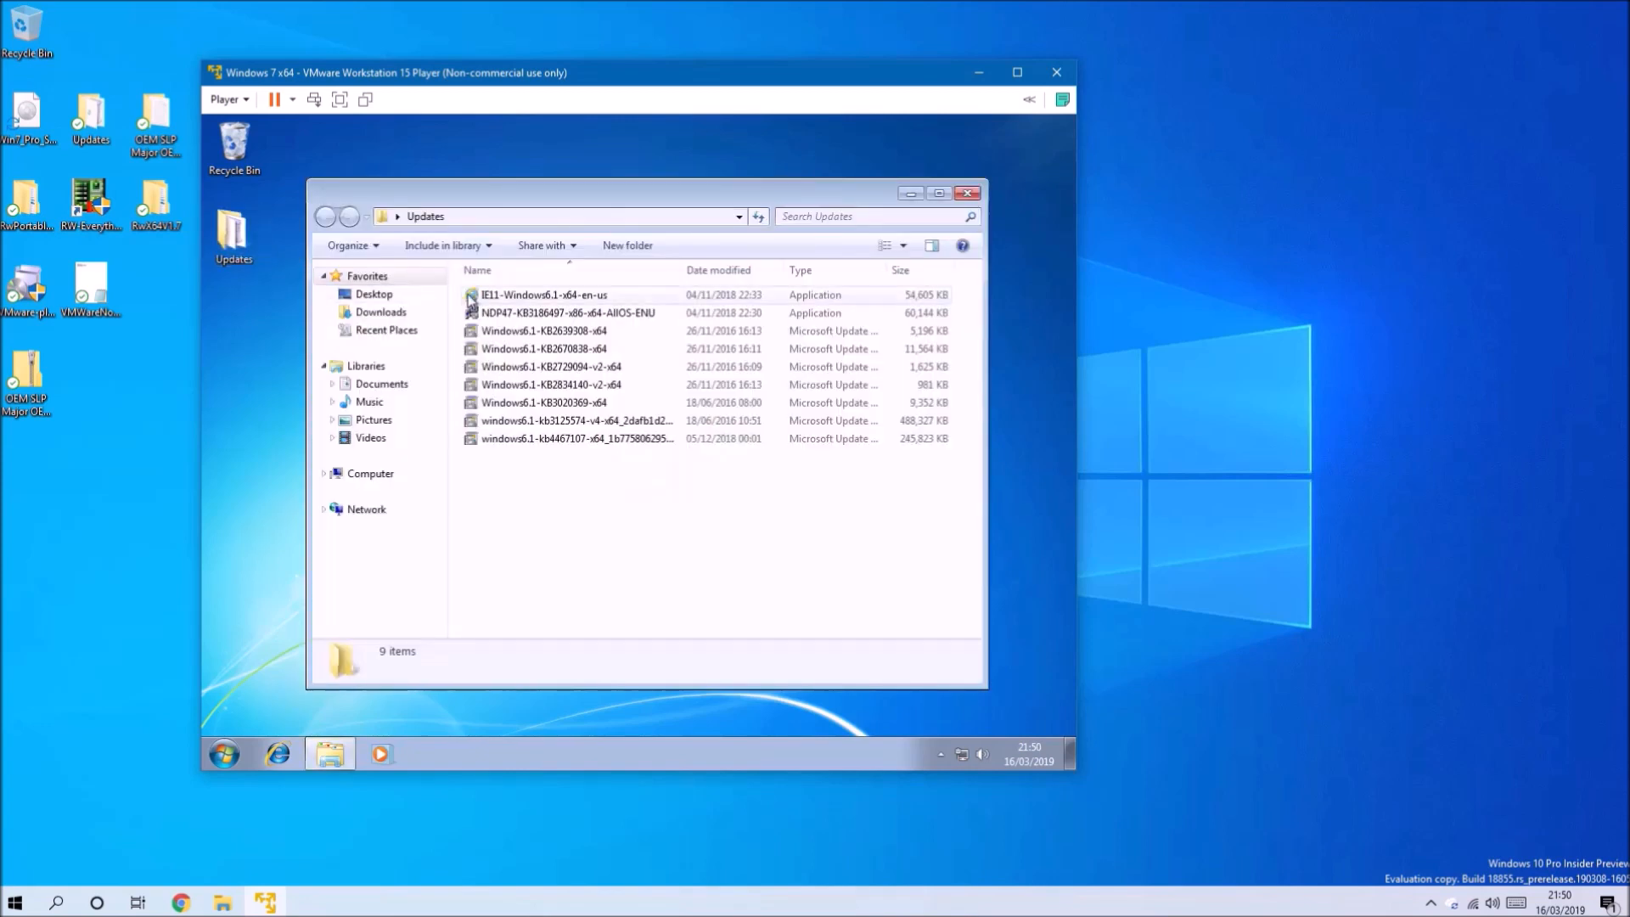
double_click(543, 331)
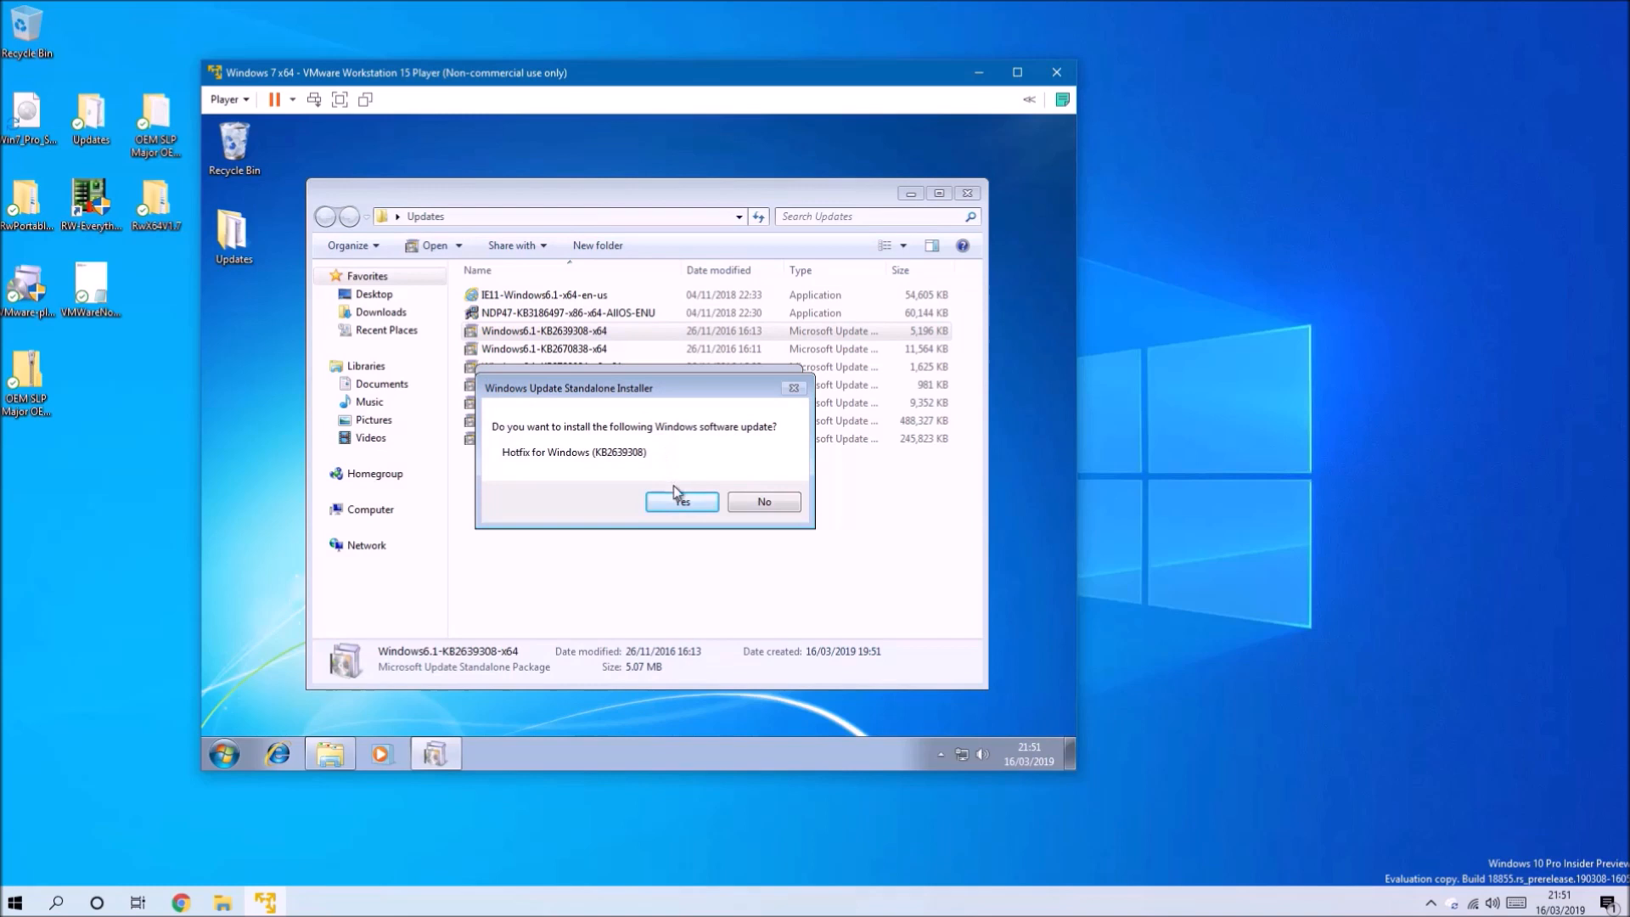
left_click(680, 501)
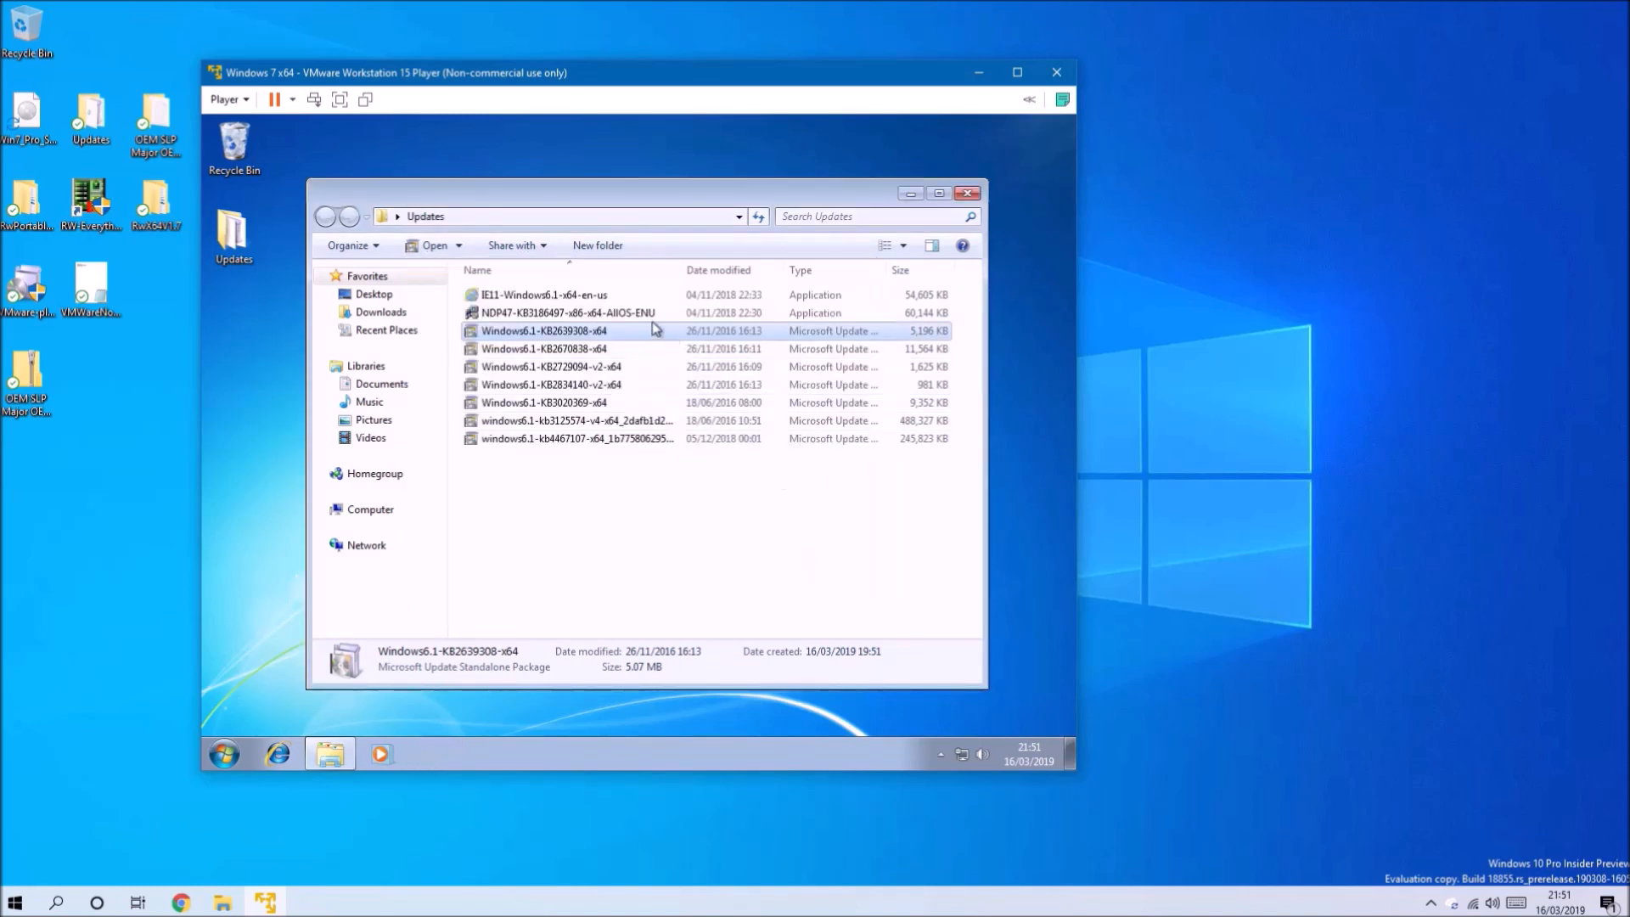
double_click(543, 348)
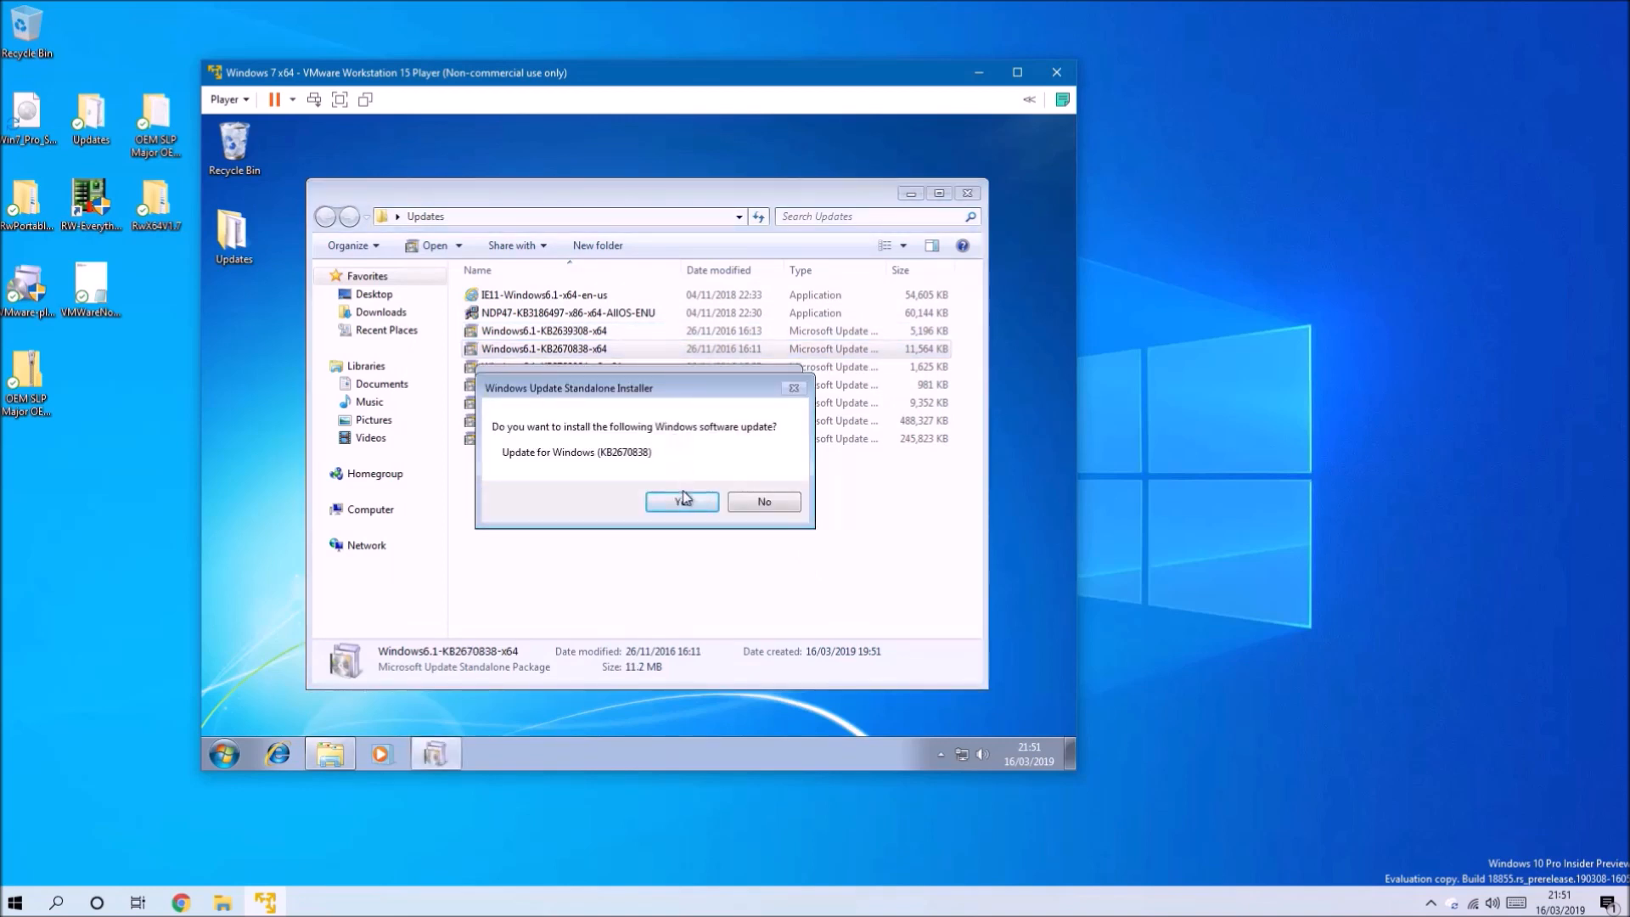
left_click(681, 501)
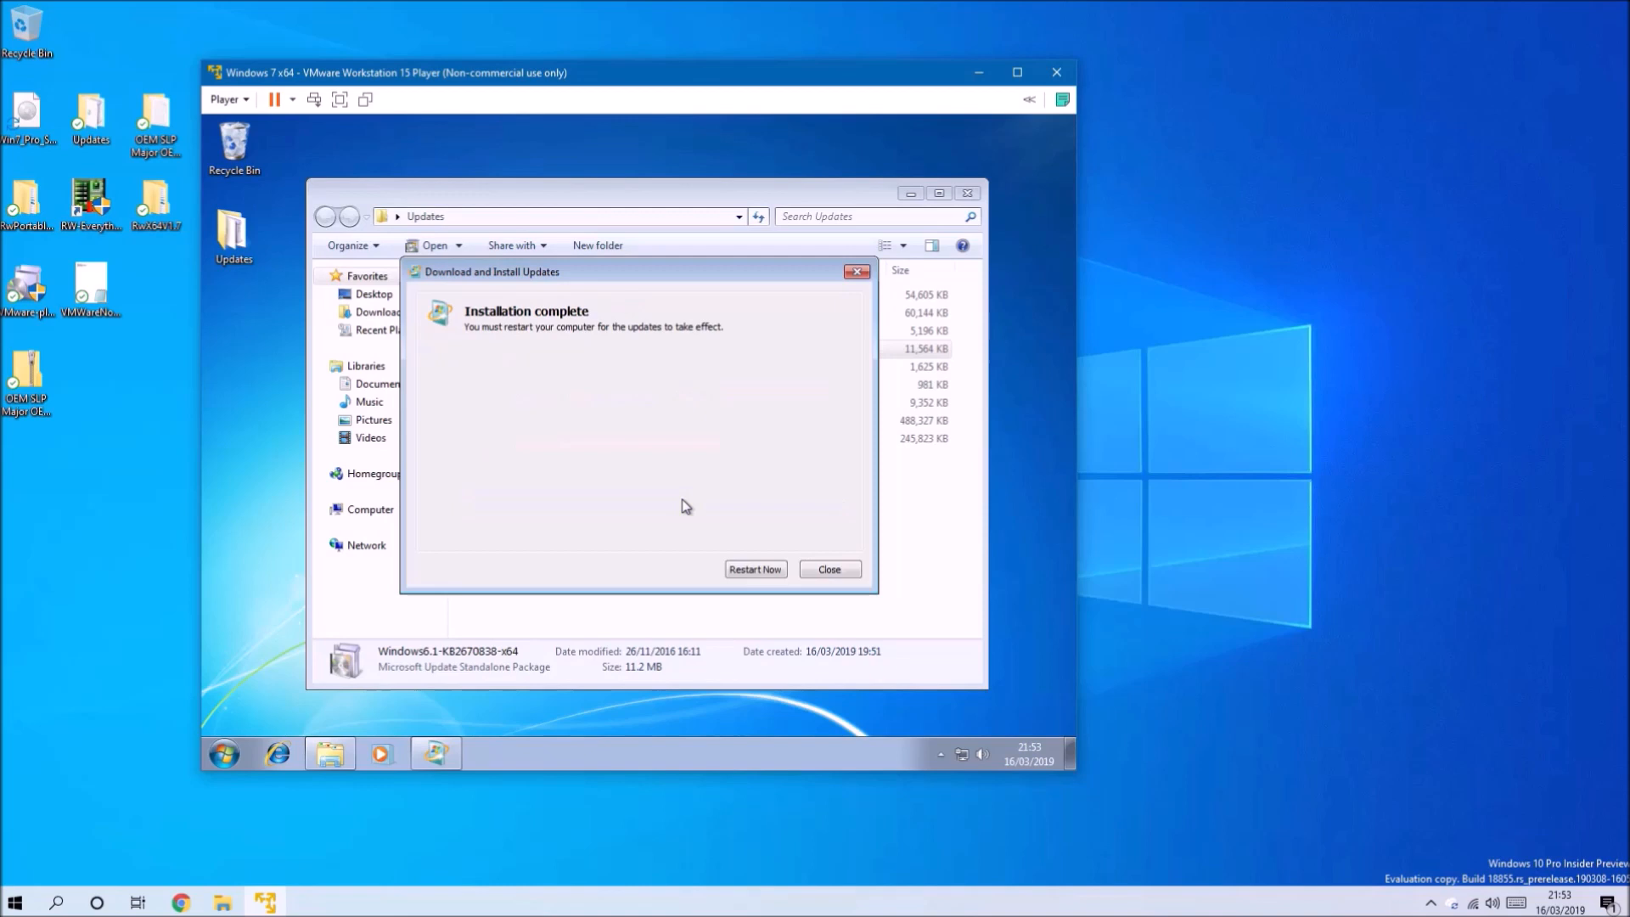
left_click(829, 569)
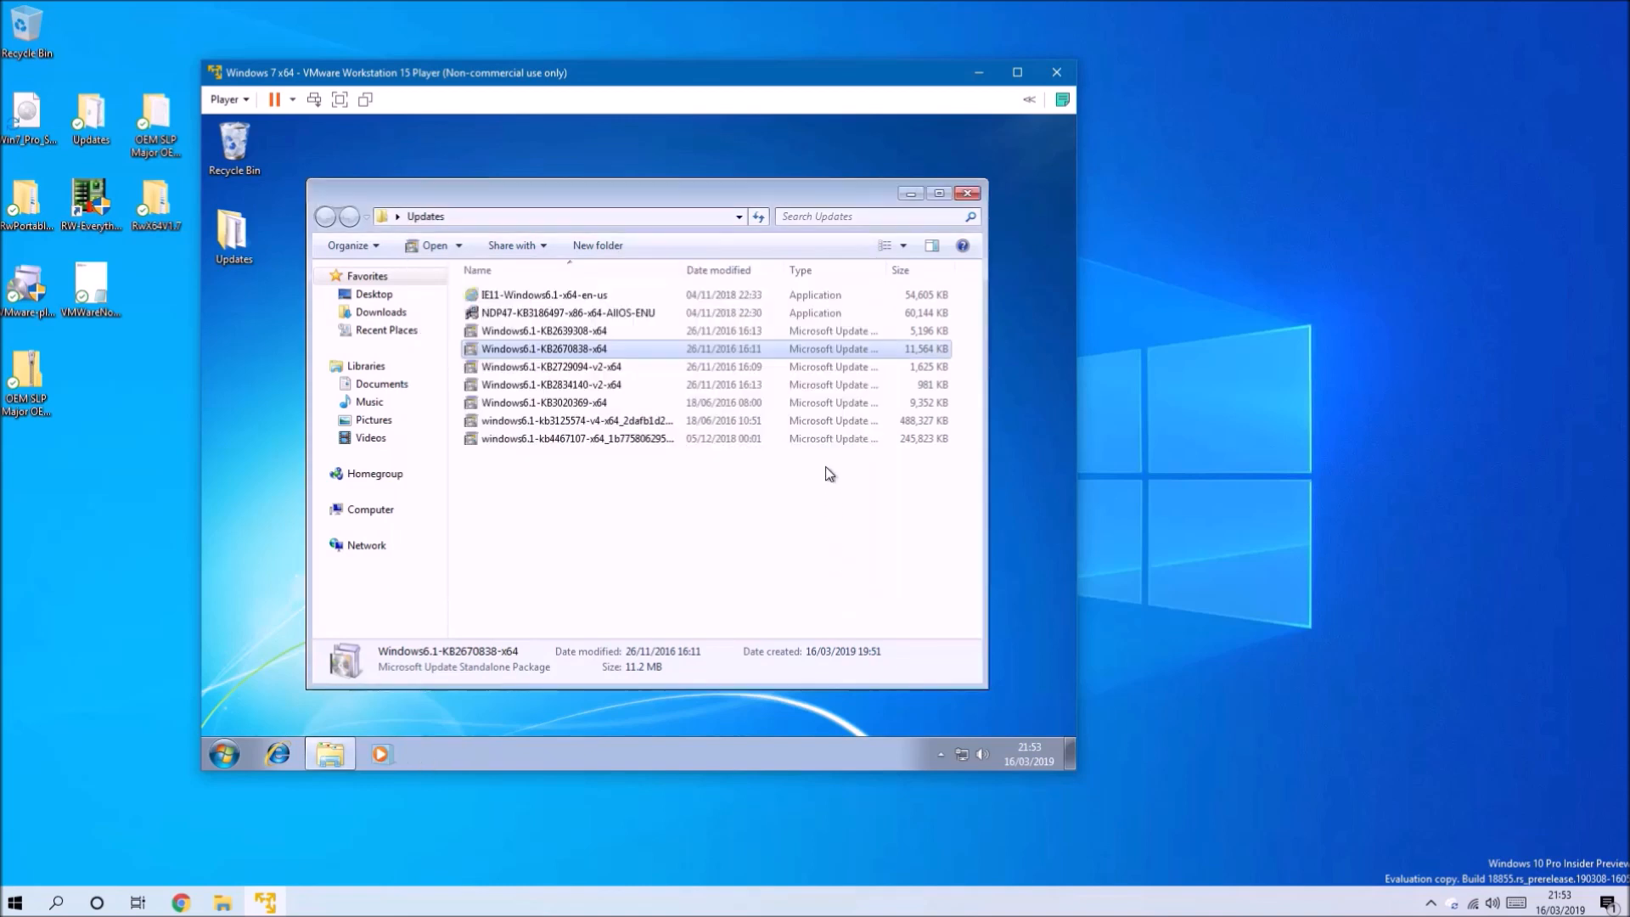
- Install the KB2729094 and KB2834140 packages, dismissing completion notices
left_click(550, 366)
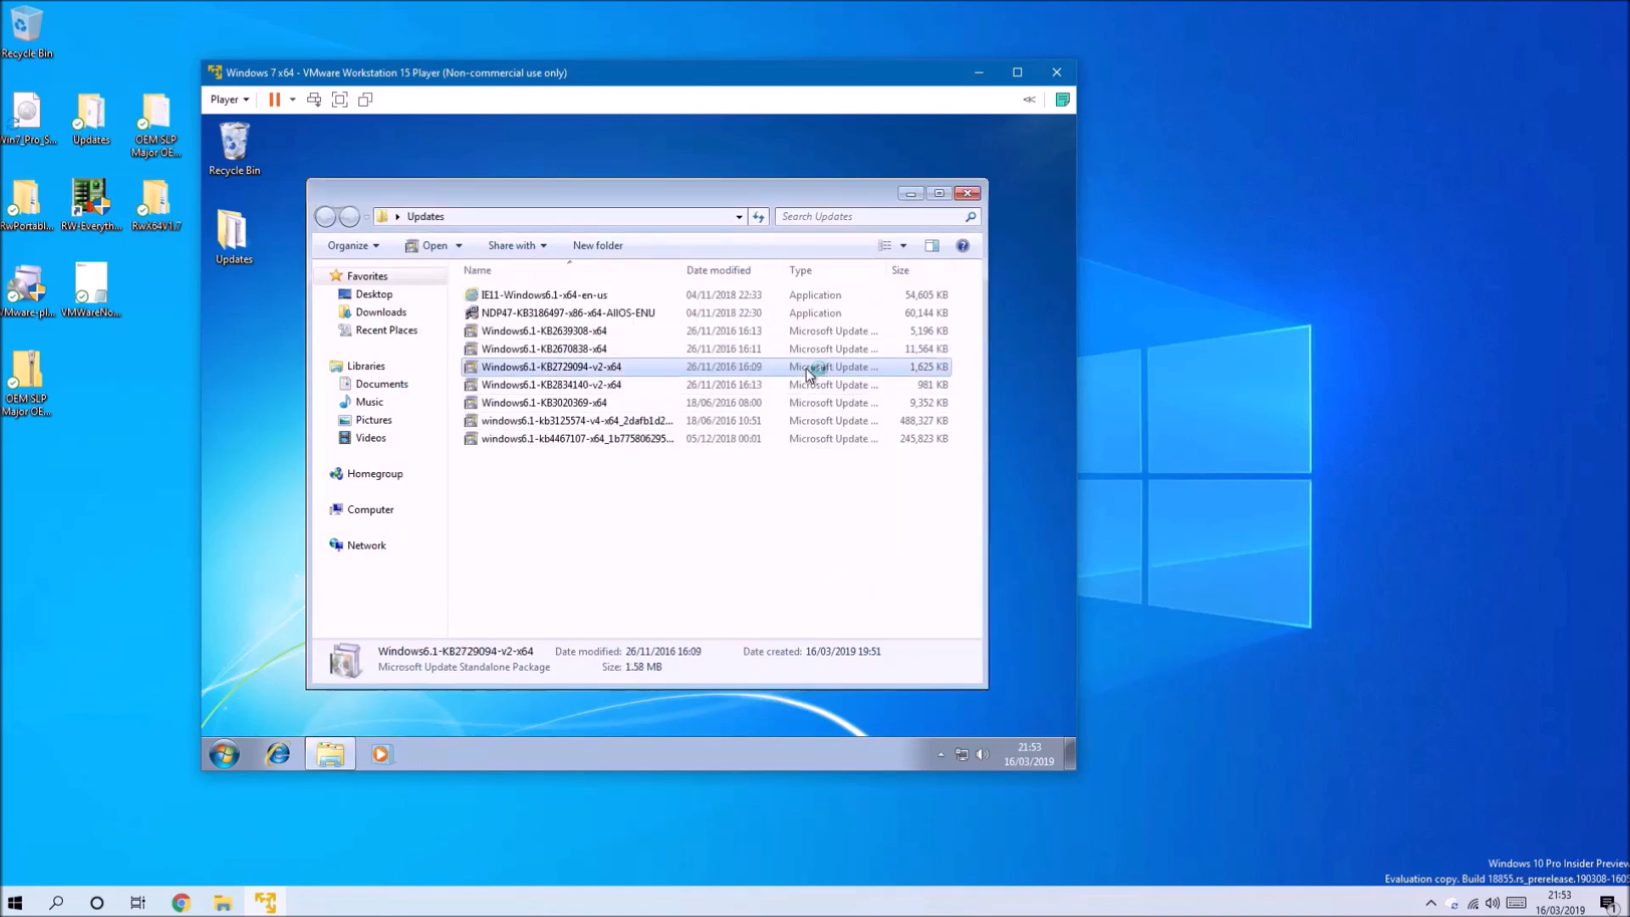
double_click(552, 367)
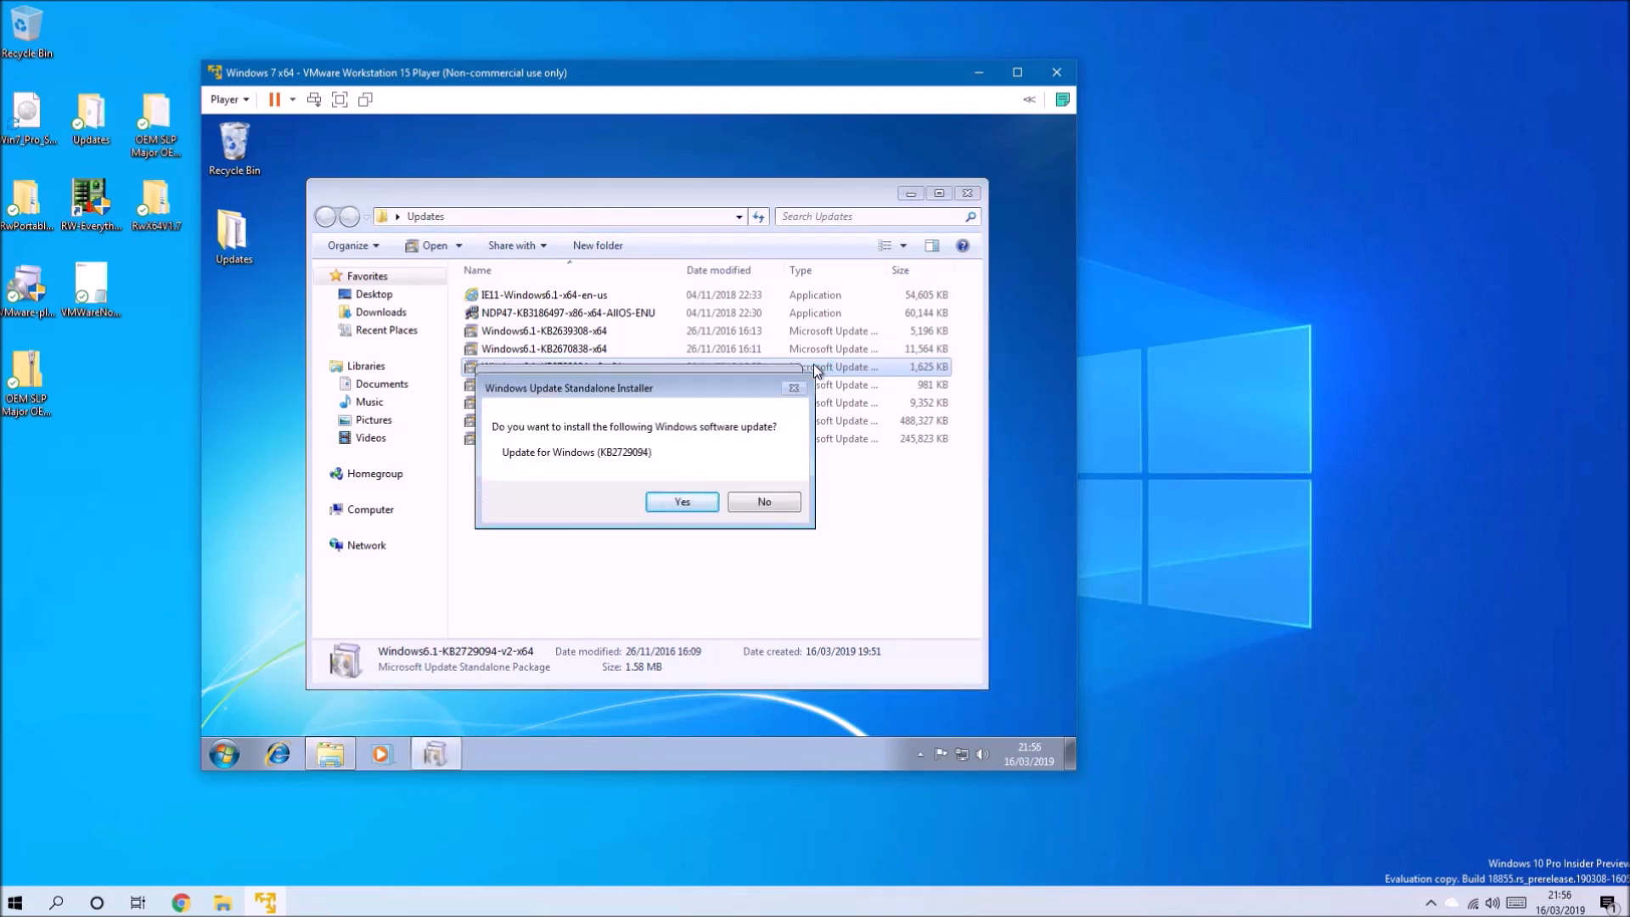
left_click(681, 501)
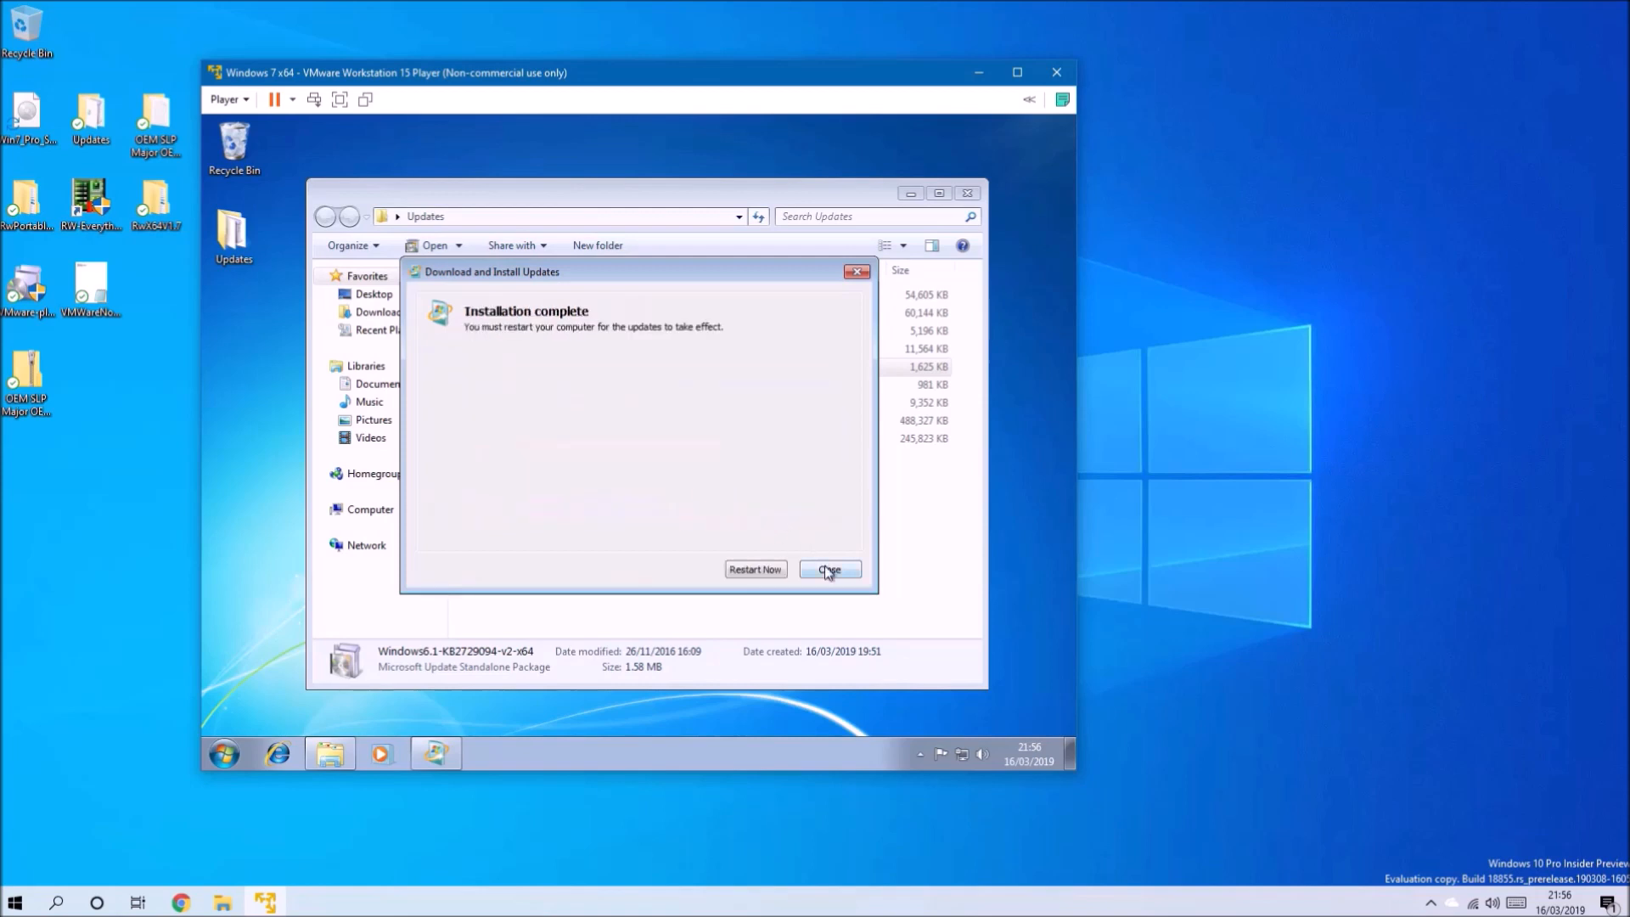
left_click(829, 569)
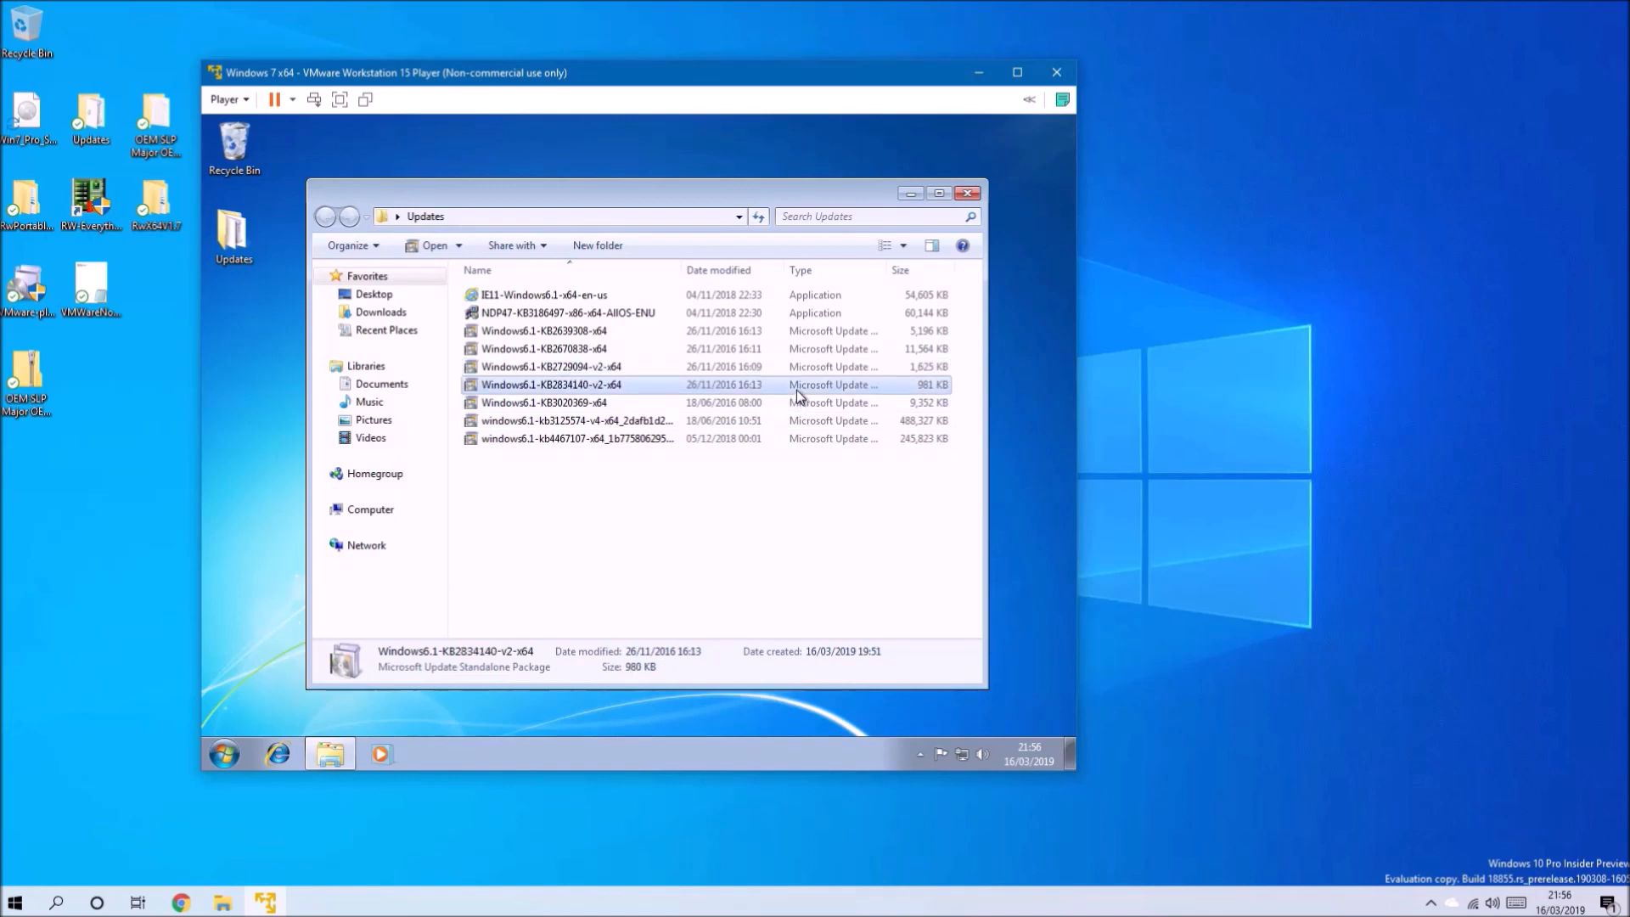
double_click(550, 384)
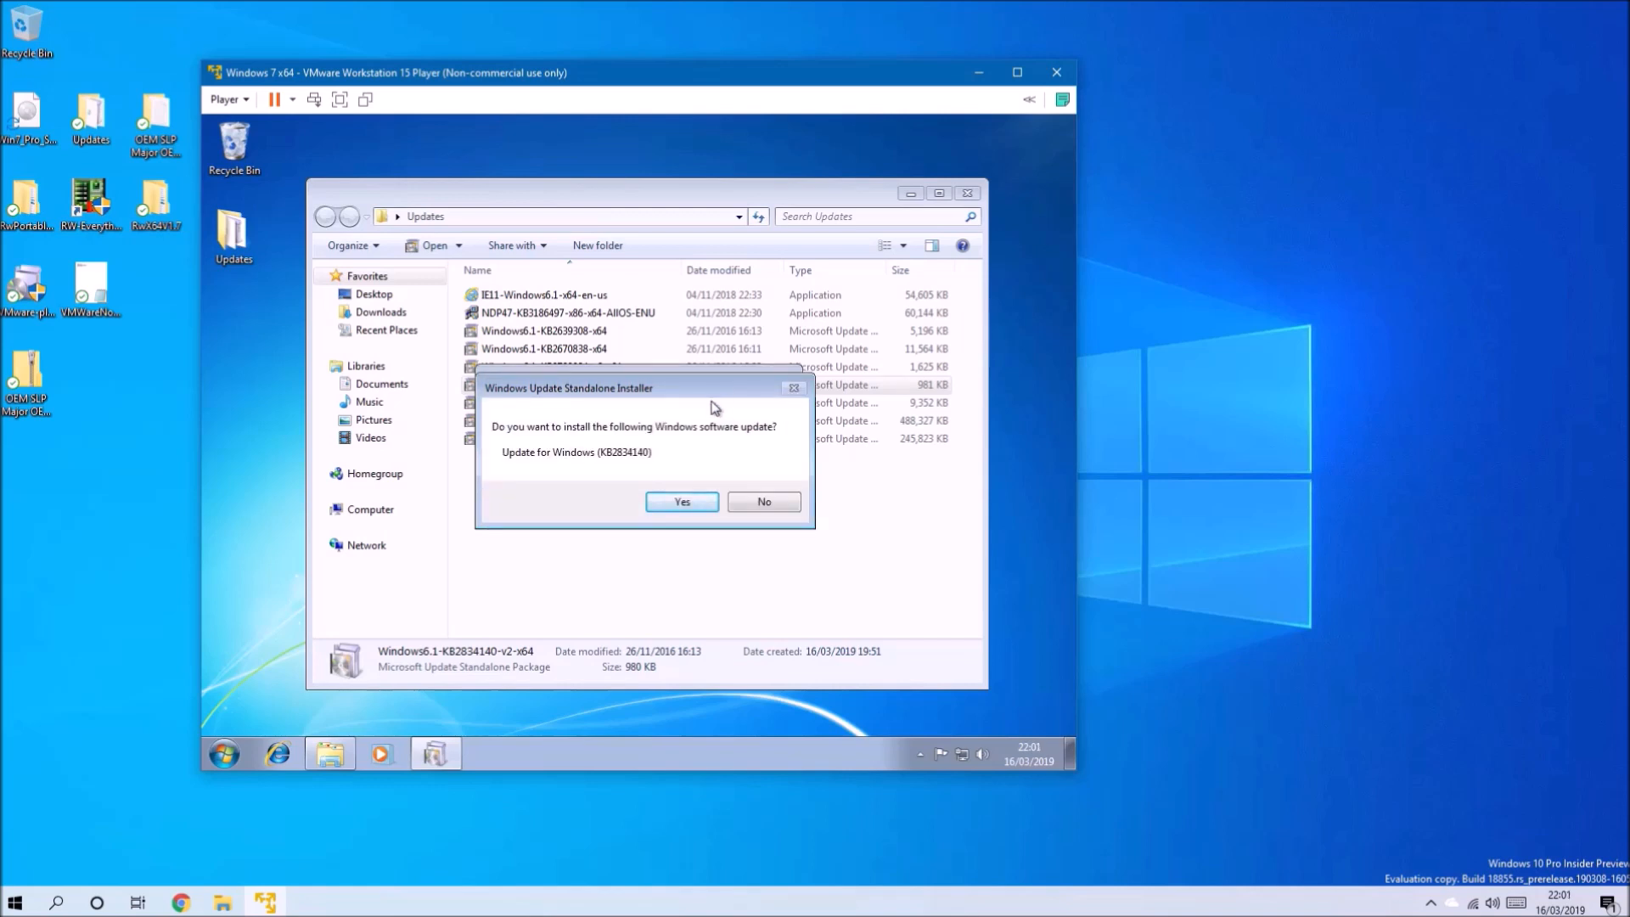
left_click(681, 501)
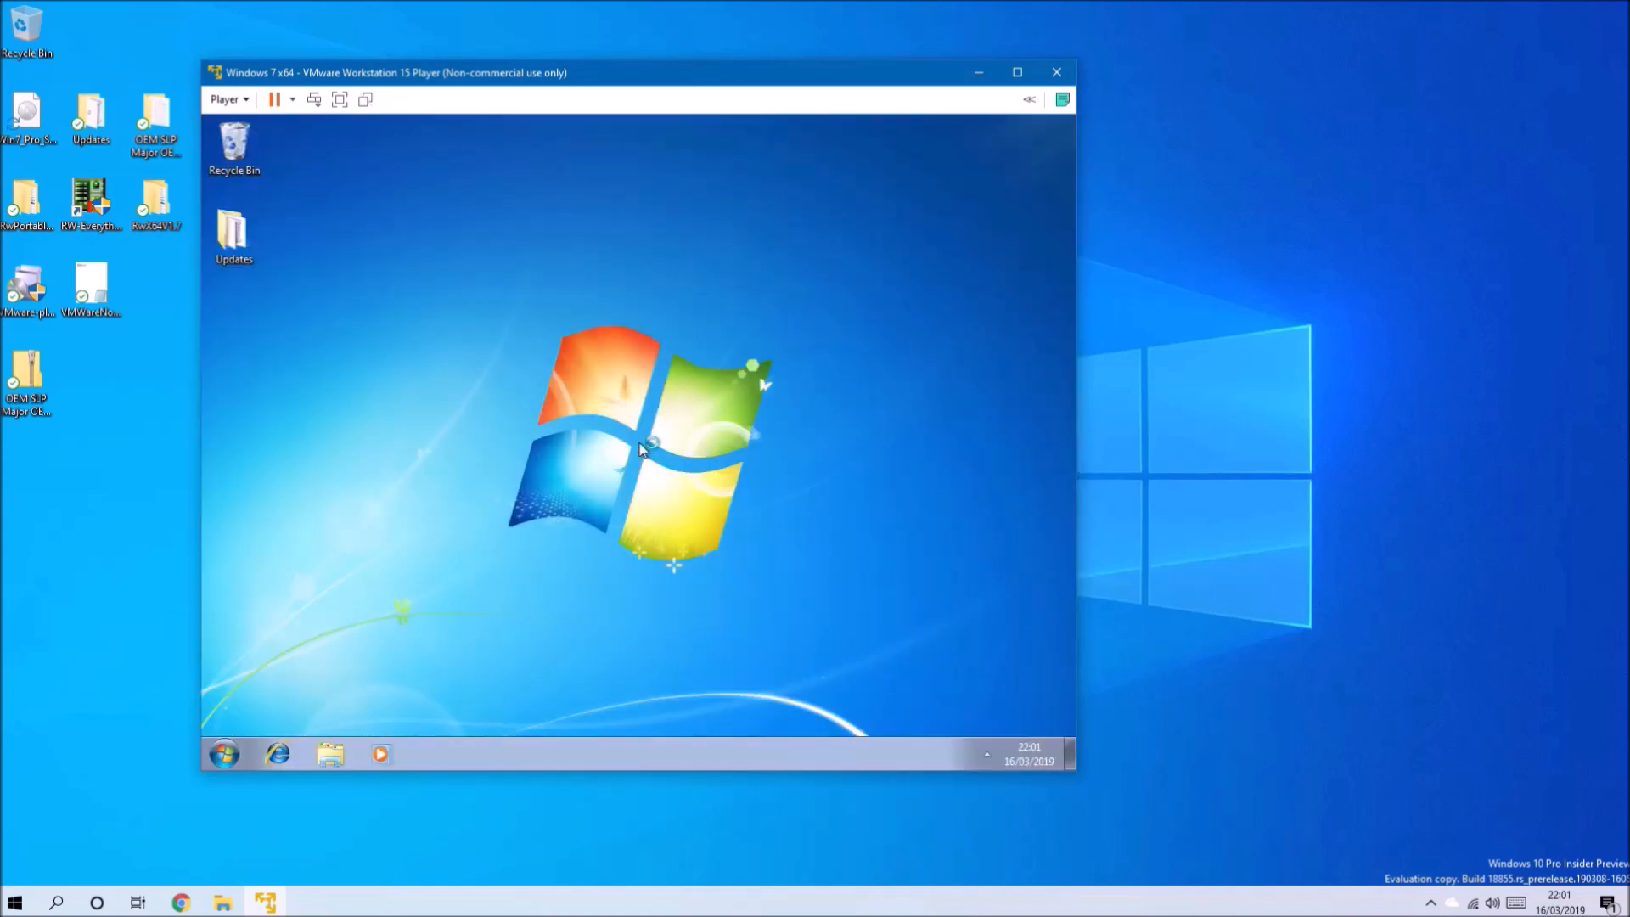
- Launch IE11-Windows6.1-x64-en-us from the Updates folder with UAC approval
left_click(233, 234)
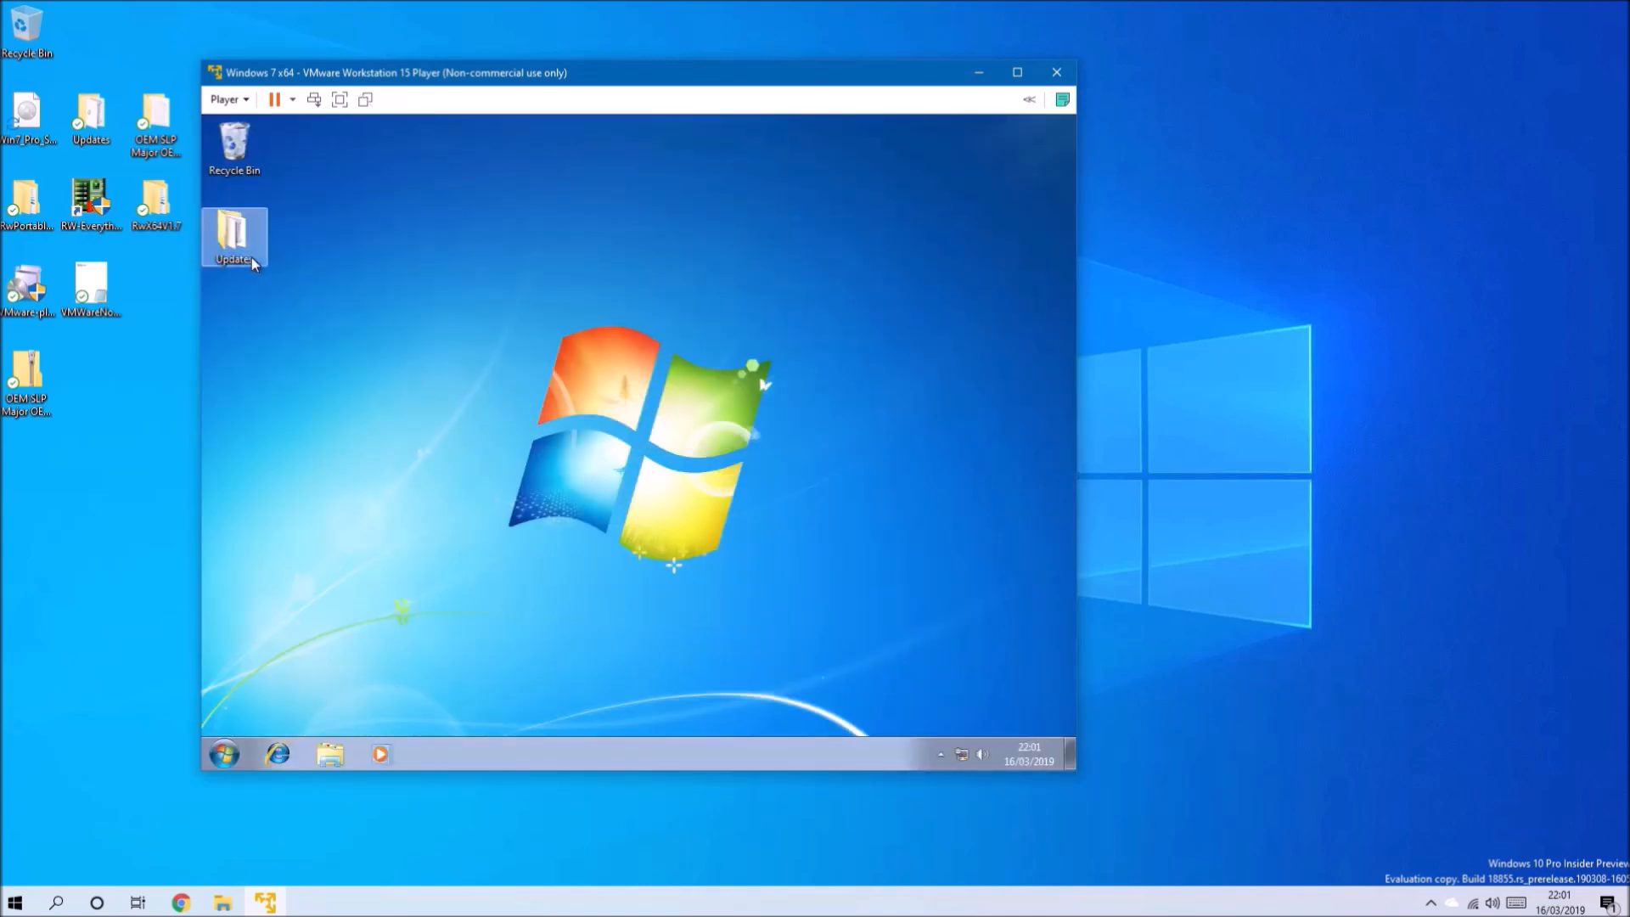
double_click(234, 234)
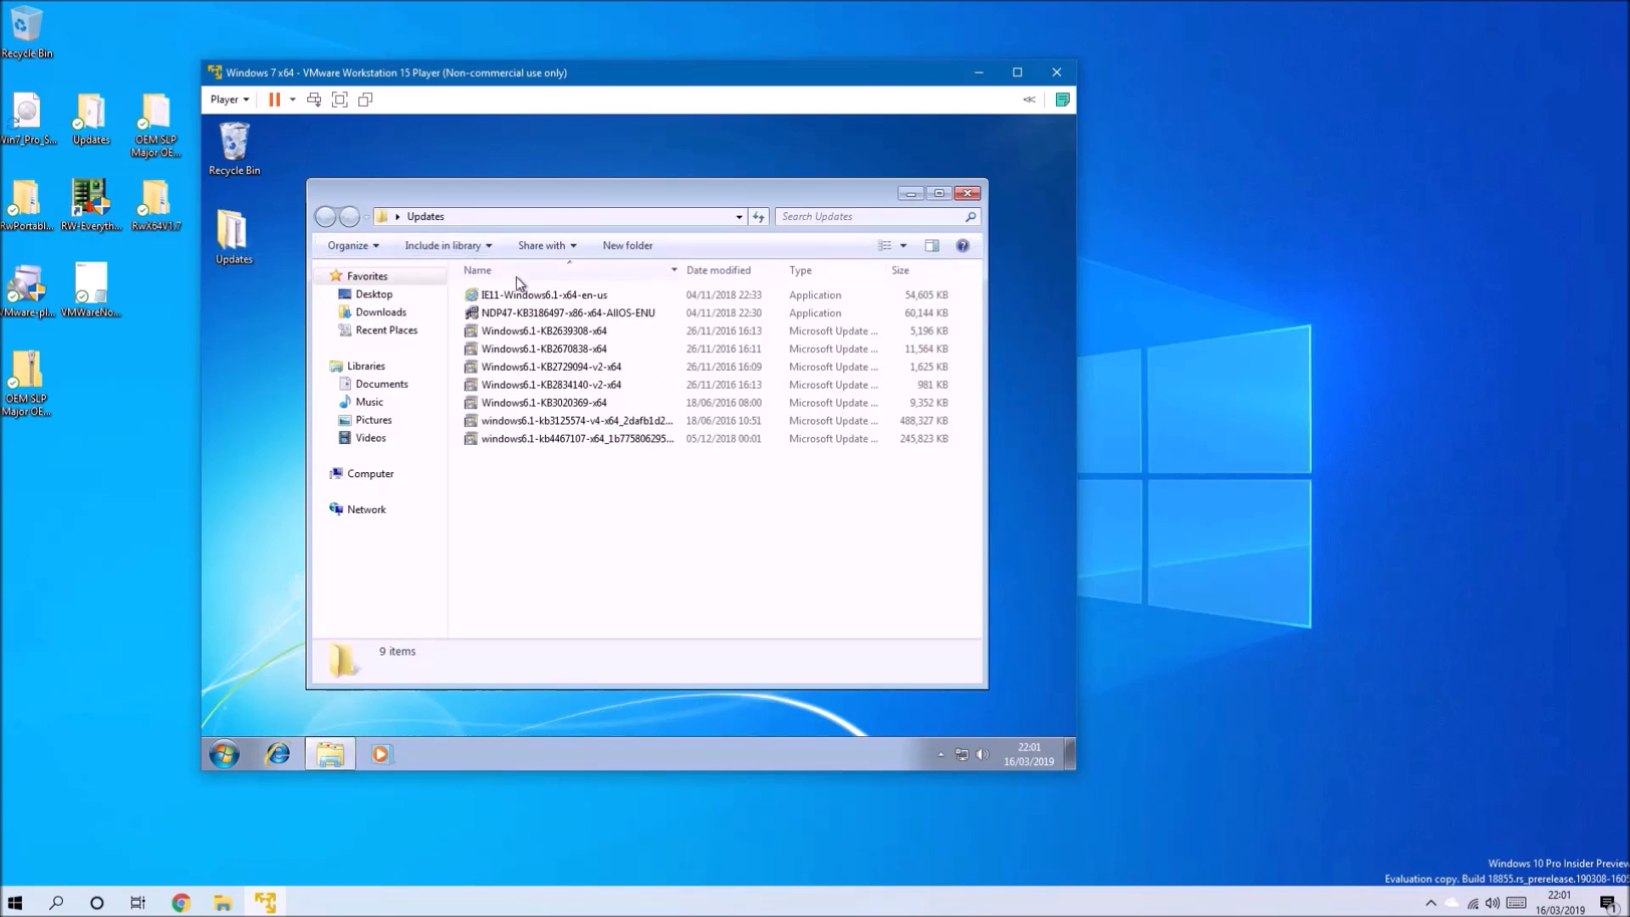
double_click(543, 294)
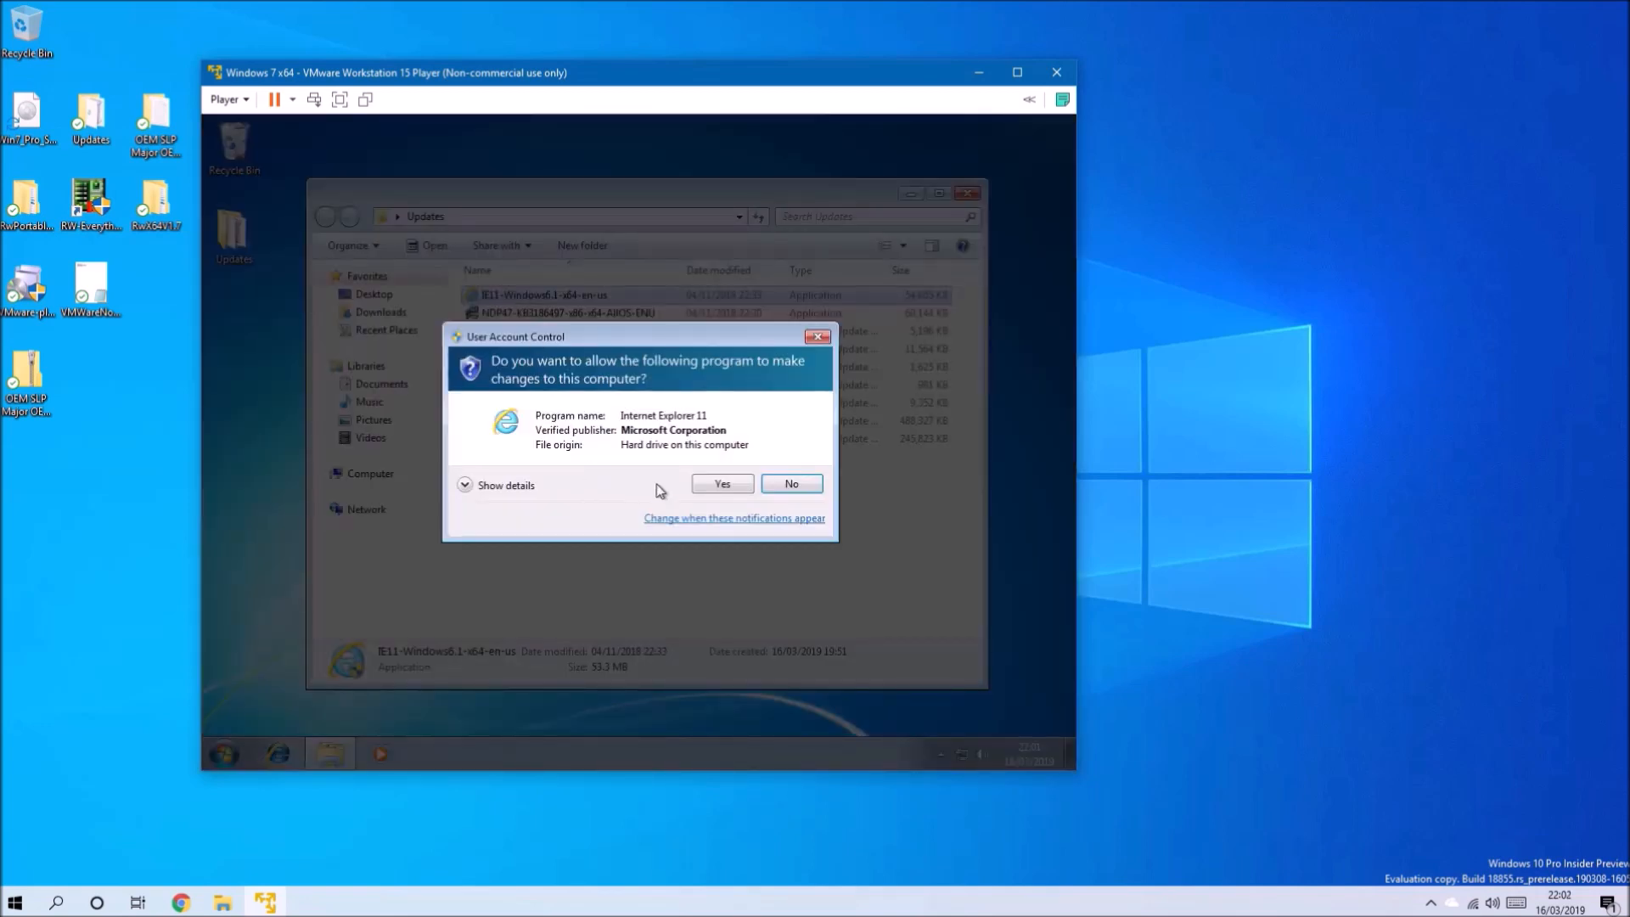
left_click(720, 484)
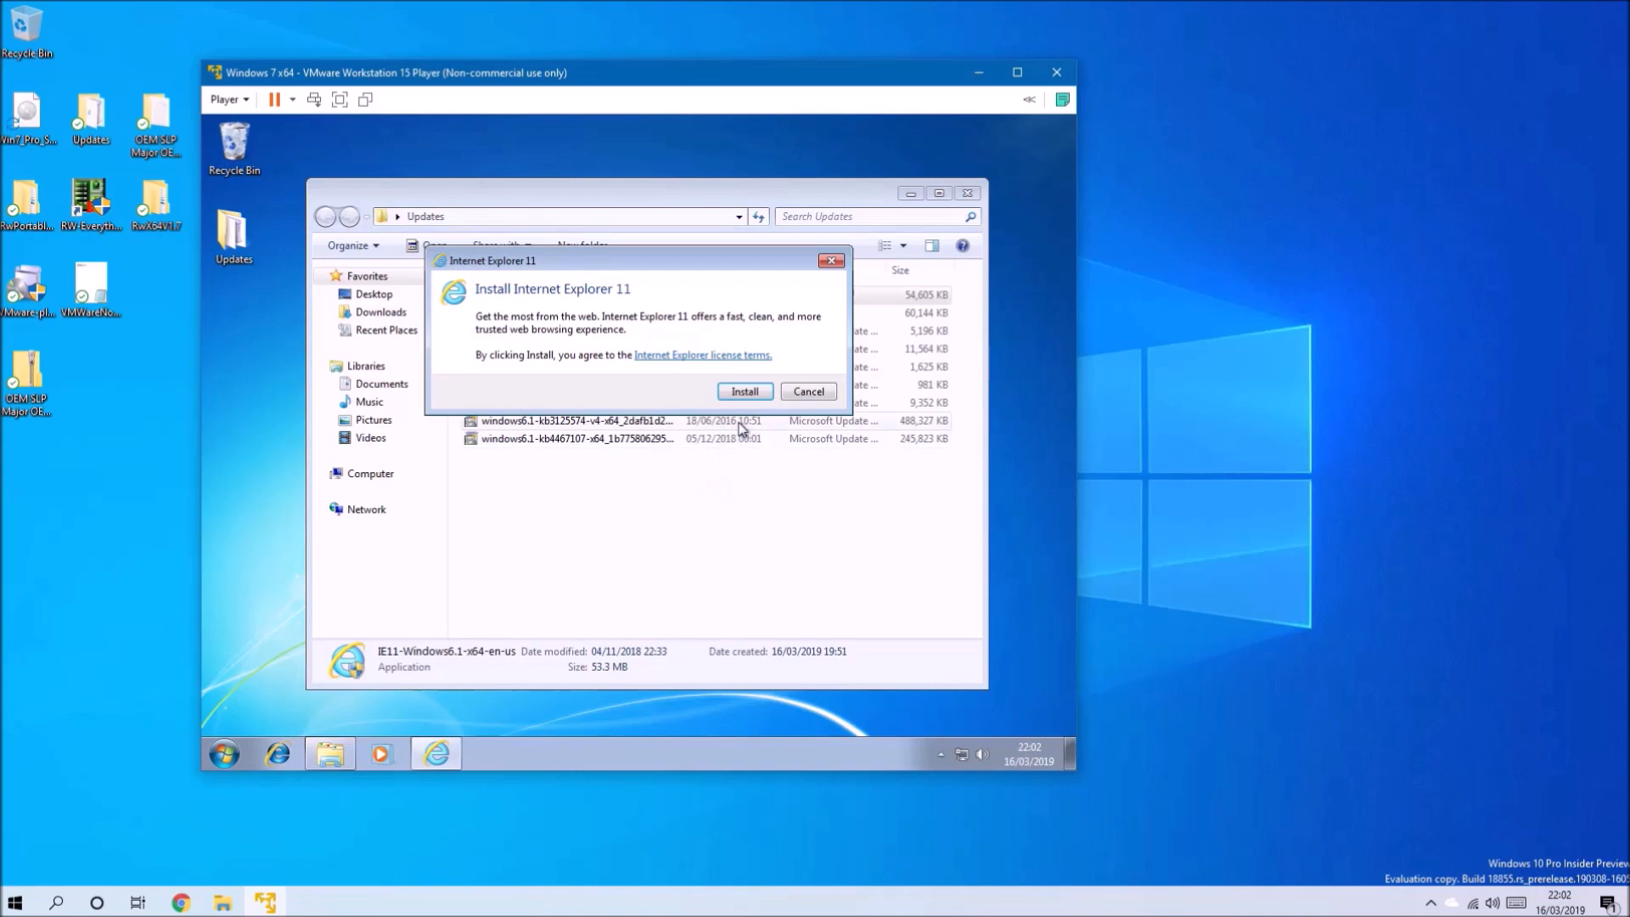
- Install Internet Explorer 11, letting setup close Explorer, and choose Restart later
left_click(744, 391)
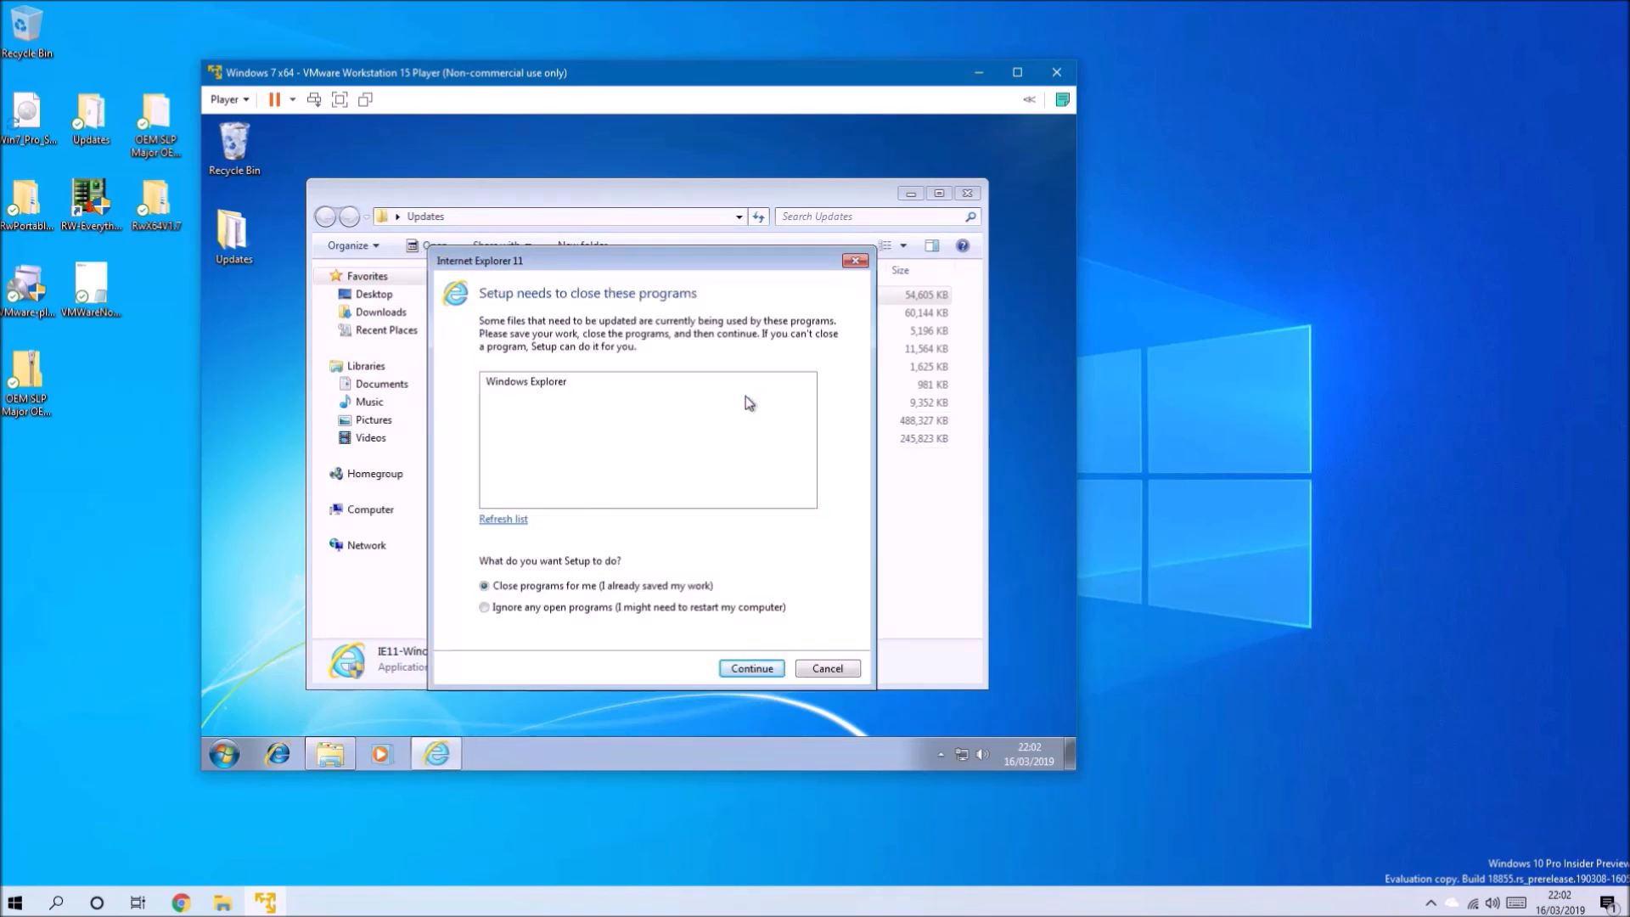
mouse_move(912, 758)
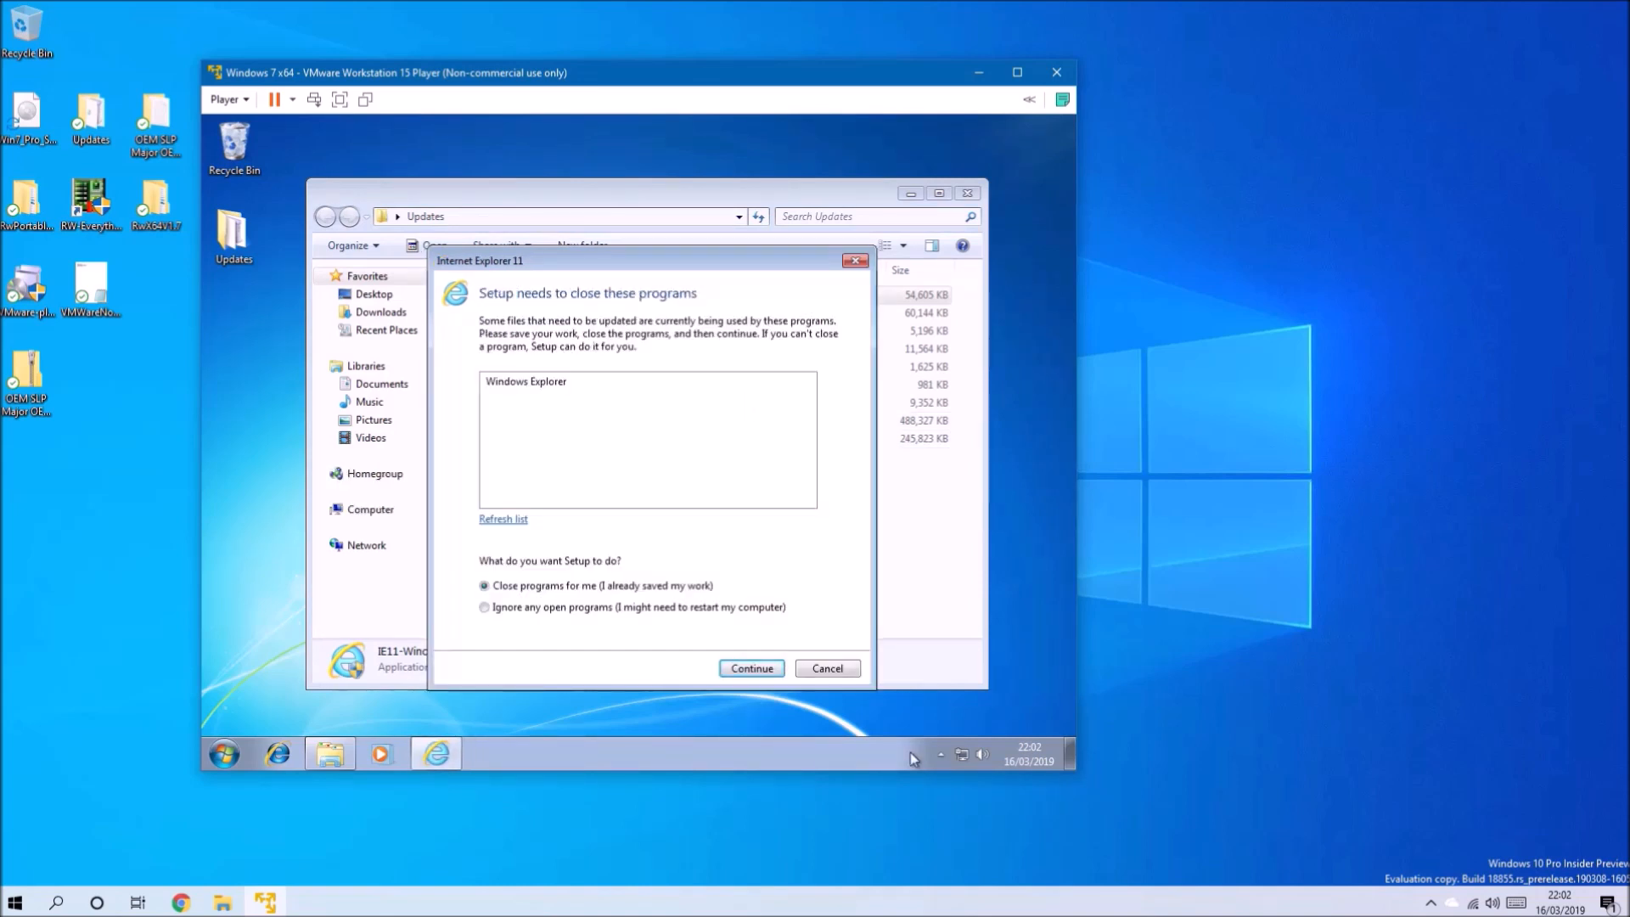
left_click(750, 668)
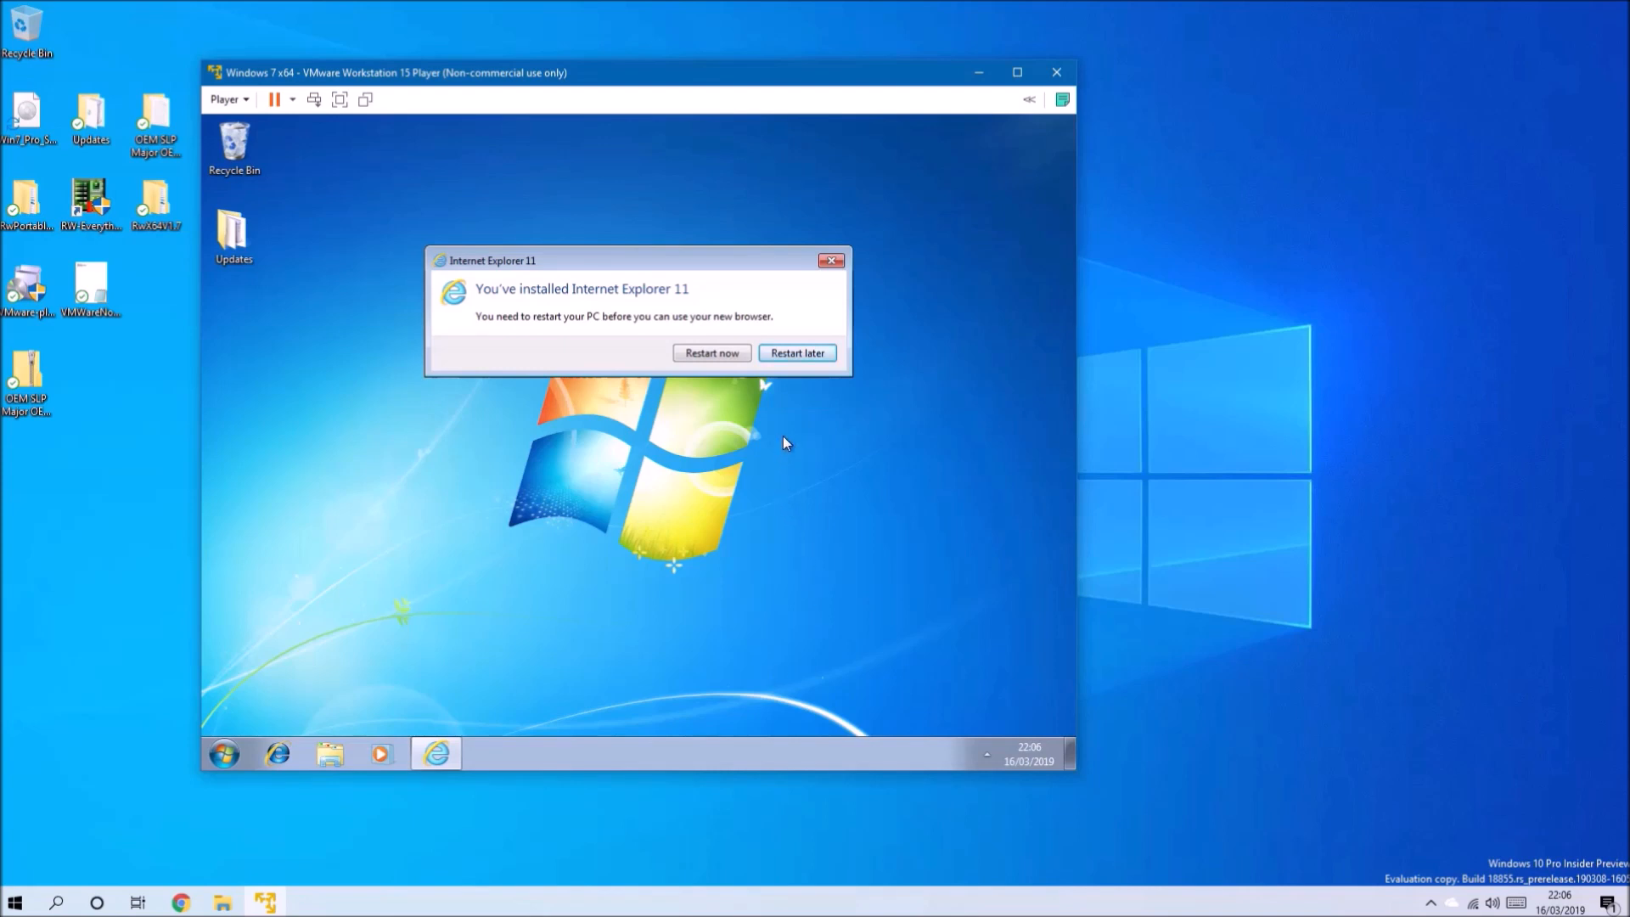
left_click(797, 353)
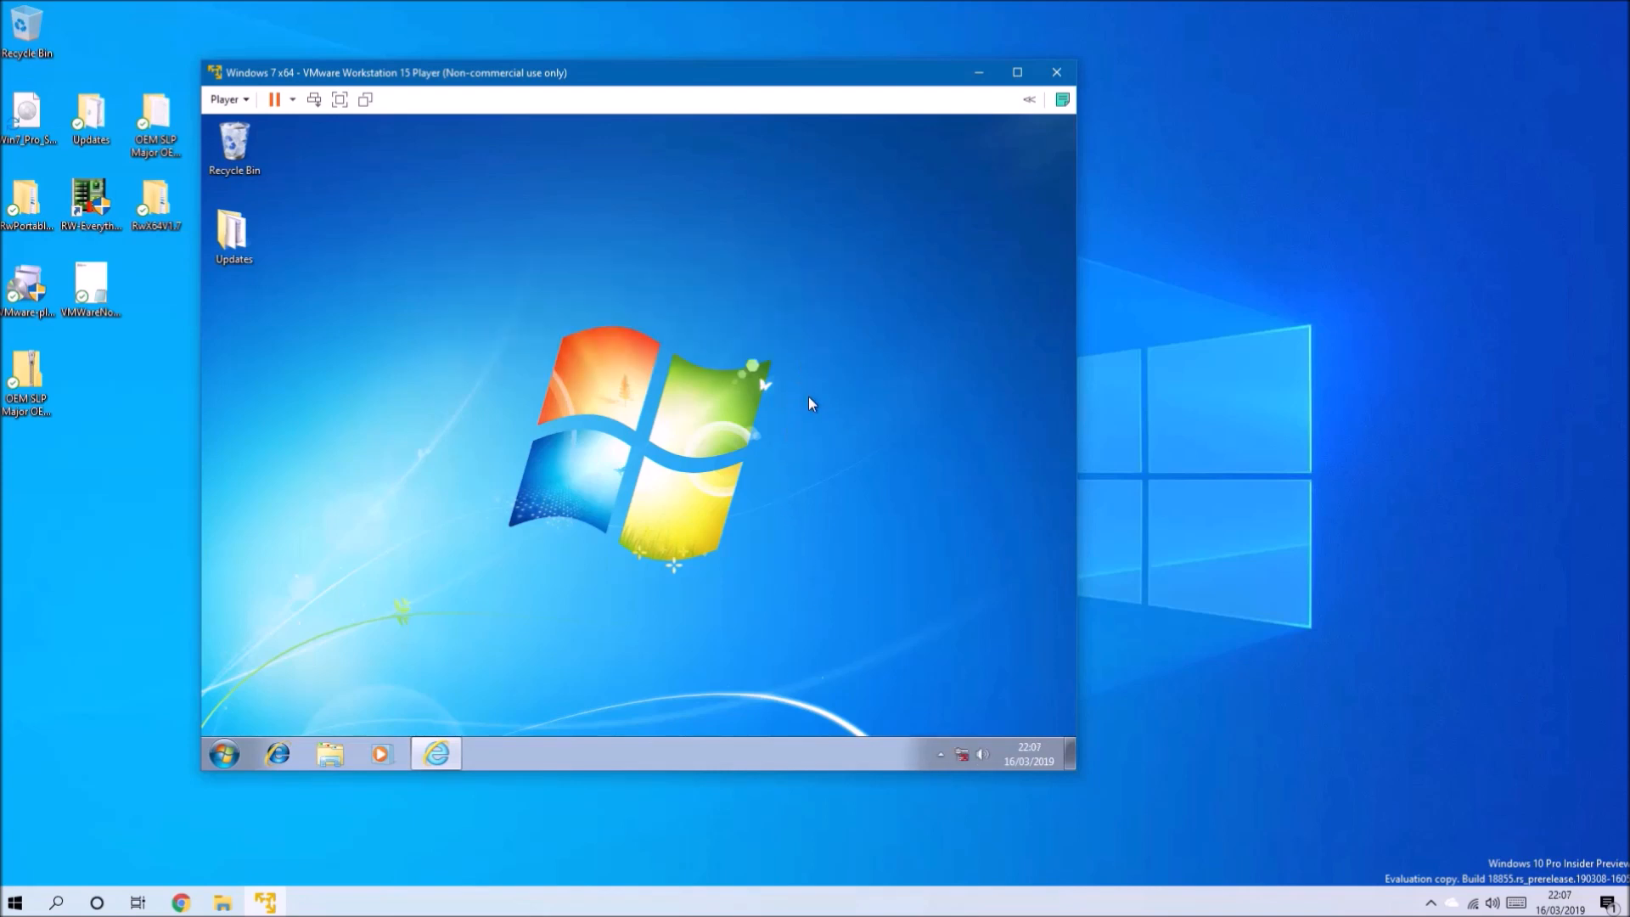
- Launch the KB4467107 package from the Updates folder and confirm its installation
double_click(233, 229)
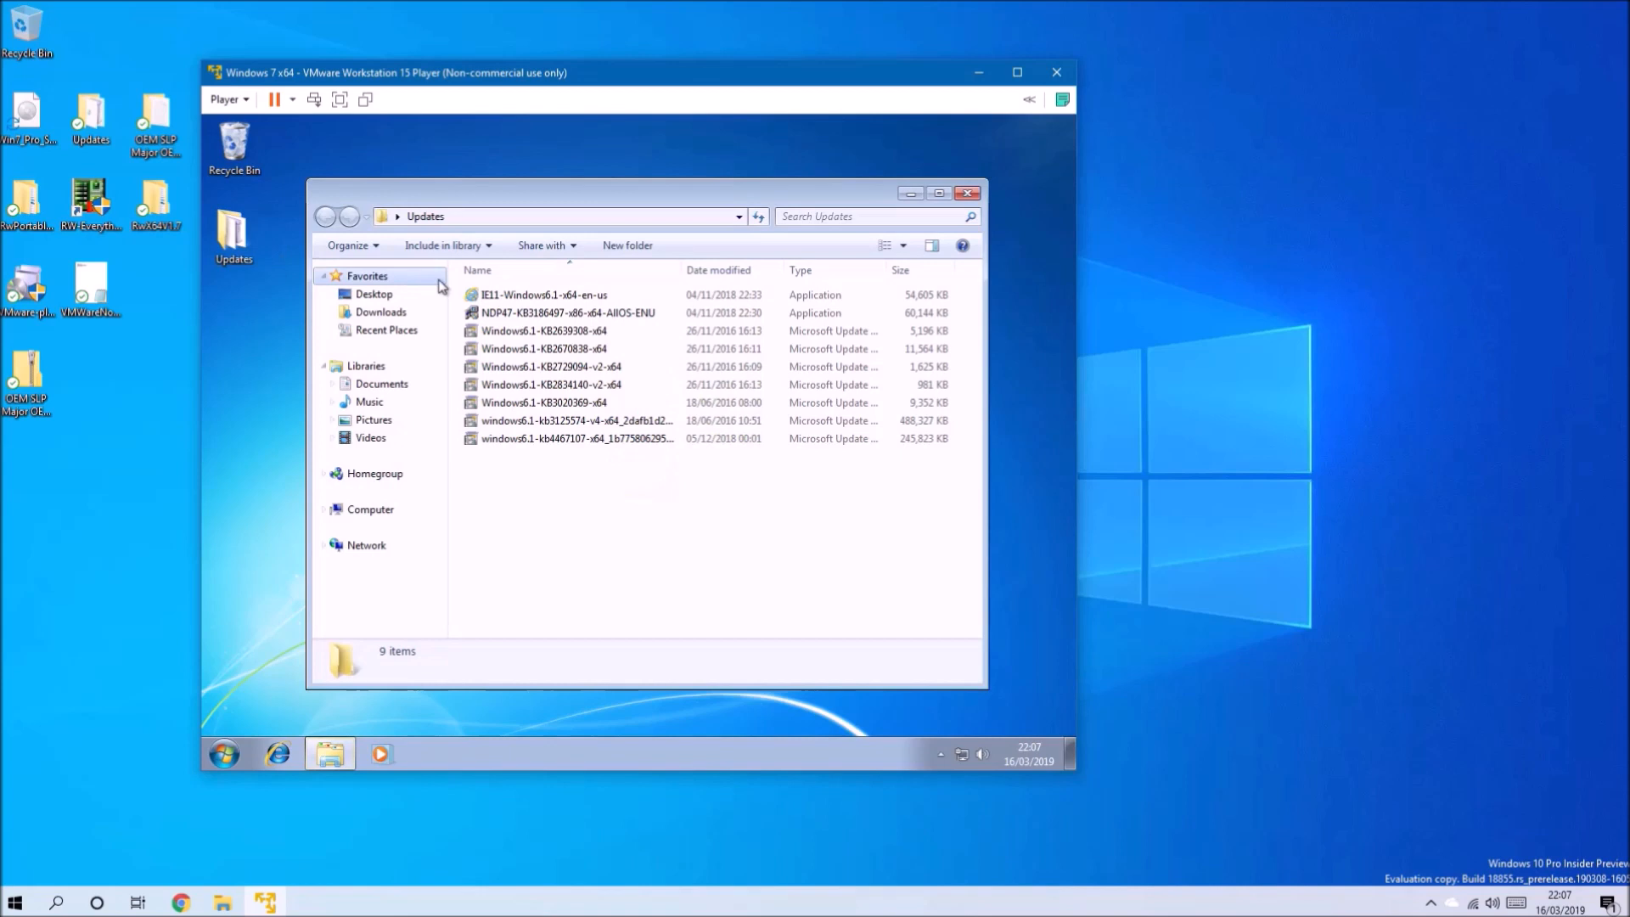
double_click(575, 438)
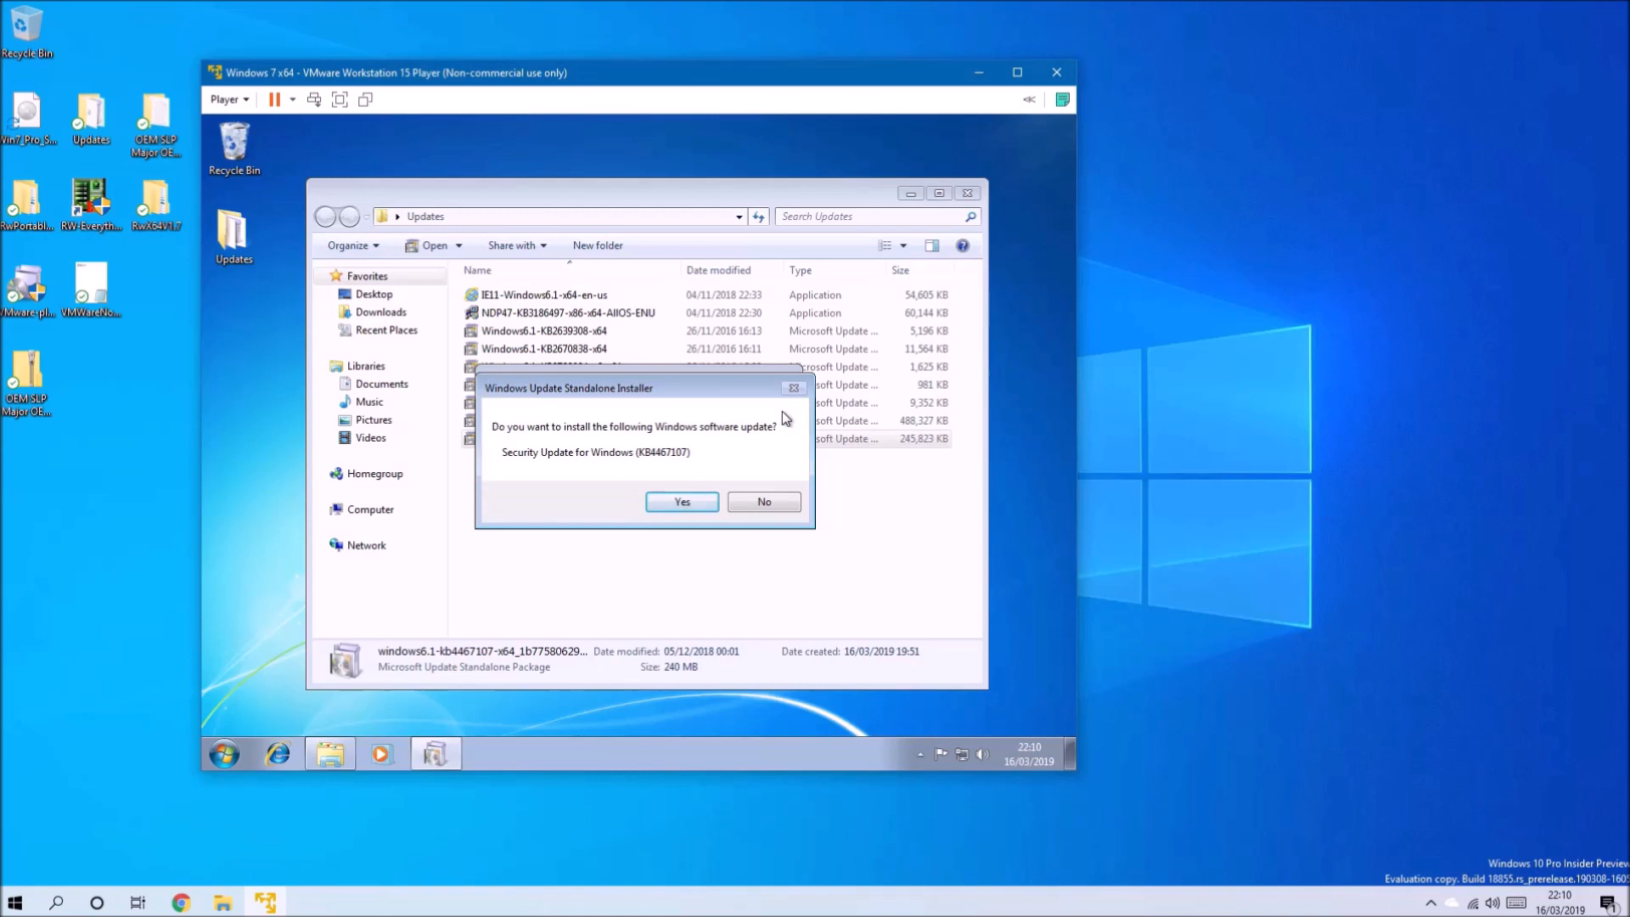
left_click(680, 501)
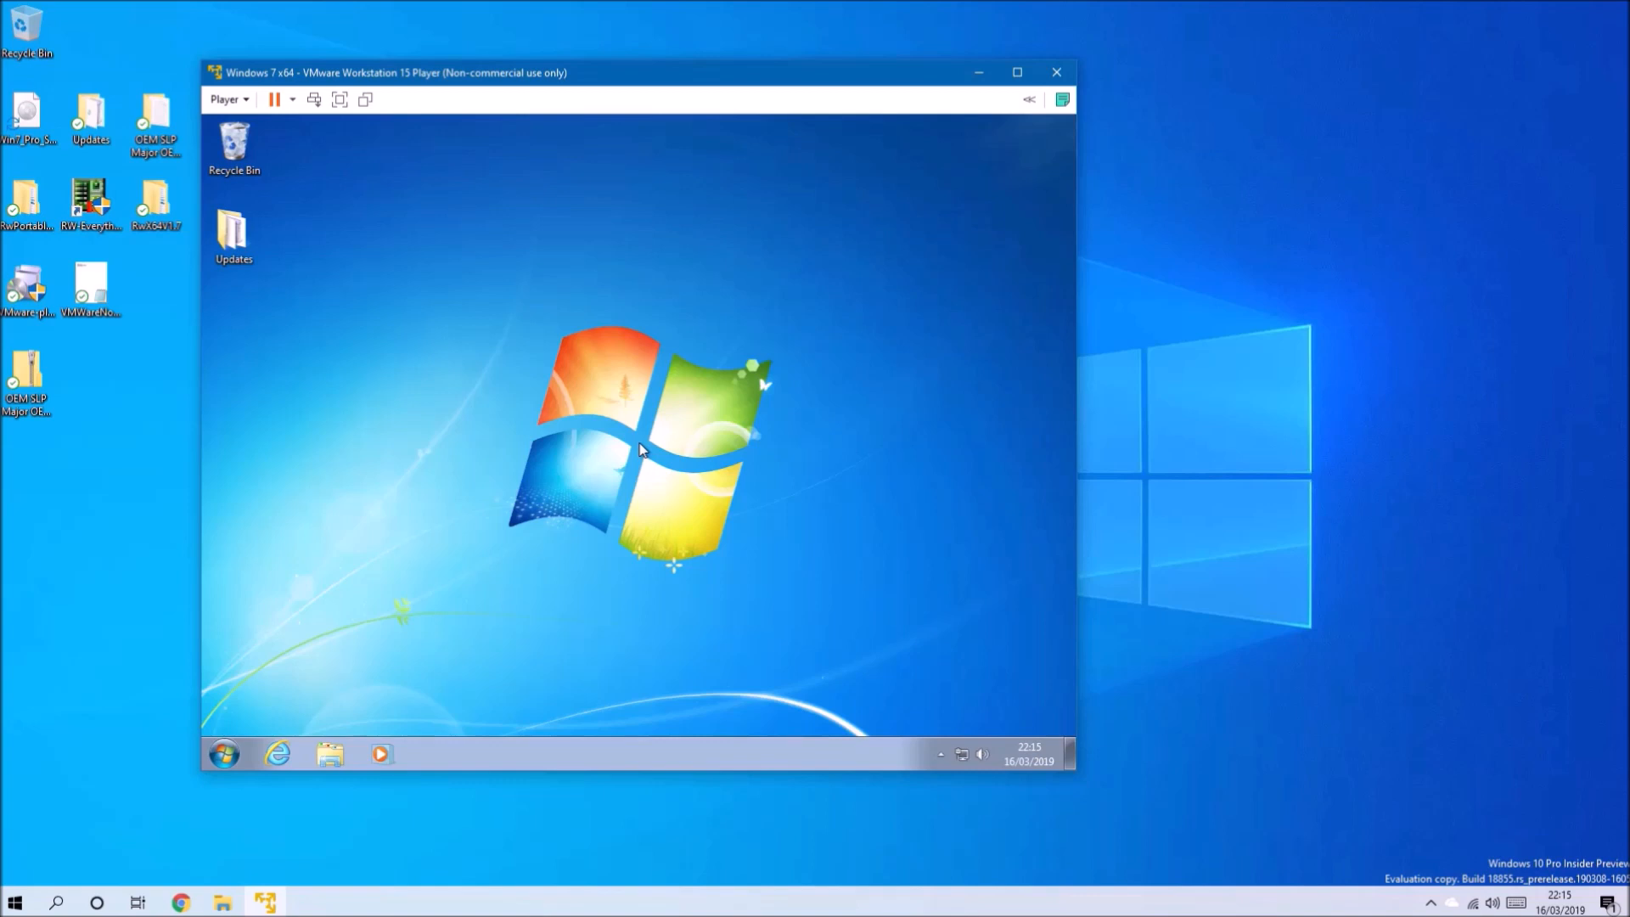
mouse_move(25, 288)
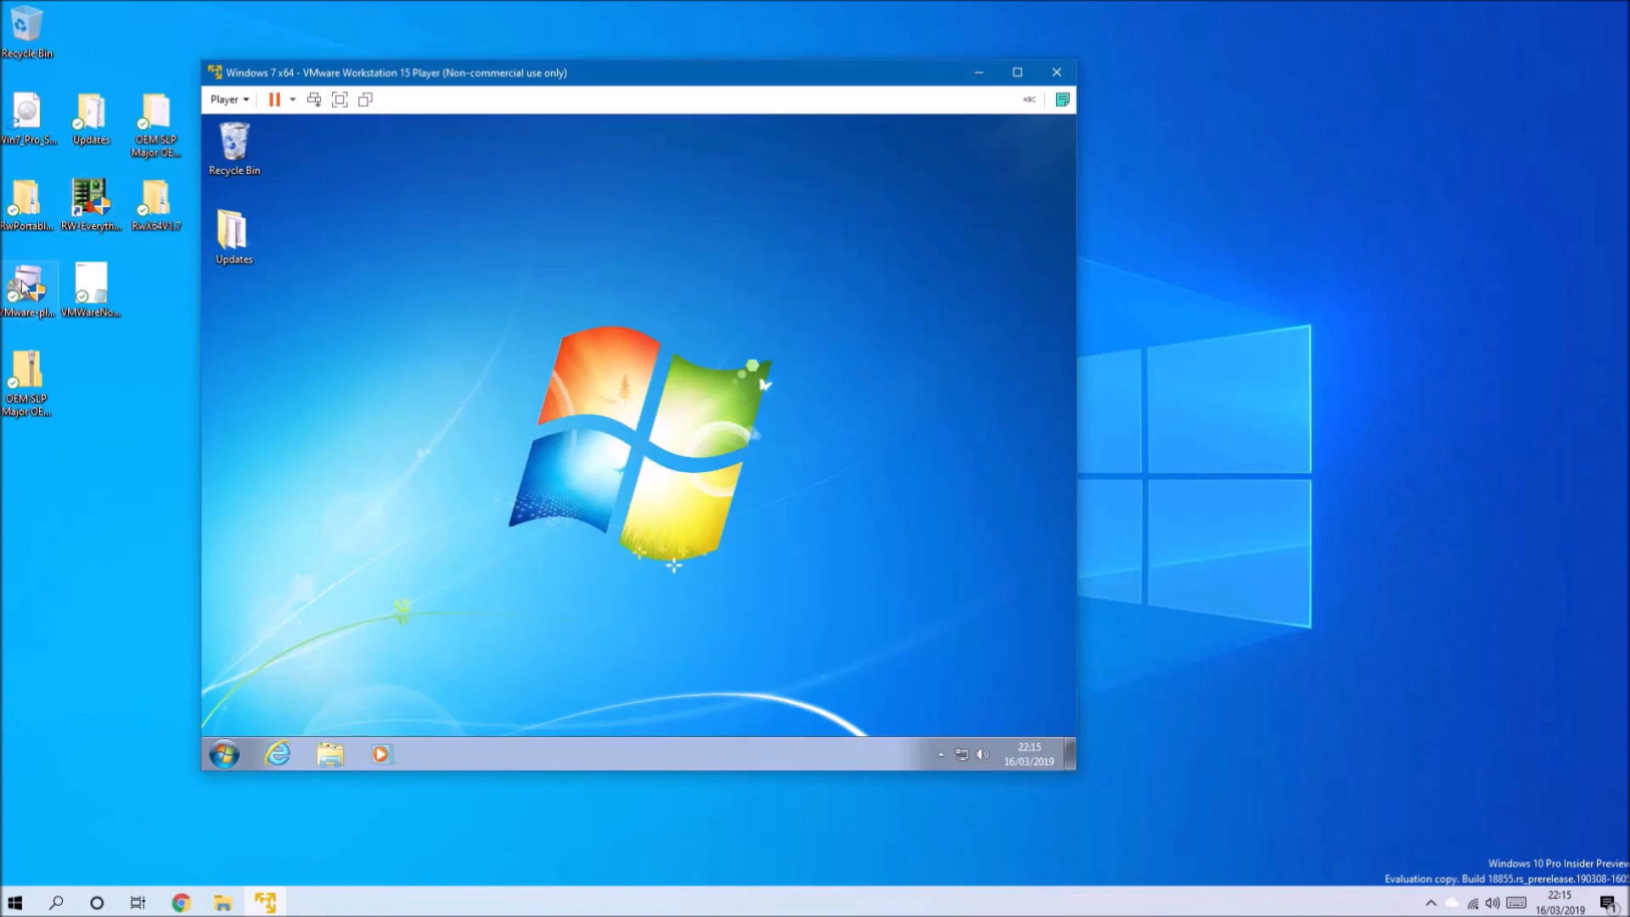
- Run the NDP47-KB3186497 installer from Updates, allow UAC, finish setup and close the folder
left_click(233, 232)
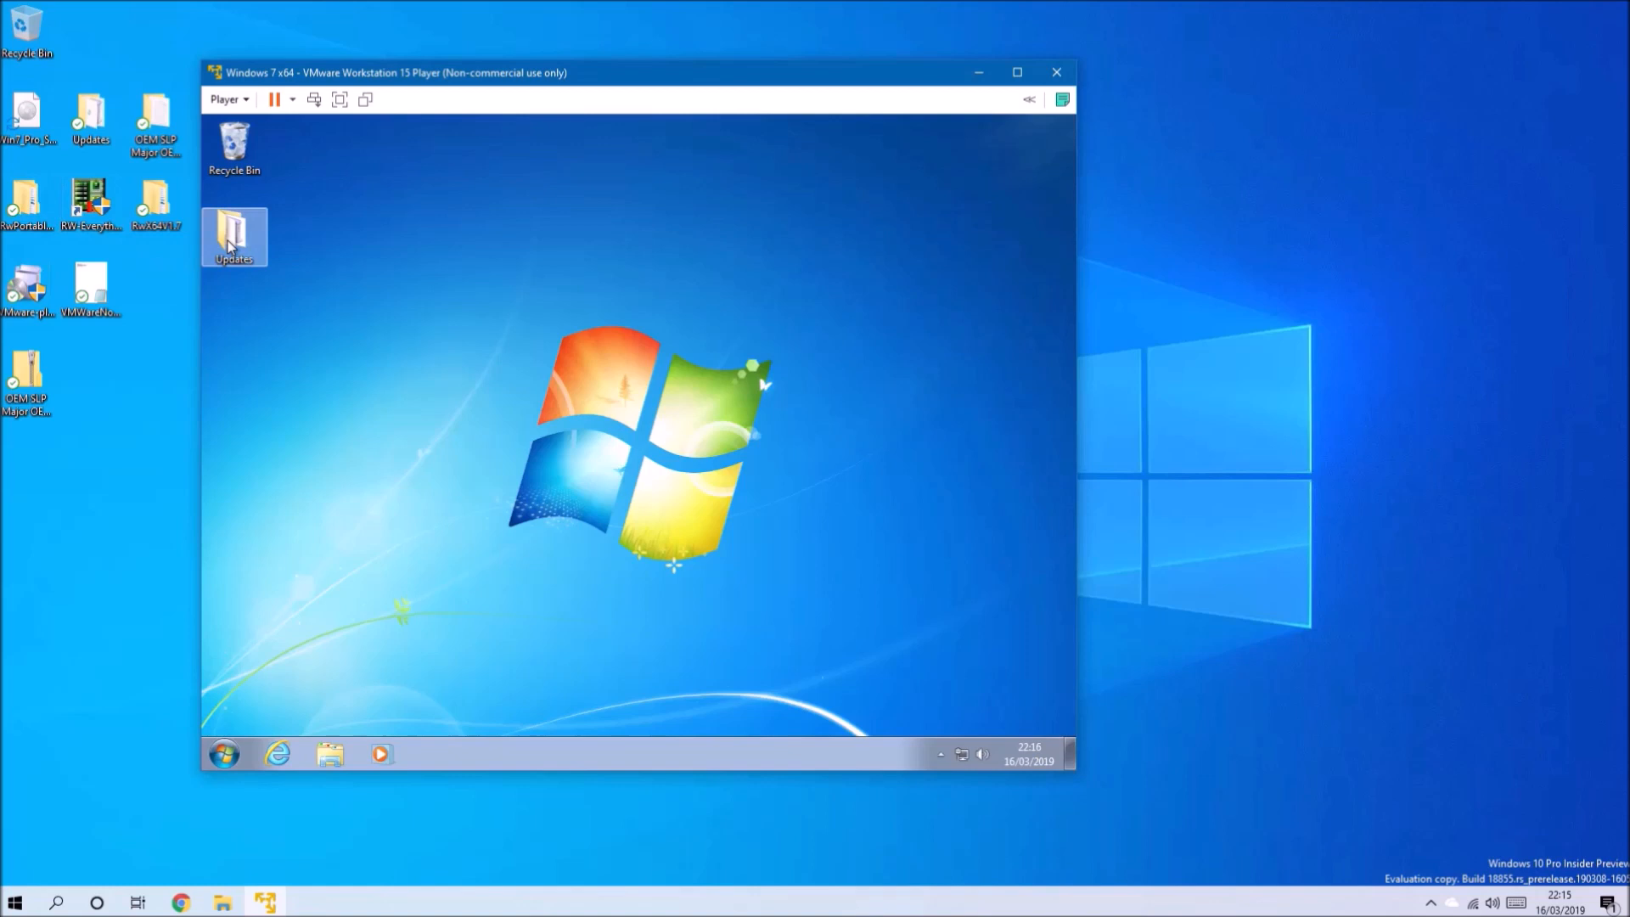
double_click(234, 236)
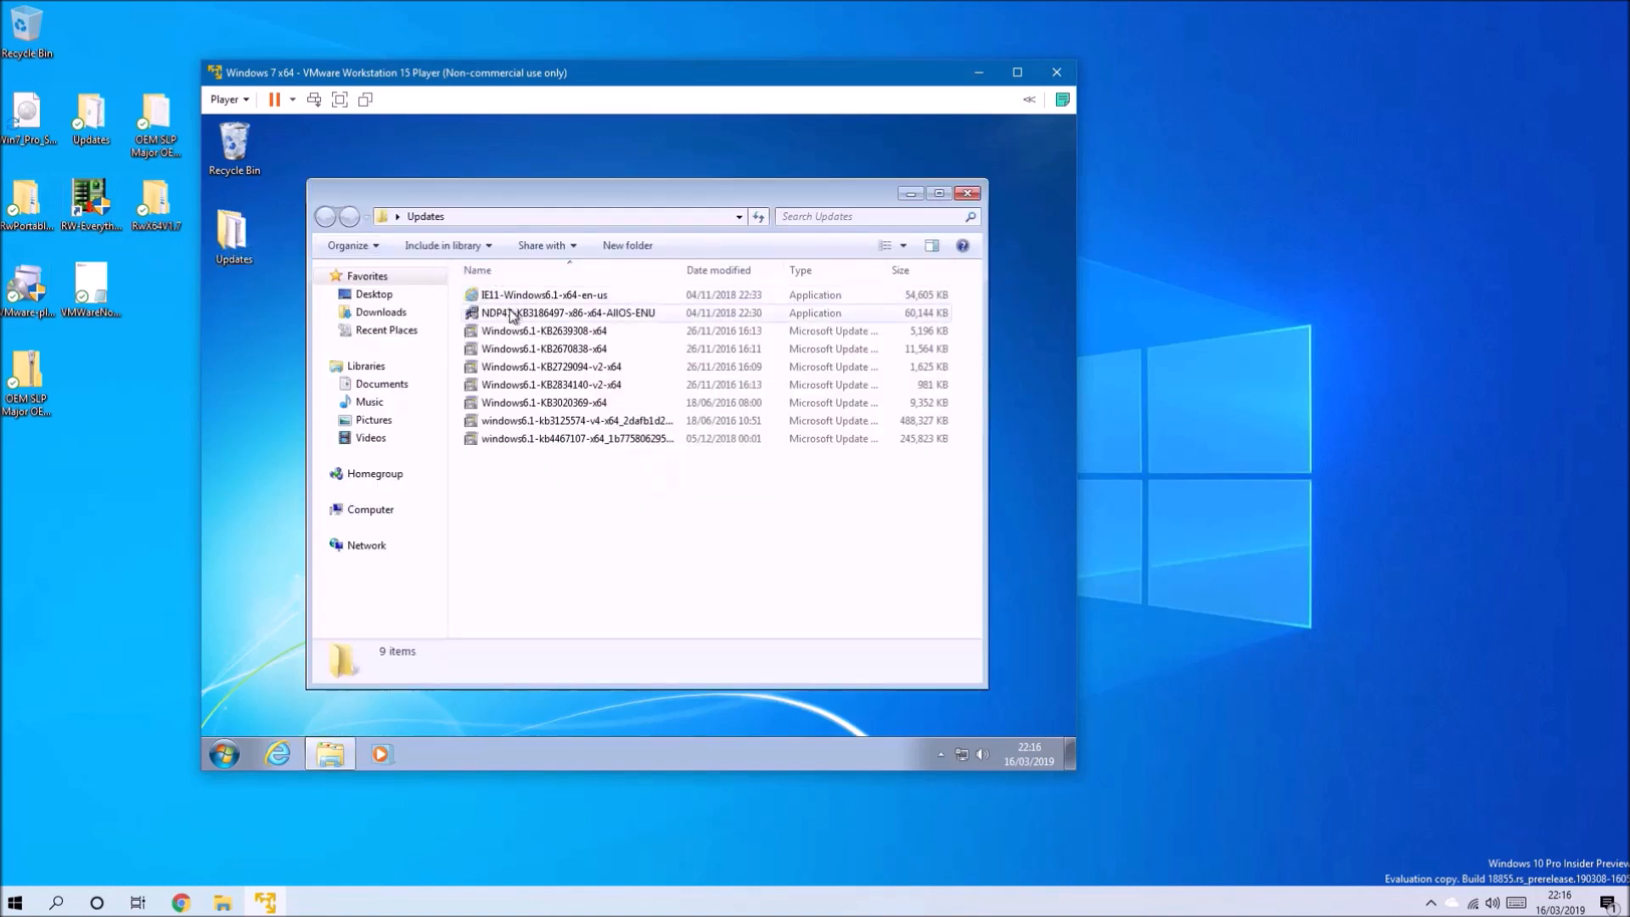
double_click(571, 313)
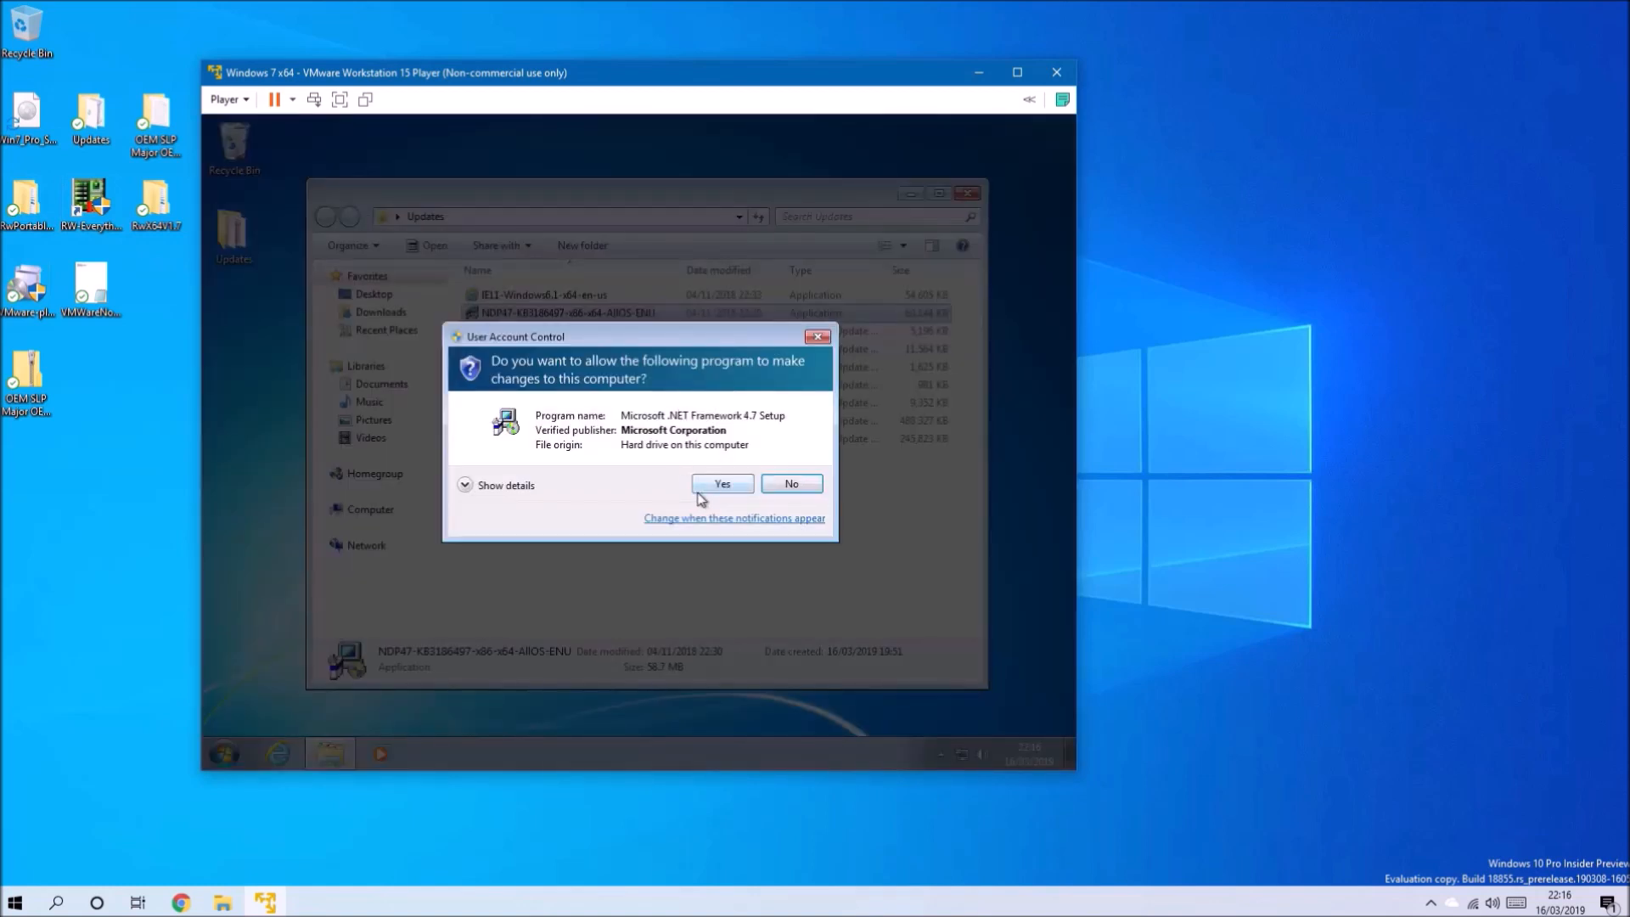
left_click(722, 484)
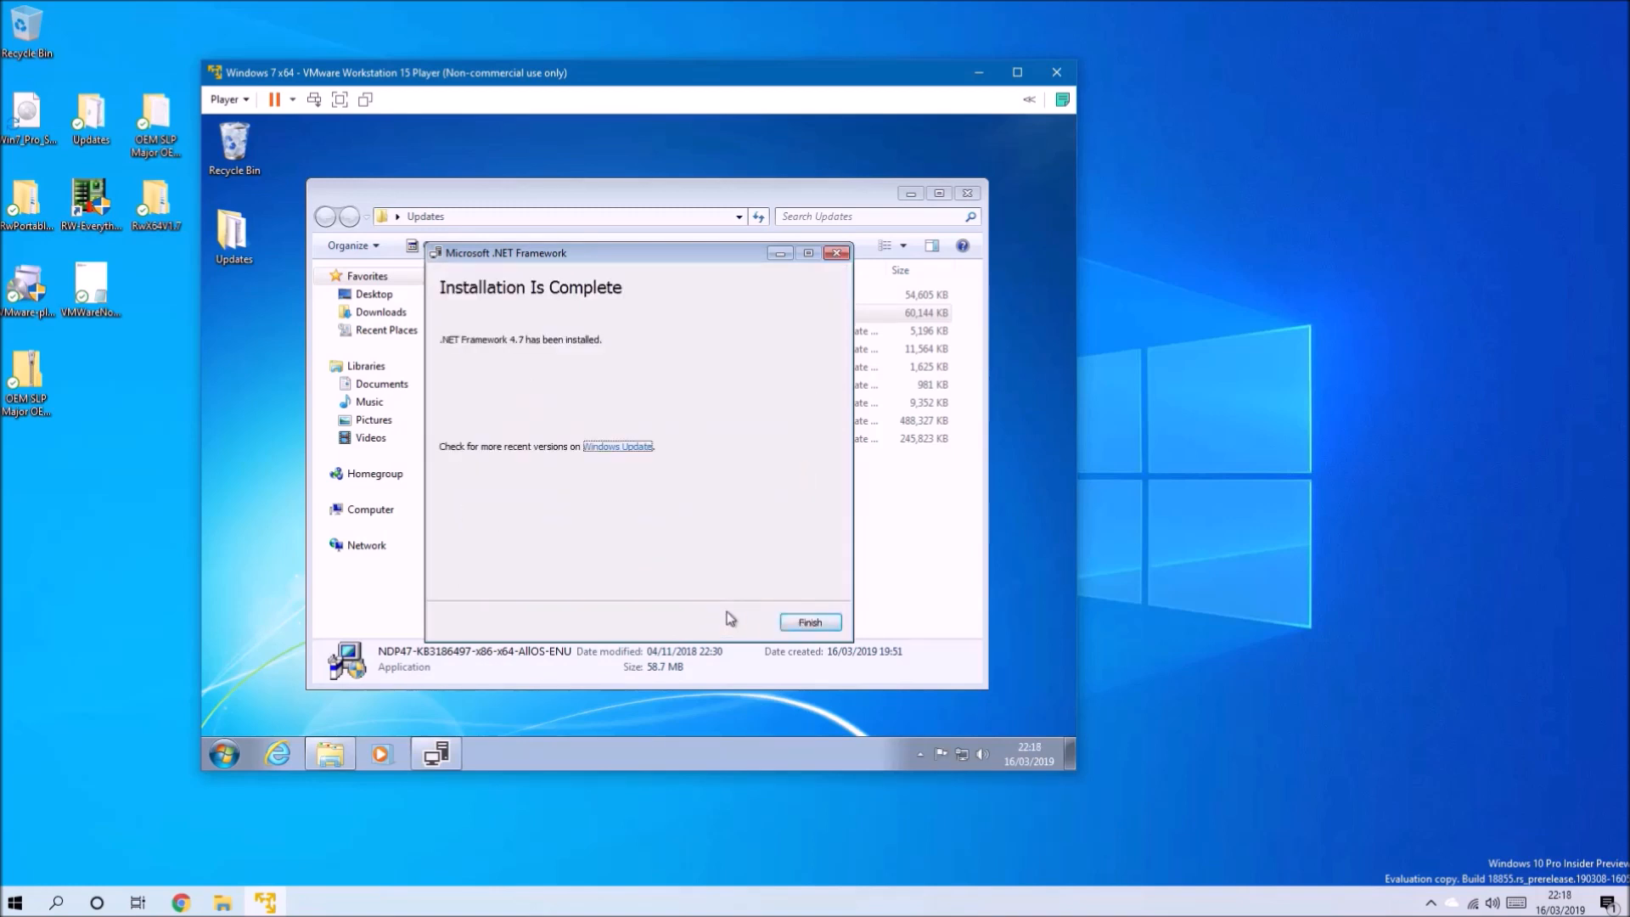
left_click(809, 621)
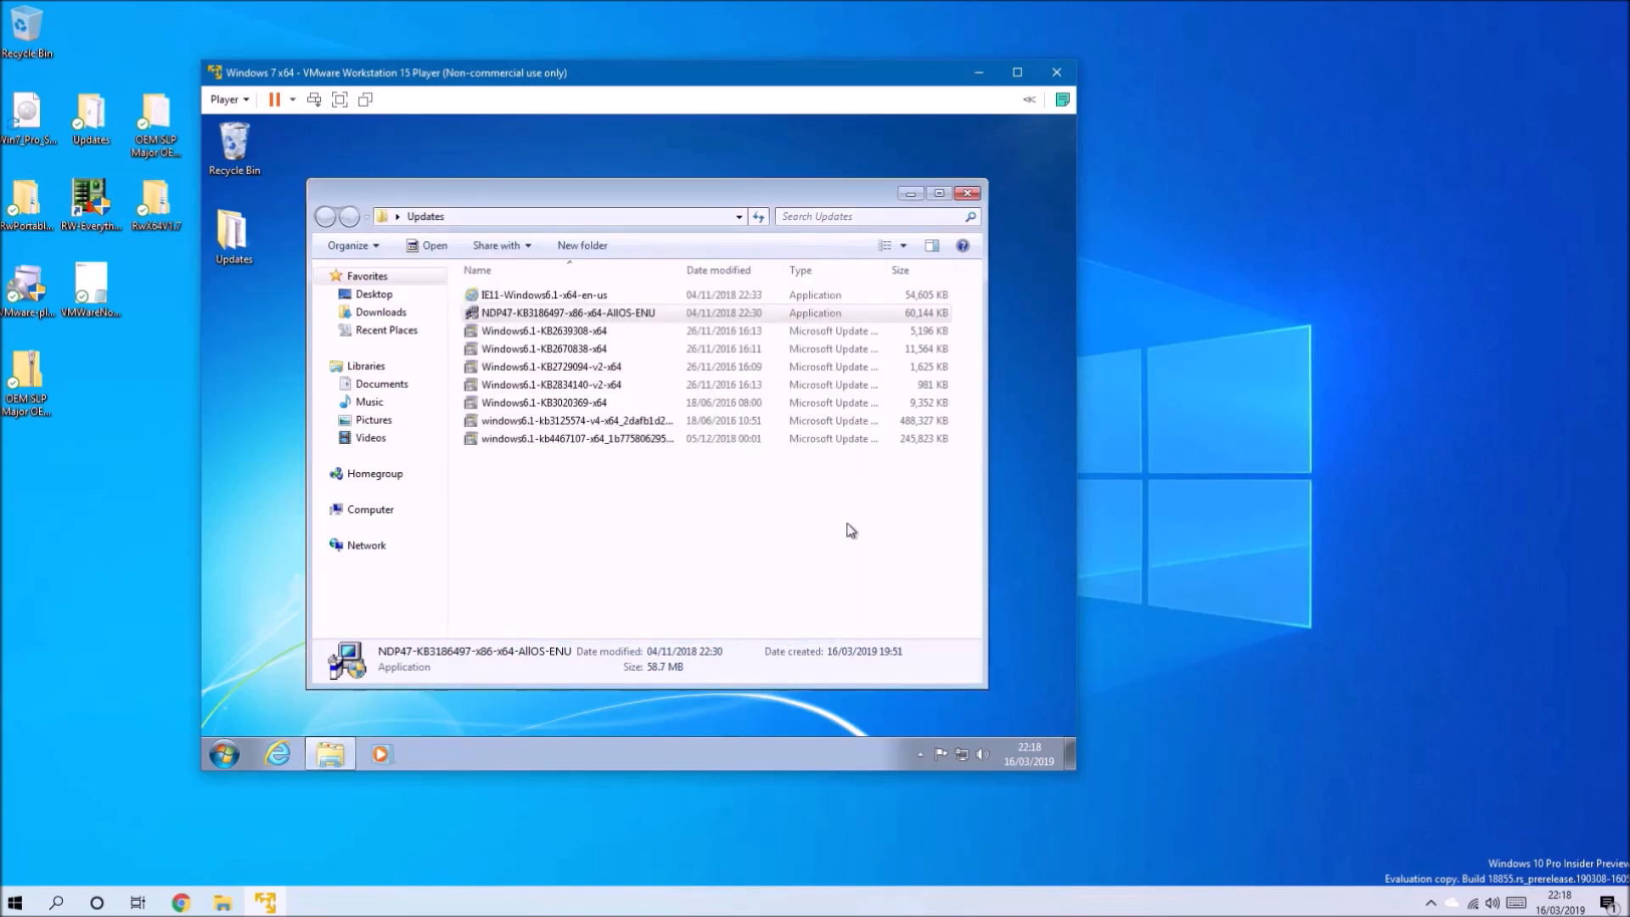
left_click(966, 193)
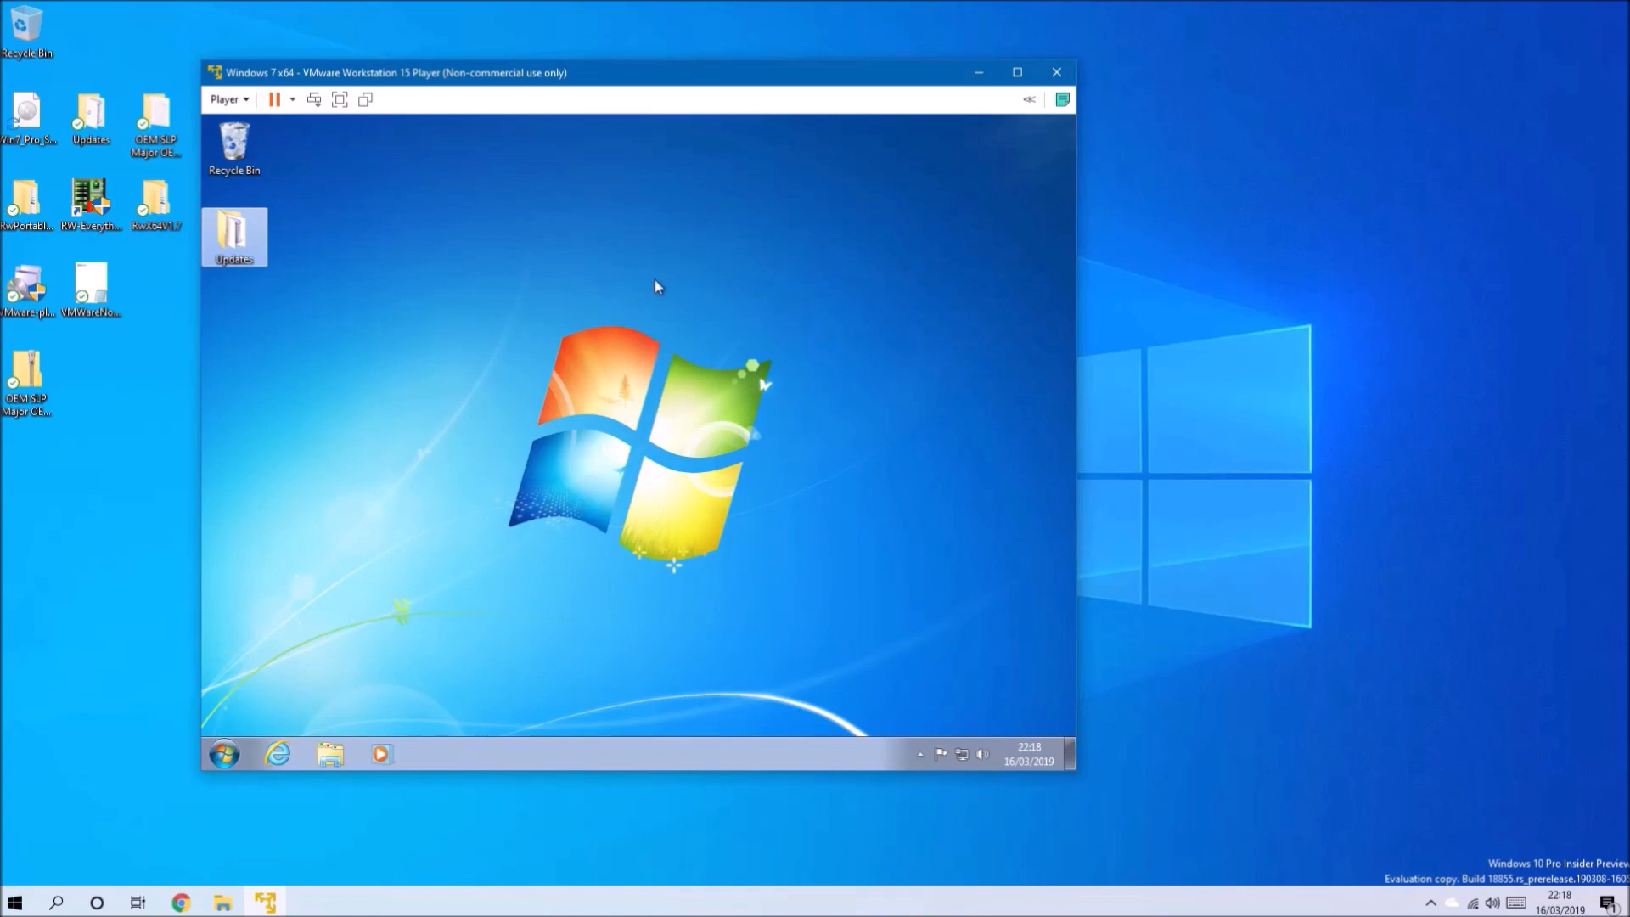
left_click(223, 753)
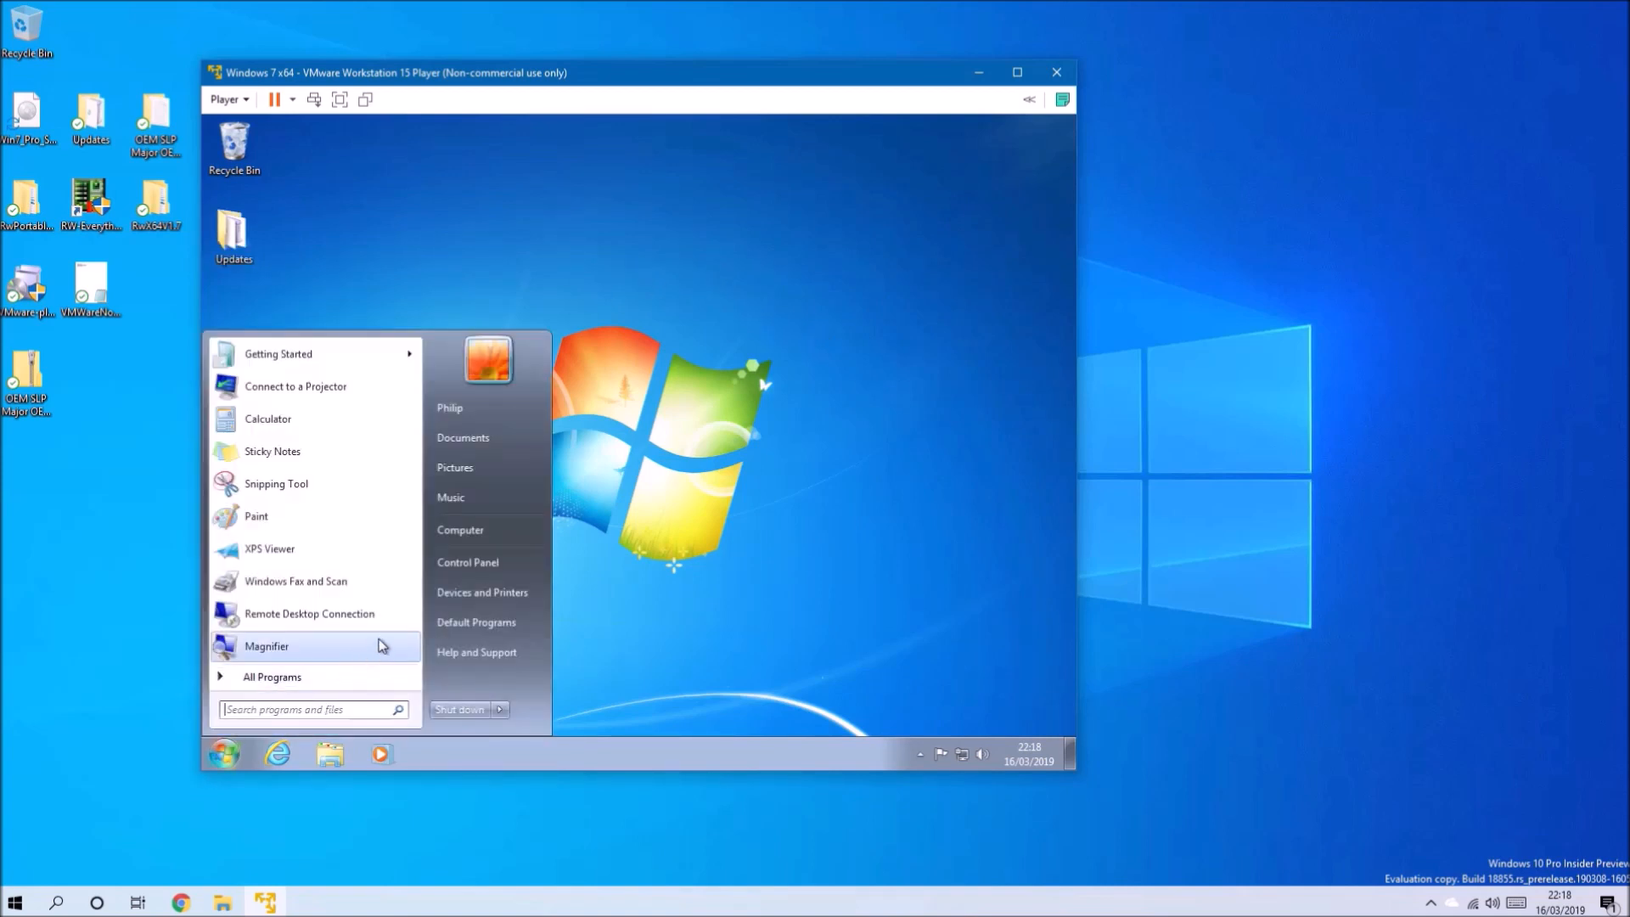
mouse_move(424, 601)
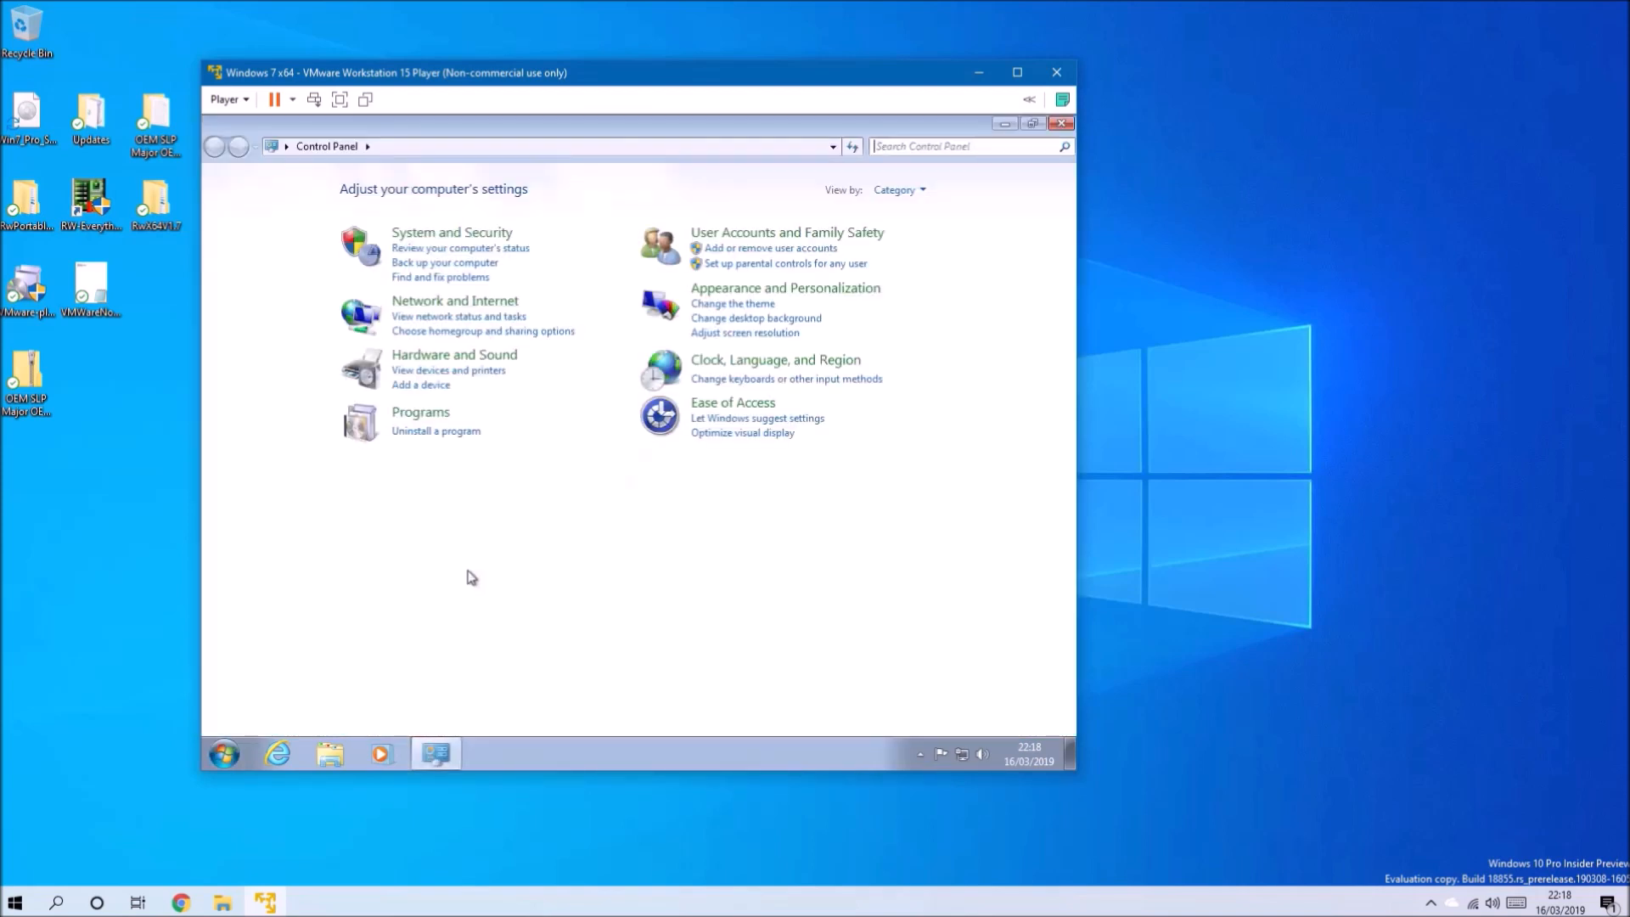
mouse_move(460, 248)
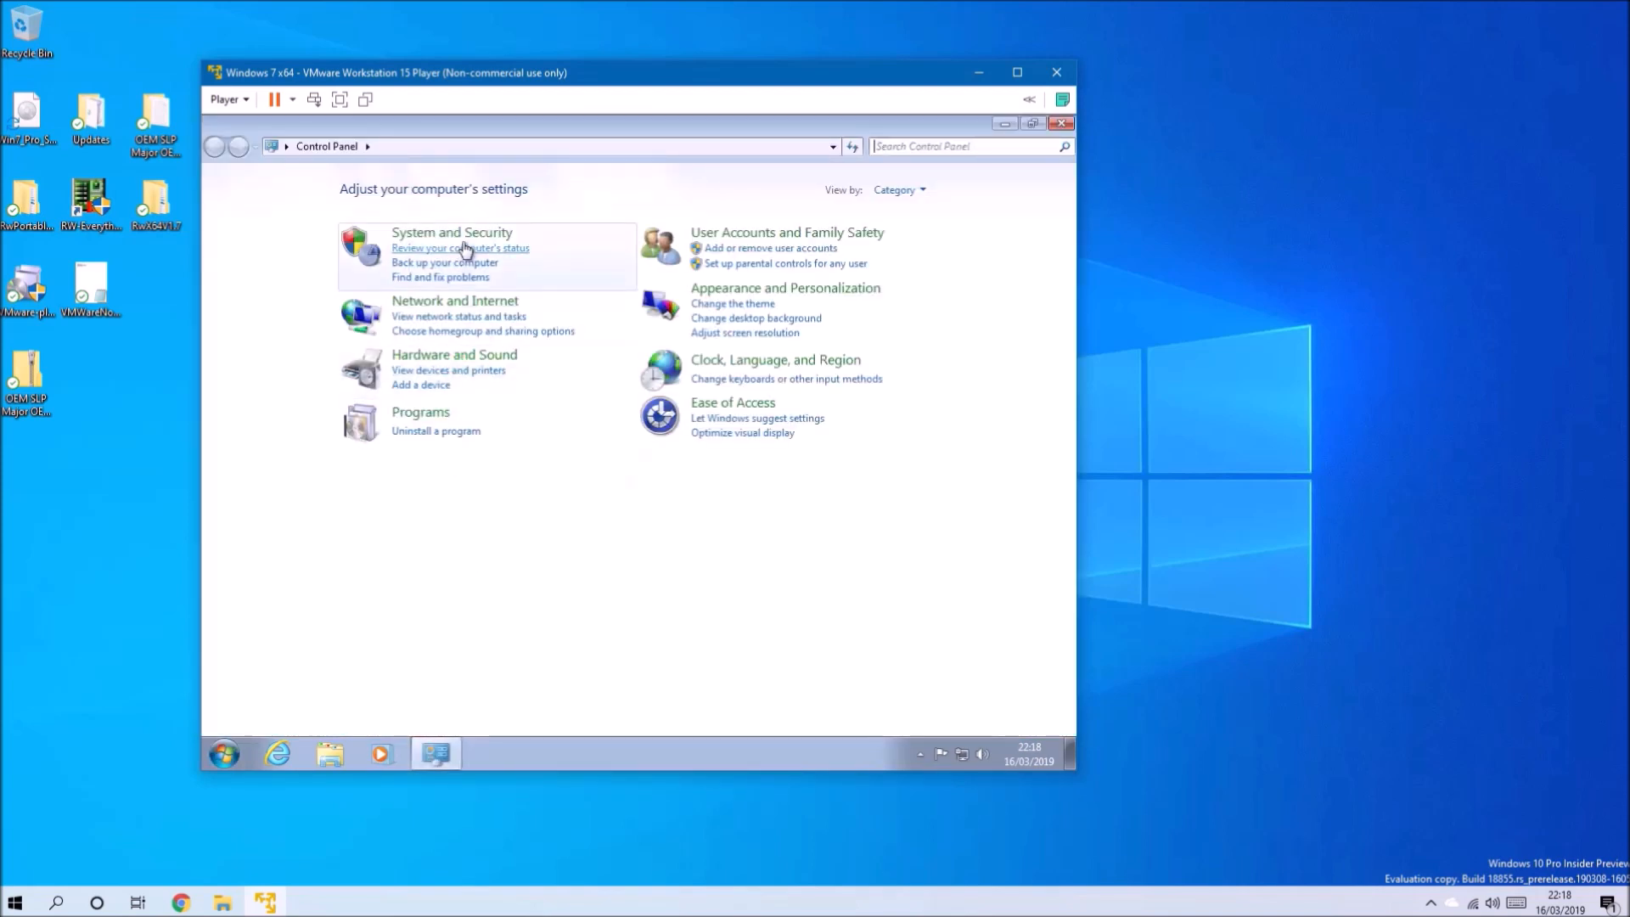
left_click(452, 233)
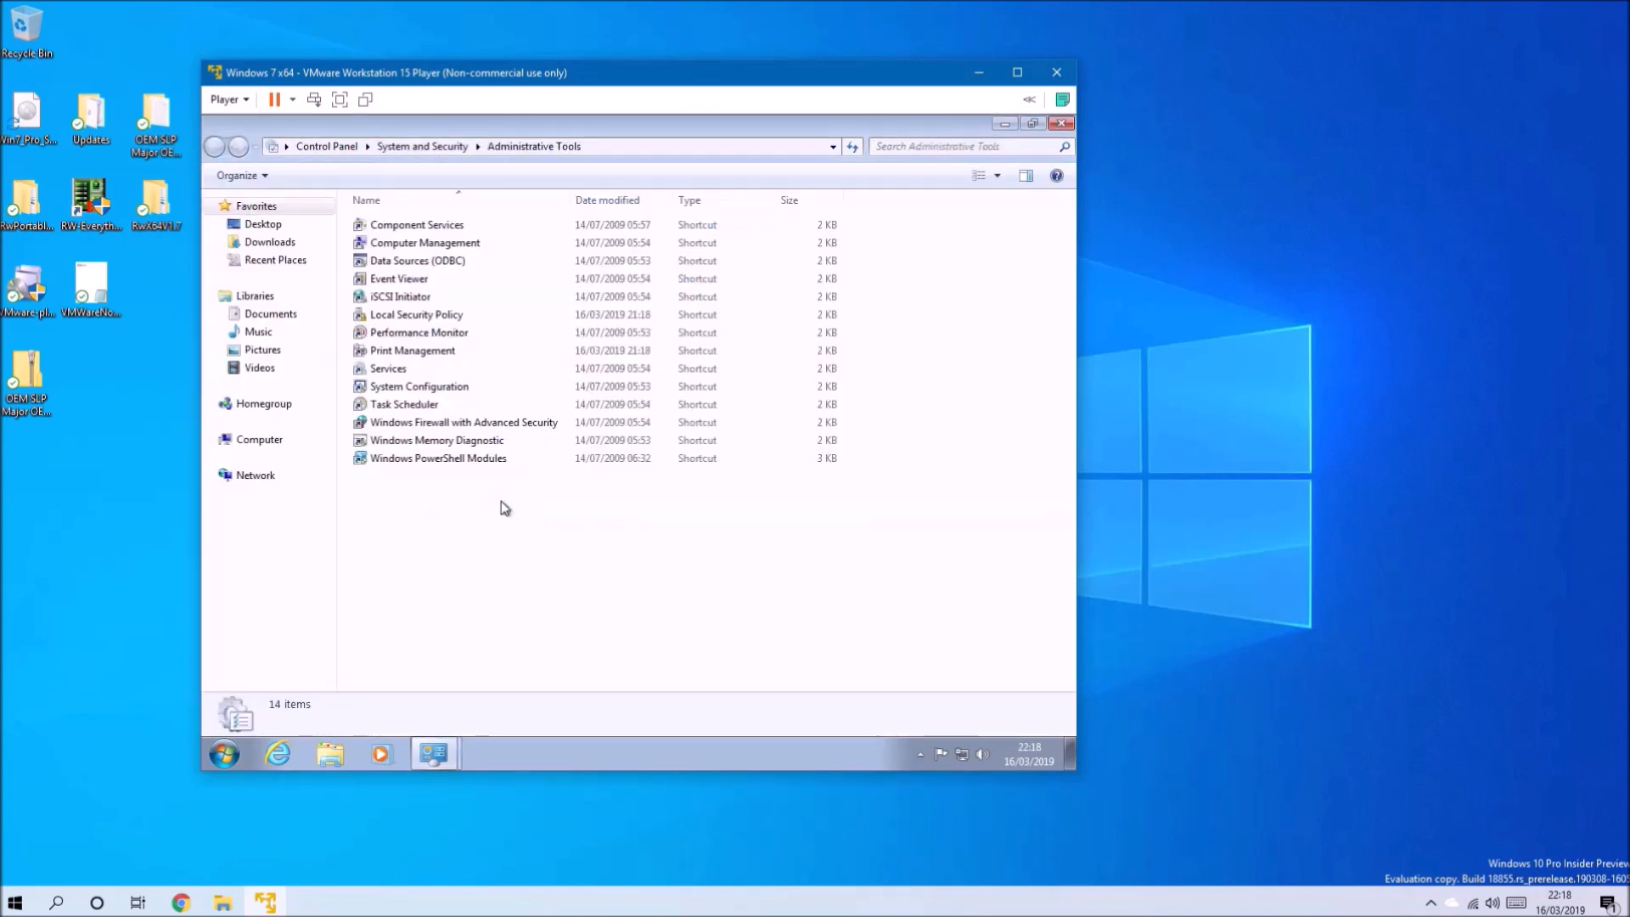
left_click(425, 243)
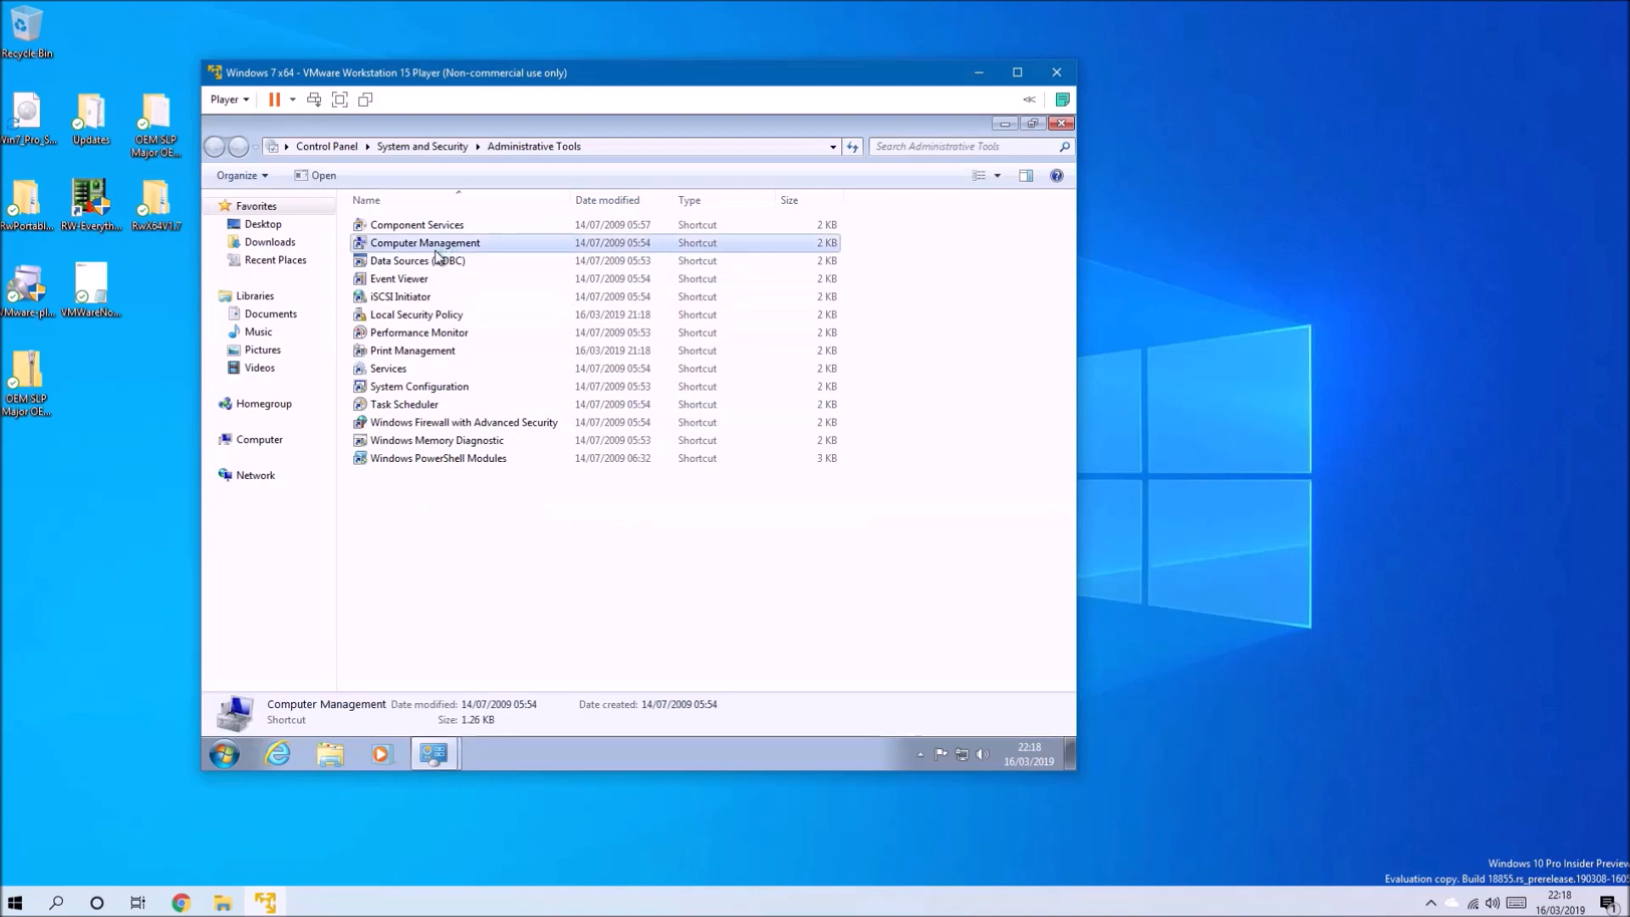
double_click(424, 243)
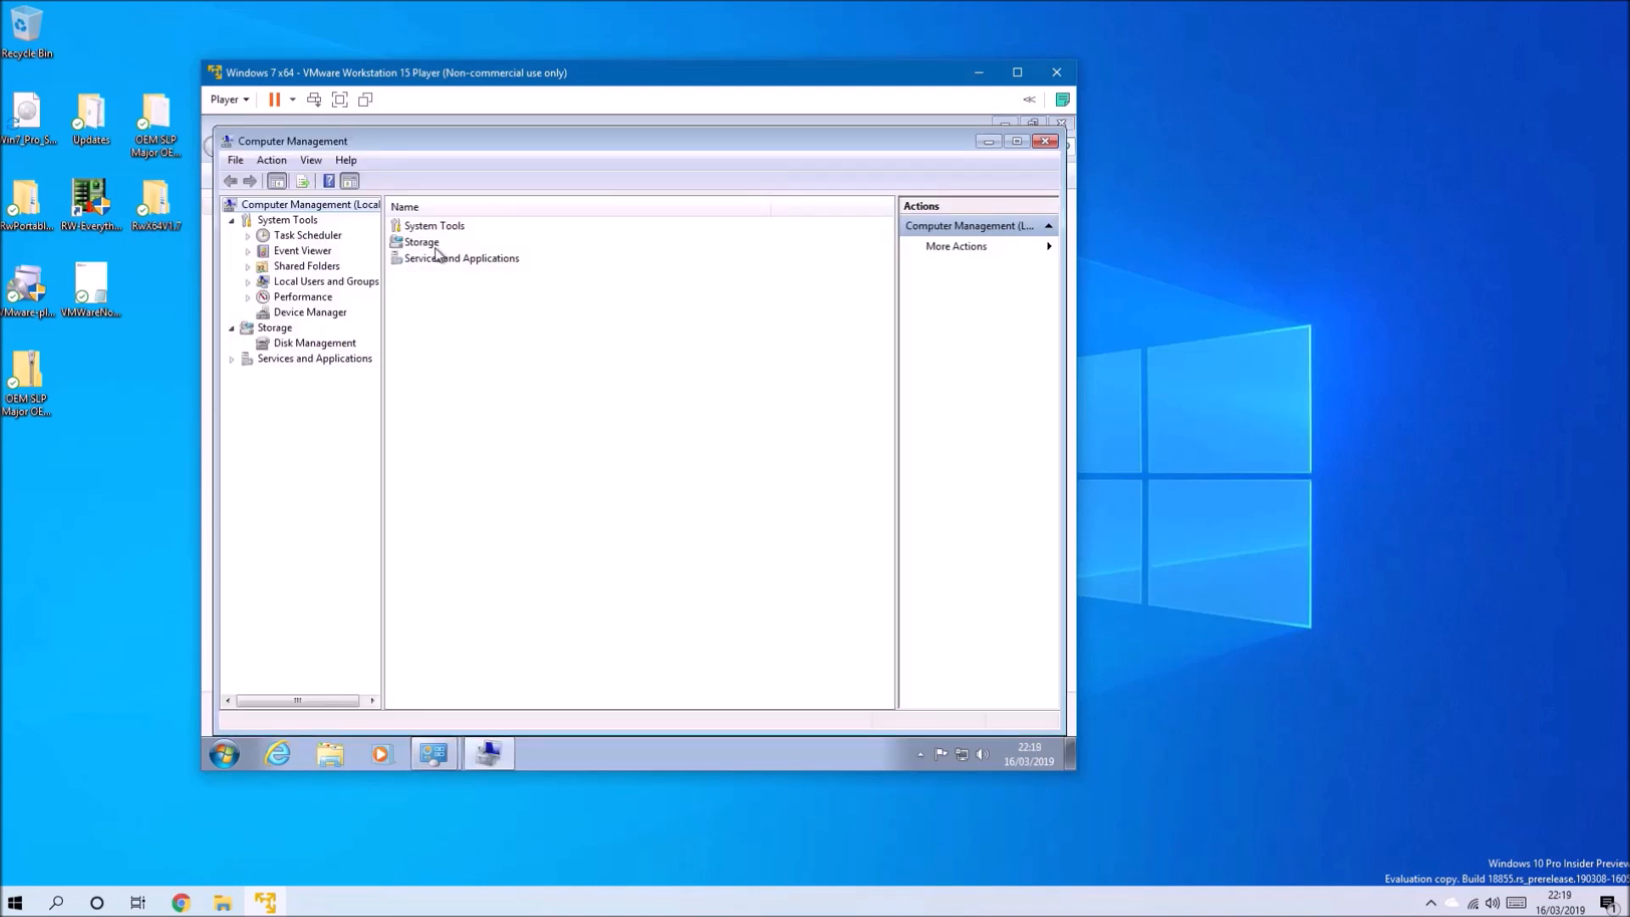
left_click(275, 326)
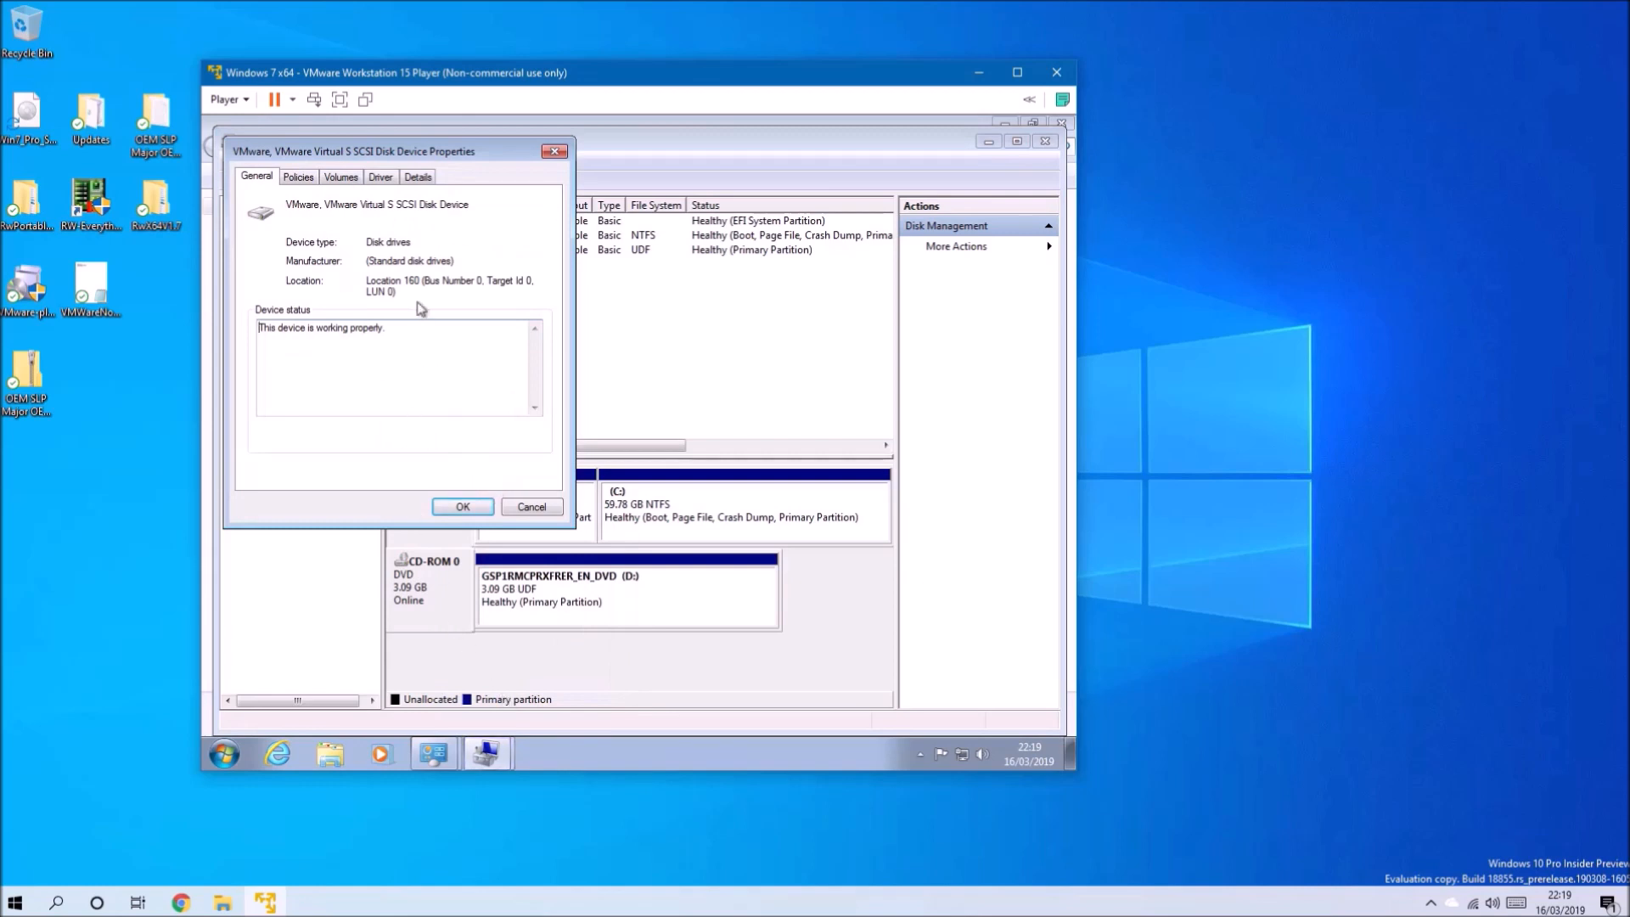
left_click(339, 175)
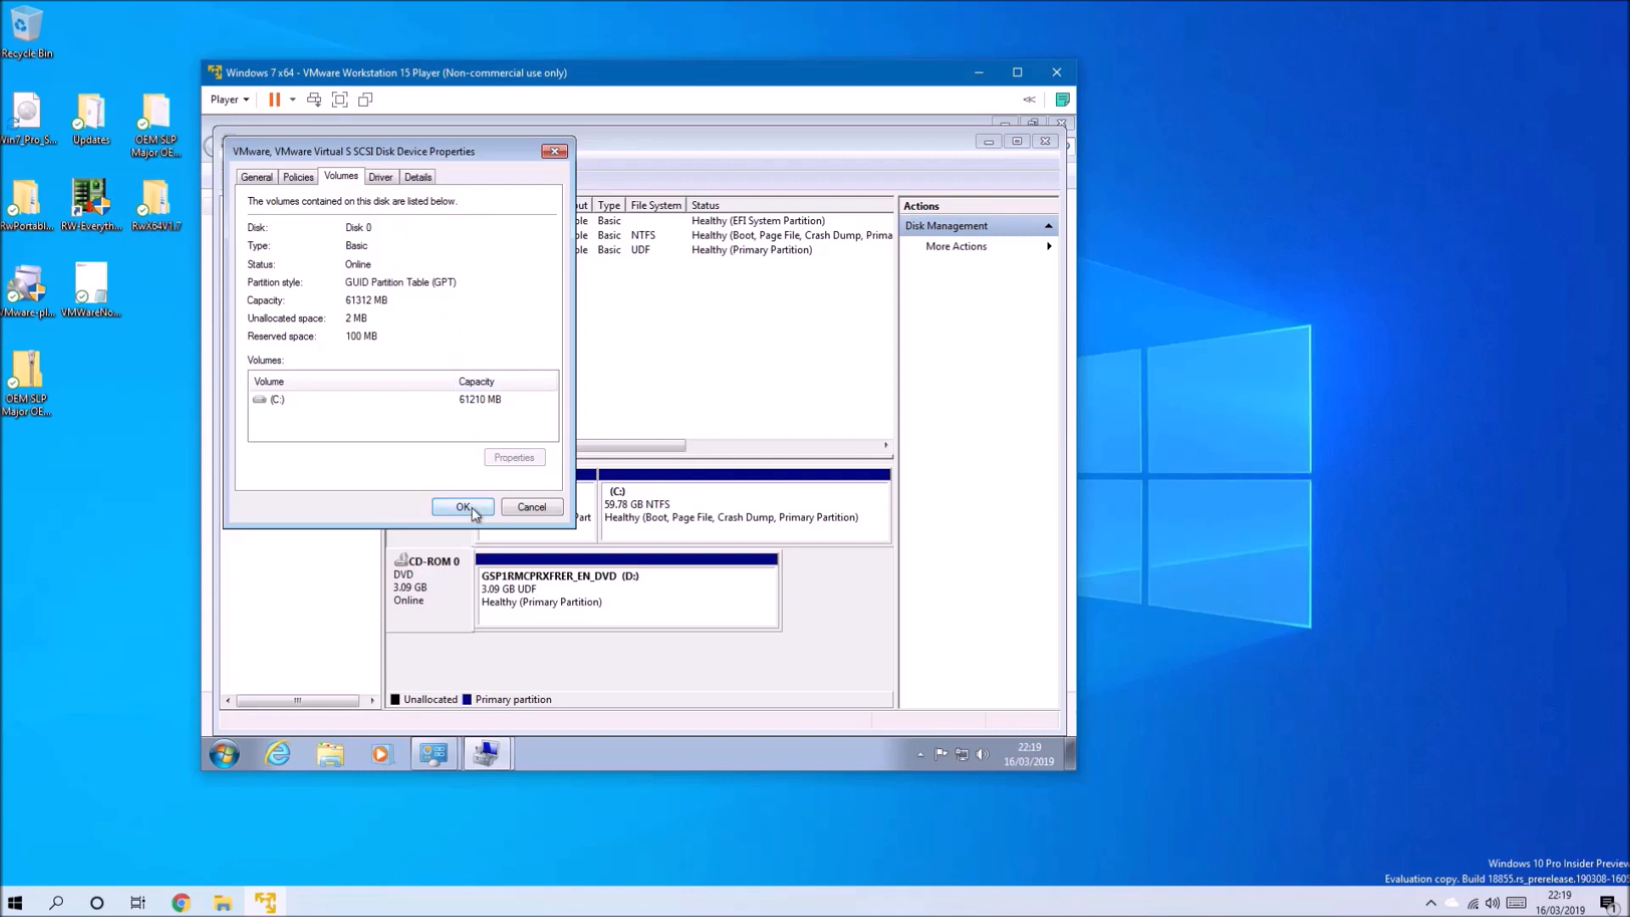
left_click(462, 511)
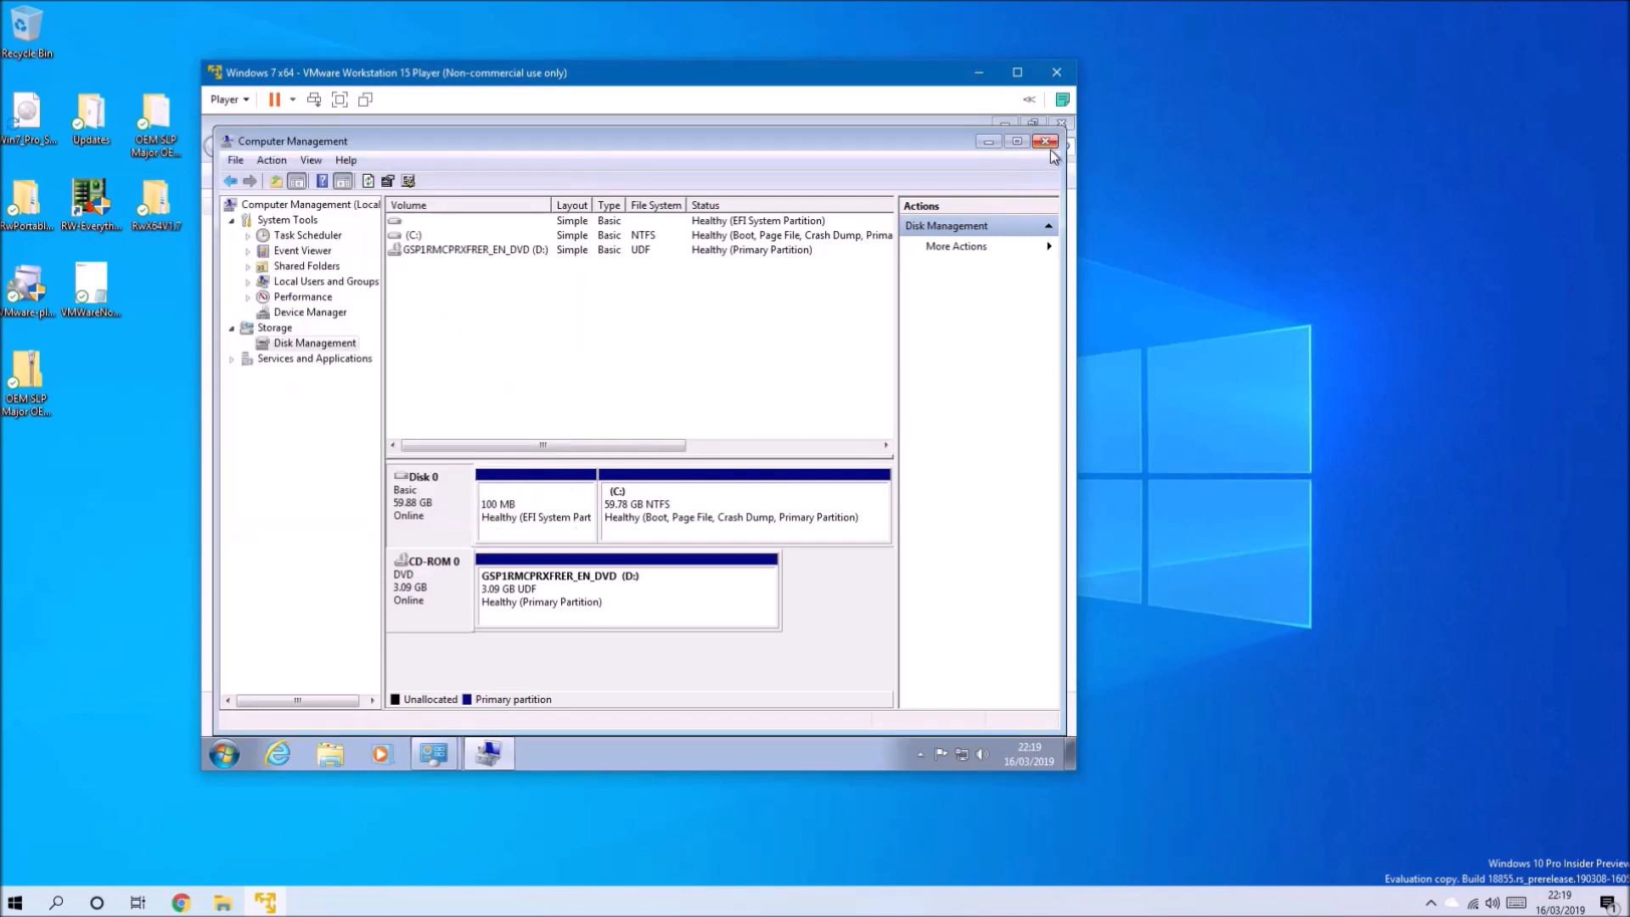
left_click(1048, 141)
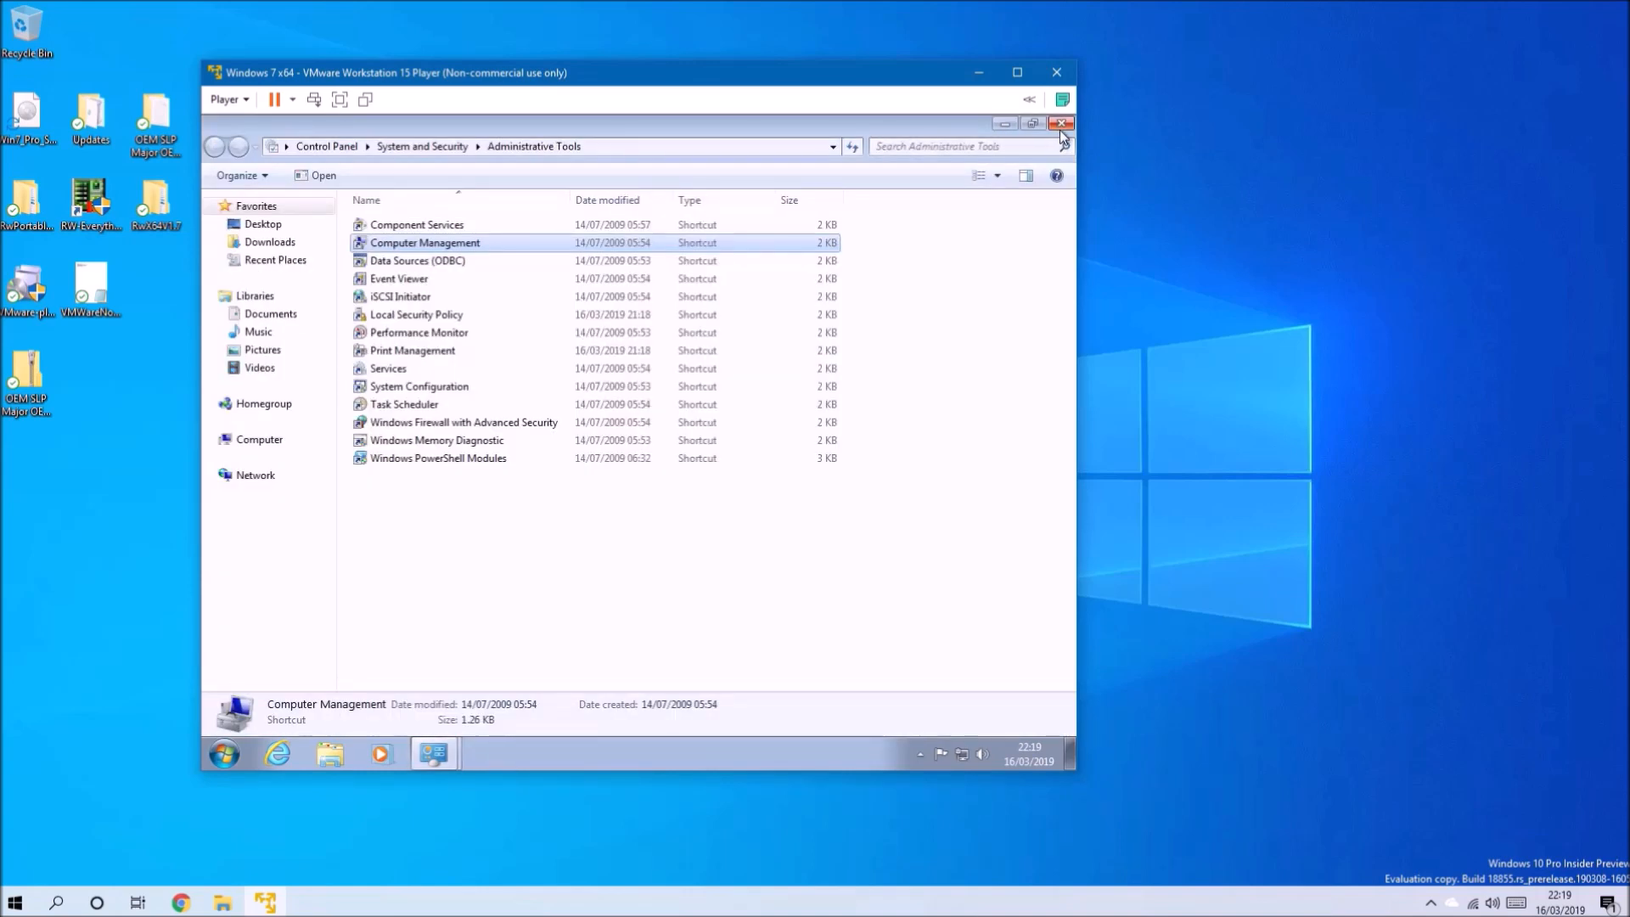
left_click(216, 146)
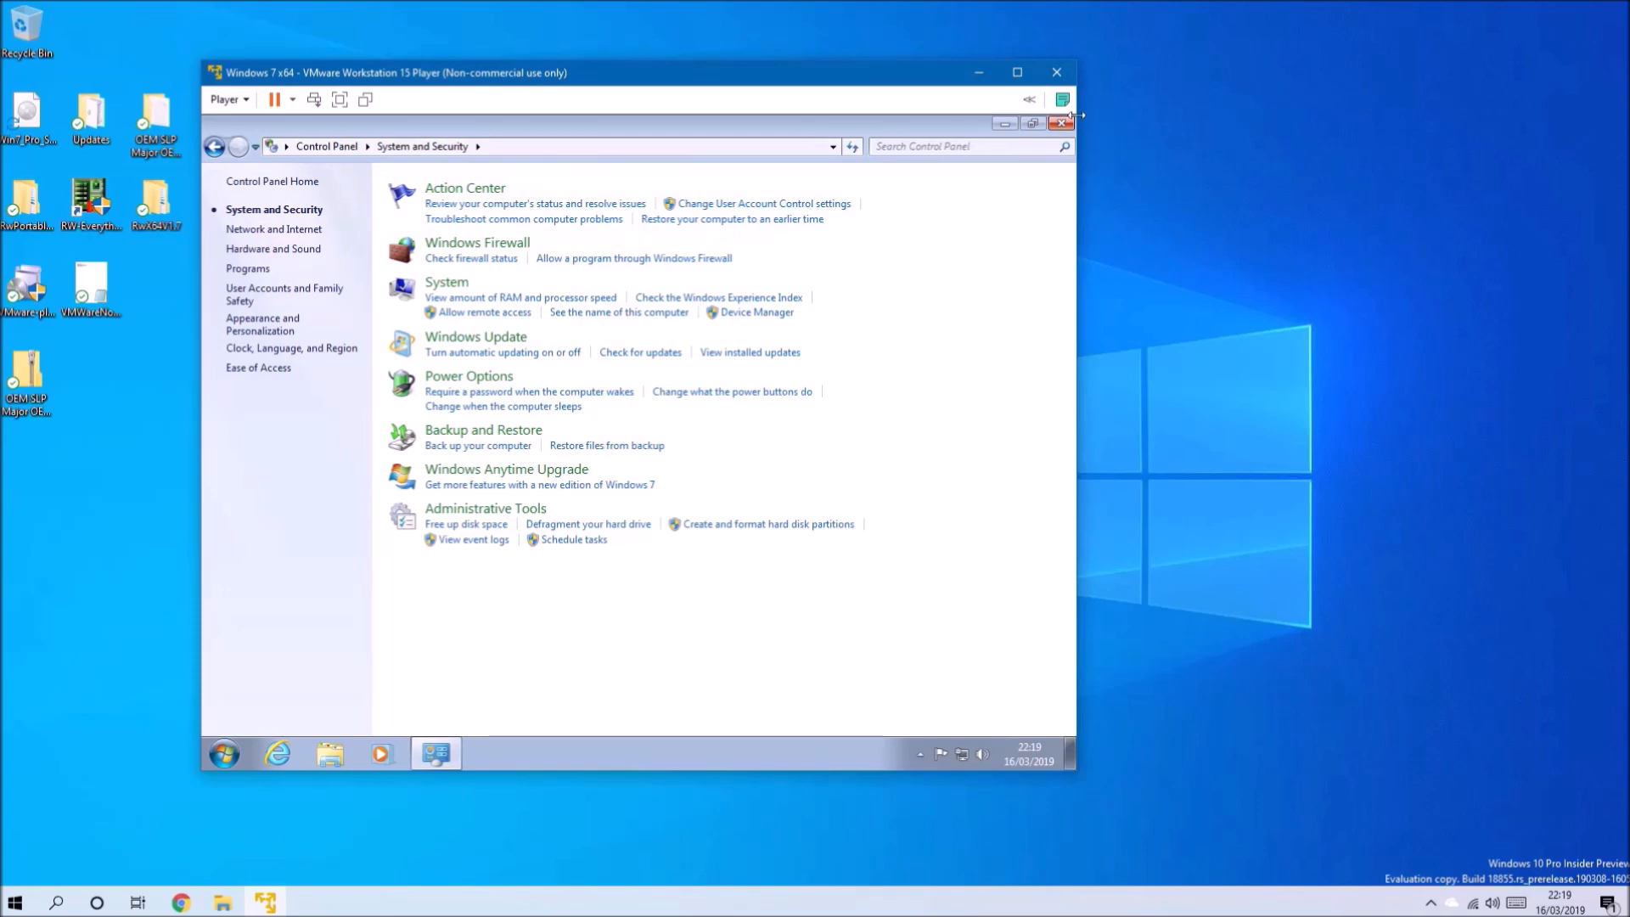
left_click(1063, 122)
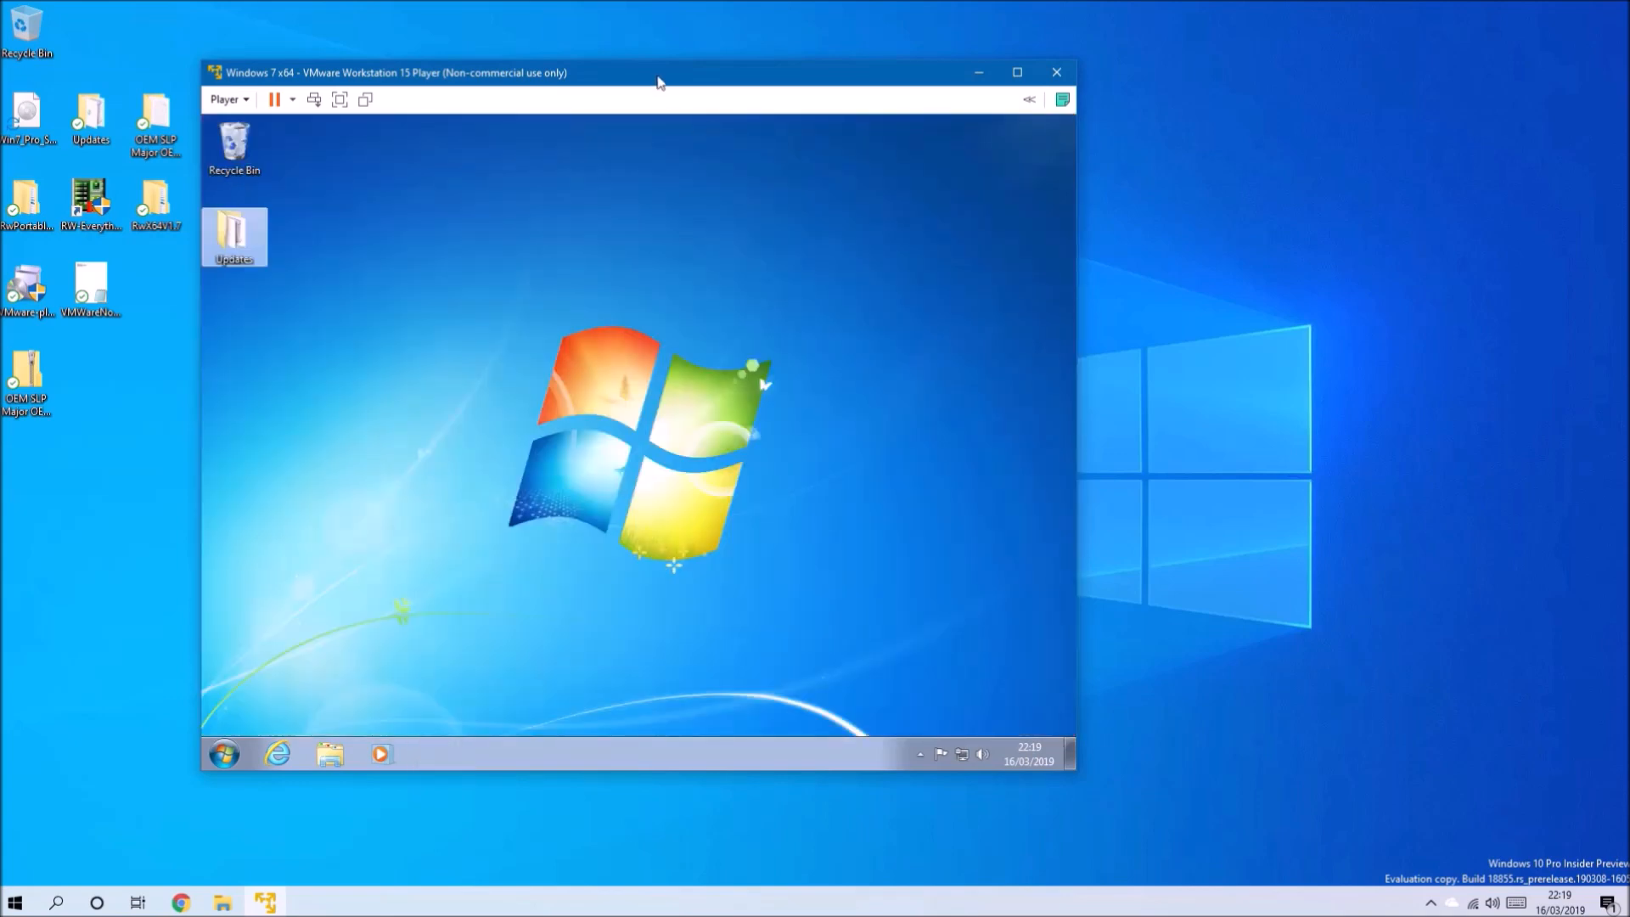
- Set the VM's network adapter to not Connected and not Connect at power on
left_click(1017, 72)
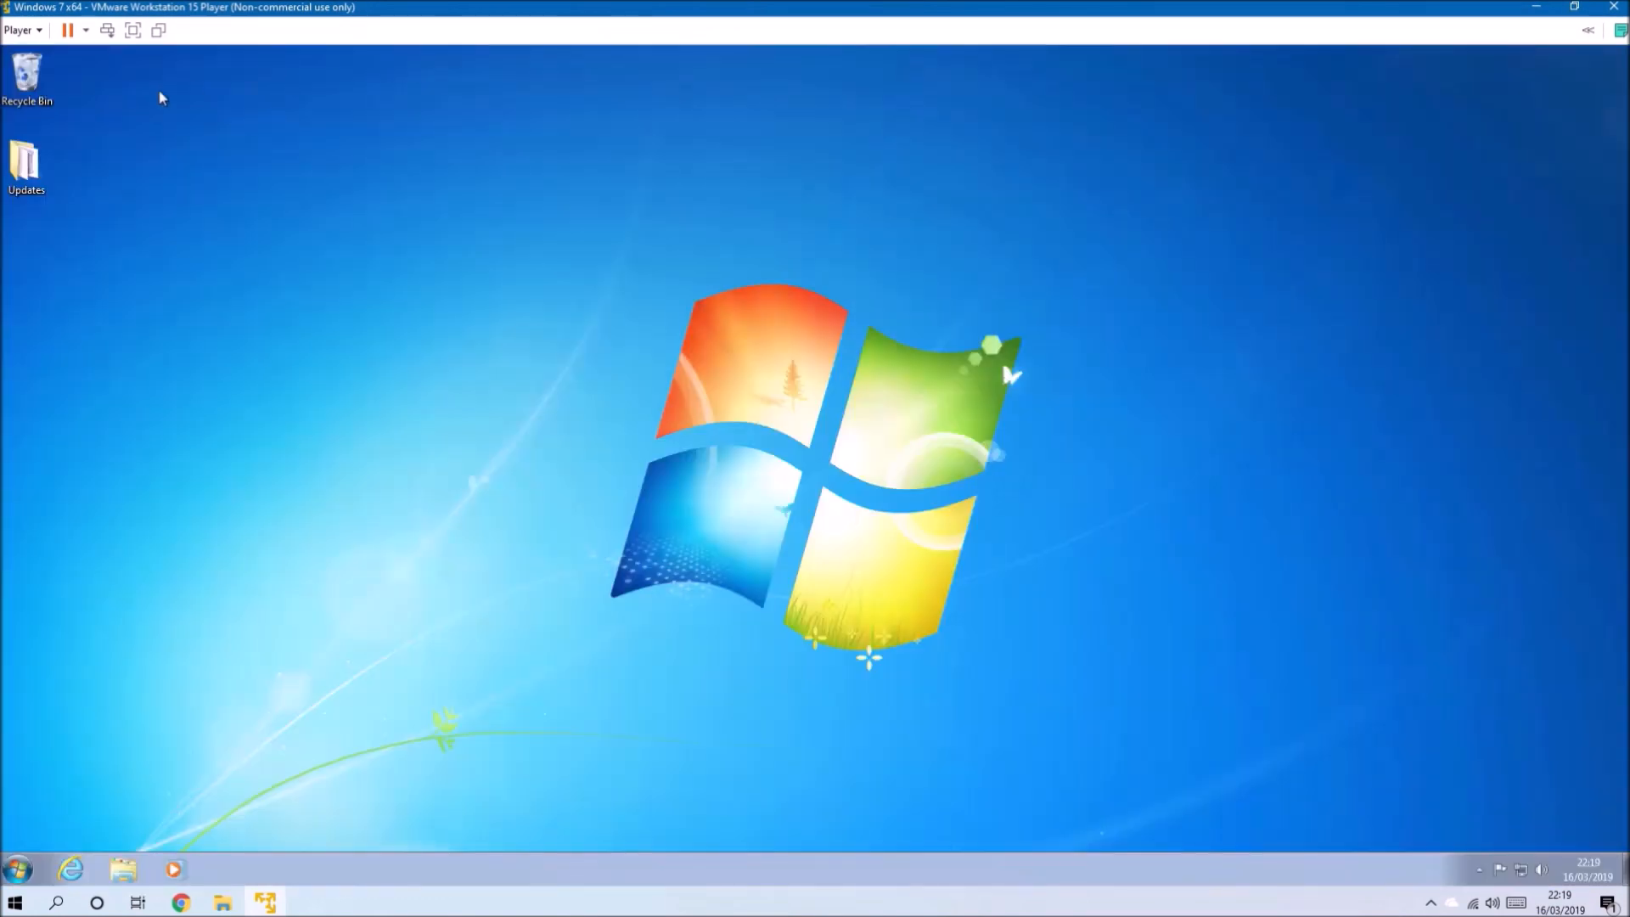
left_click(21, 29)
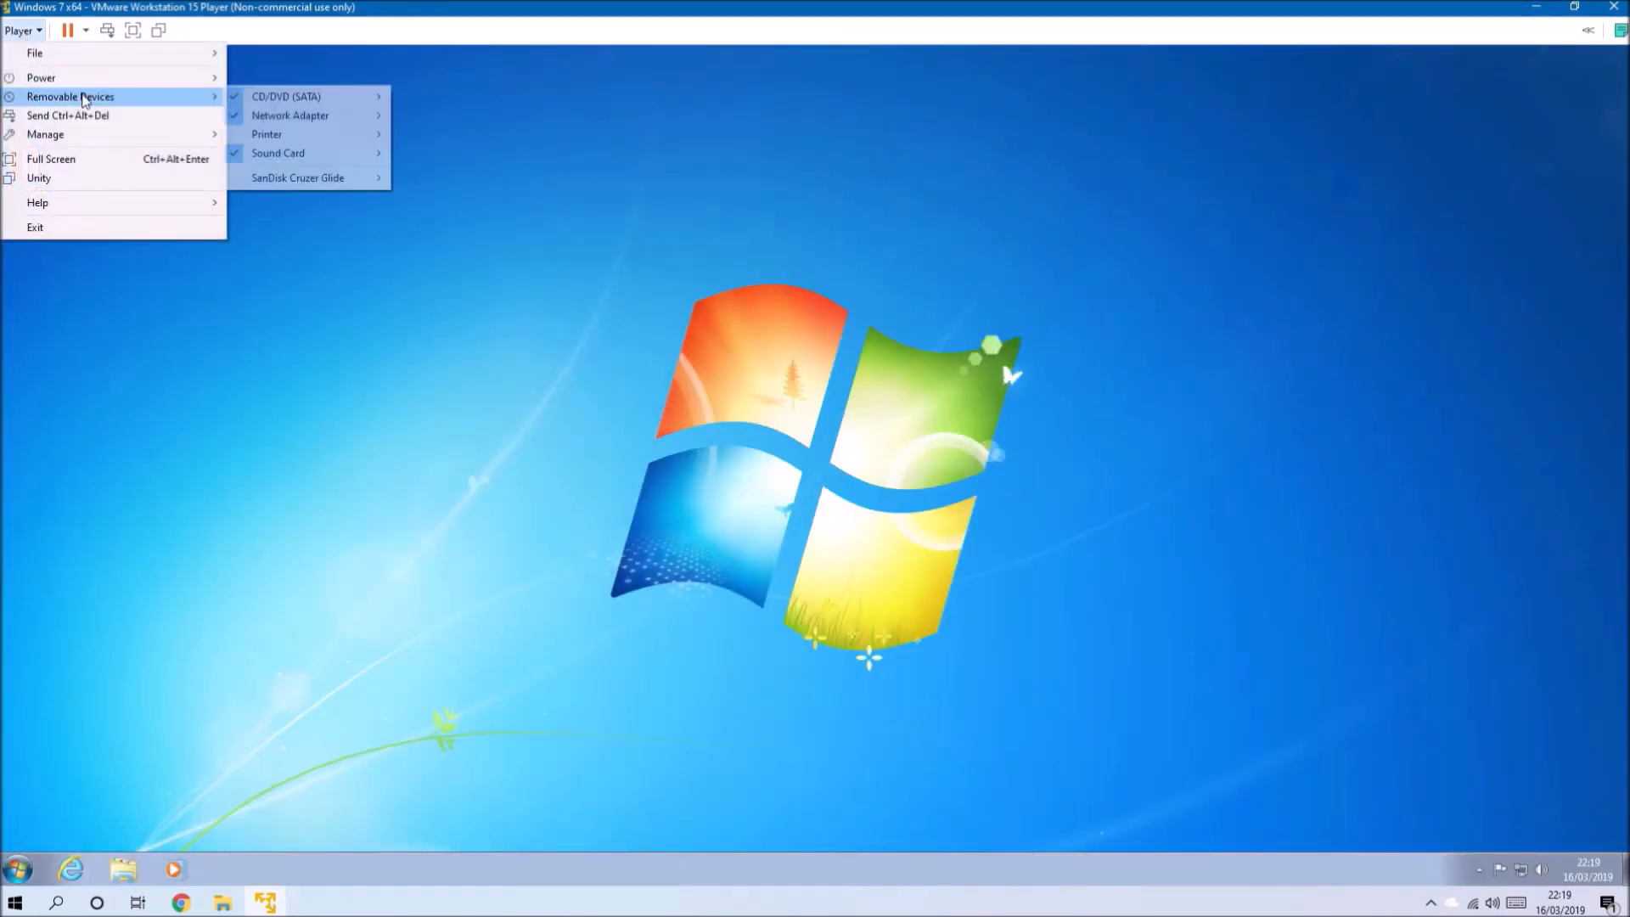
mouse_move(290, 114)
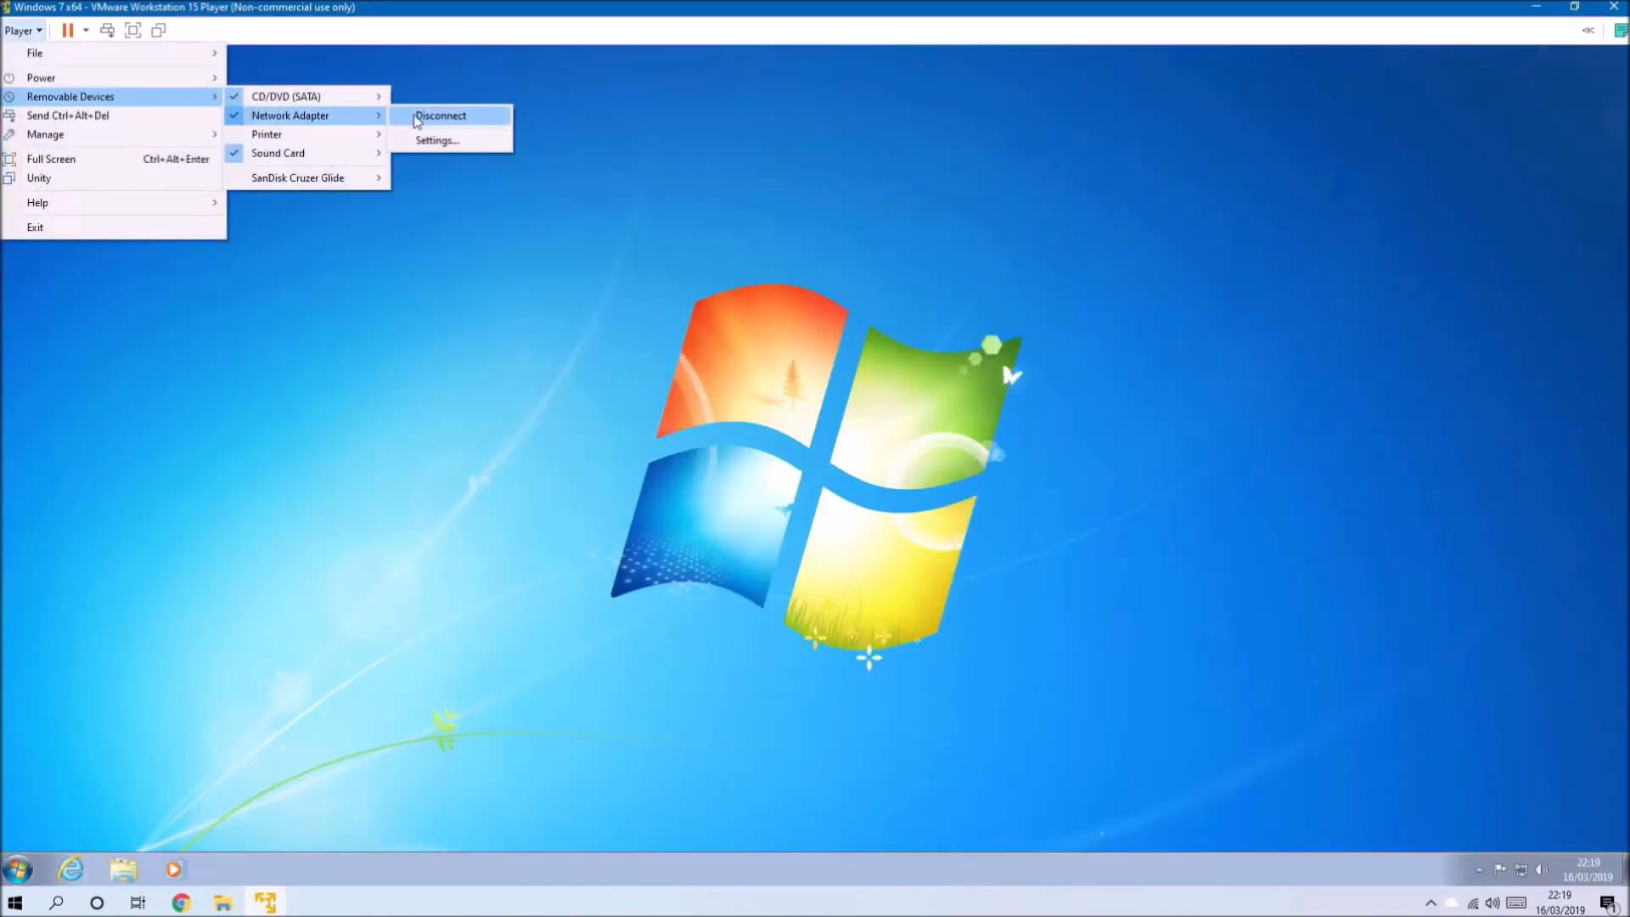
mouse_move(465, 130)
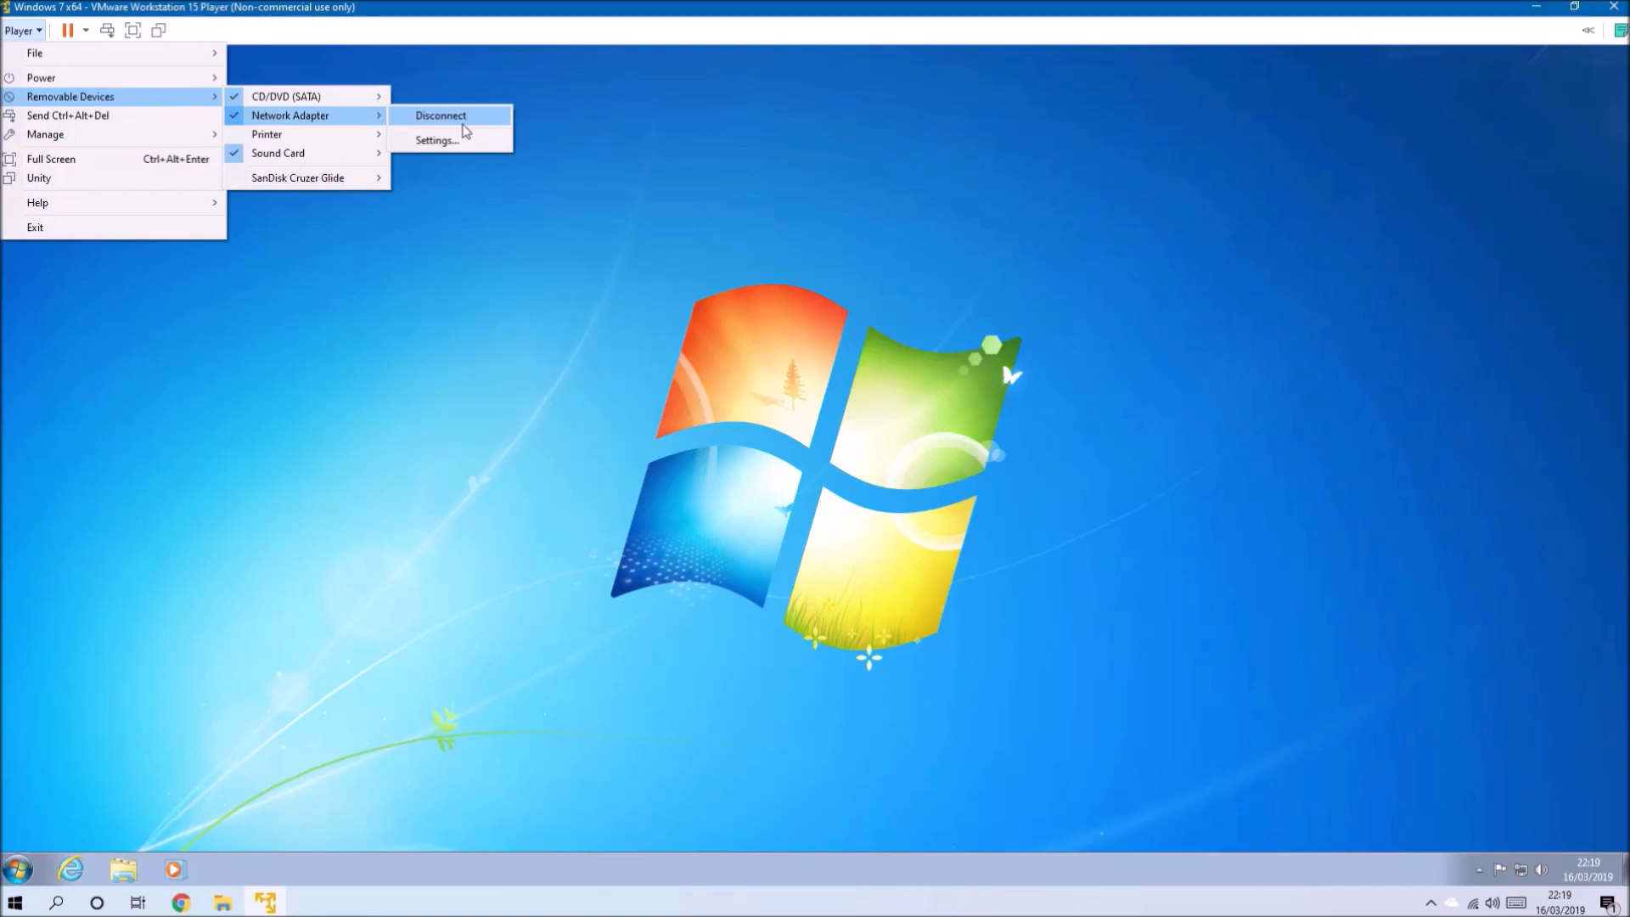
left_click(436, 139)
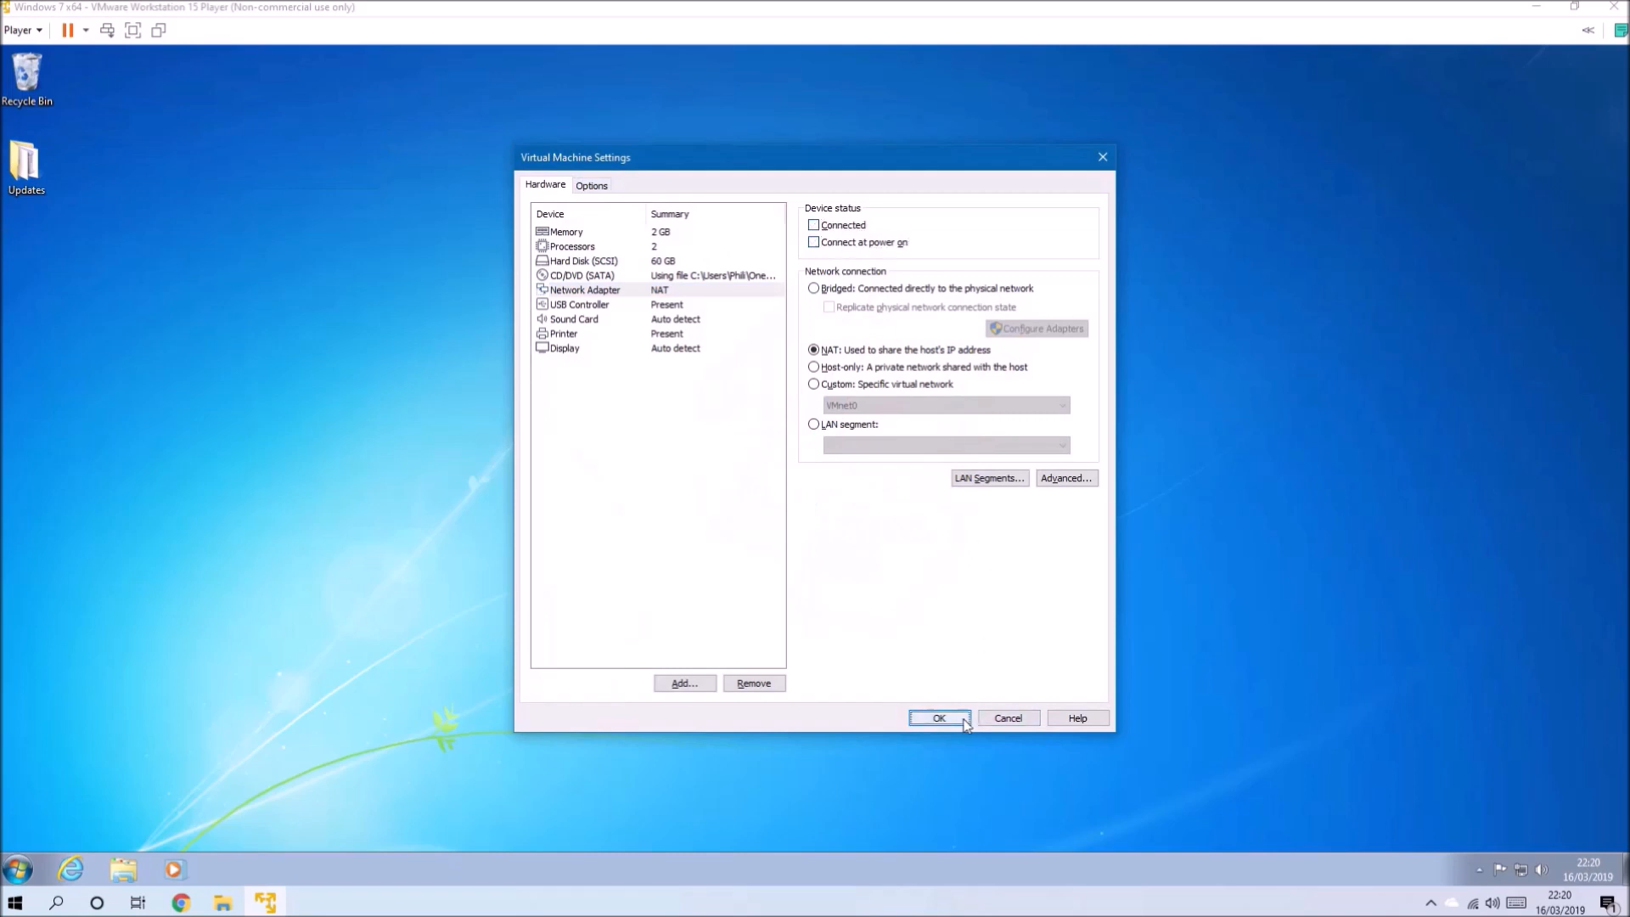
left_click(937, 716)
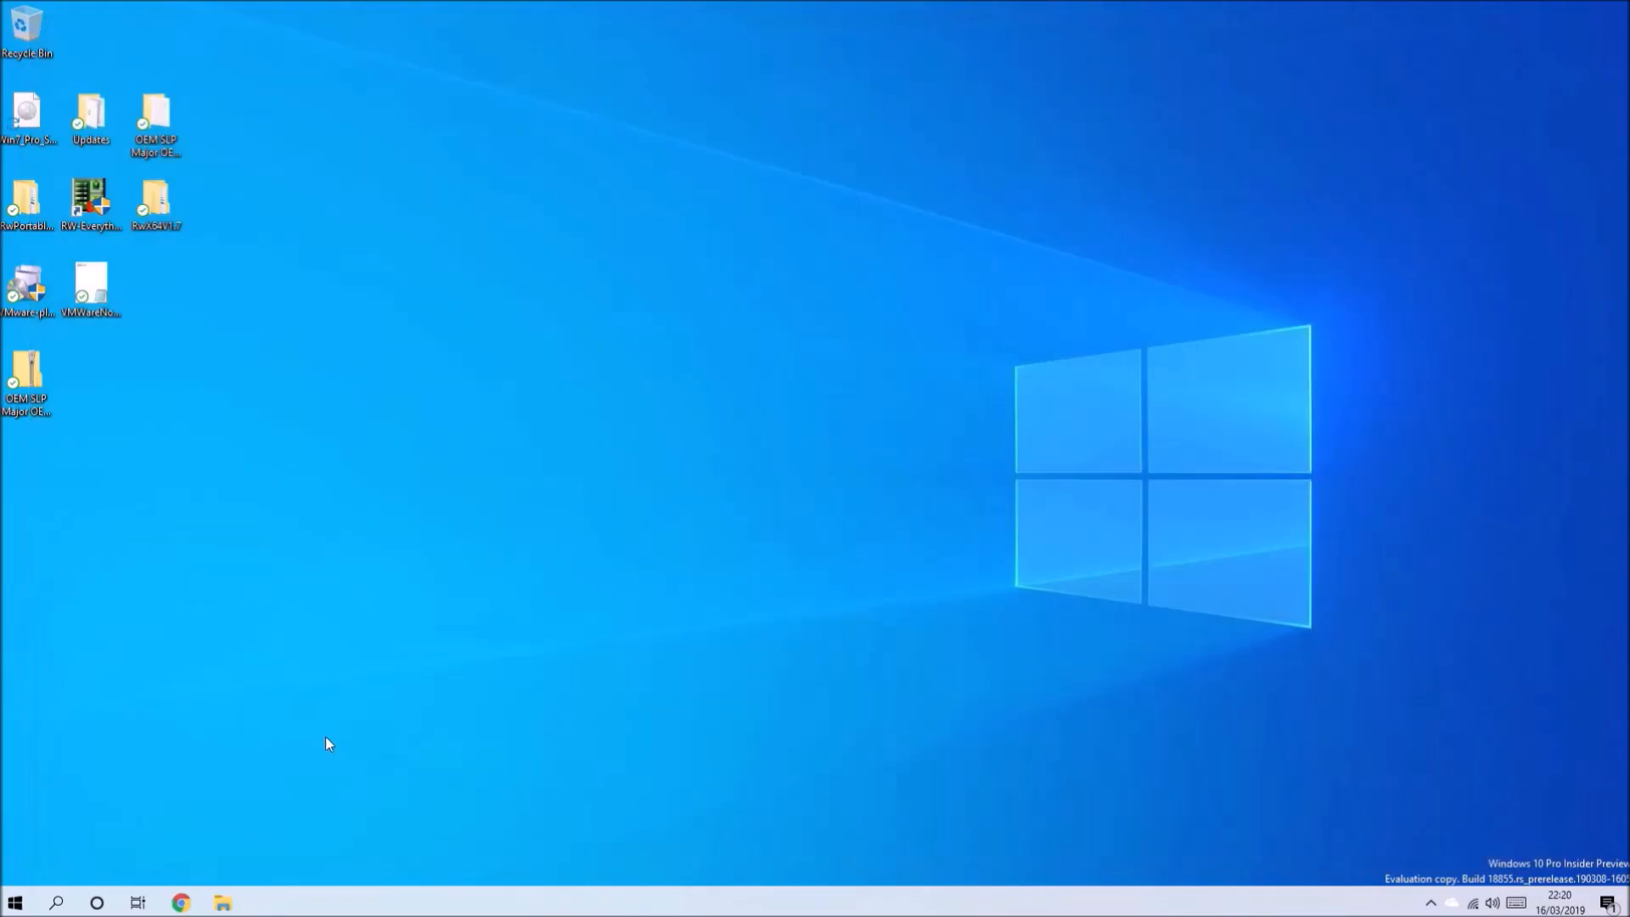
- Browse to New Volume (D:) and check the contents of the Win7VM folder
left_click(221, 902)
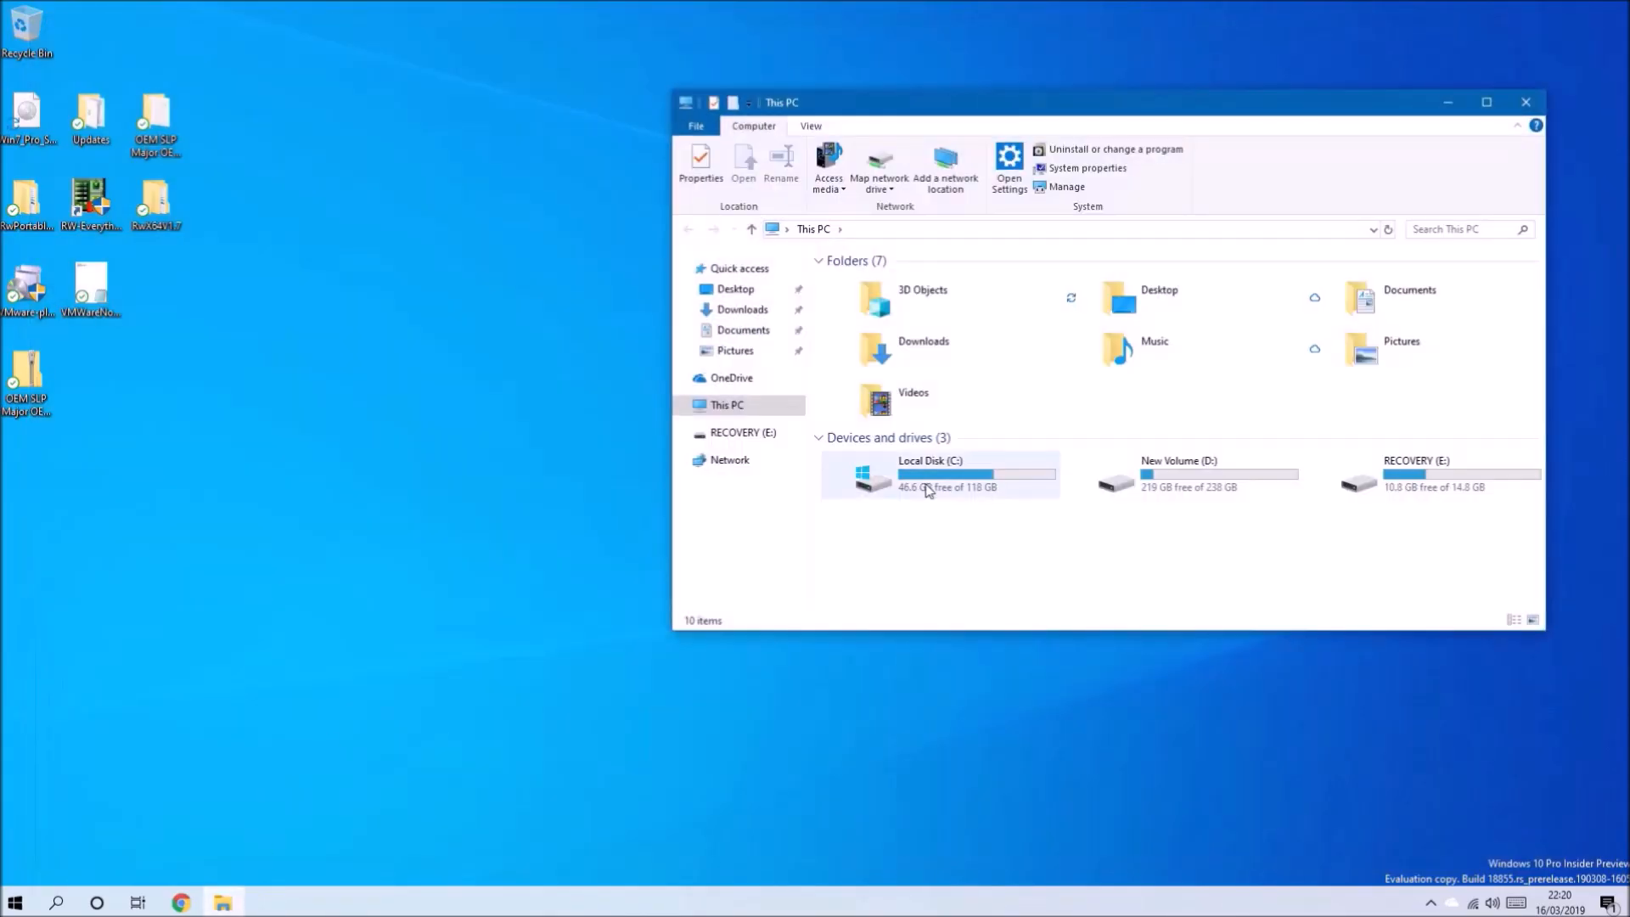
double_click(1180, 474)
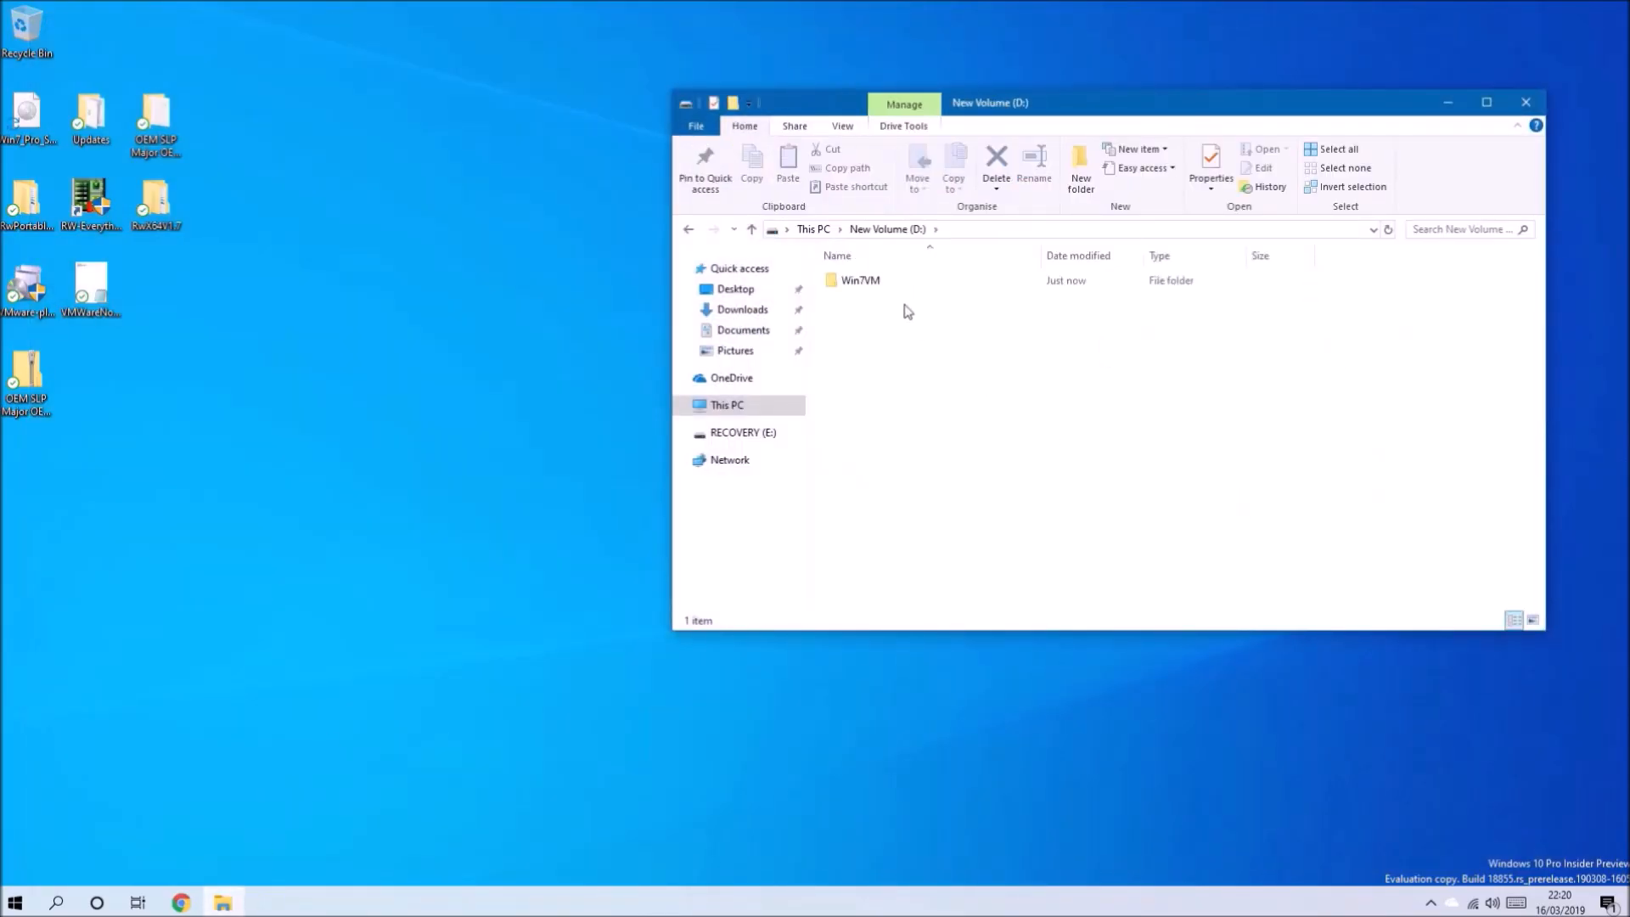
double_click(859, 281)
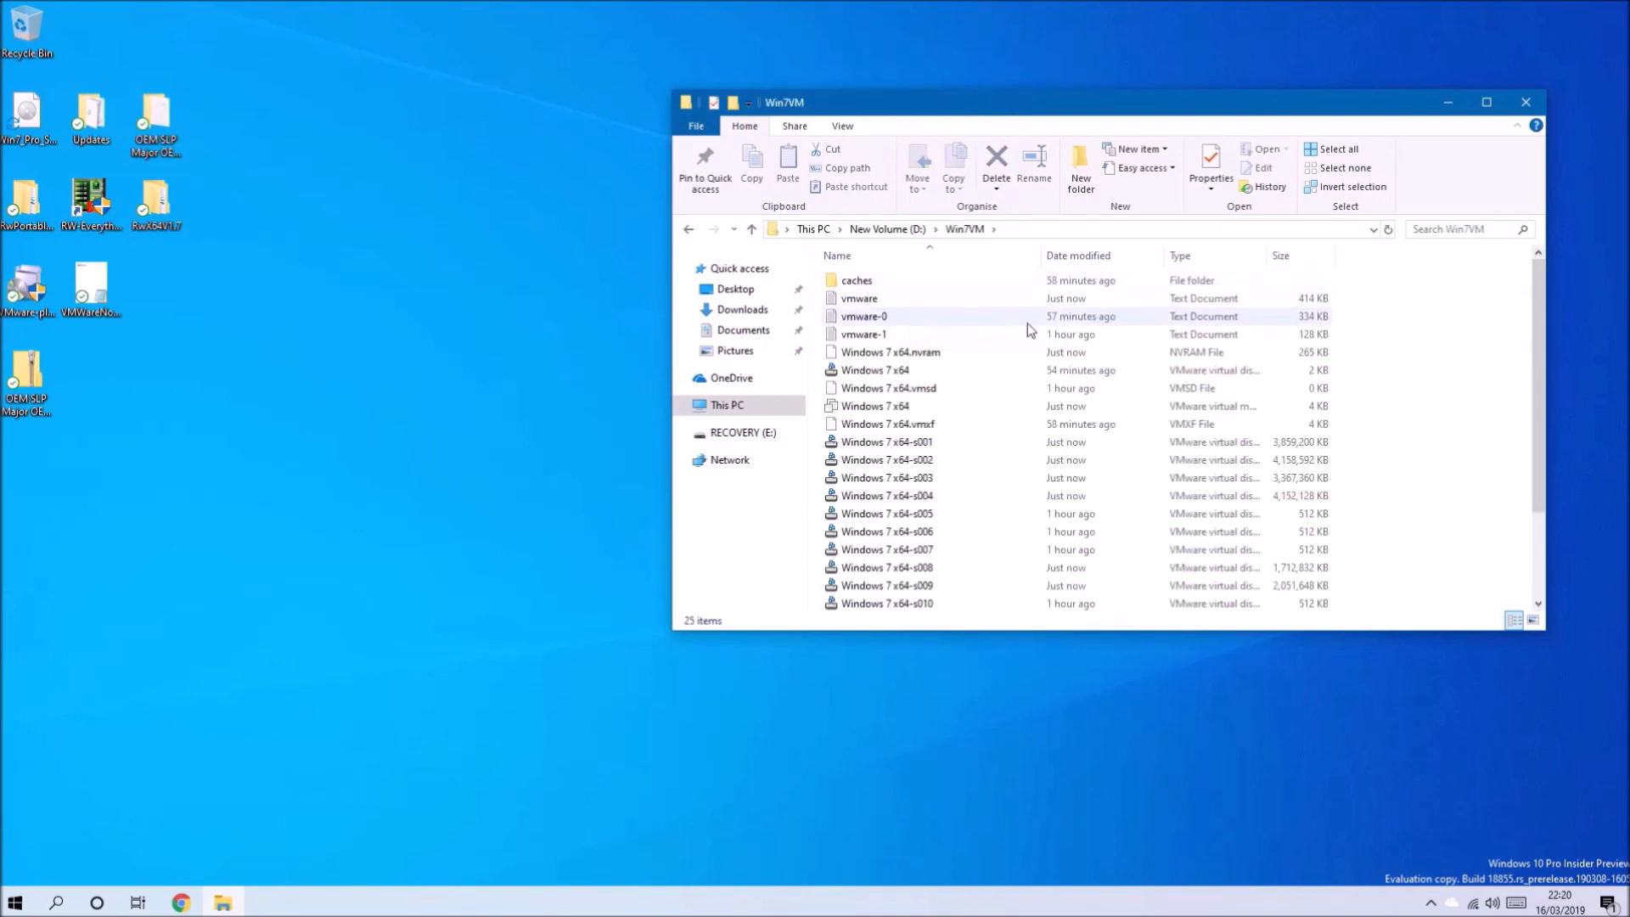
mouse_move(918, 407)
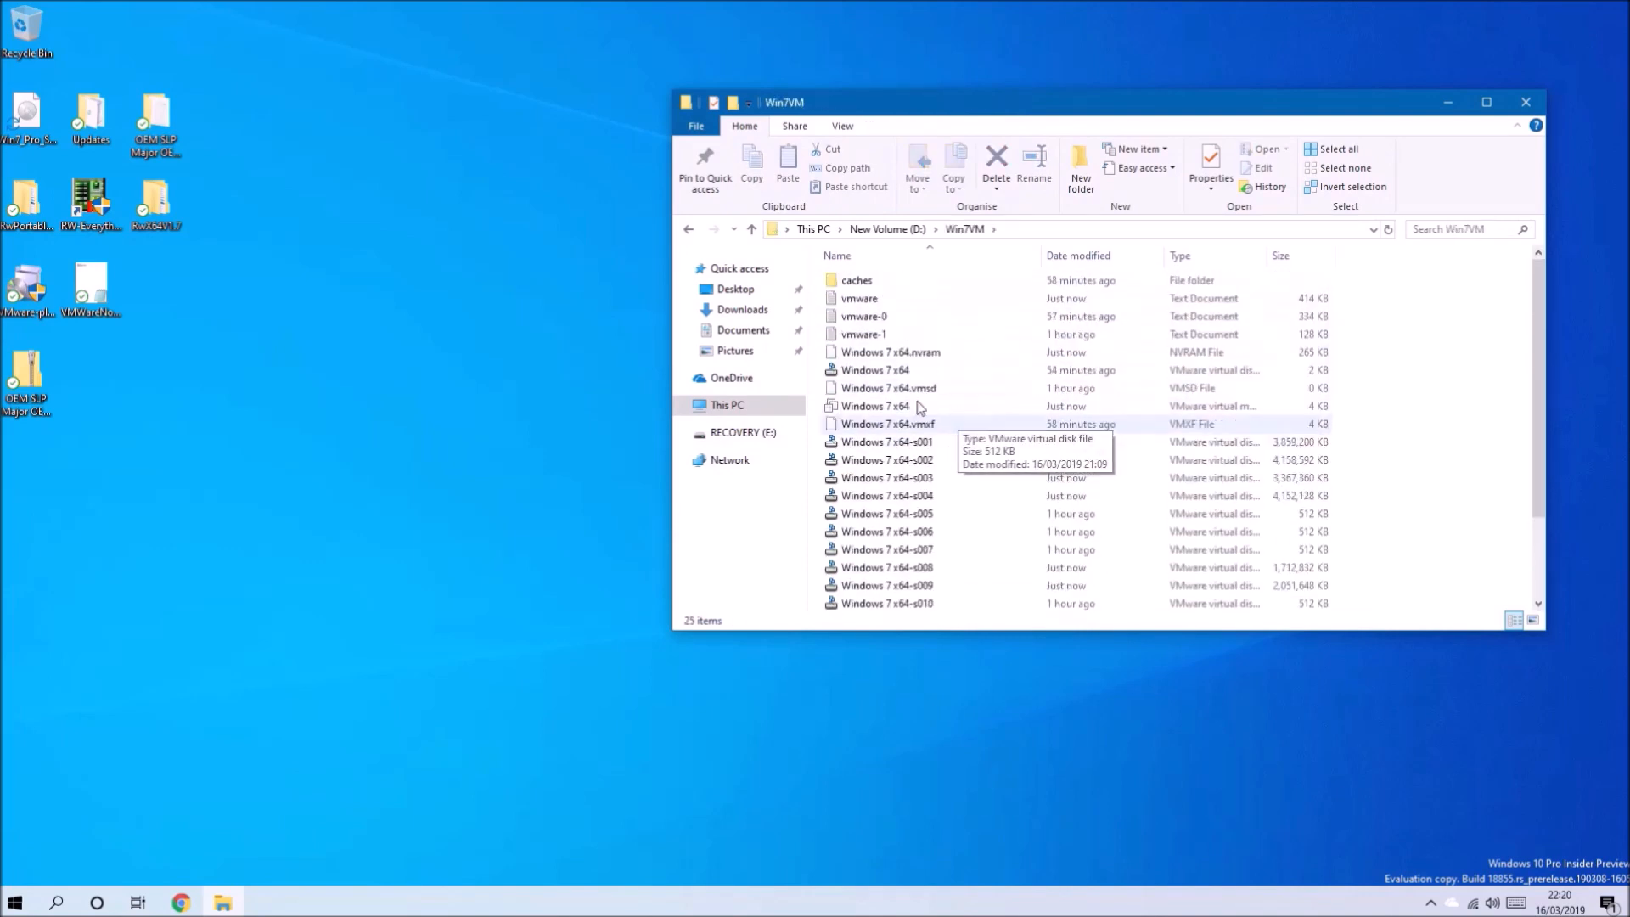
left_click(750, 230)
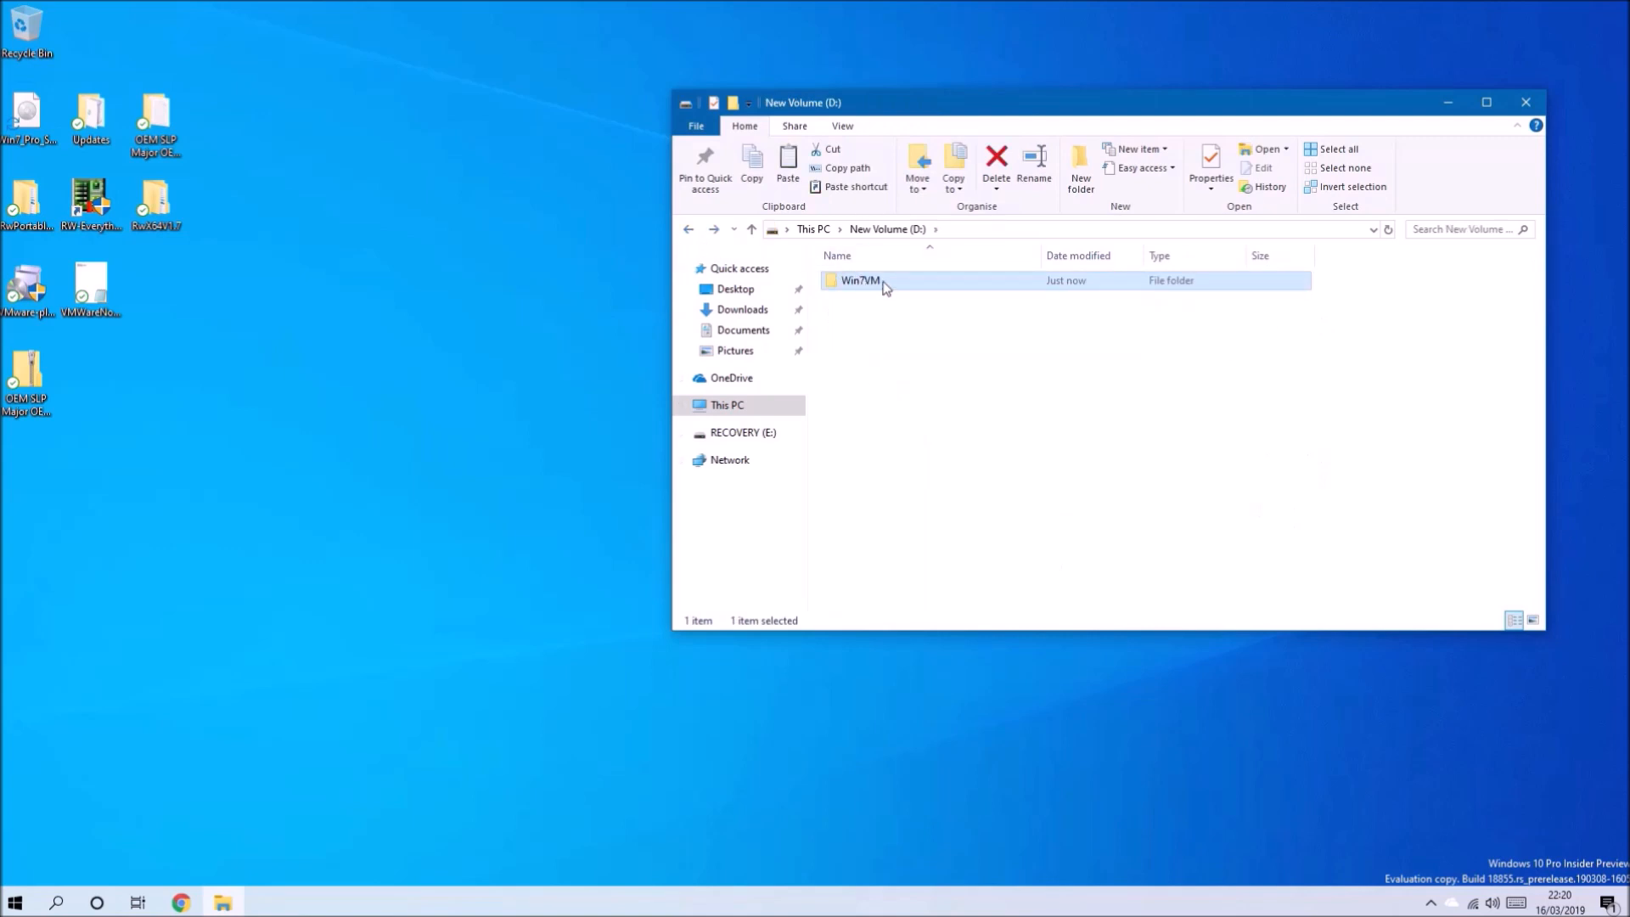
- Copy Win7VM on drive D and rename the duplicate to 'Win7VM Backup'
right_click(859, 280)
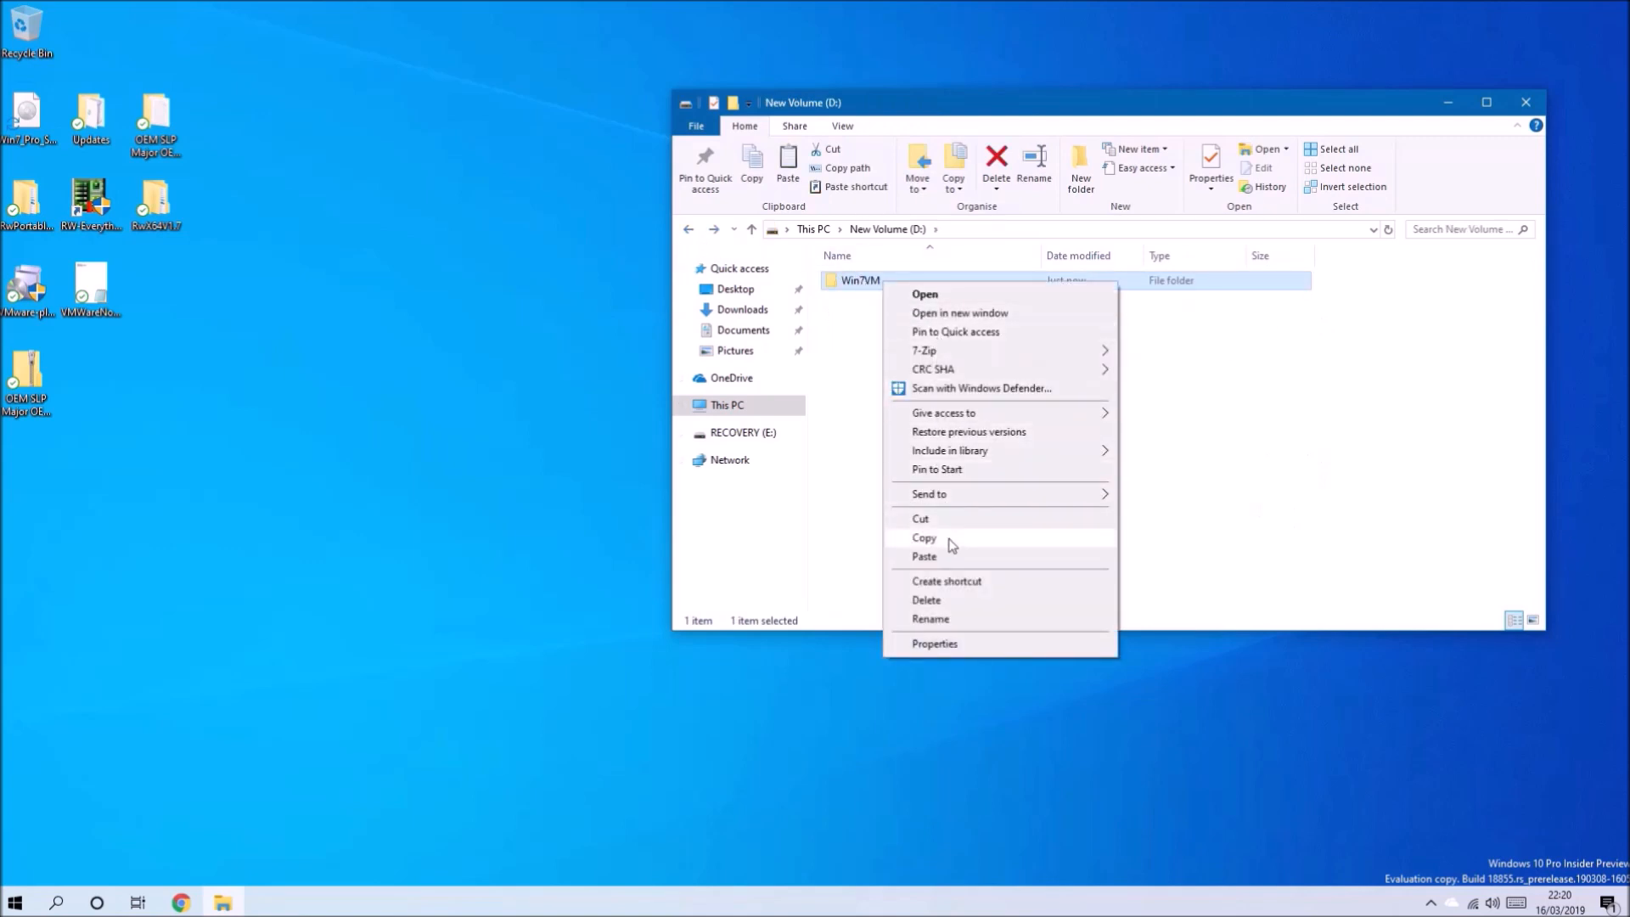
left_click(939, 599)
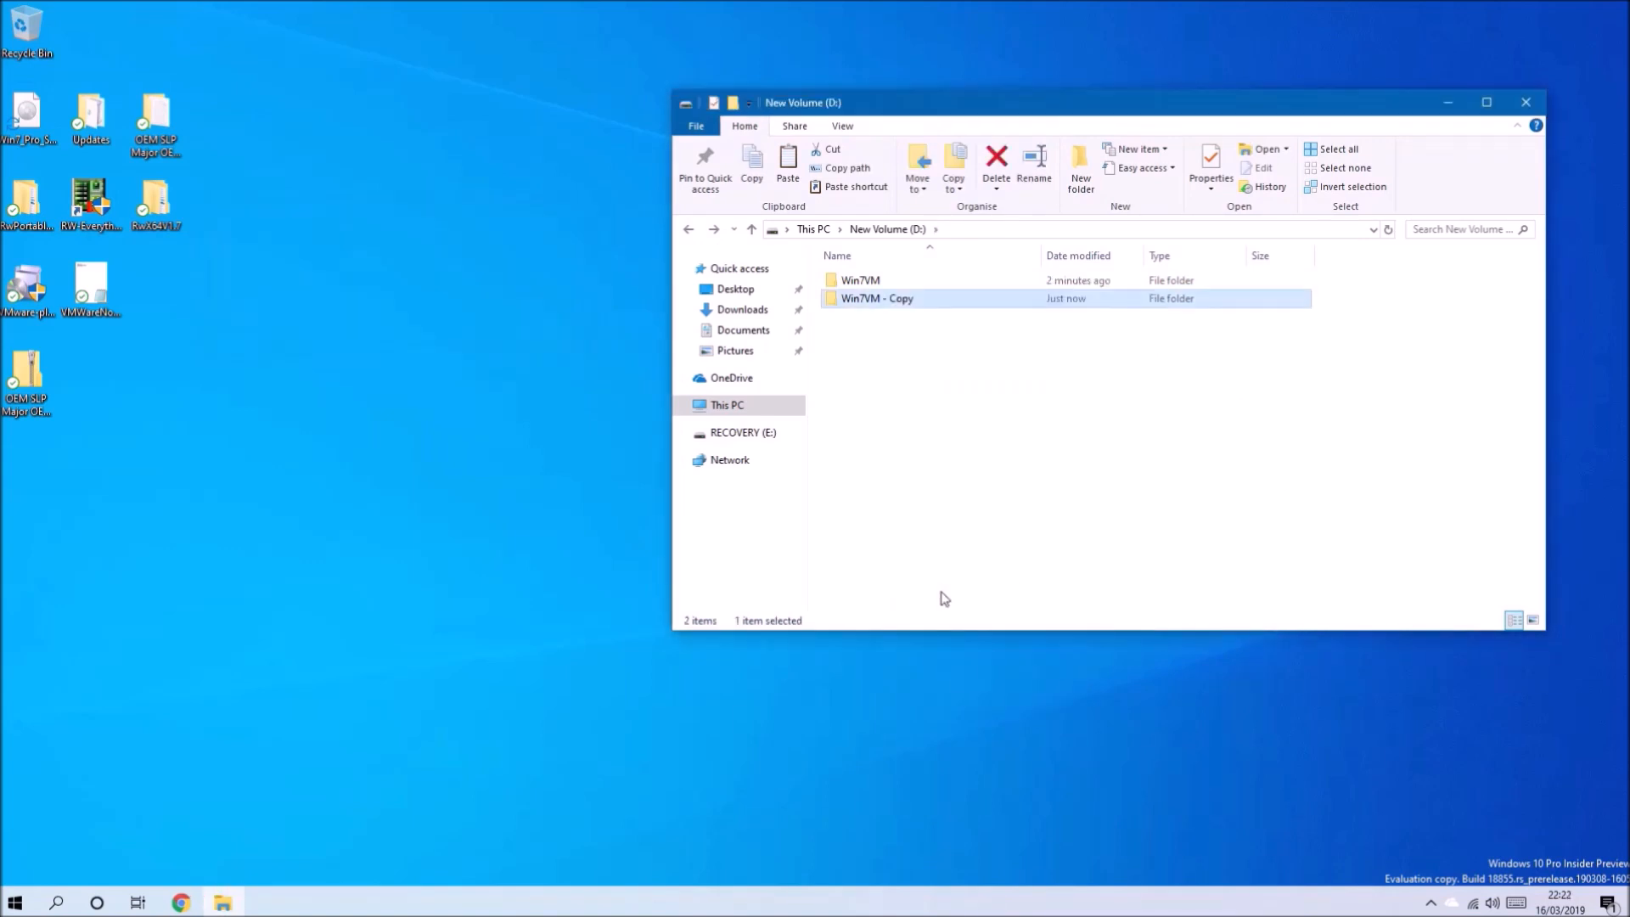
right_click(874, 299)
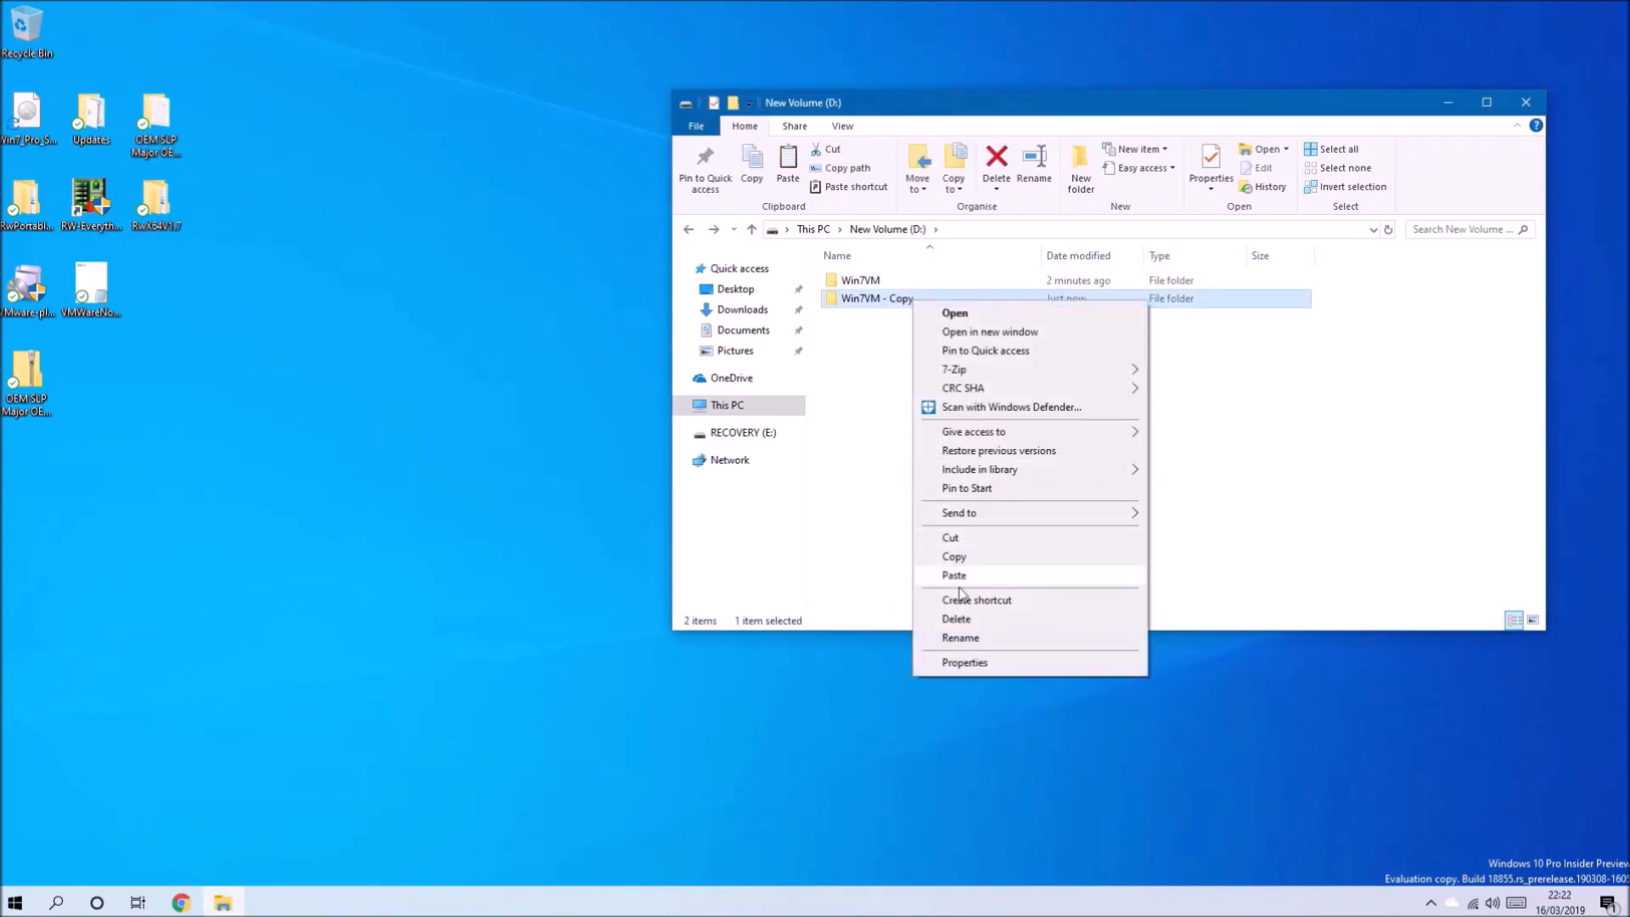
left_click(960, 636)
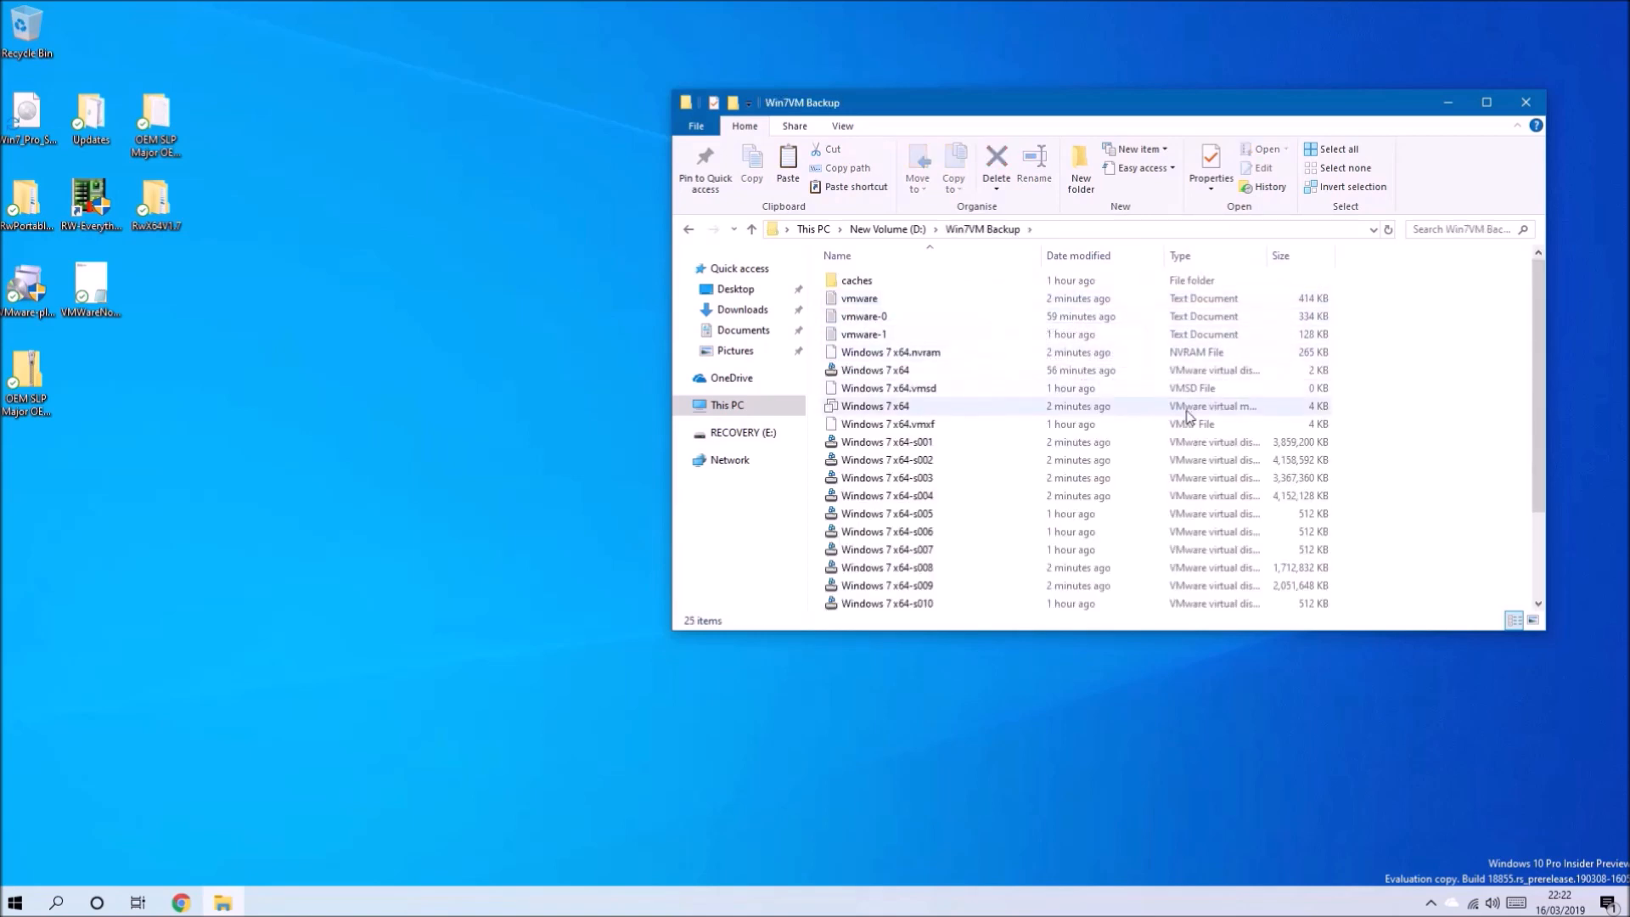
right_click(876, 406)
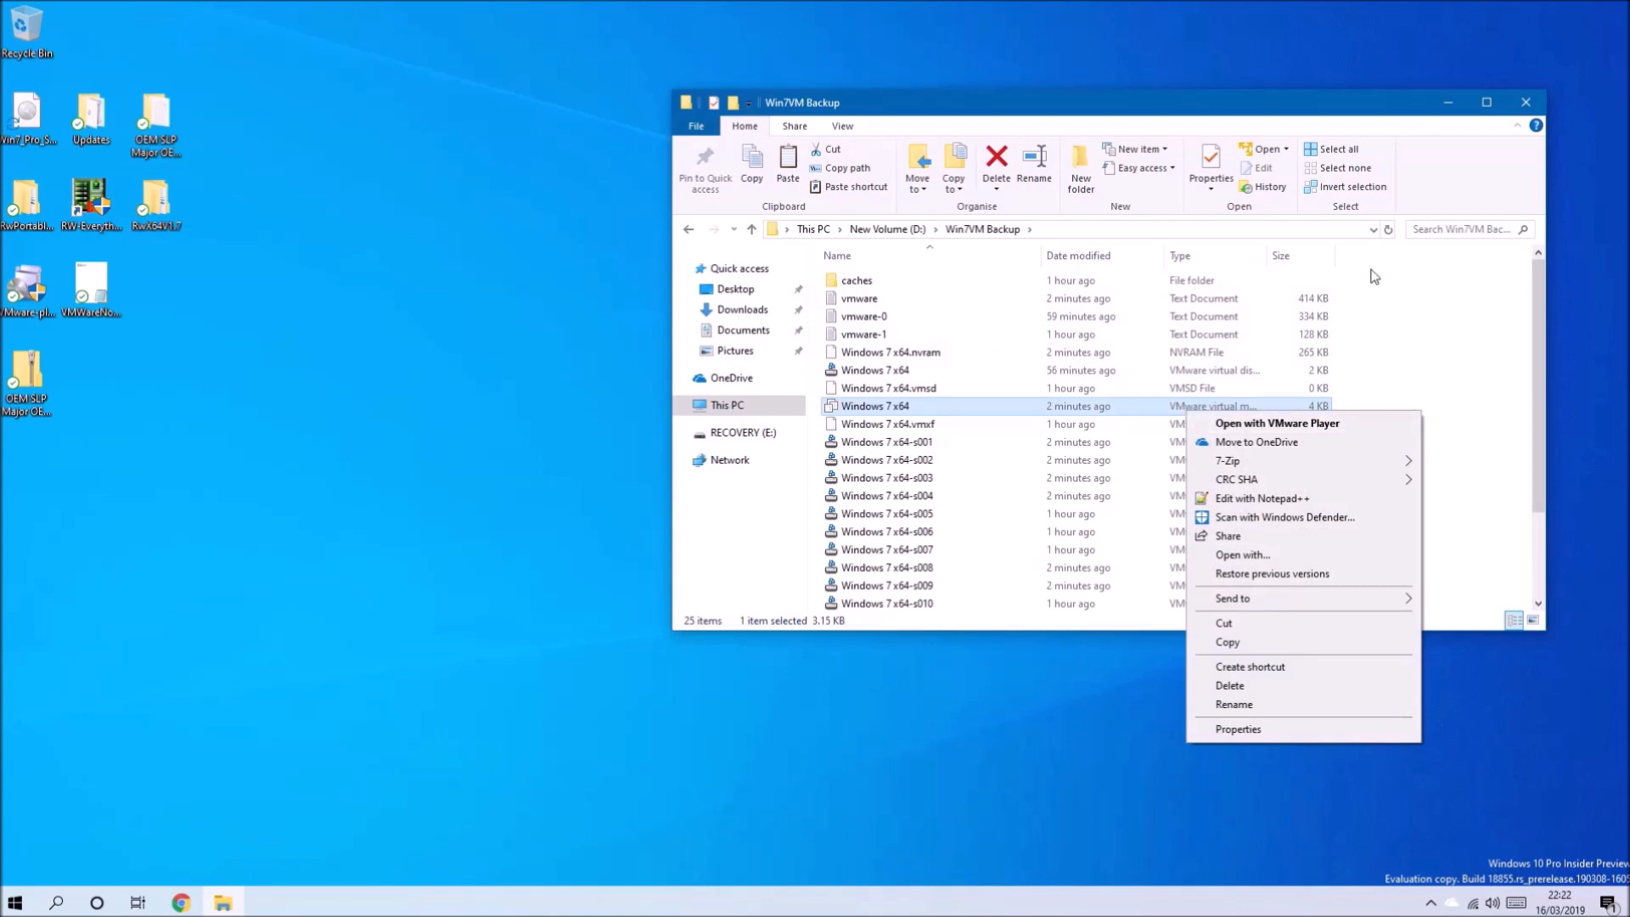